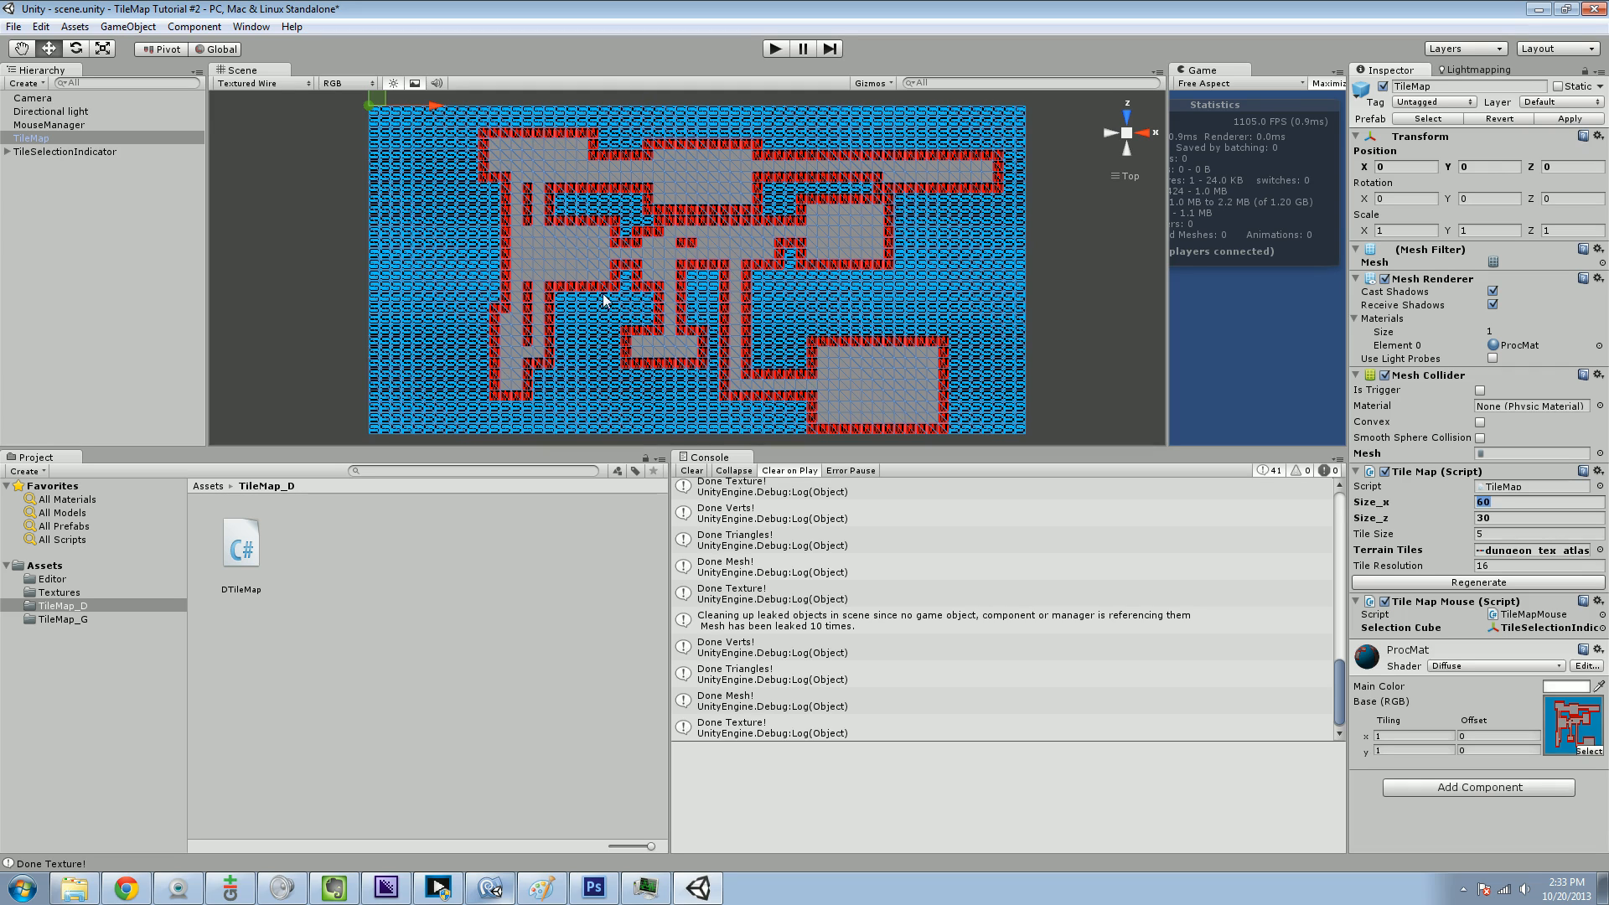
{"action": "mouse_move", "coordinate": [486, 167]}
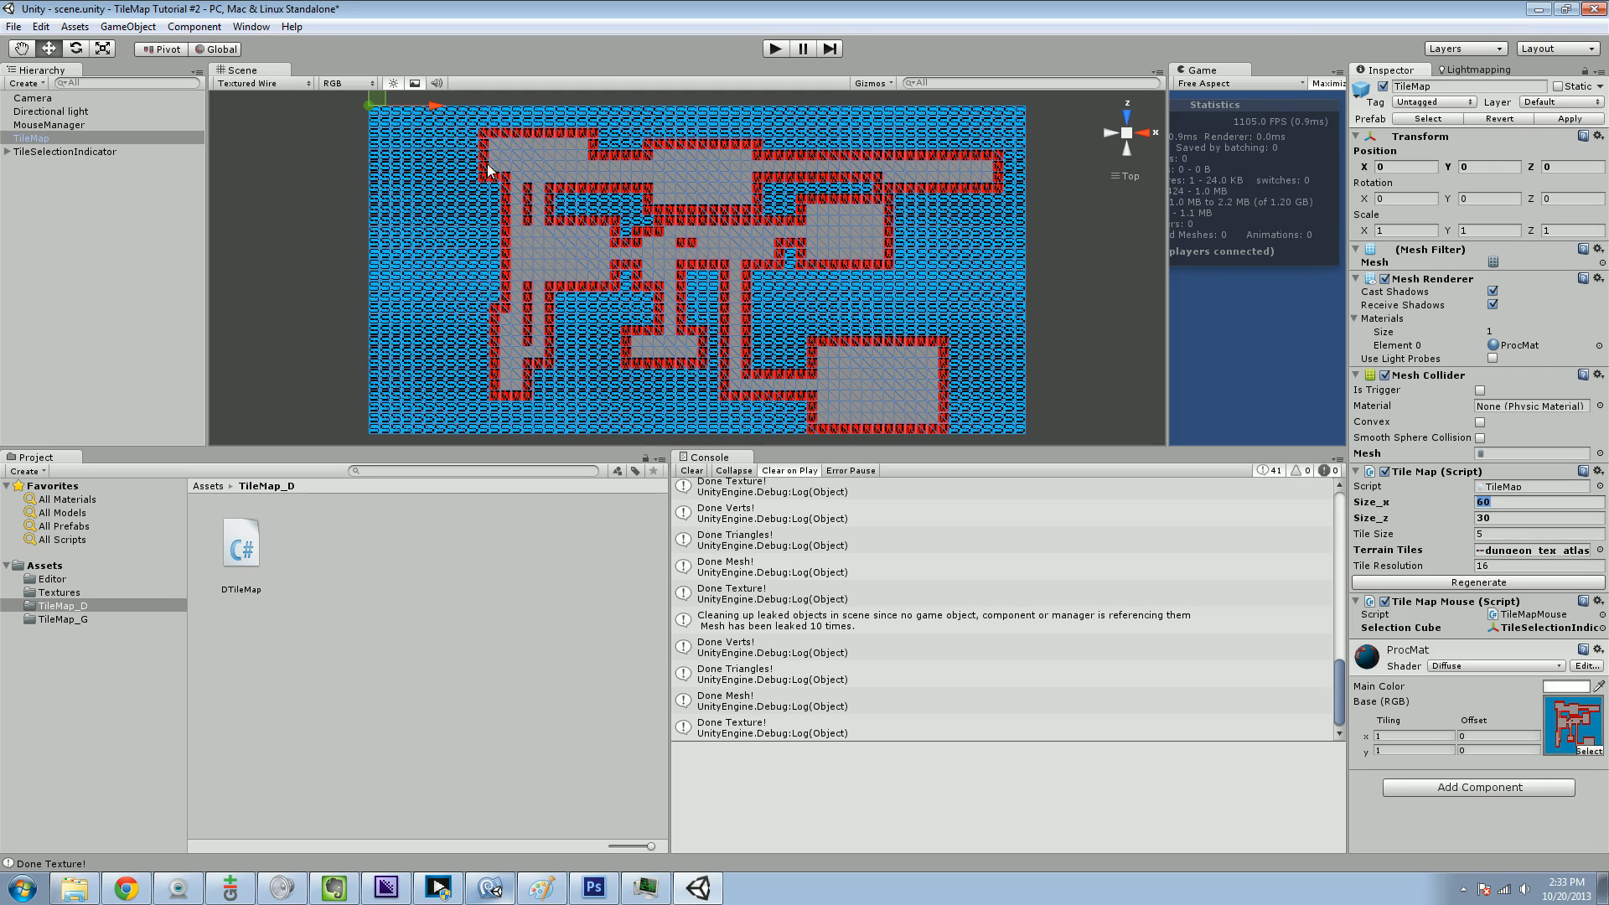
{"action": "mouse_move", "coordinate": [503, 275]}
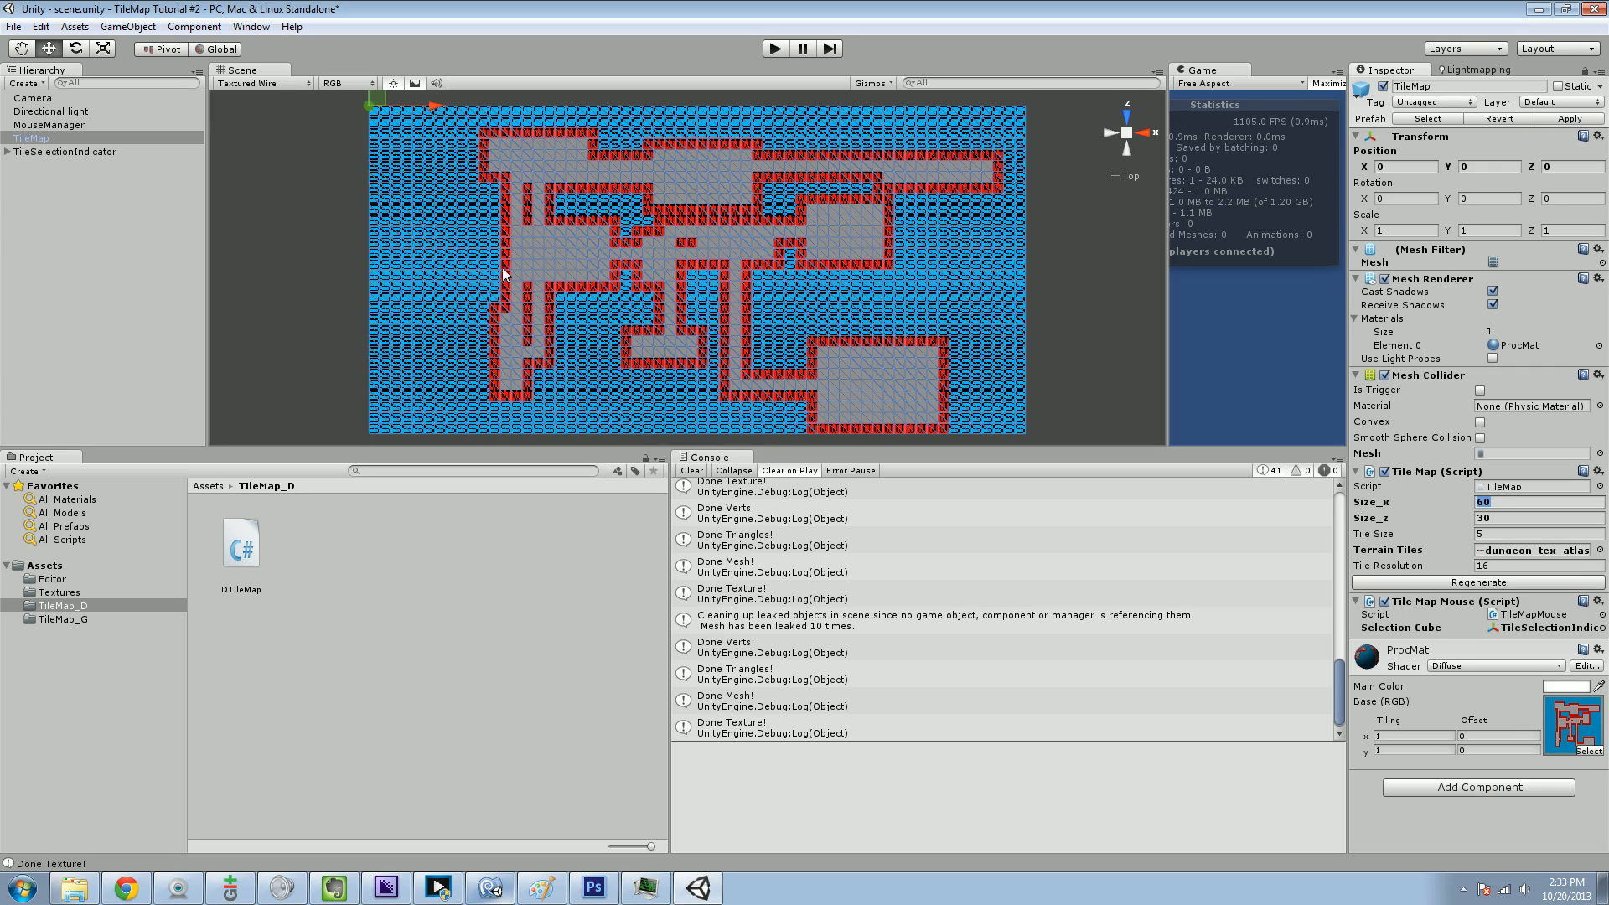
{"action": "mouse_move", "coordinate": [895, 215]}
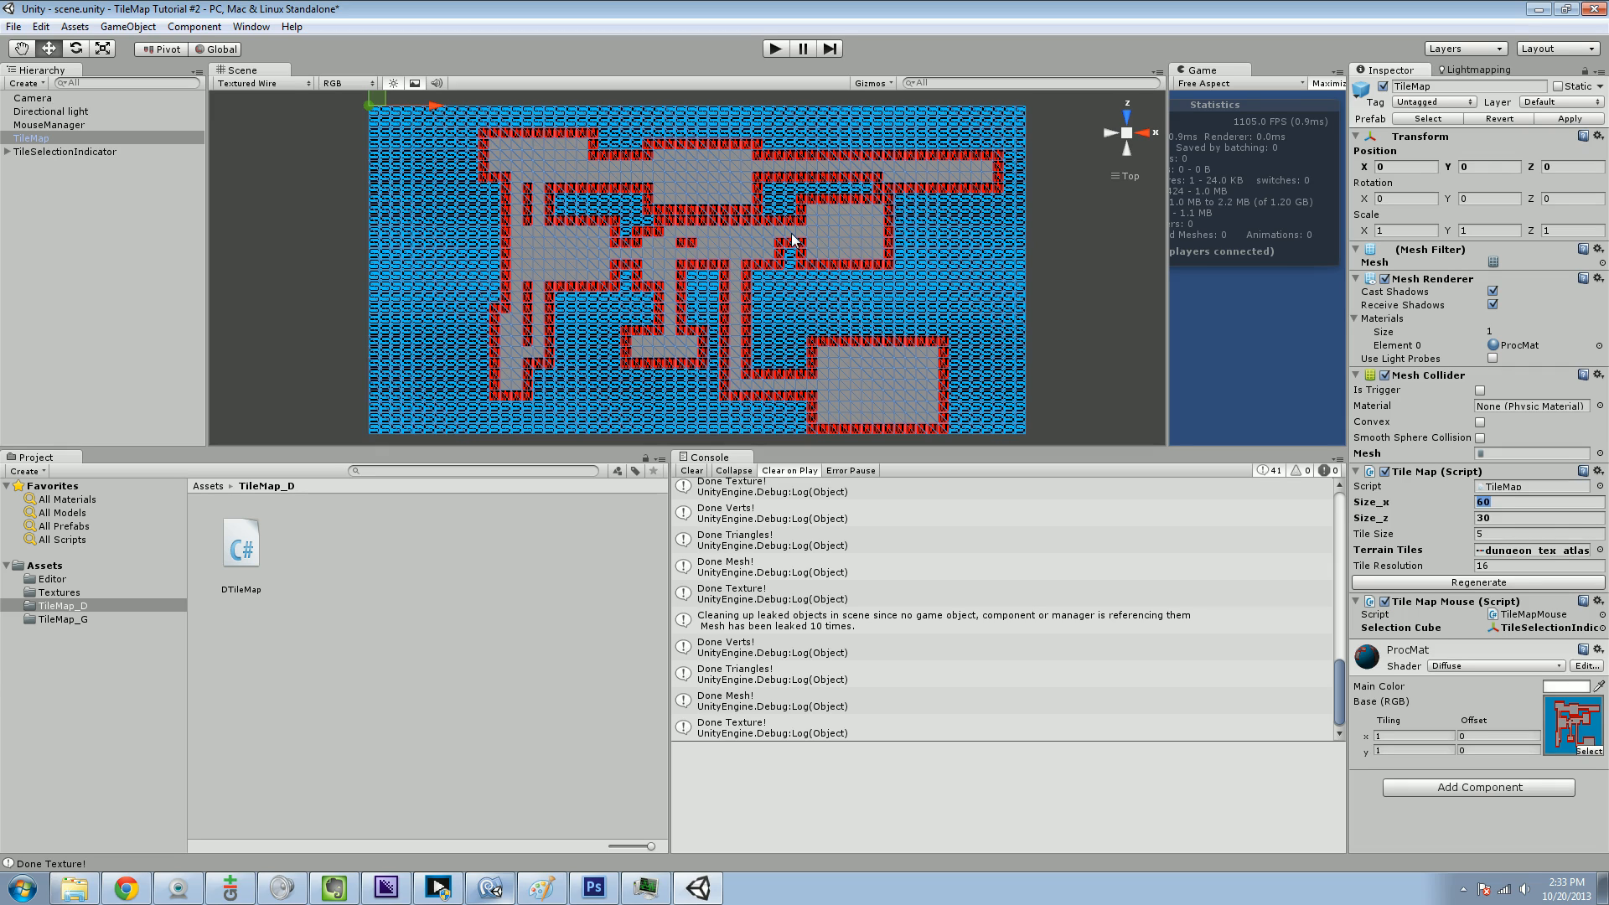
{"action": "mouse_move", "coordinate": [556, 890]}
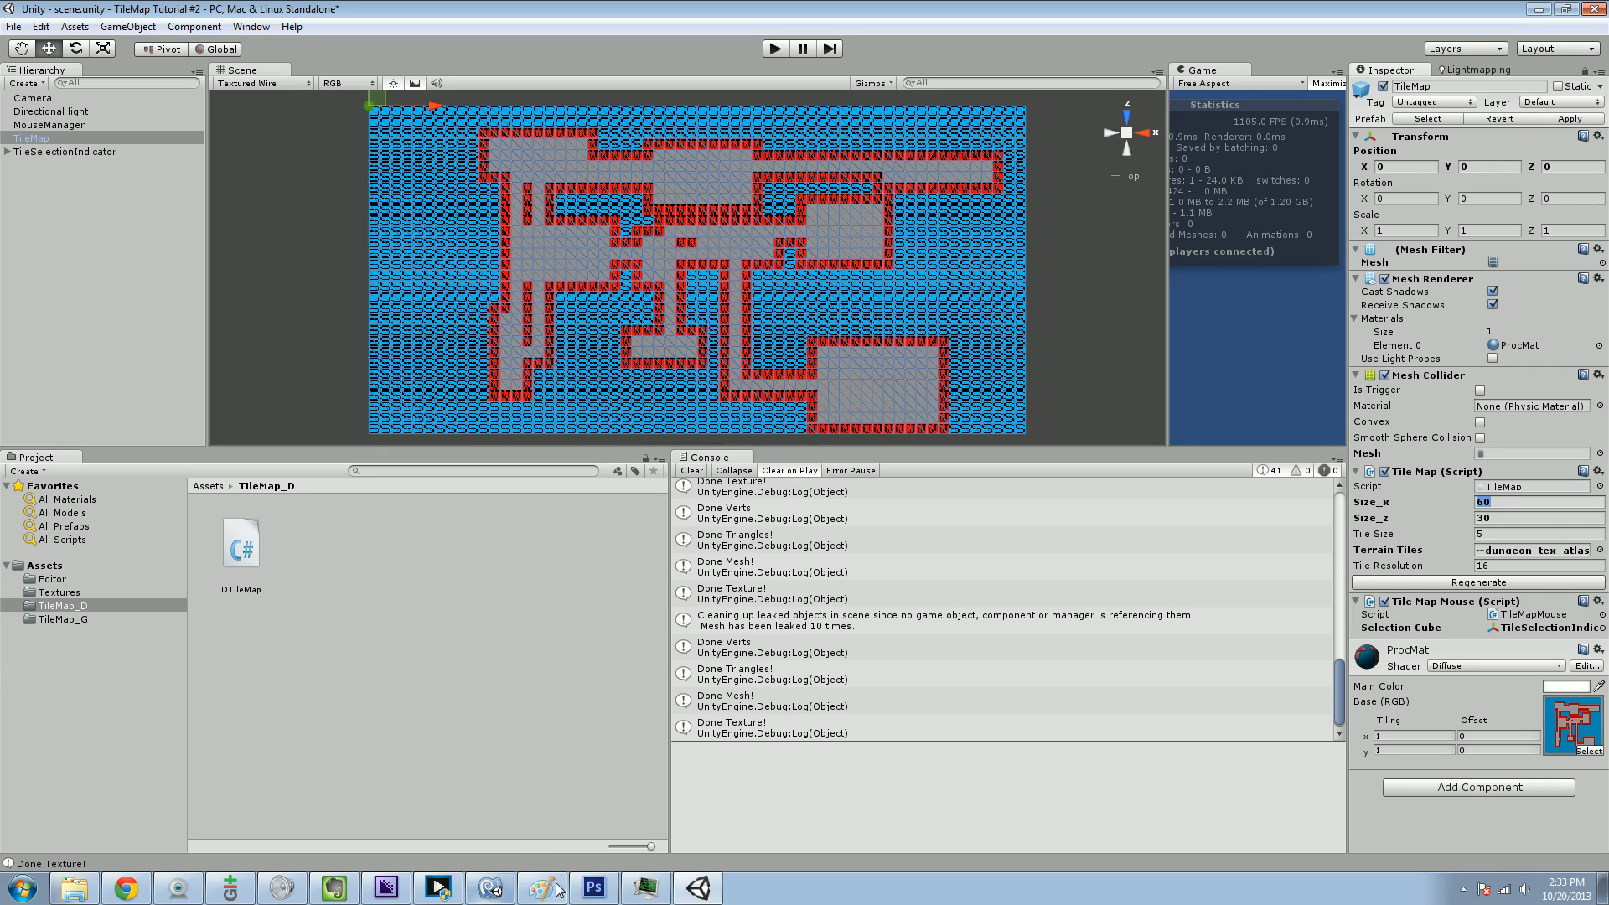
- Switch from Unity to Photoshop and create a 1000×400 px transparent document
{"action": "left_click", "coordinate": [539, 889]}
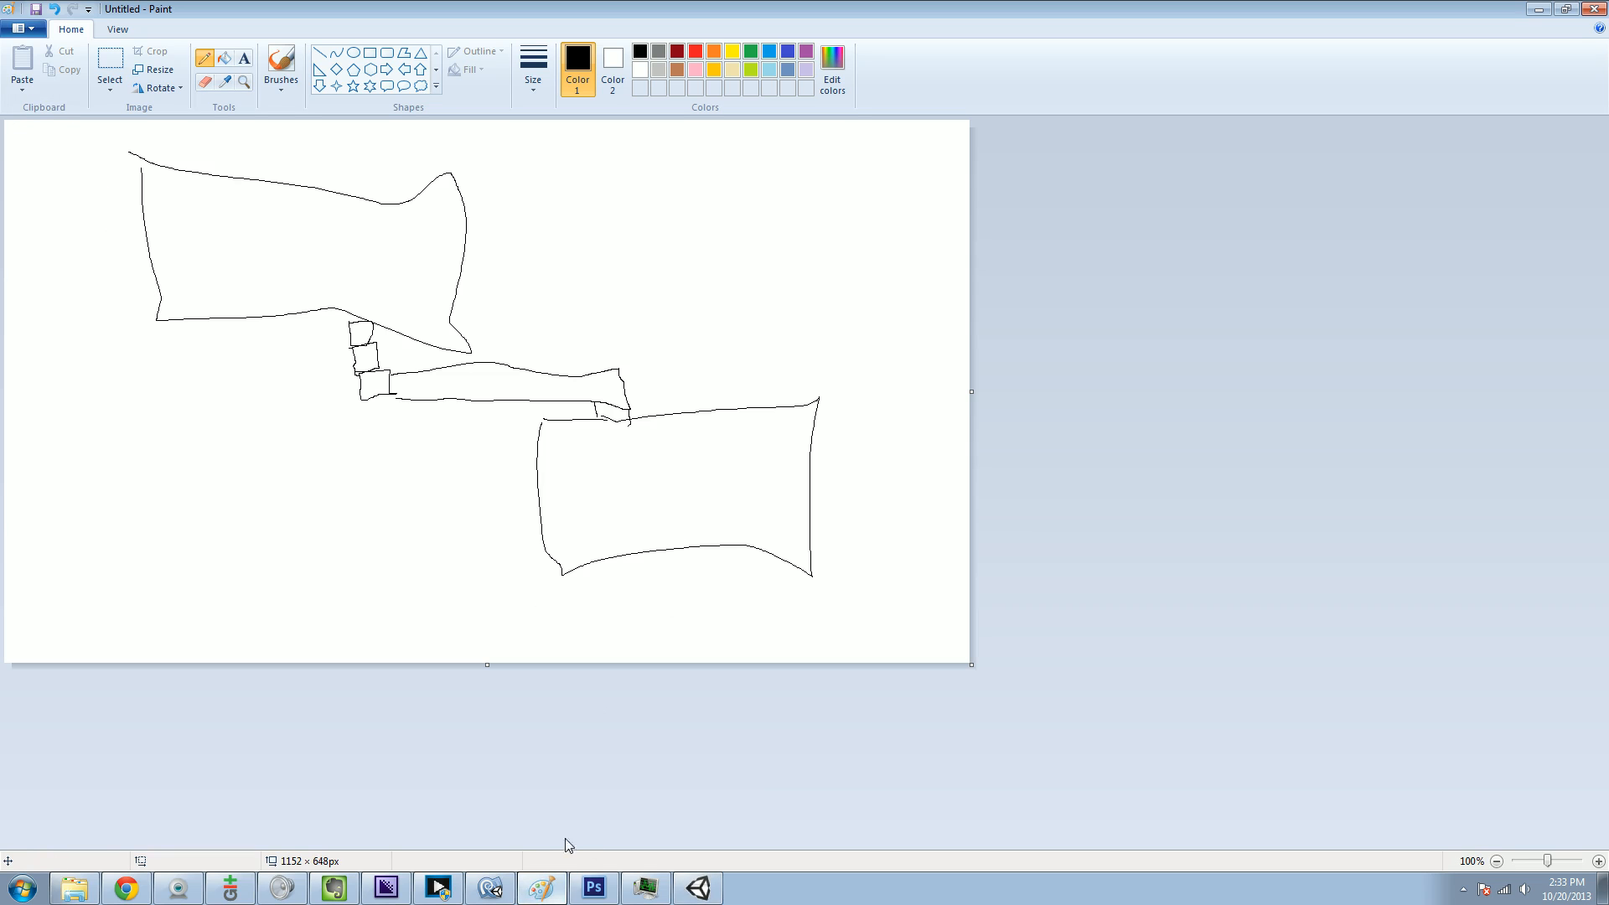
{"action": "left_click", "coordinate": [595, 888]}
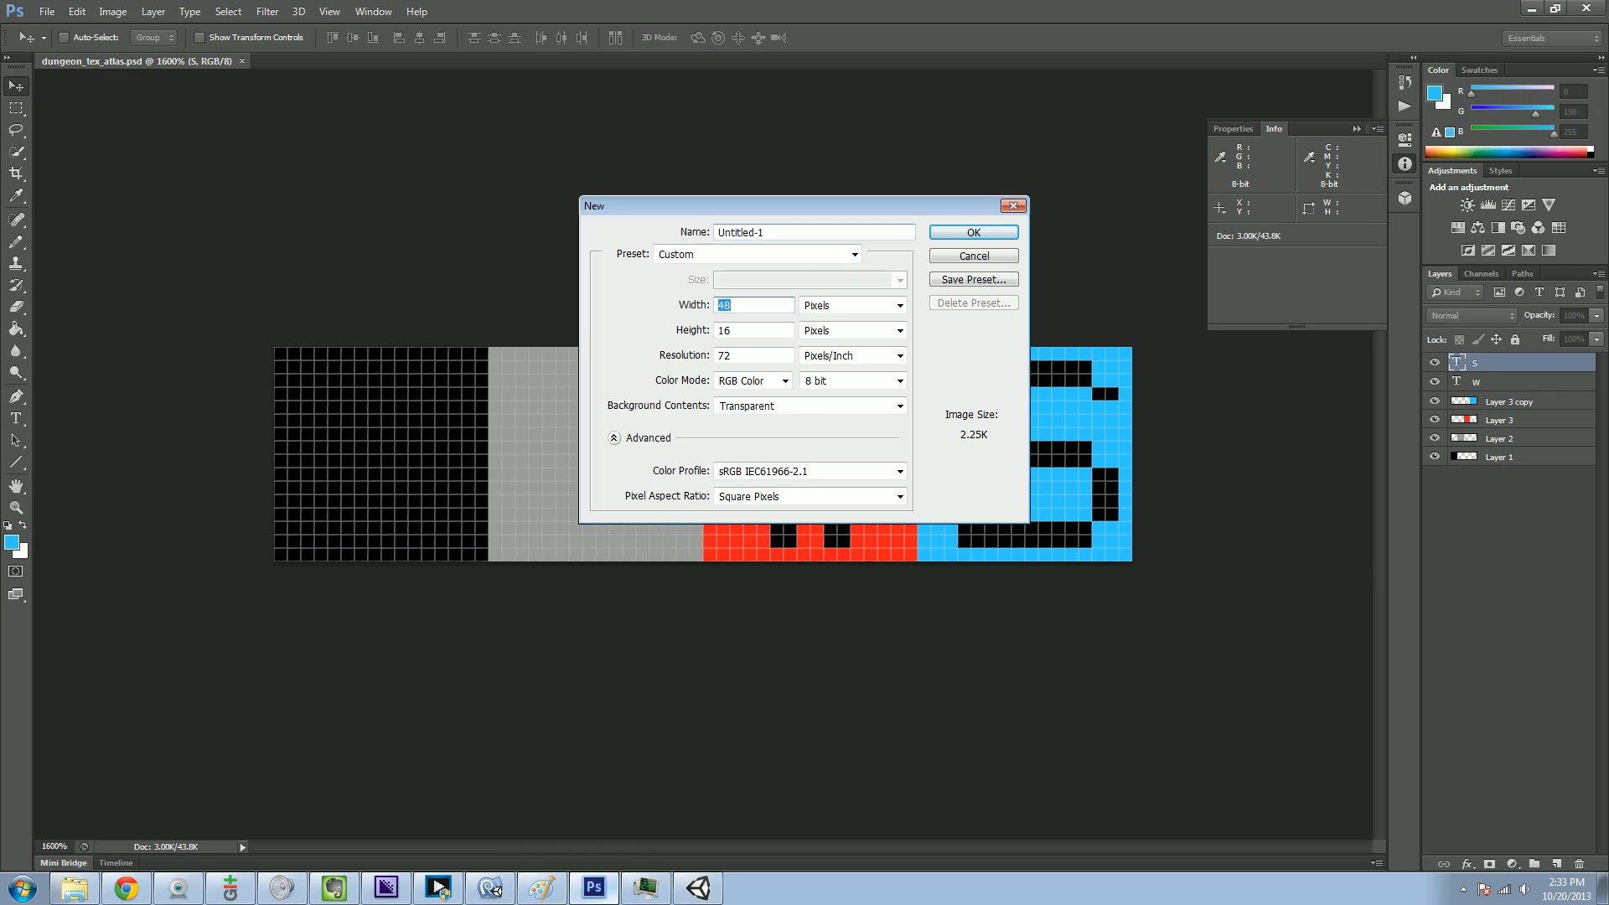
{"action": "type", "text": "1000"}
{"action": "left_click", "coordinate": [754, 328]}
{"action": "type", "text": "40"}
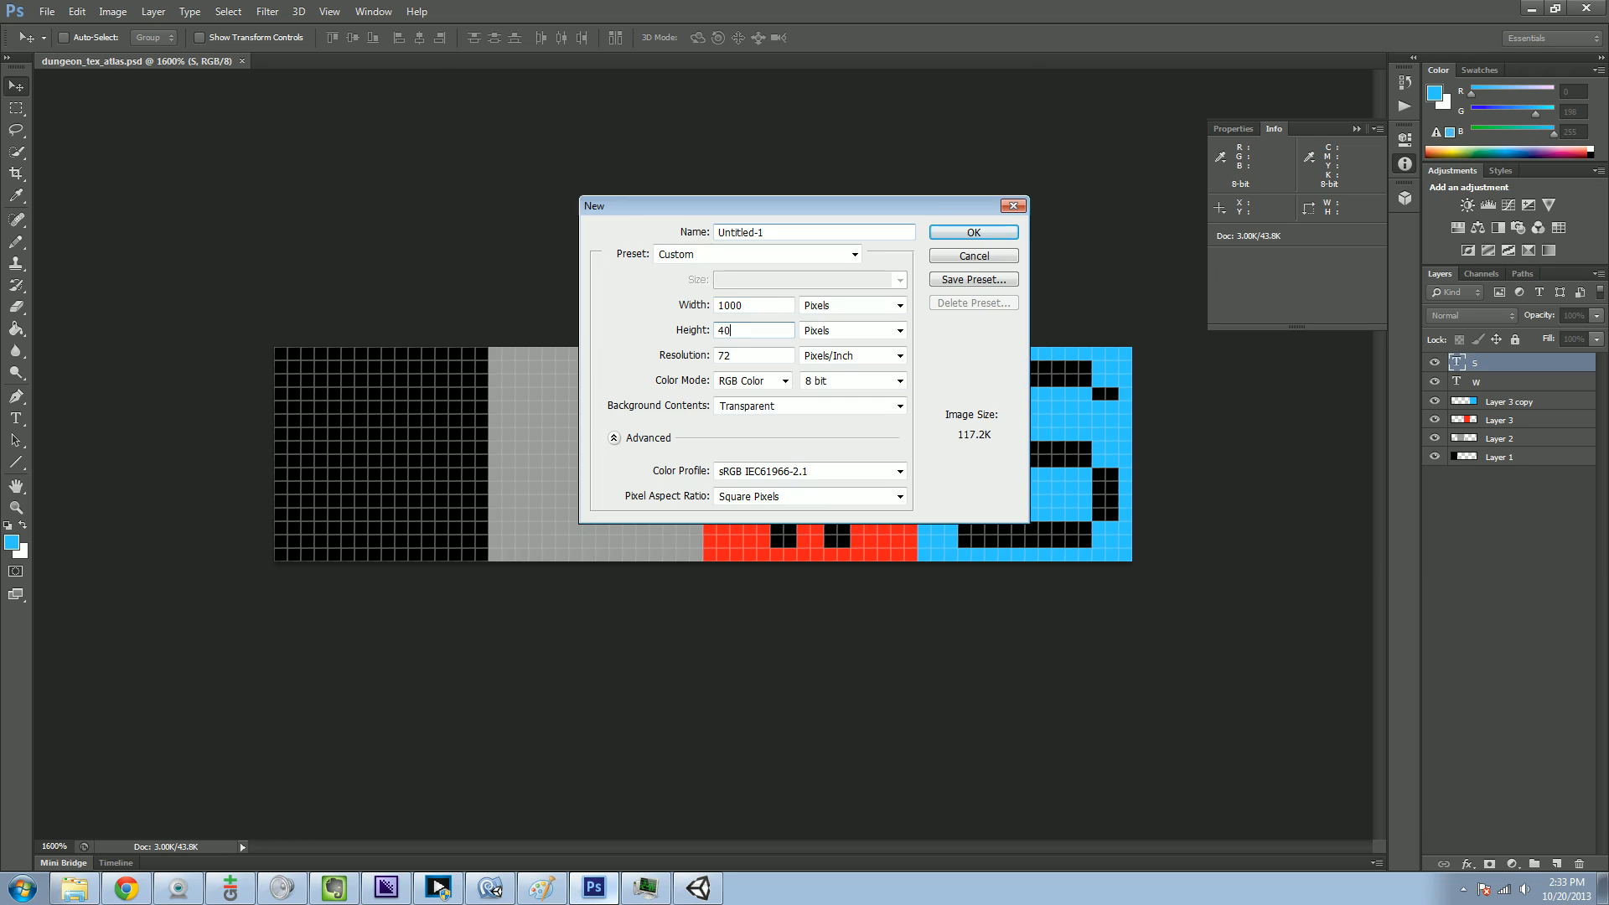
{"action": "left_click", "coordinate": [972, 231]}
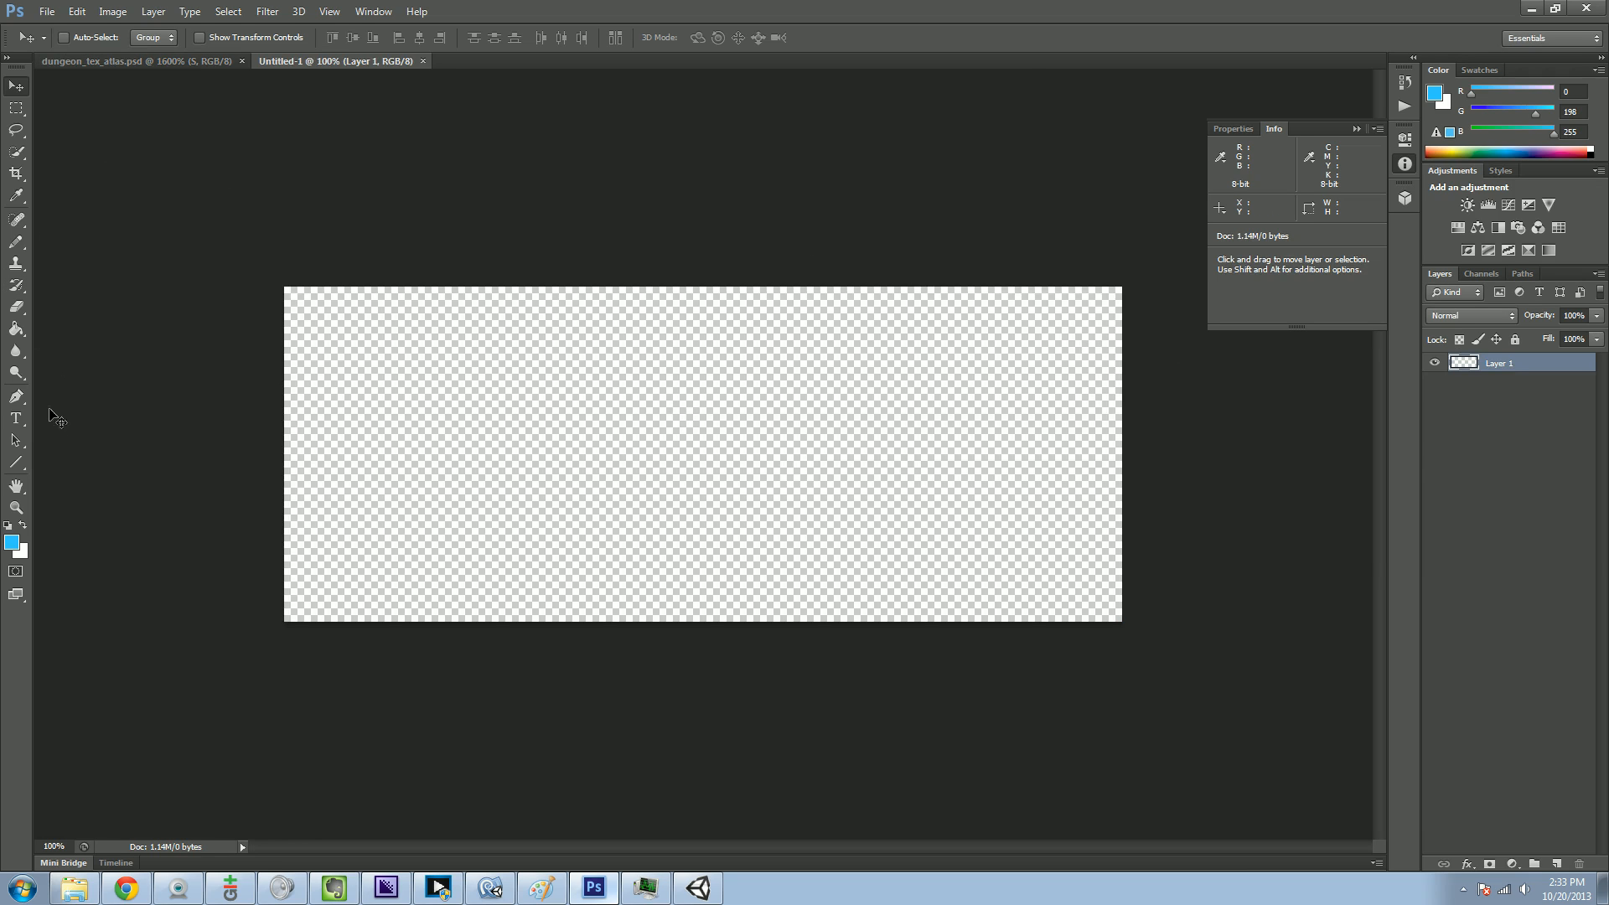
{"action": "mouse_move", "coordinate": [28, 356]}
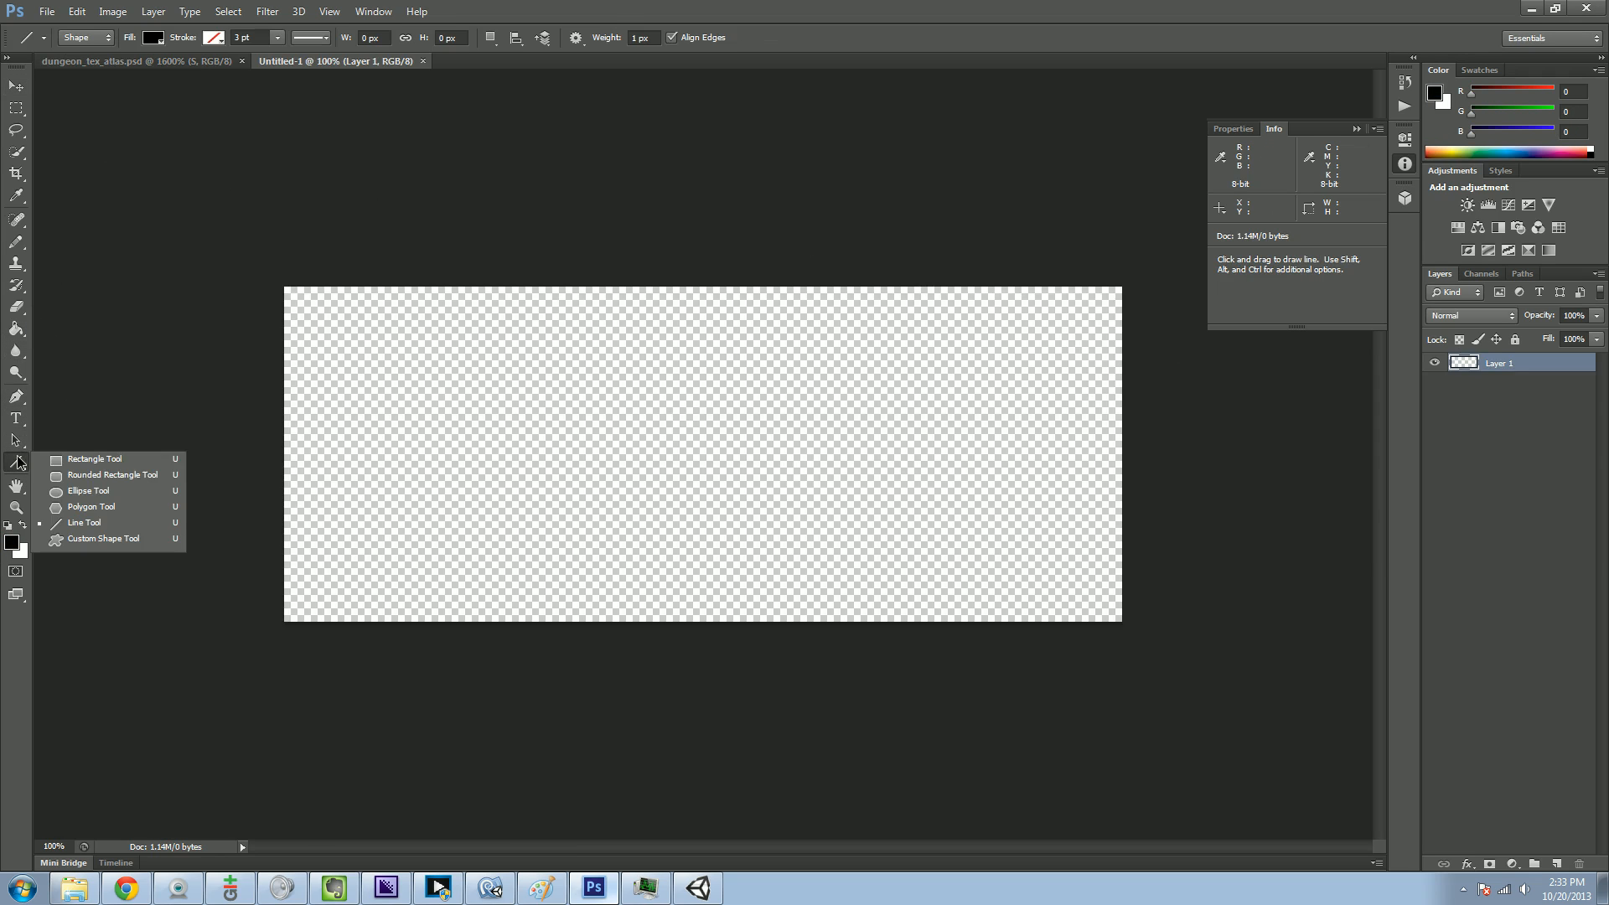
- Draw black room rectangles with a red 3 pt stroke using the Rectangle Tool
{"action": "left_click", "coordinate": [94, 457]}
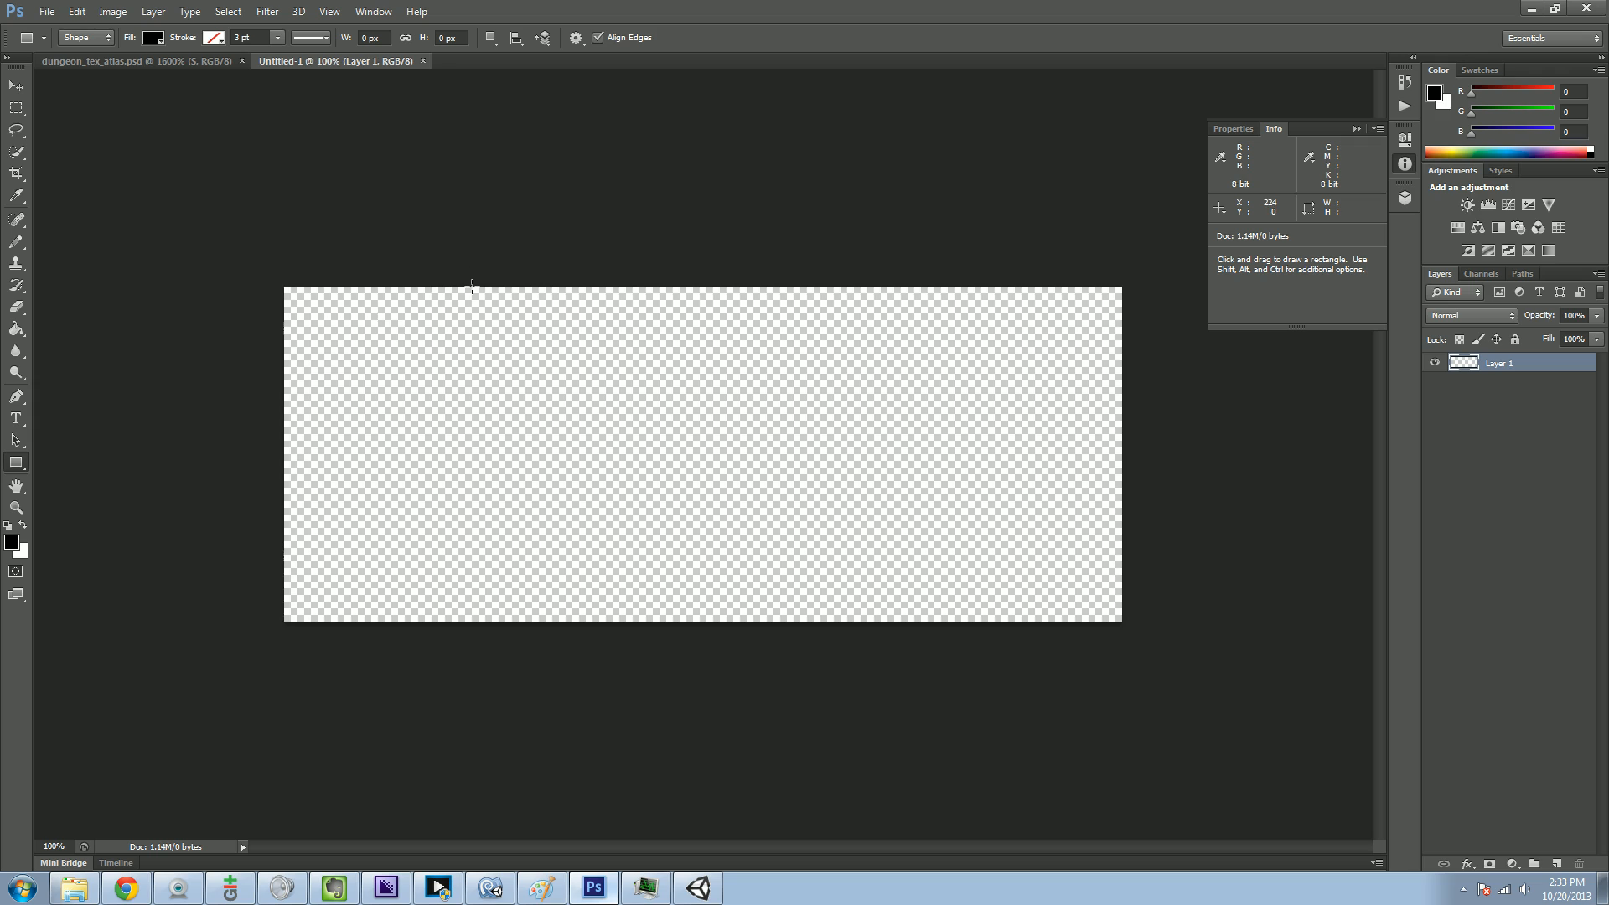
{"action": "mouse_move", "coordinate": [500, 331]}
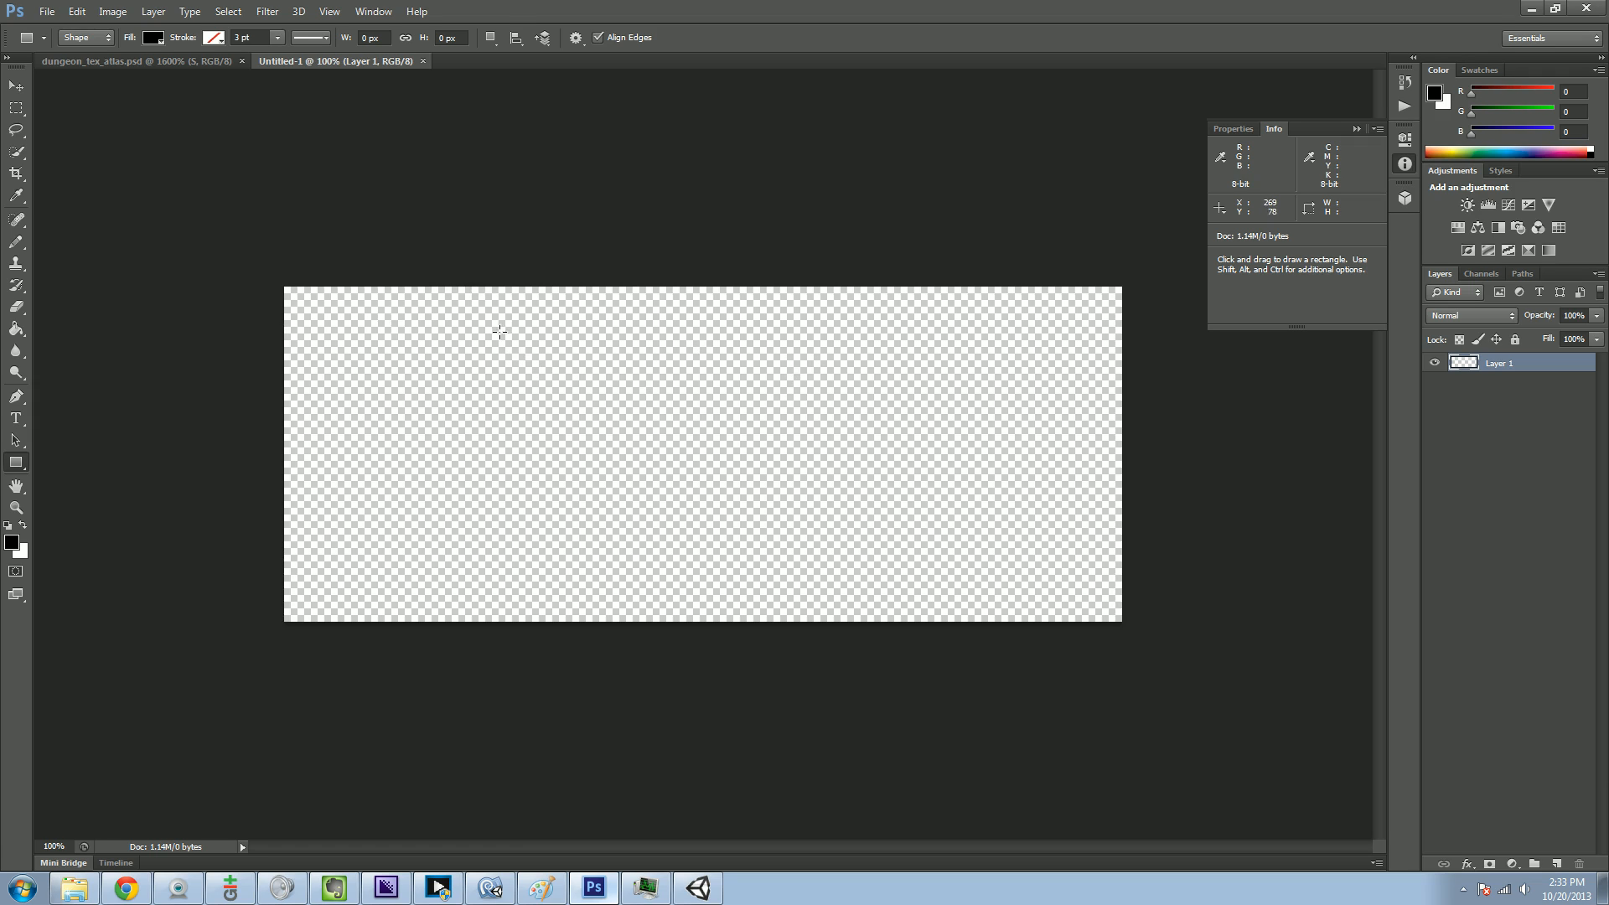
{"action": "mouse_move", "coordinate": [476, 332]}
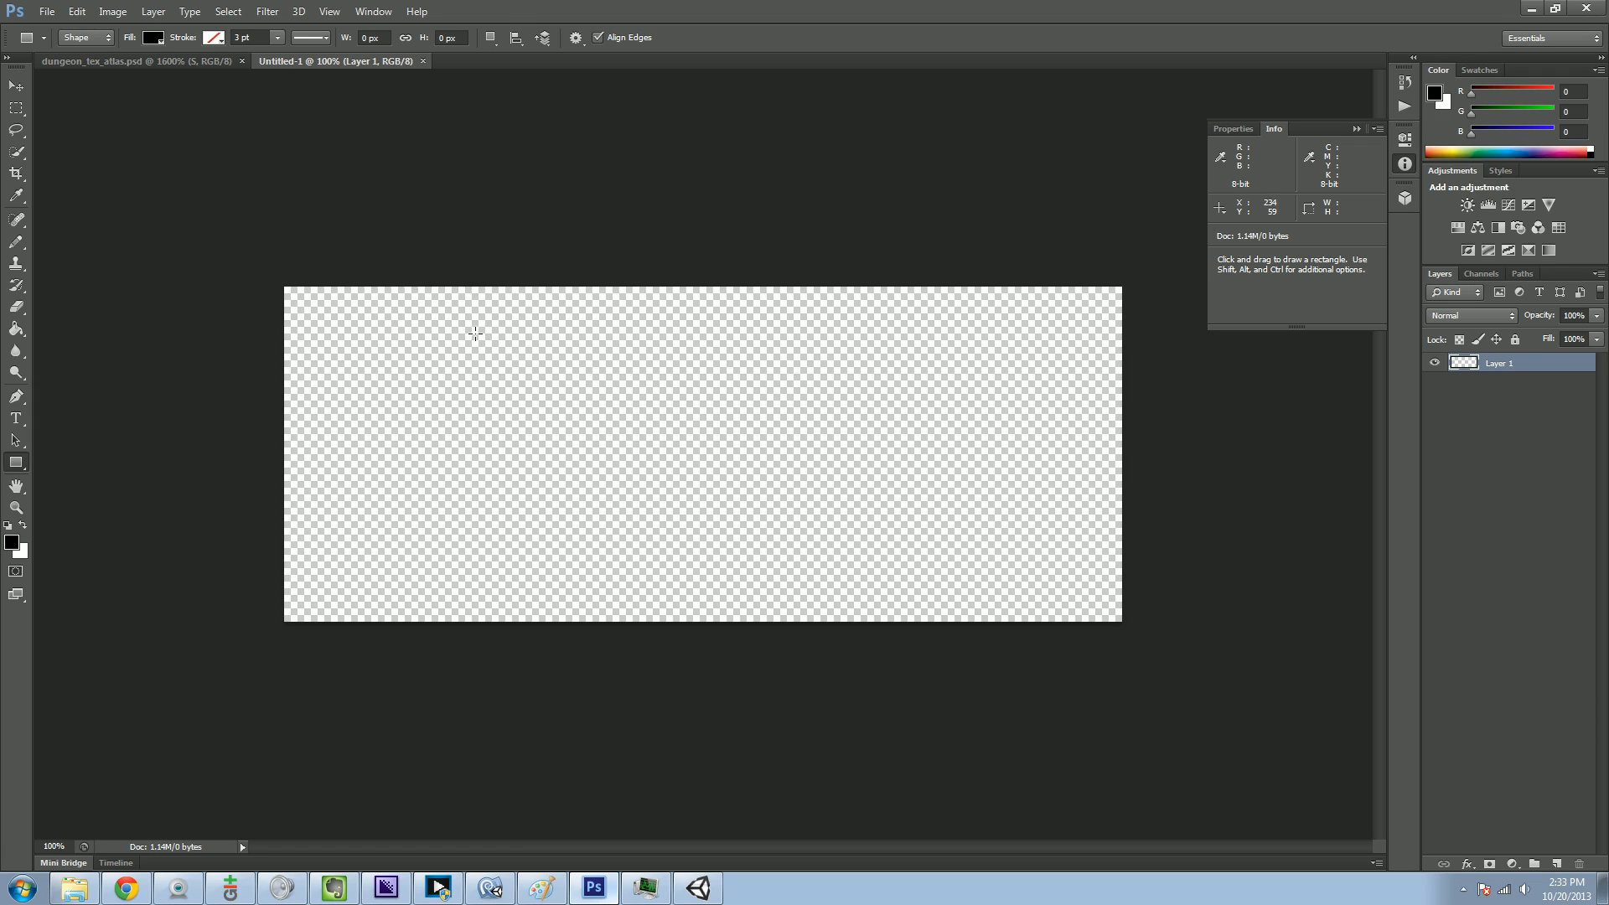
{"action": "left_click_drag", "start_coordinate": [474, 335], "coordinate": [607, 397]}
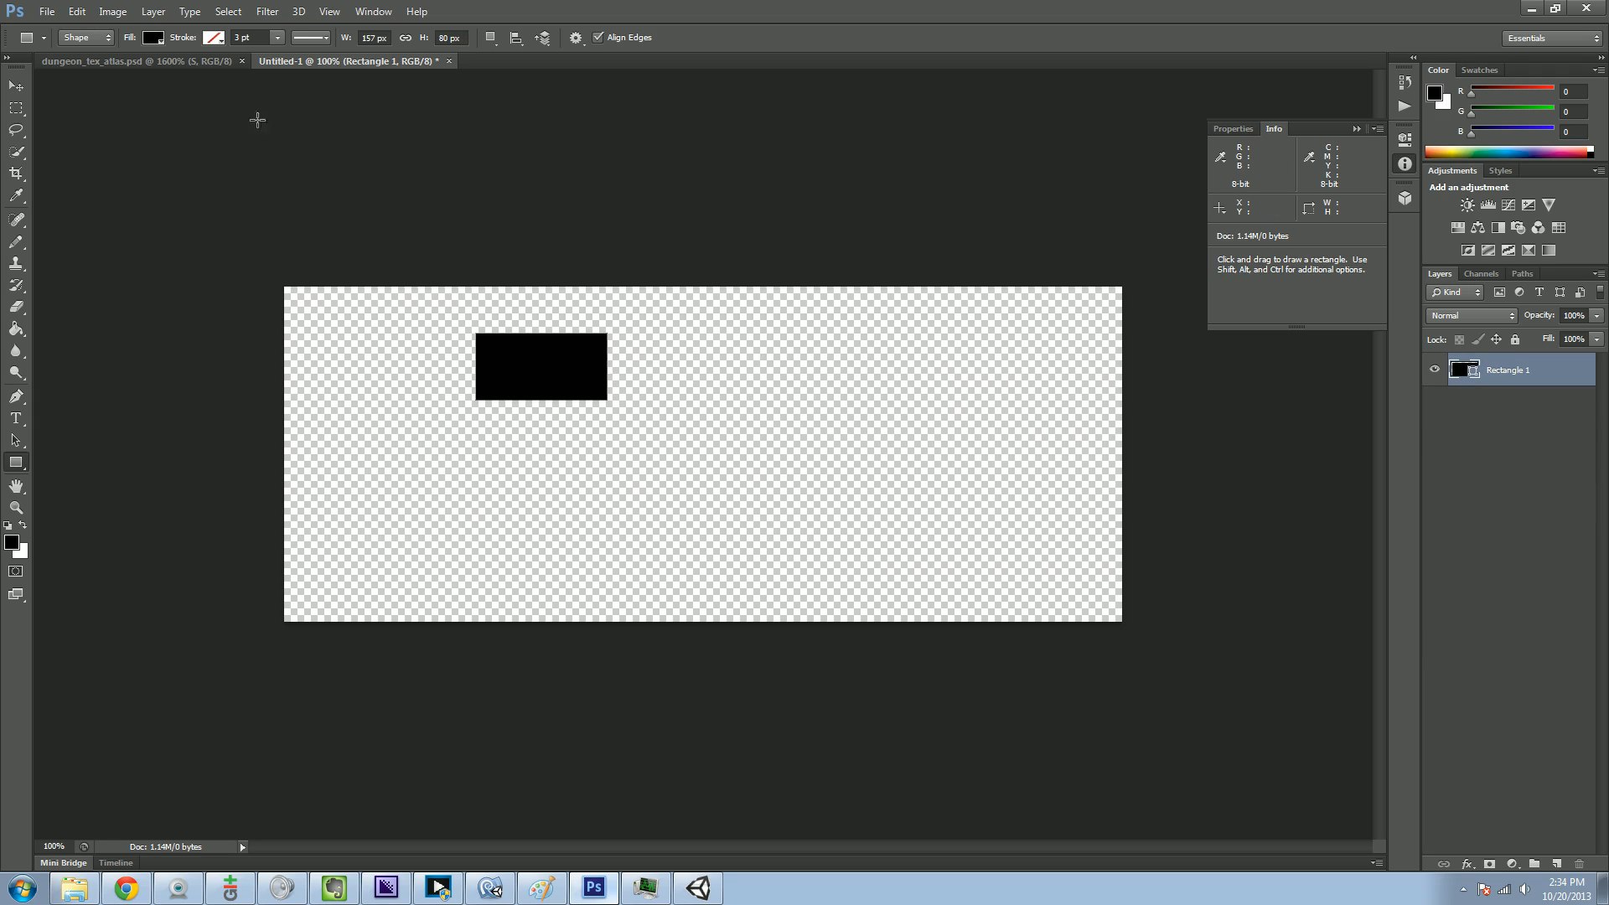
{"action": "left_click", "coordinate": [155, 37]}
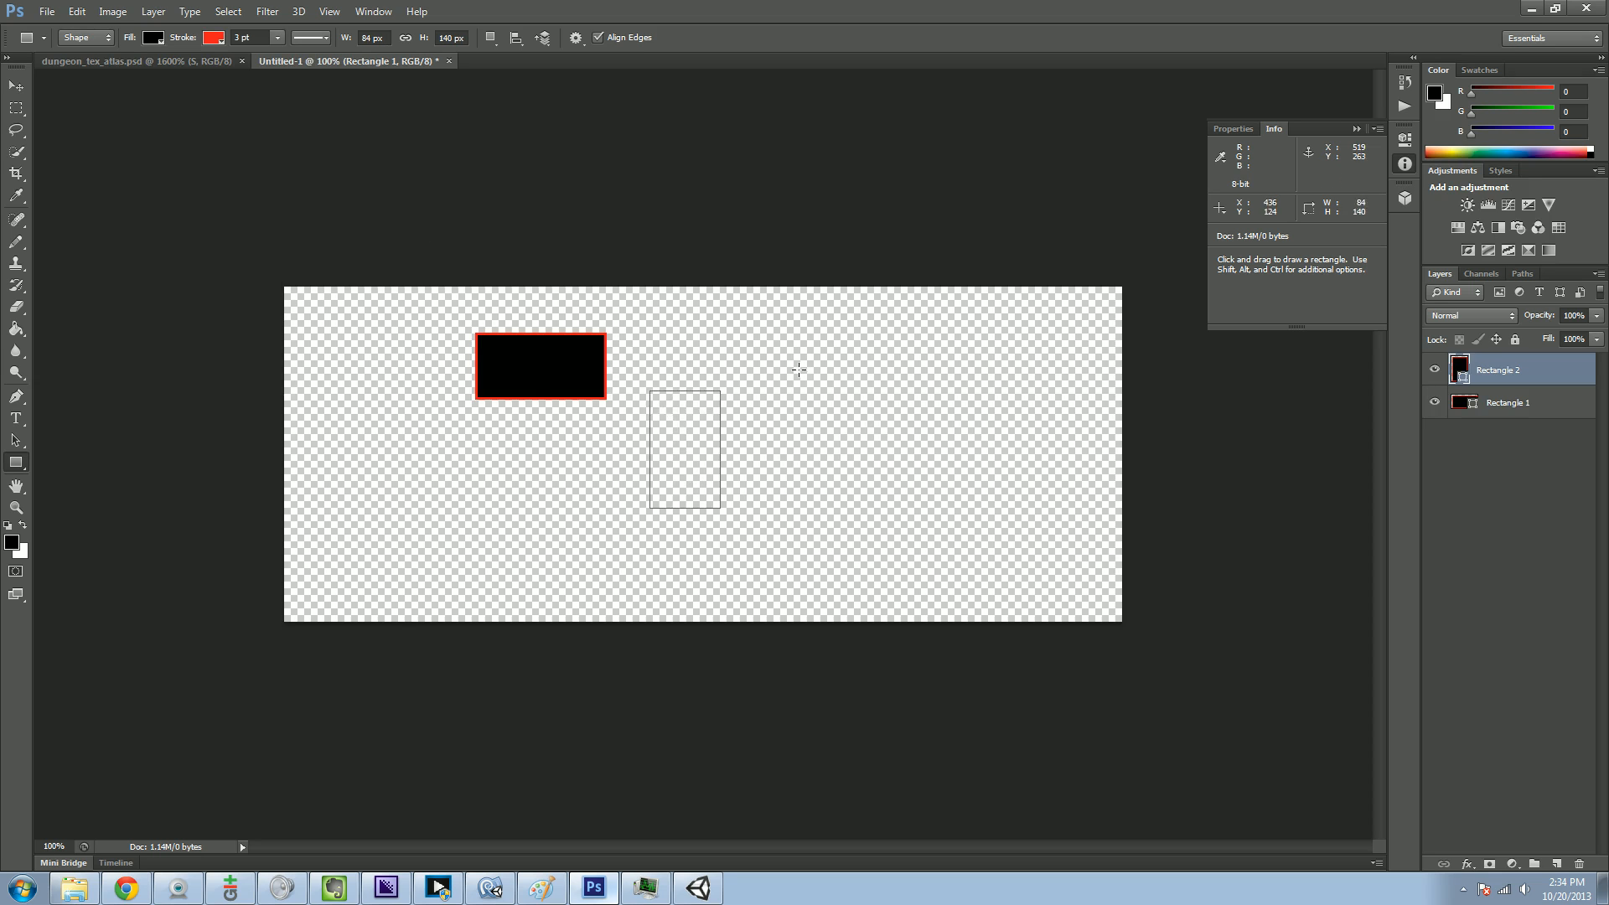
{"action": "left_click_drag", "start_coordinate": [667, 369], "coordinate": [831, 503]}
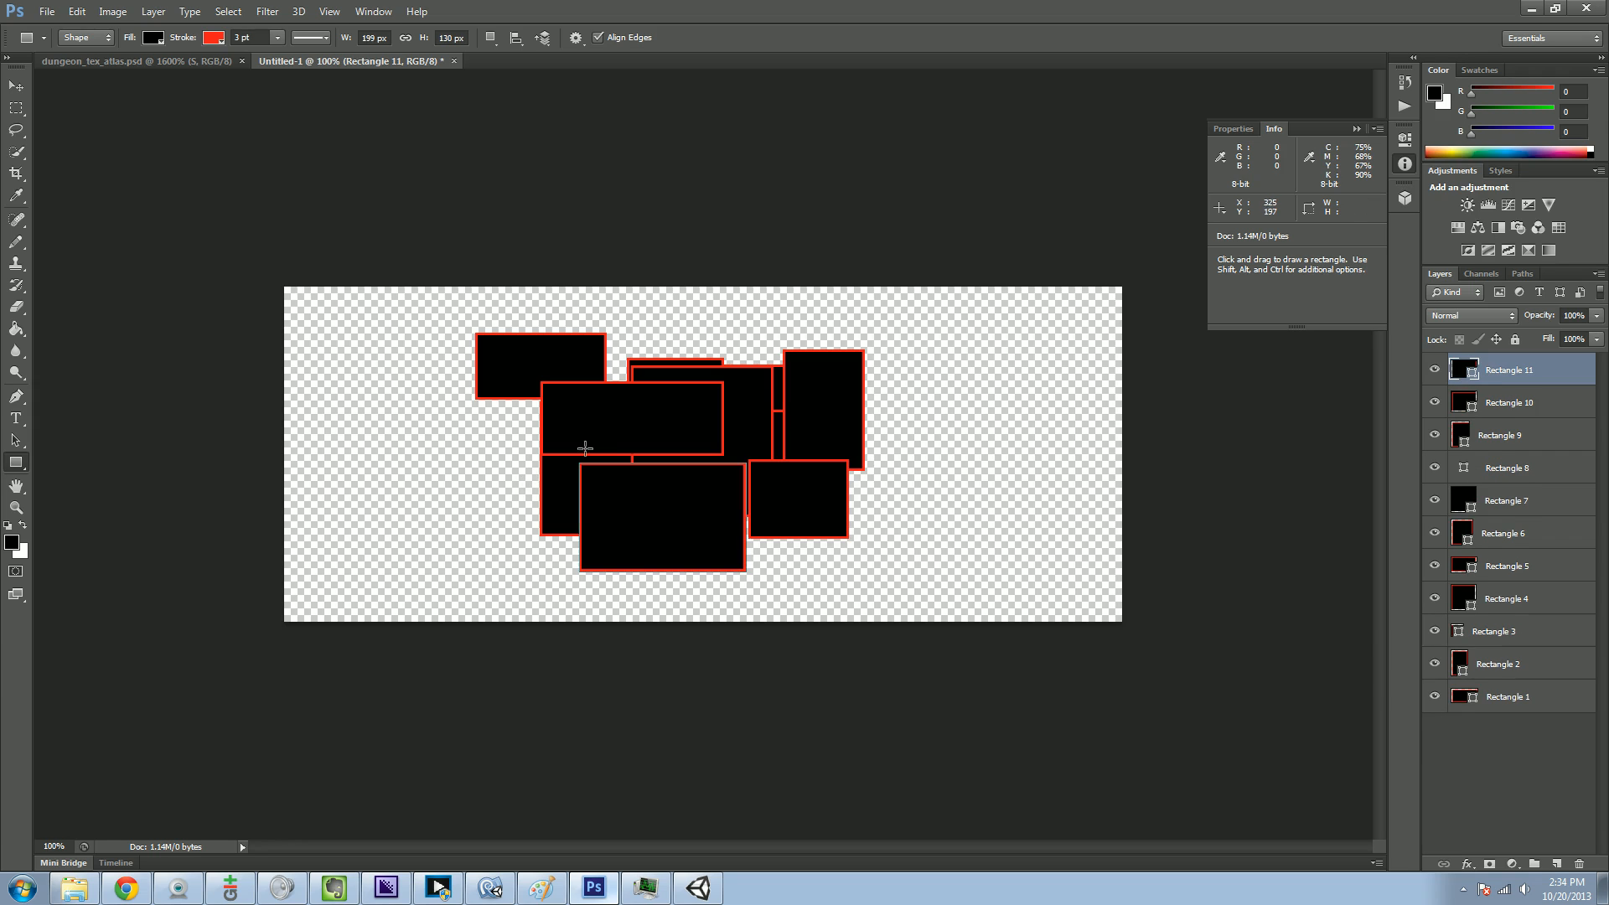
{"action": "mouse_move", "coordinate": [620, 330]}
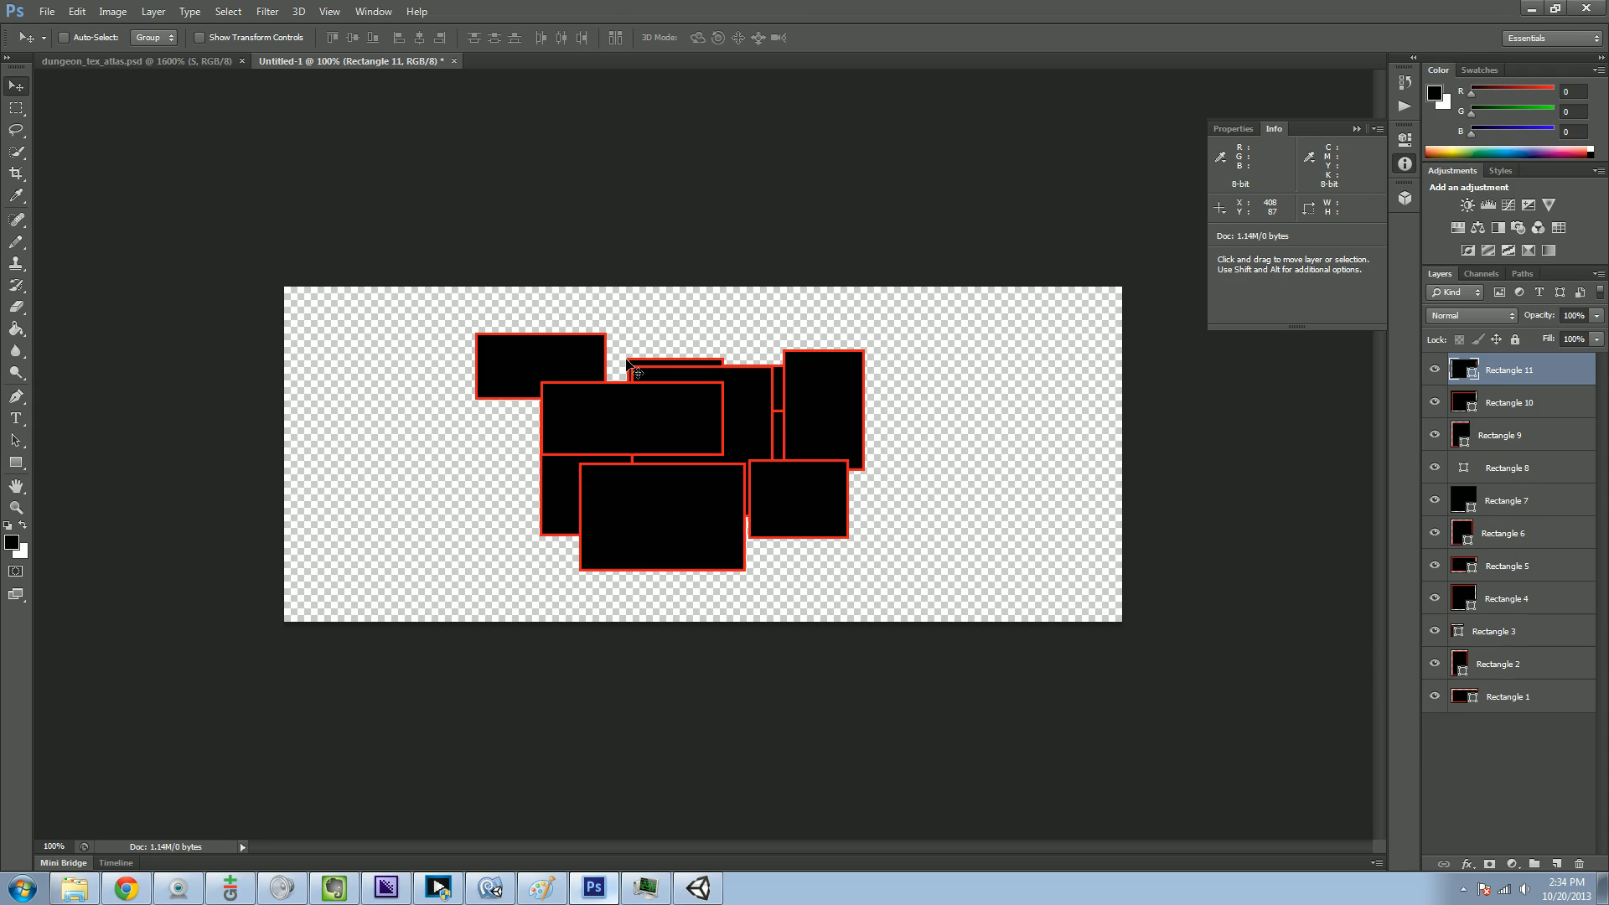
{"action": "mouse_move", "coordinate": [640, 422]}
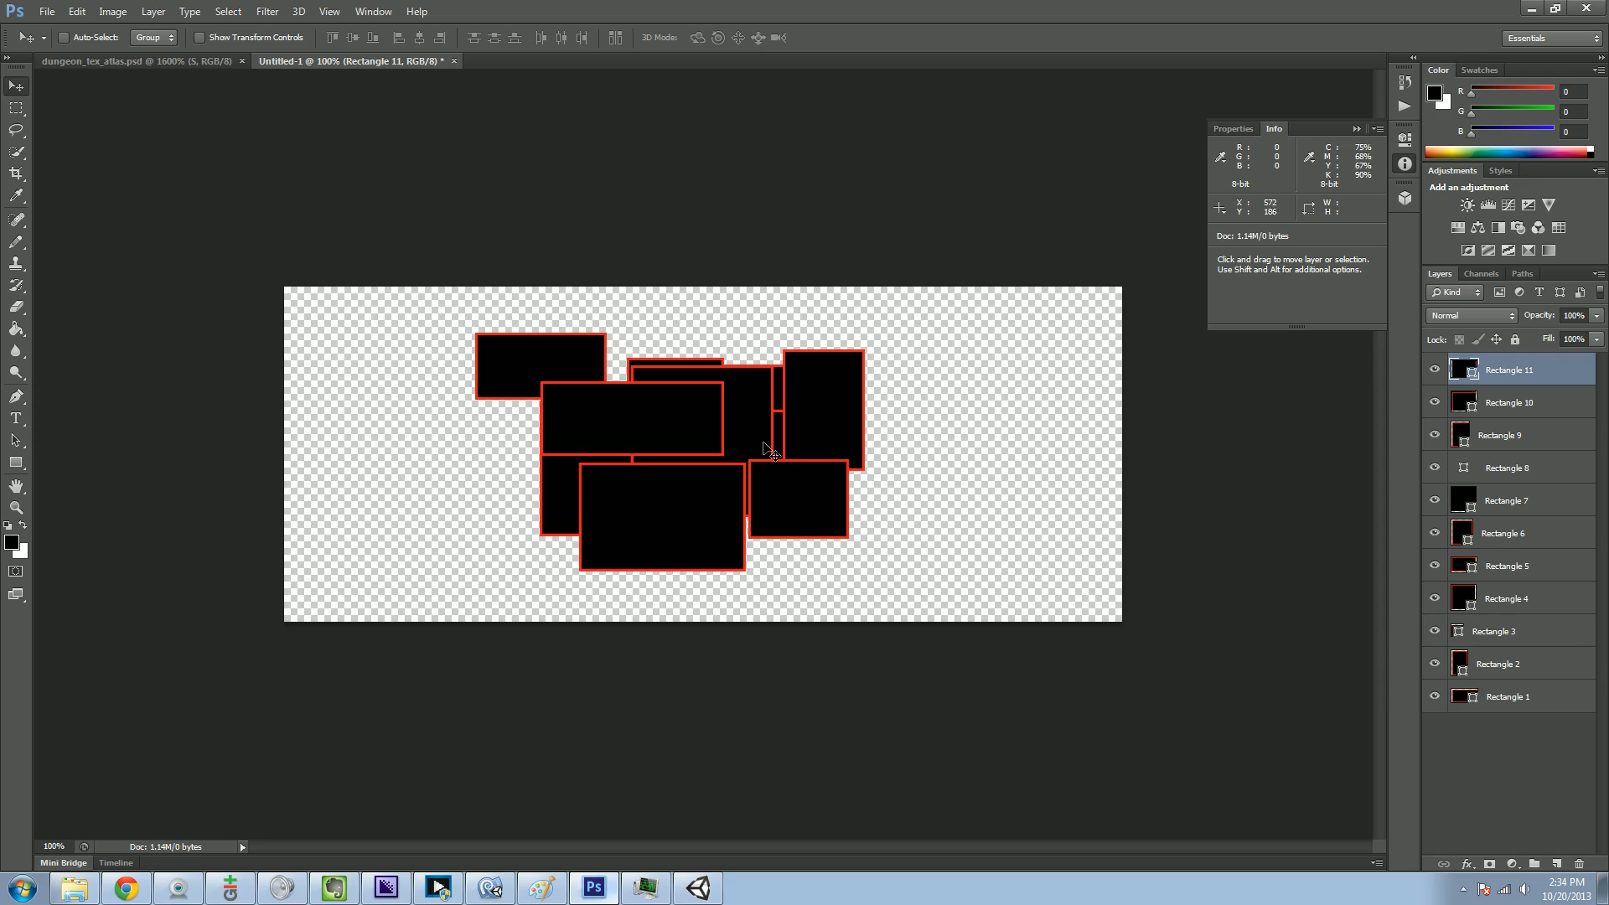
{"action": "mouse_move", "coordinate": [548, 397]}
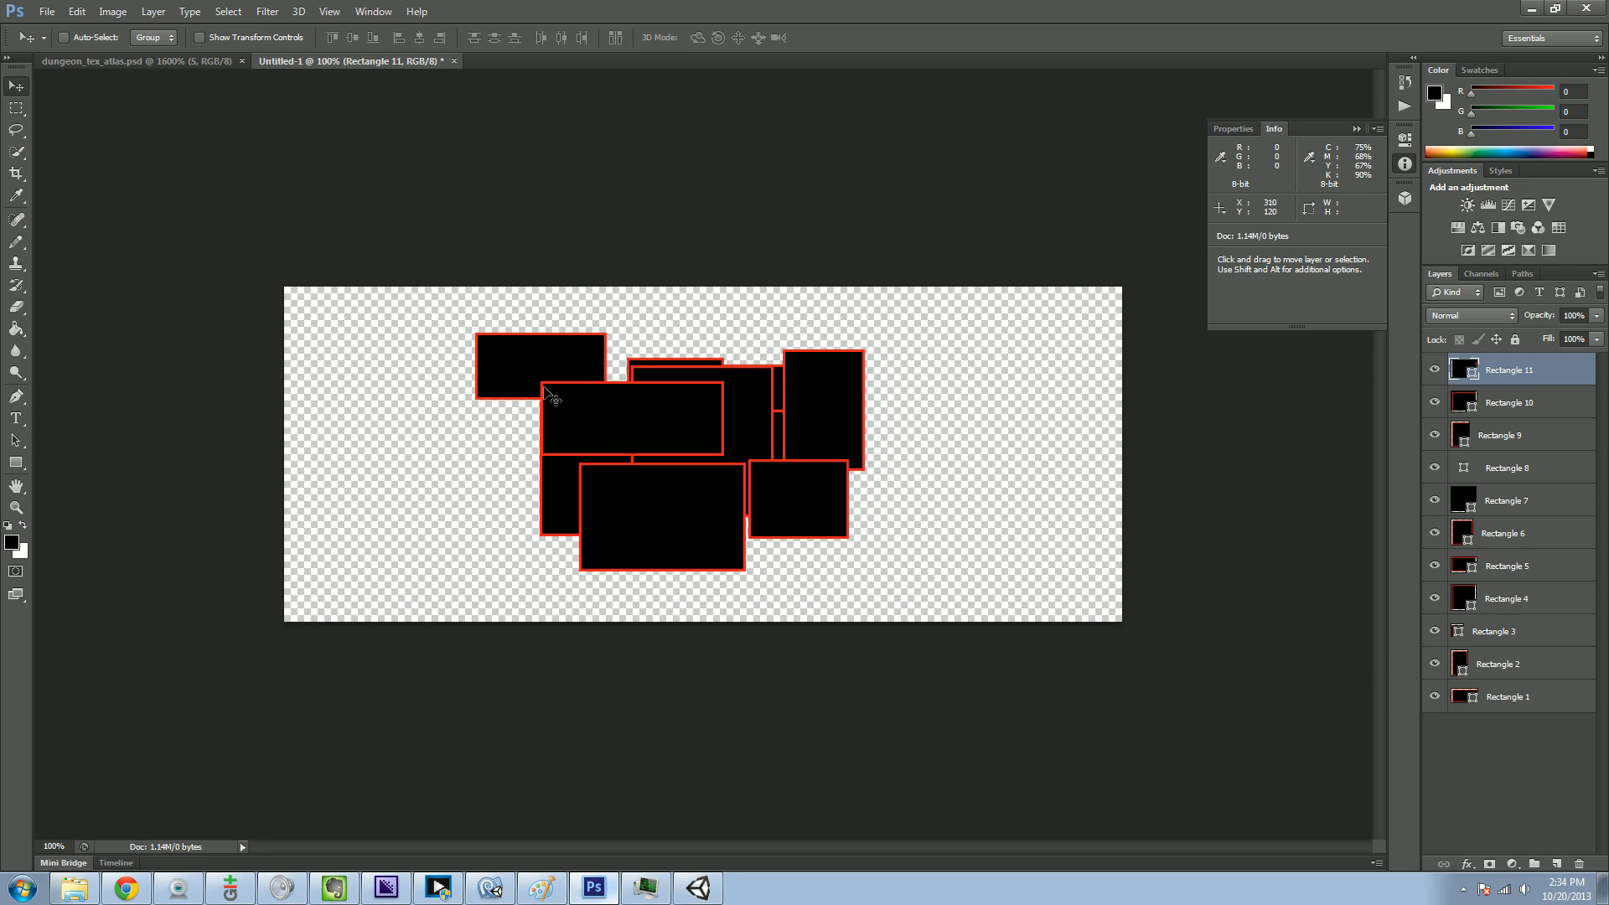
- Move the top-left, wide and large square rooms apart into a tidier layout
{"action": "left_click", "coordinate": [1522, 696]}
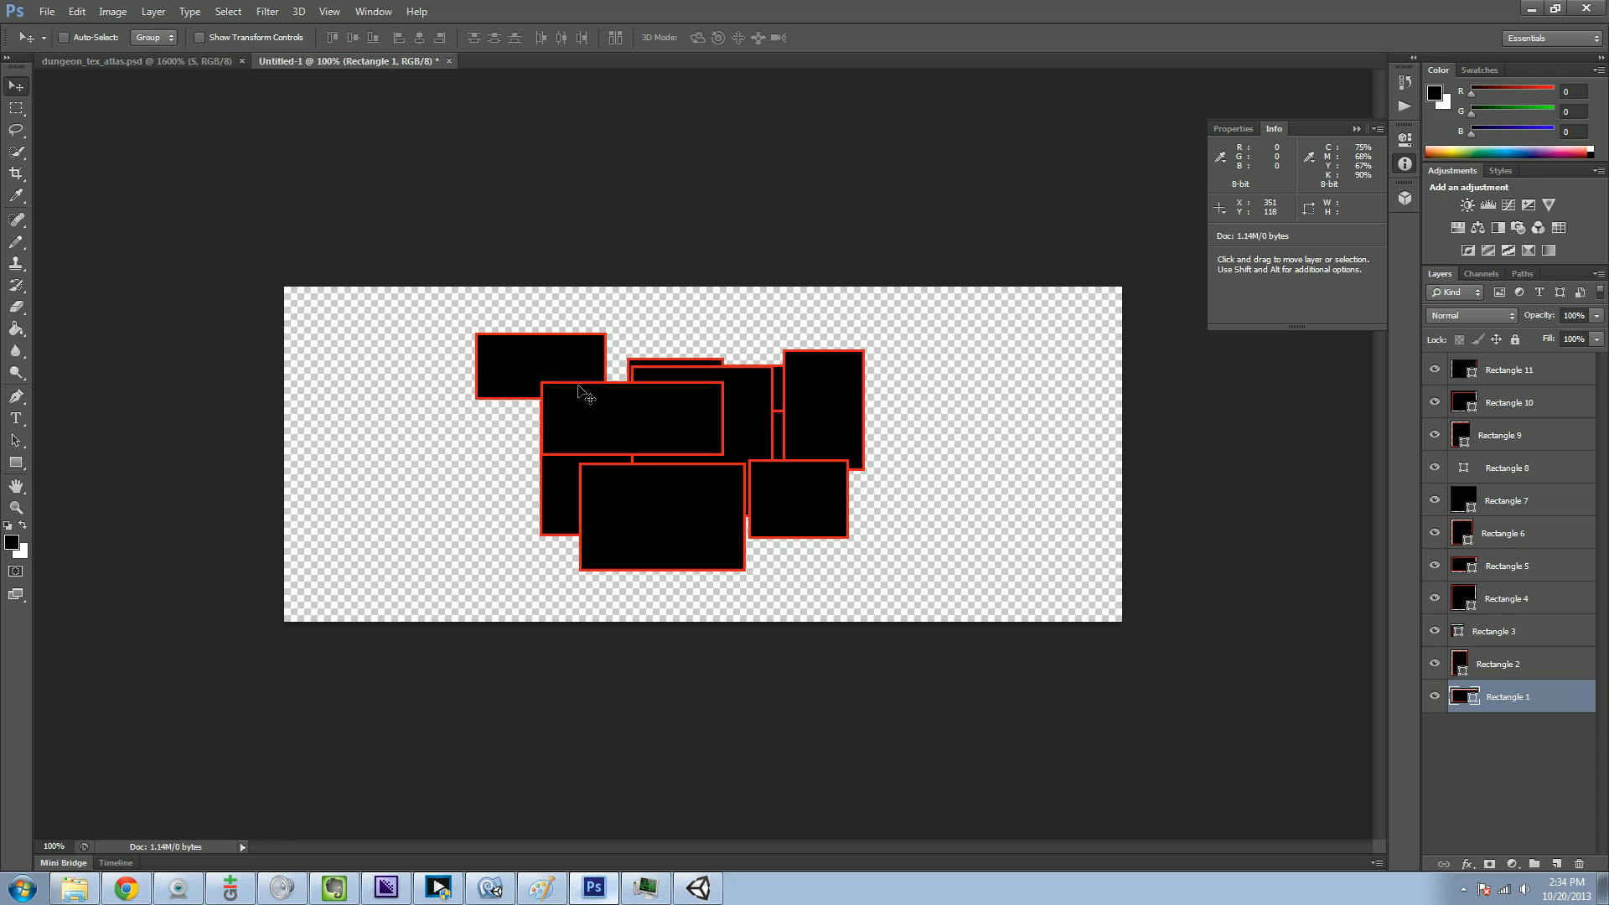
{"action": "mouse_move", "coordinate": [557, 372]}
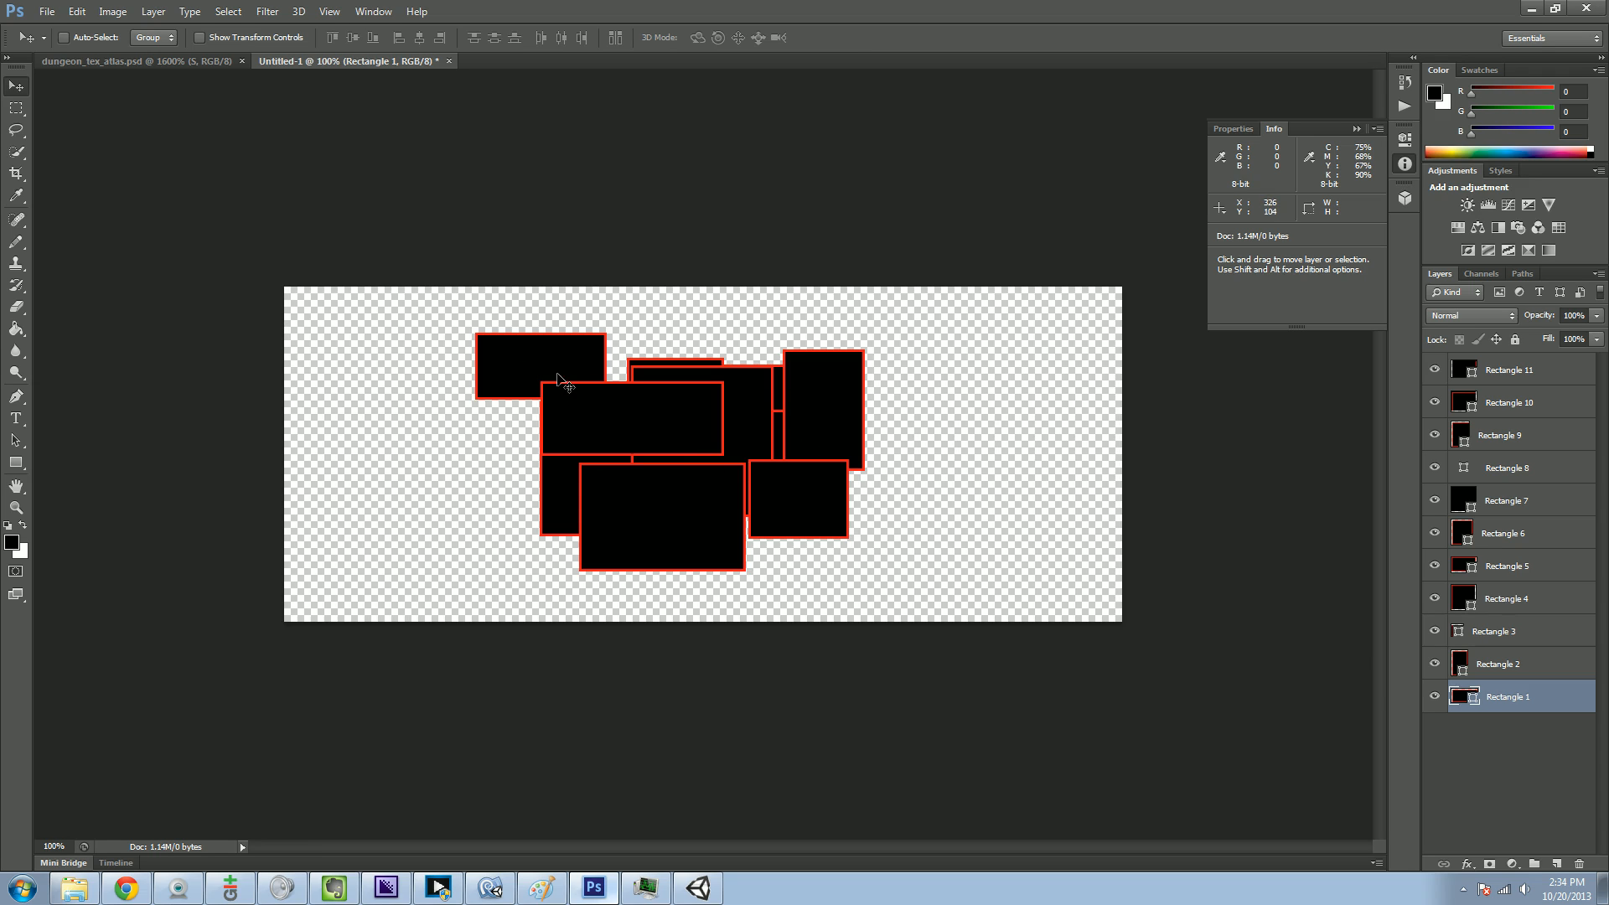
{"action": "left_click_drag", "start_coordinate": [559, 381], "coordinate": [547, 362]}
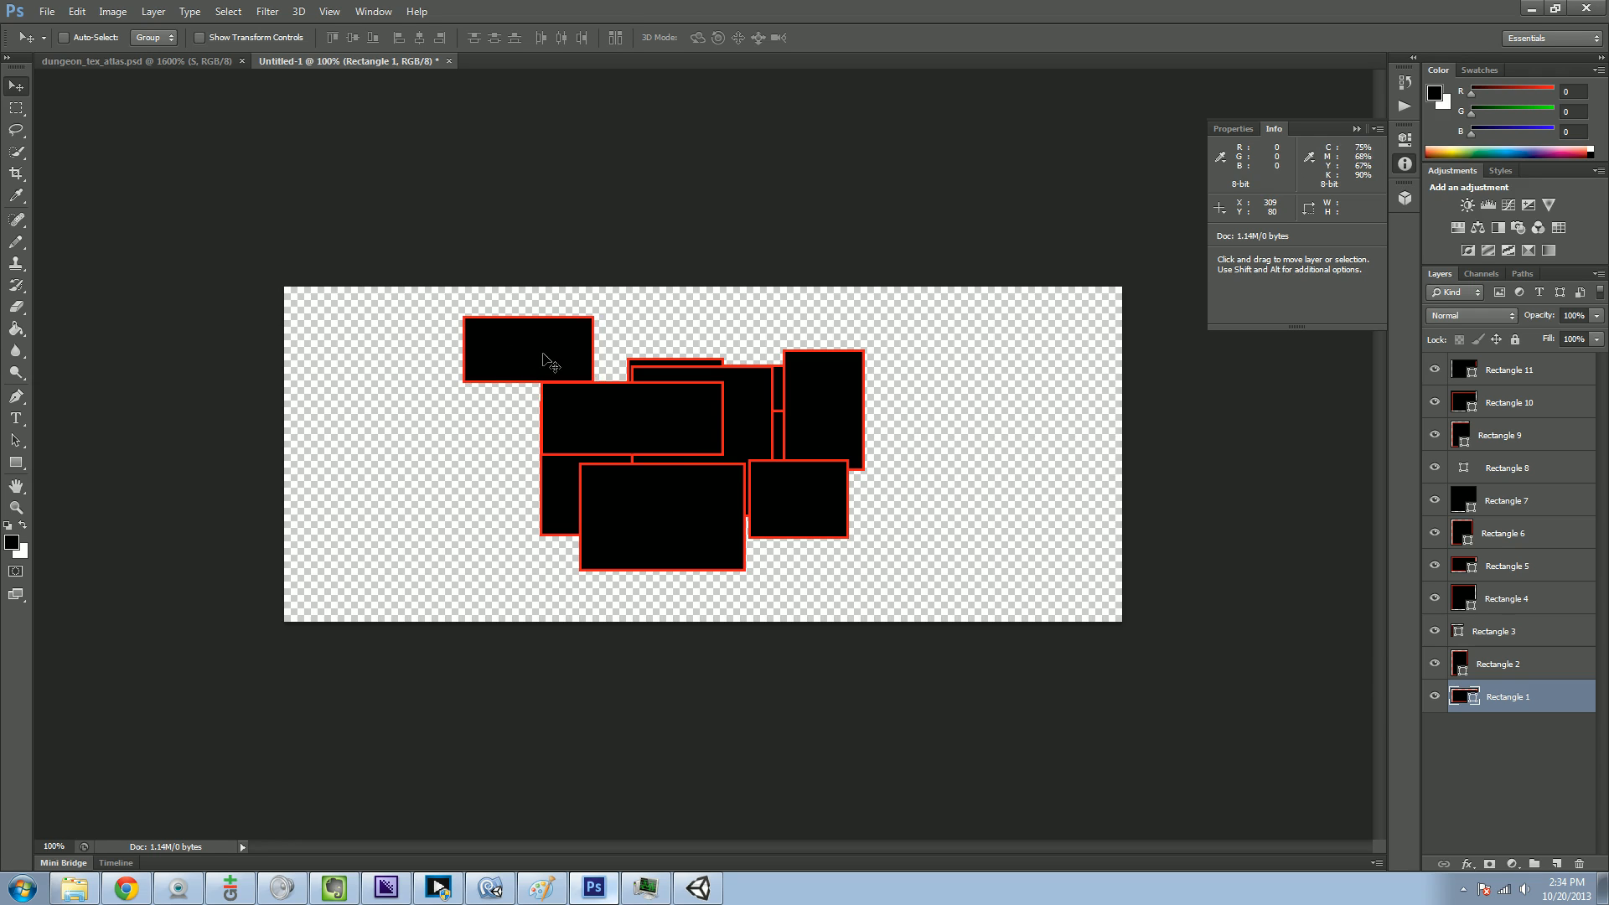
{"action": "left_click", "coordinate": [1505, 663]}
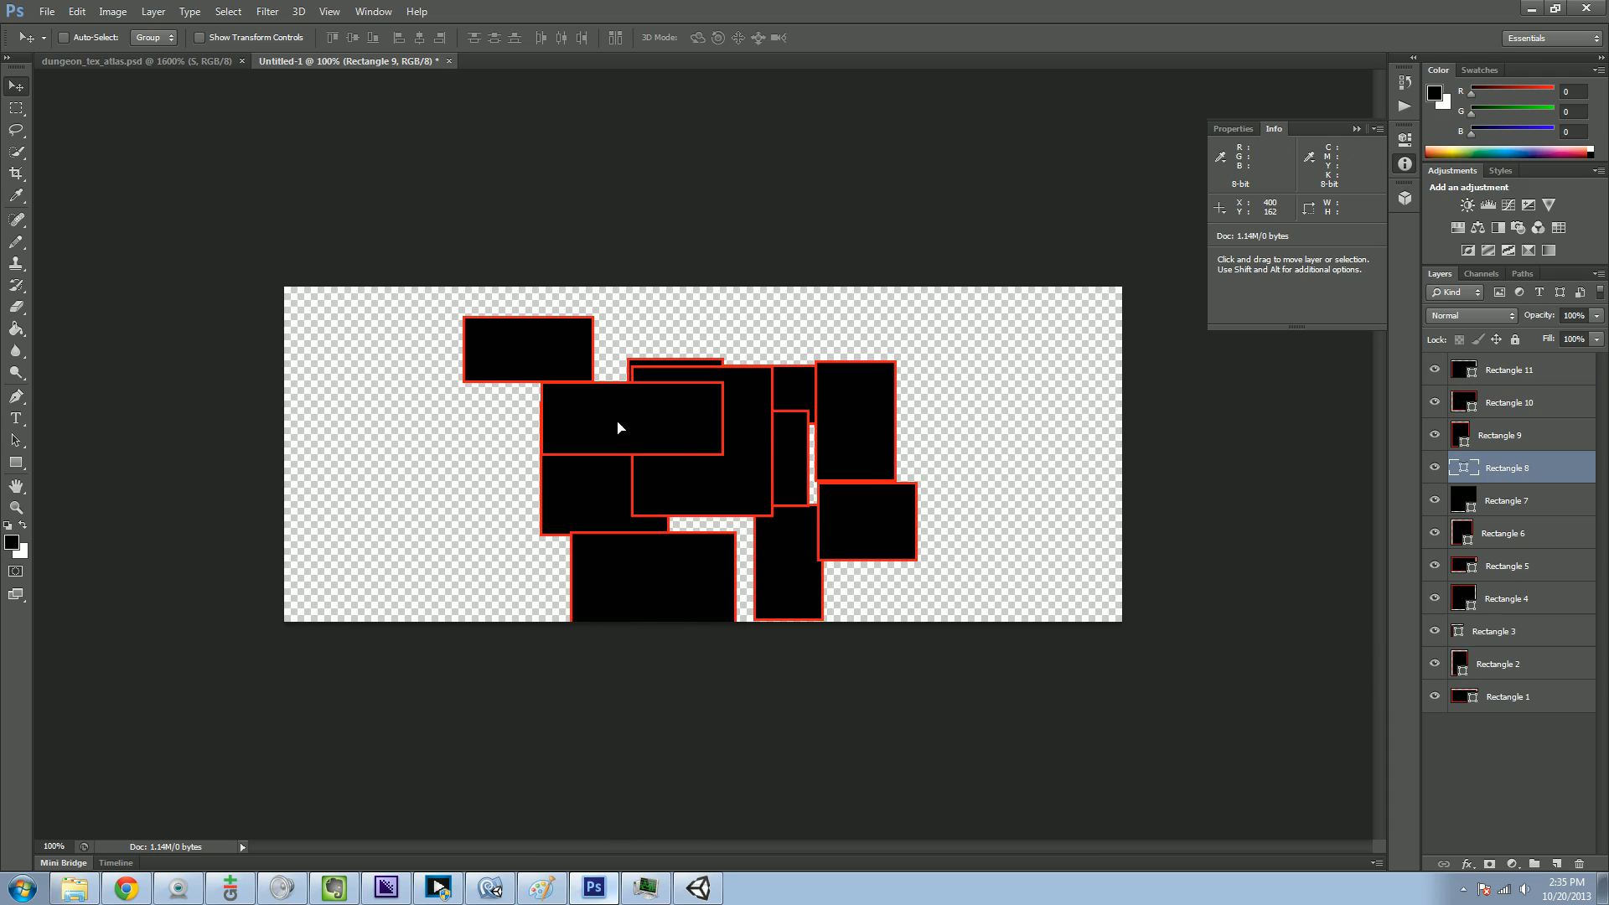
{"action": "left_click_drag", "start_coordinate": [618, 428], "coordinate": [523, 406]}
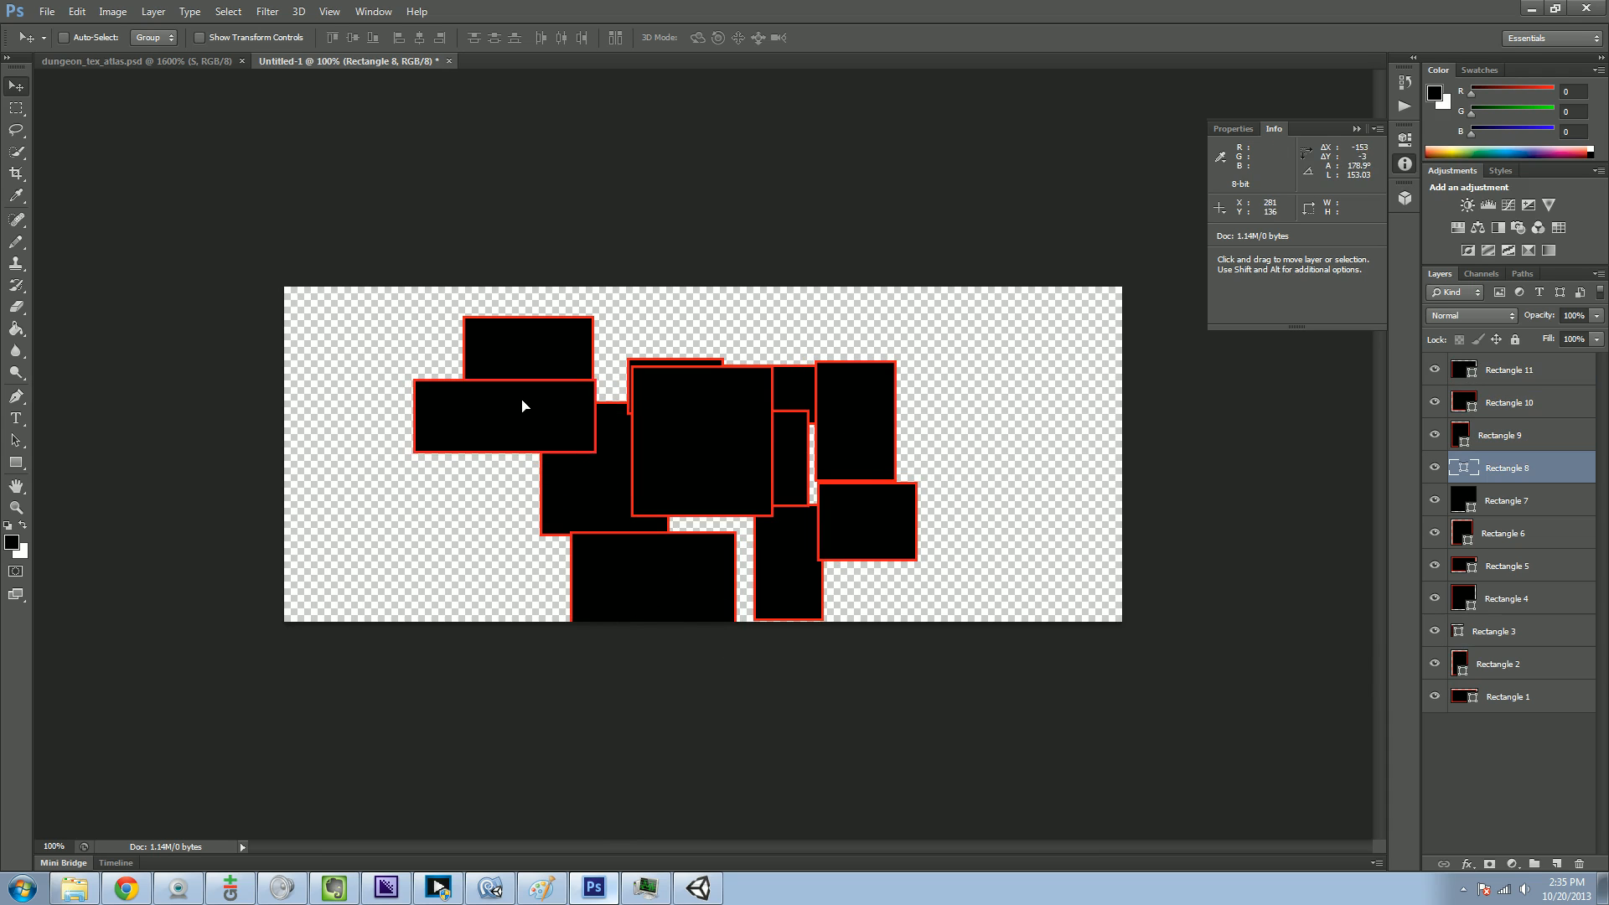
{"action": "left_click", "coordinate": [1505, 598]}
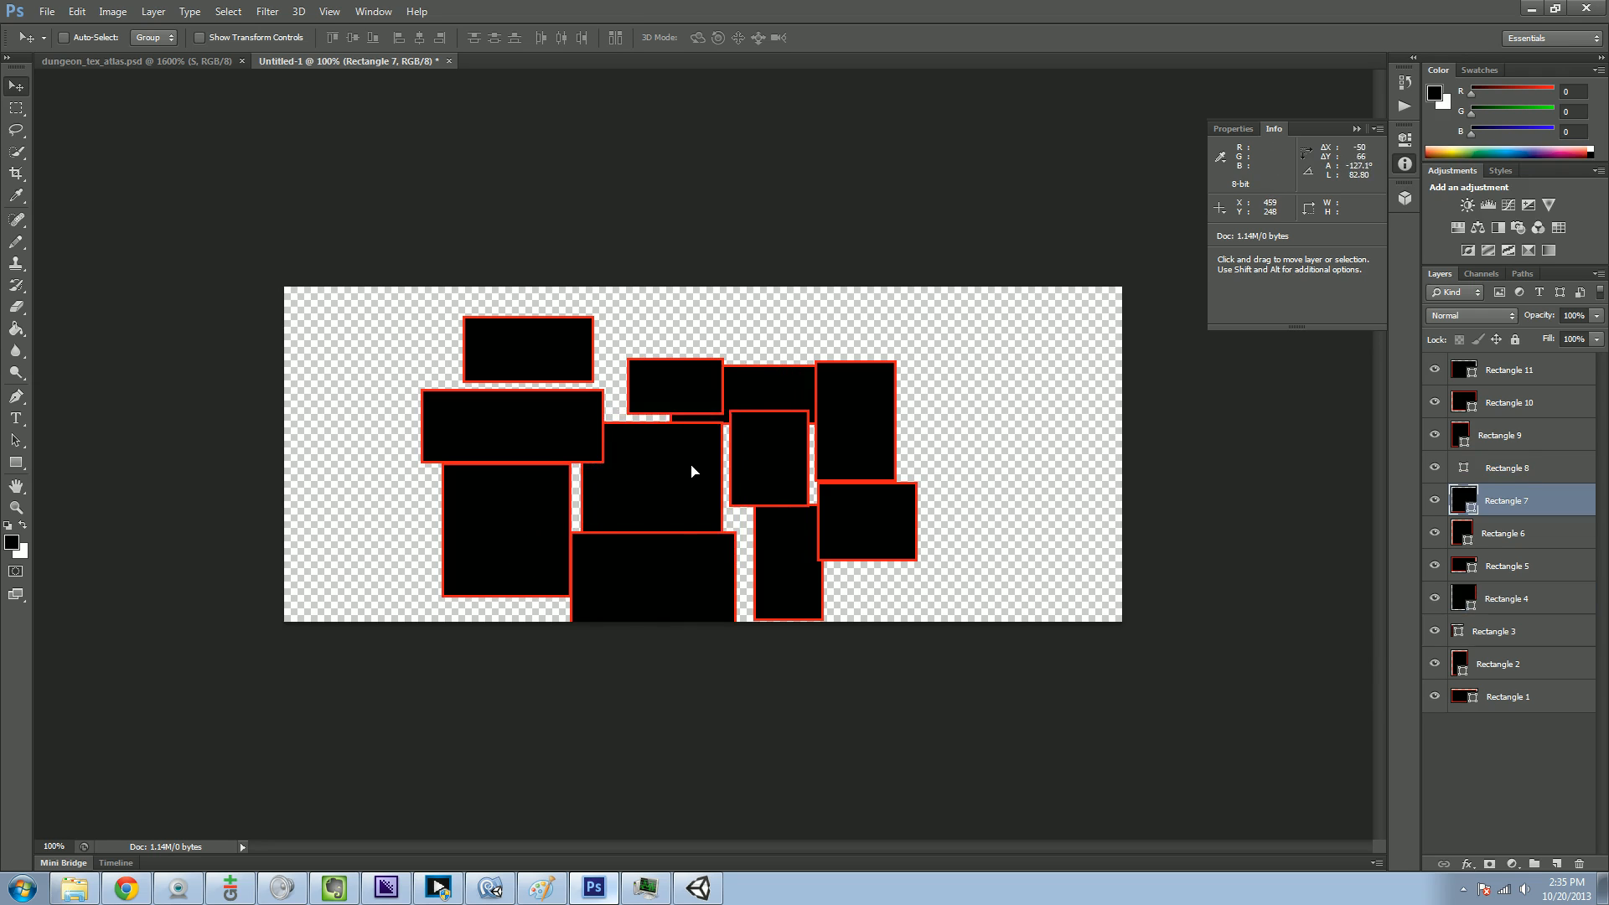
{"action": "left_click_drag", "start_coordinate": [672, 385], "coordinate": [667, 359]}
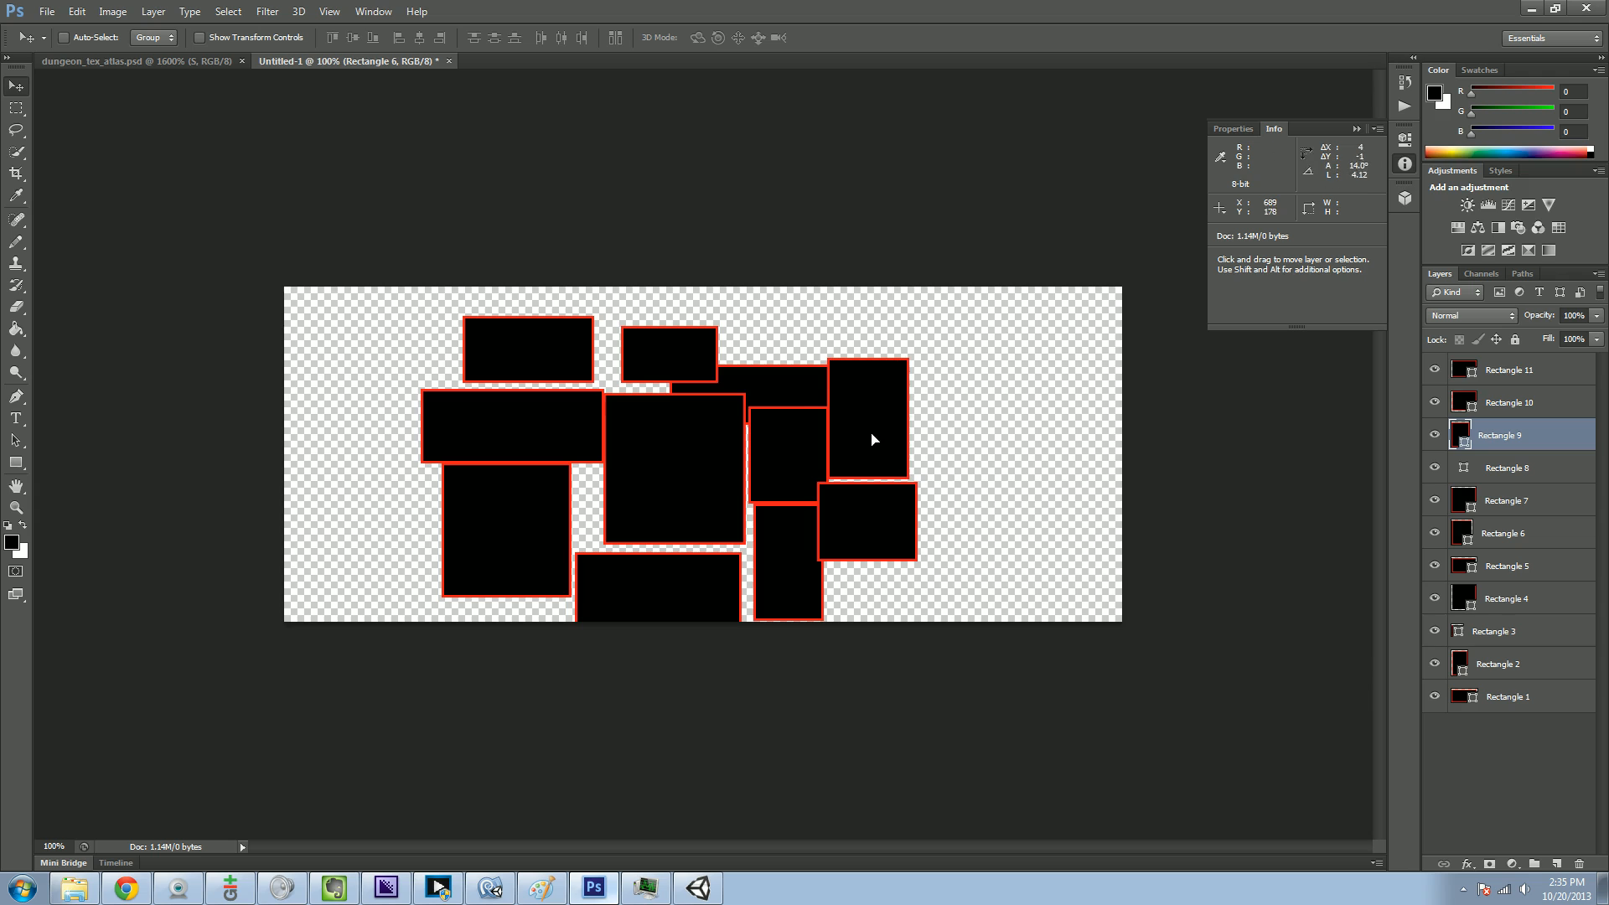
- Nudge the top-row and right-hand rooms so their edges nearly touch
{"action": "left_click_drag", "start_coordinate": [866, 441], "coordinate": [885, 533]}
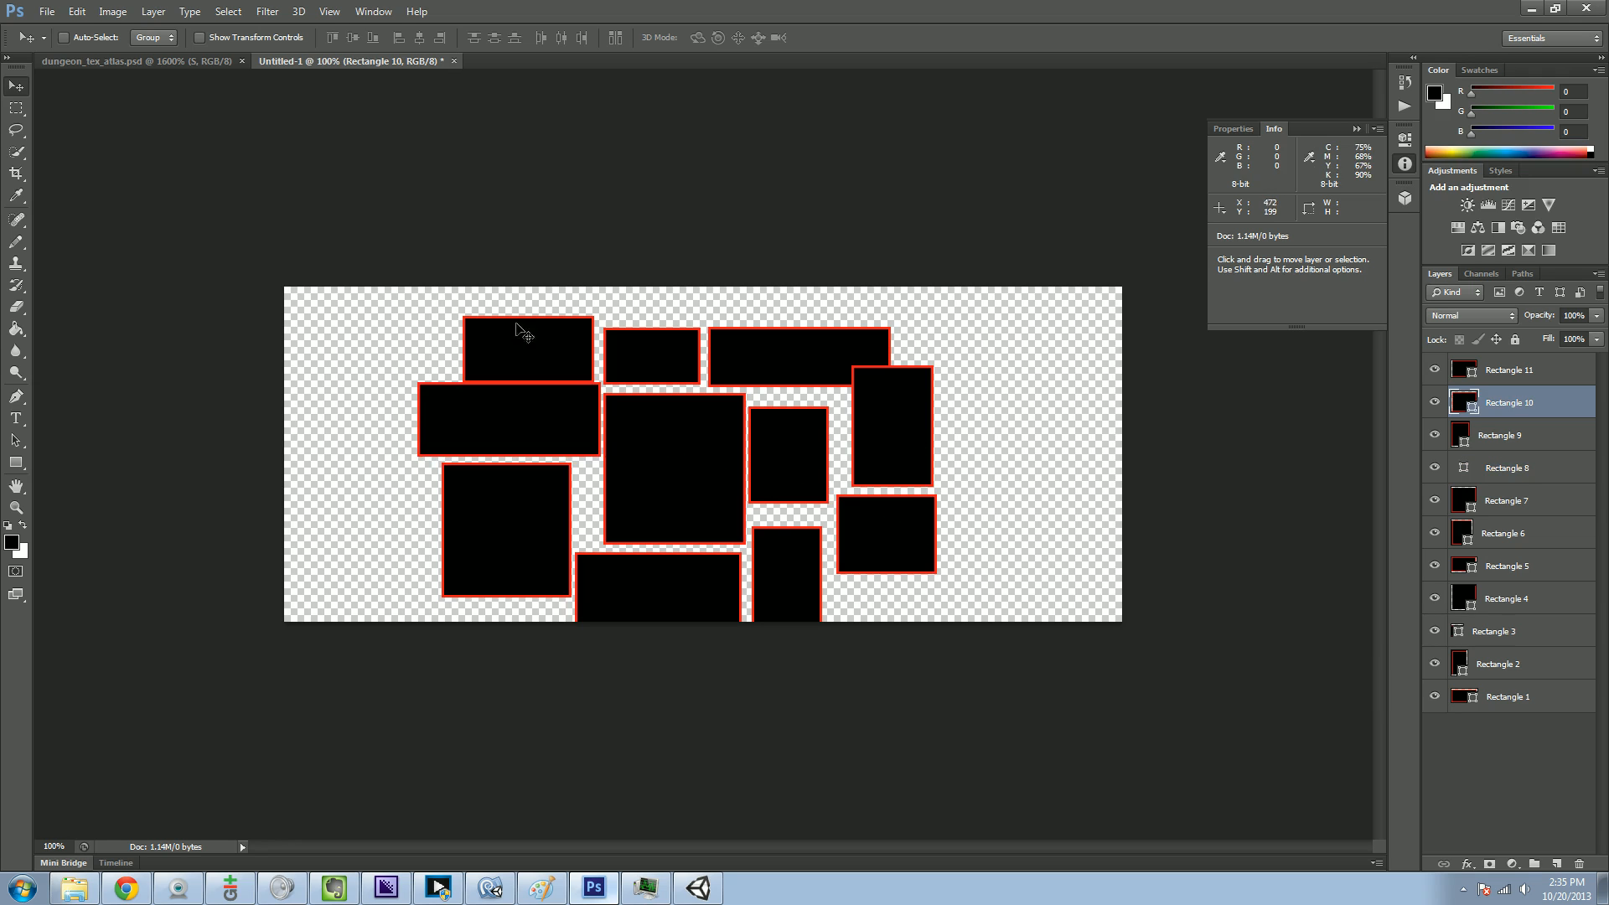
{"action": "mouse_move", "coordinate": [1056, 461]}
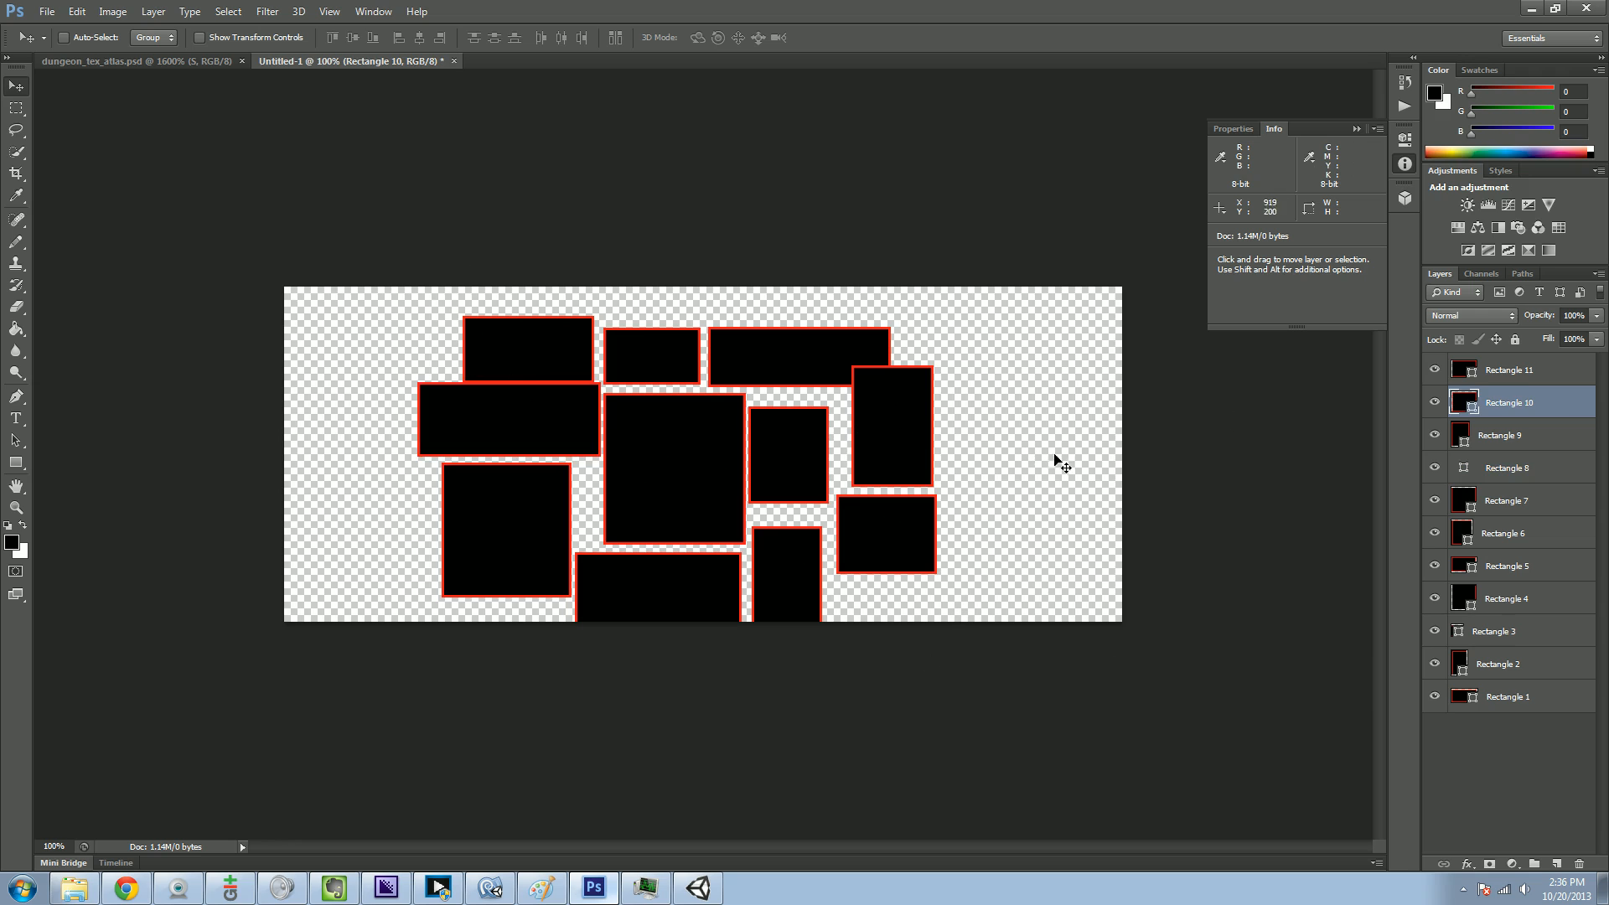
{"action": "mouse_move", "coordinate": [1029, 495]}
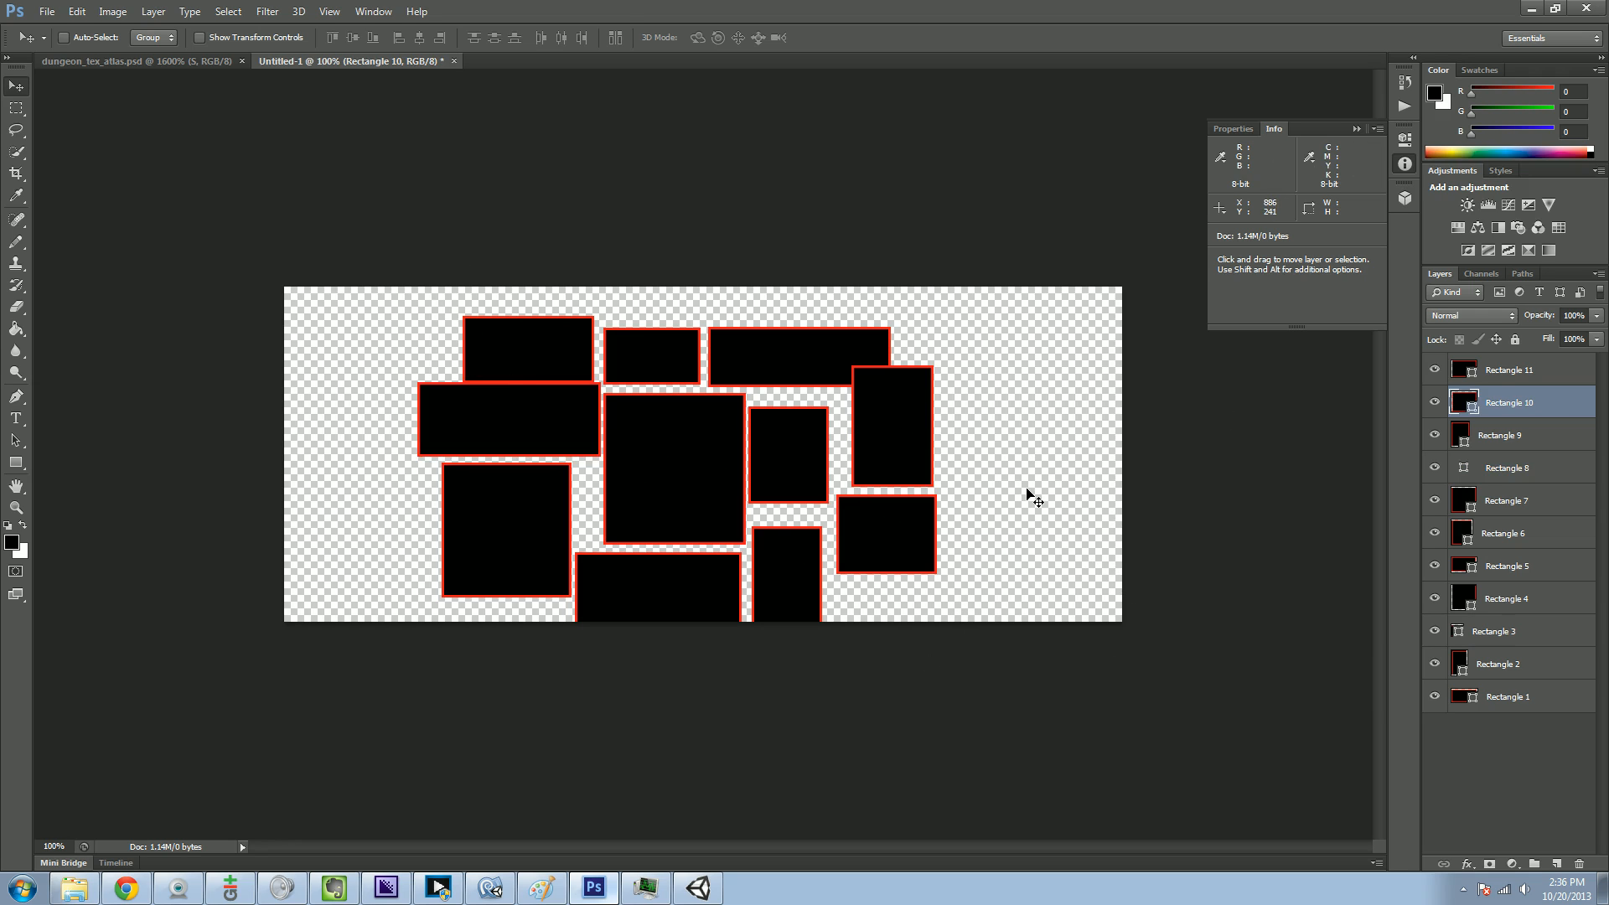
{"action": "mouse_move", "coordinate": [890, 428]}
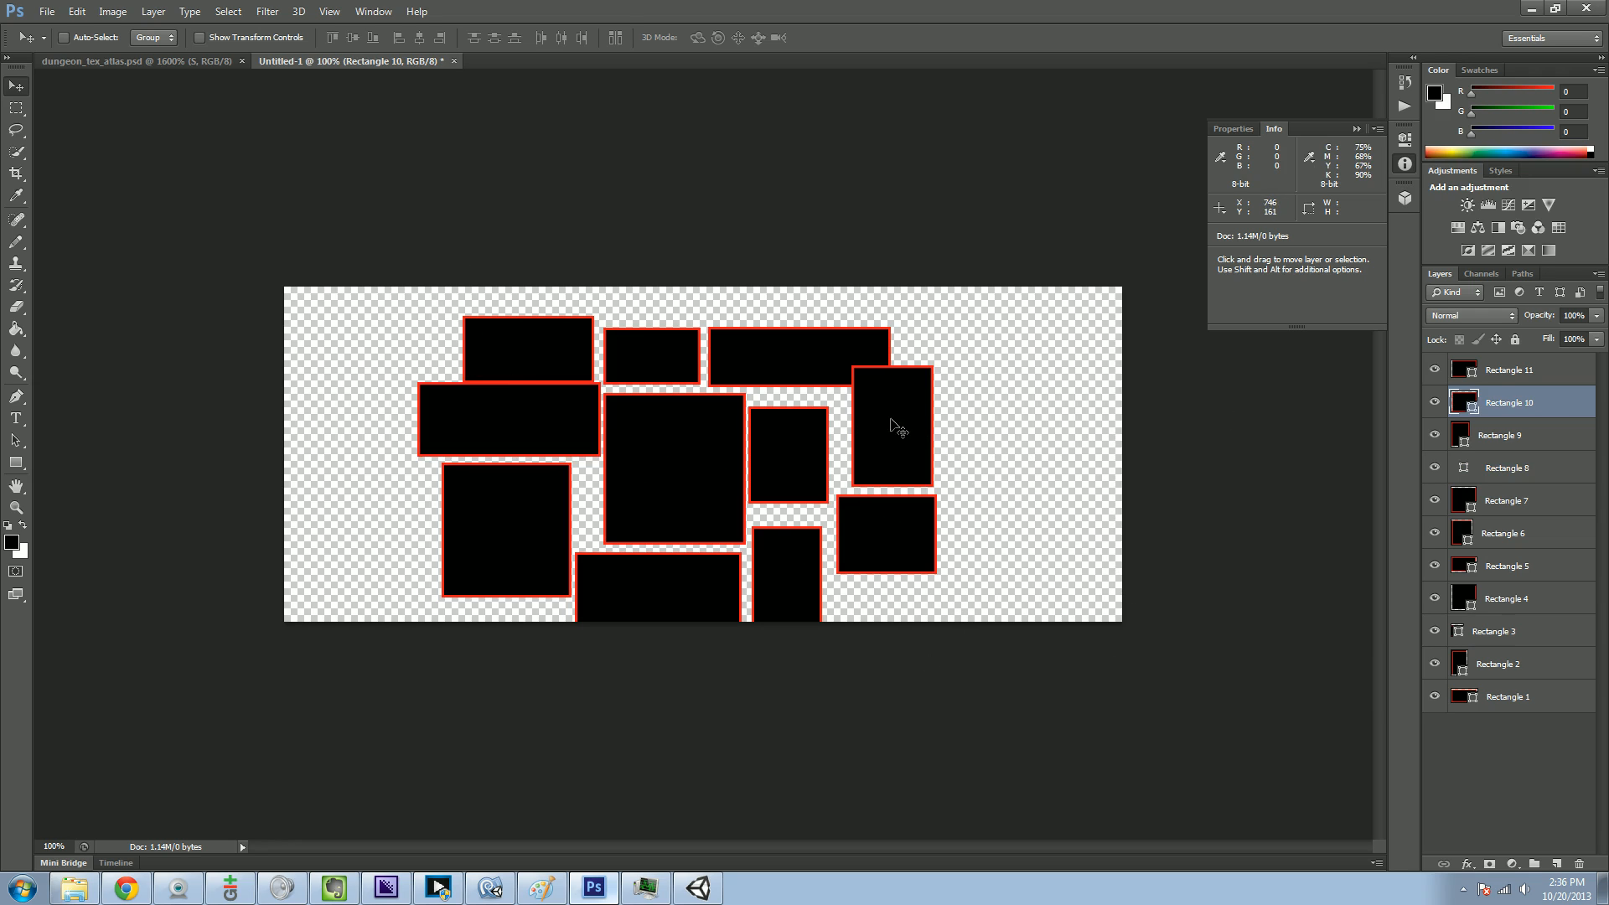
{"action": "left_click", "coordinate": [1521, 436]}
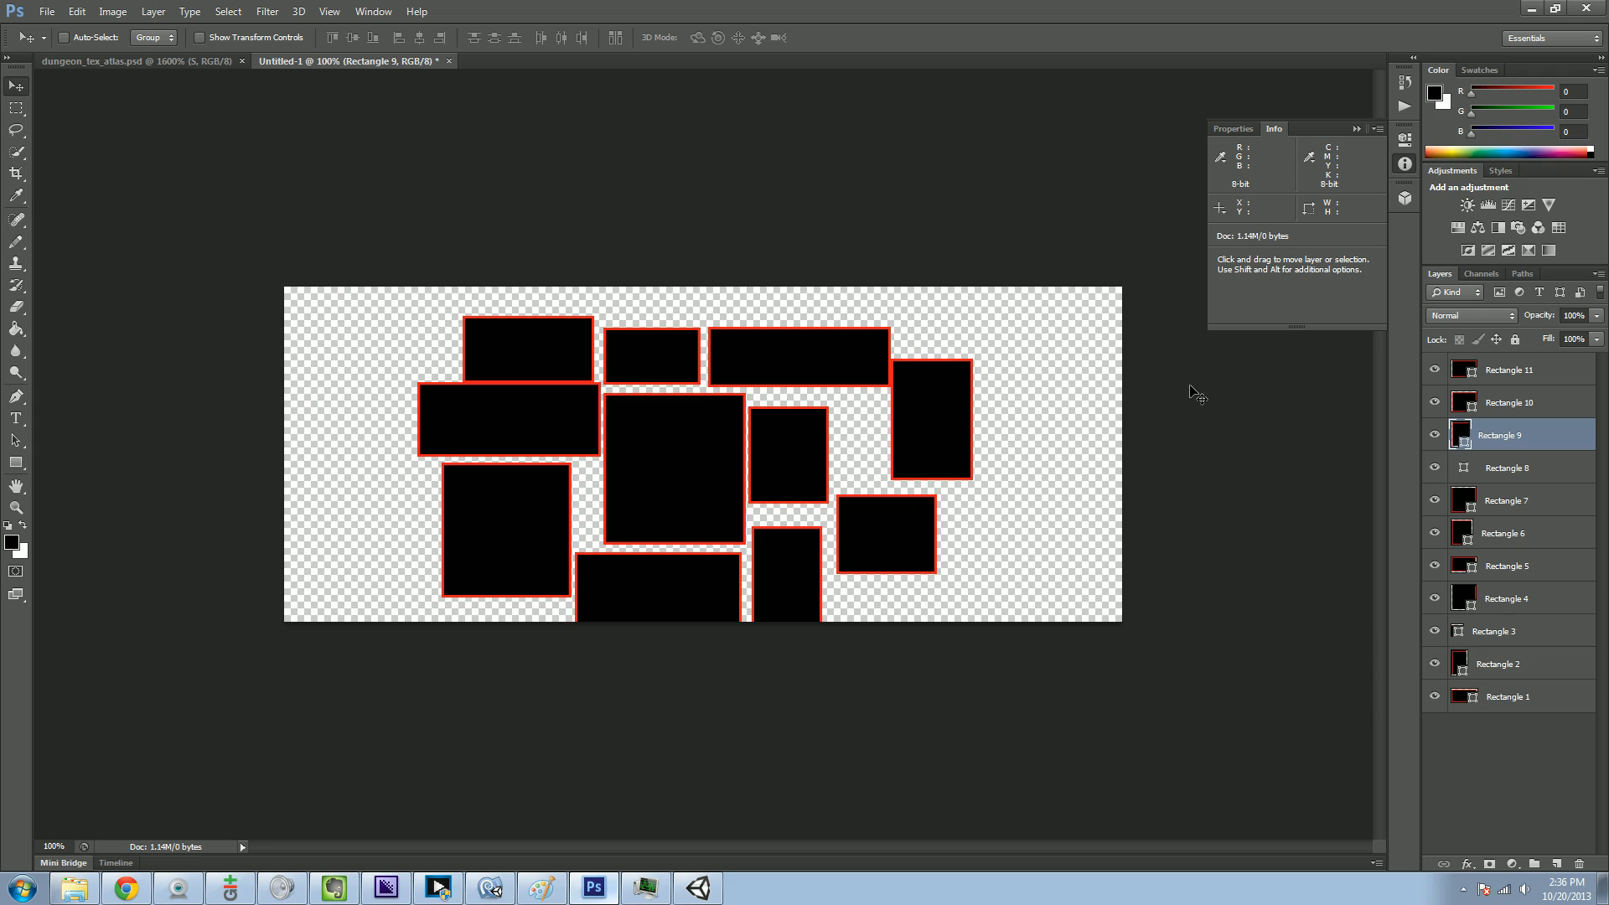
{"action": "mouse_move", "coordinate": [632, 408]}
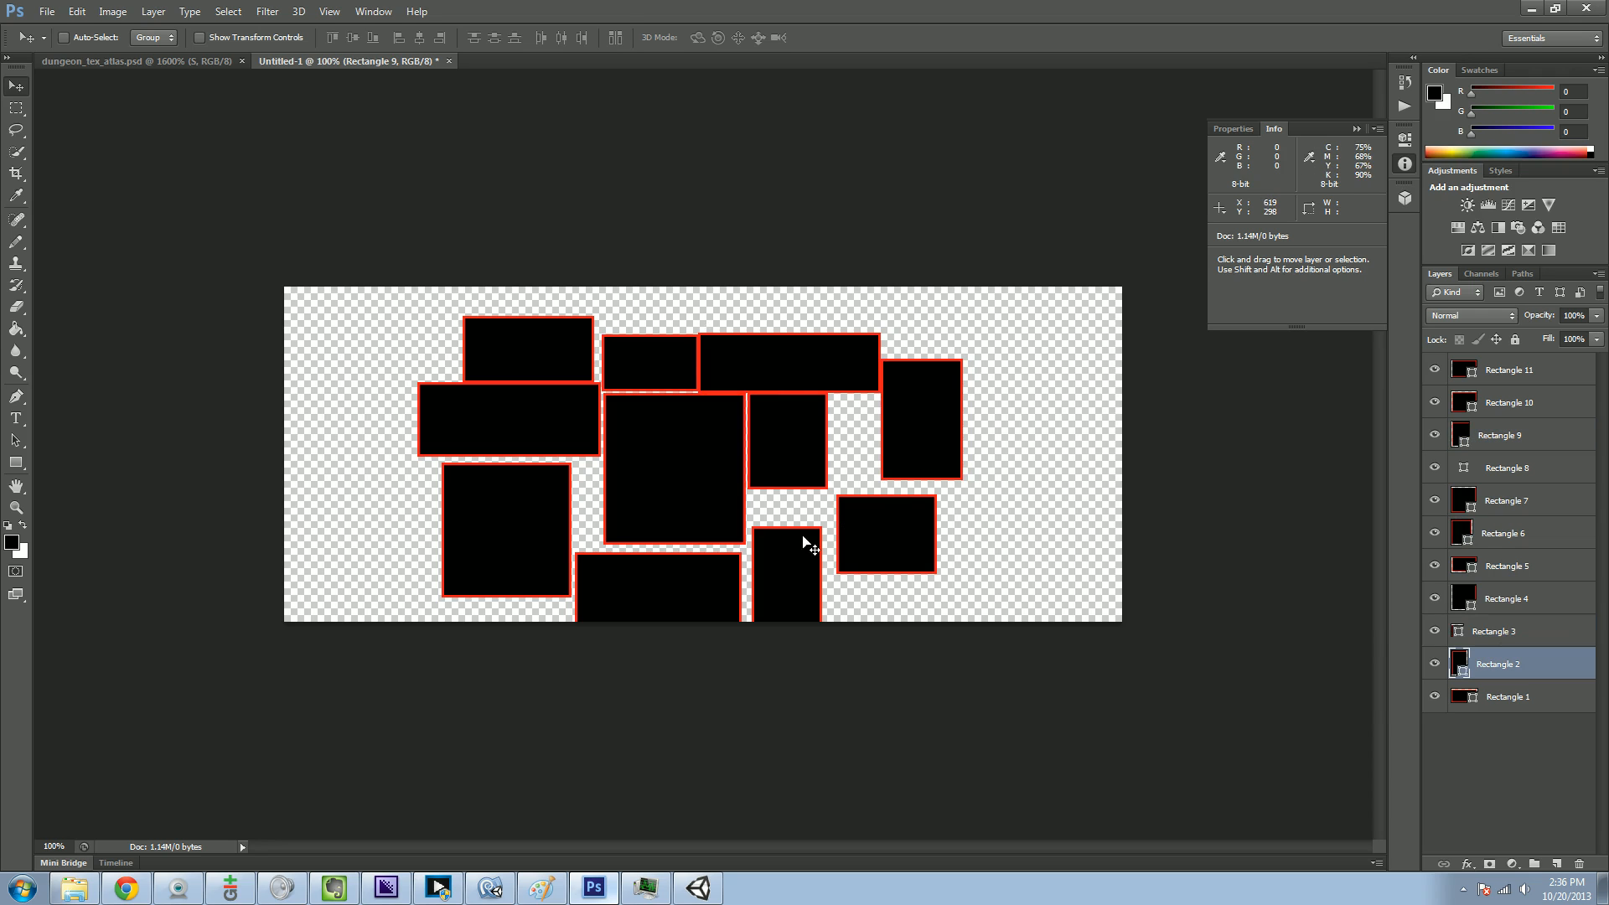
{"action": "left_click_drag", "start_coordinate": [790, 569], "coordinate": [787, 516]}
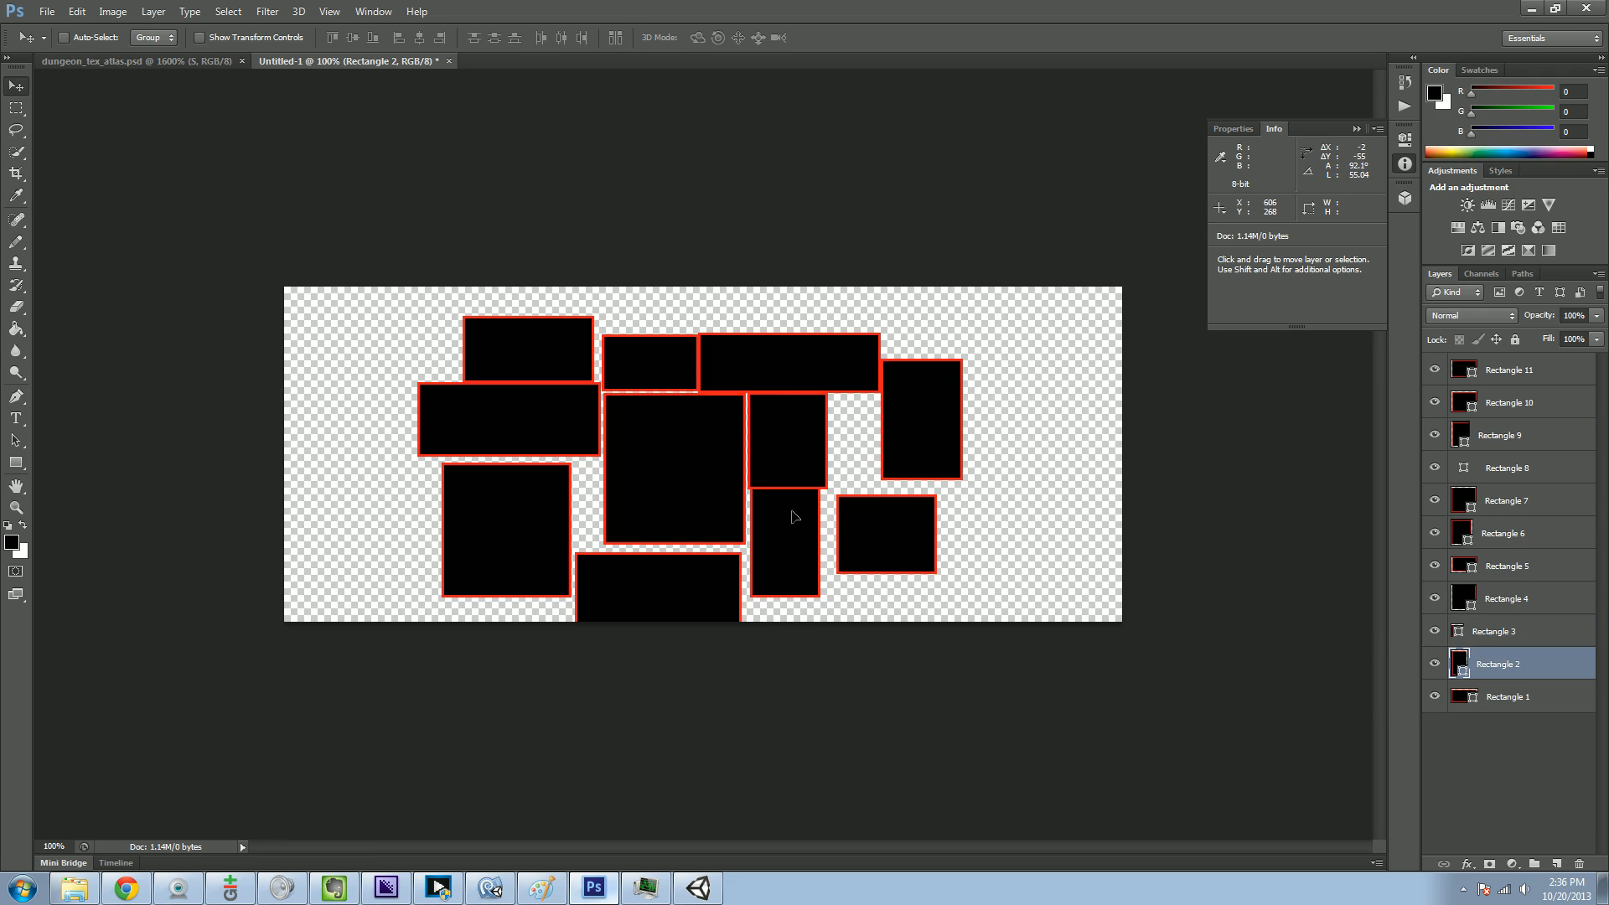
{"action": "left_click", "coordinate": [1518, 369]}
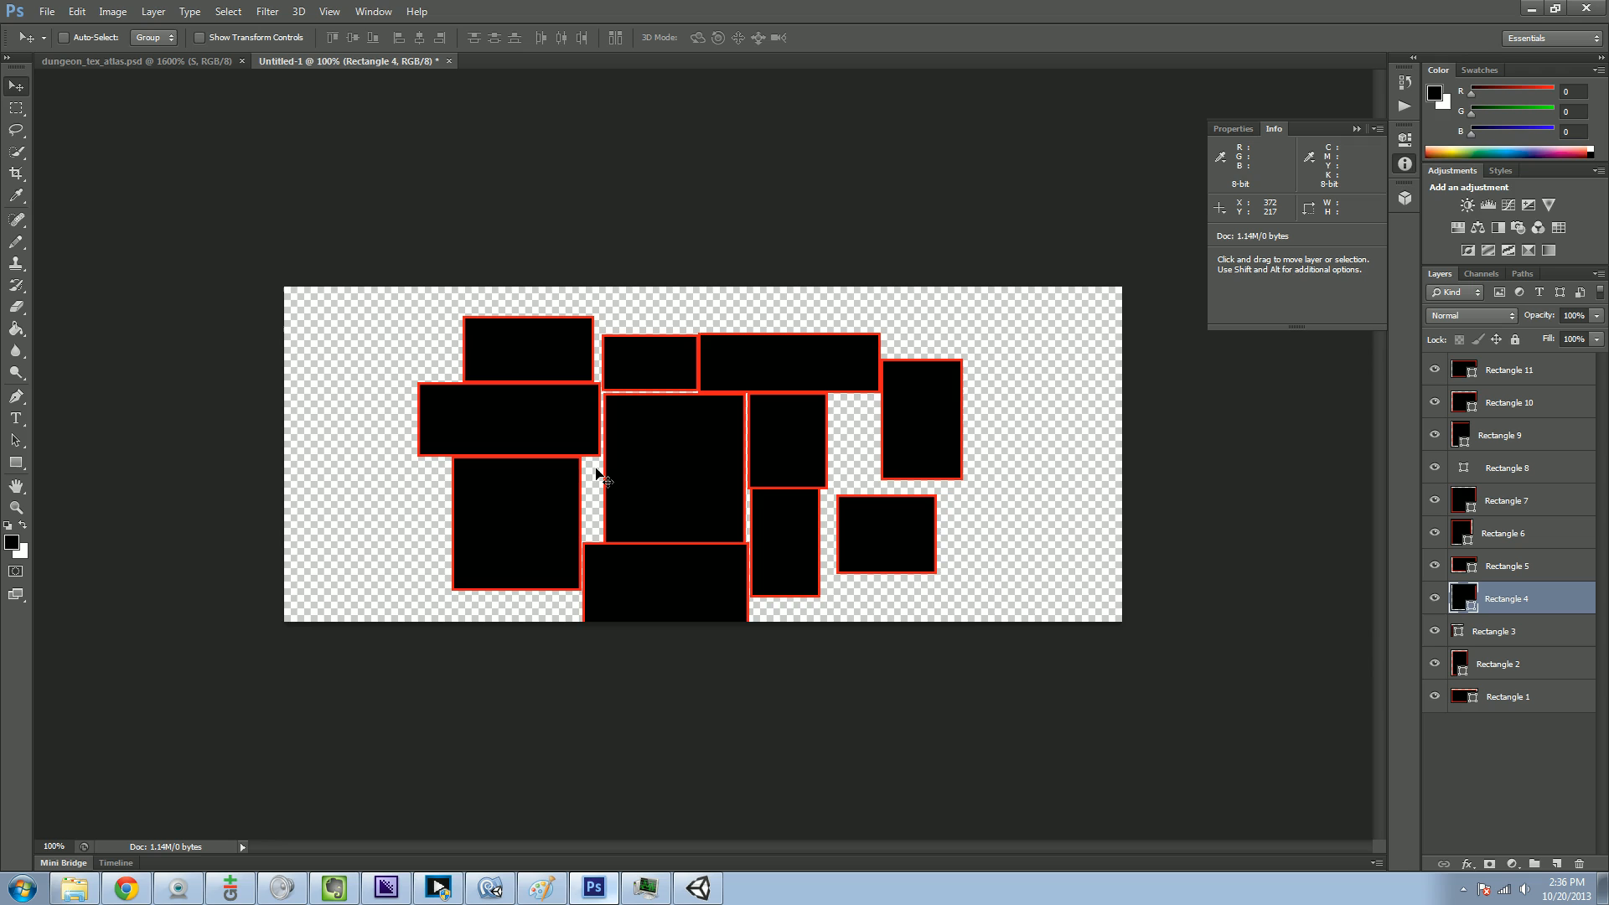
{"action": "left_click", "coordinate": [888, 543]}
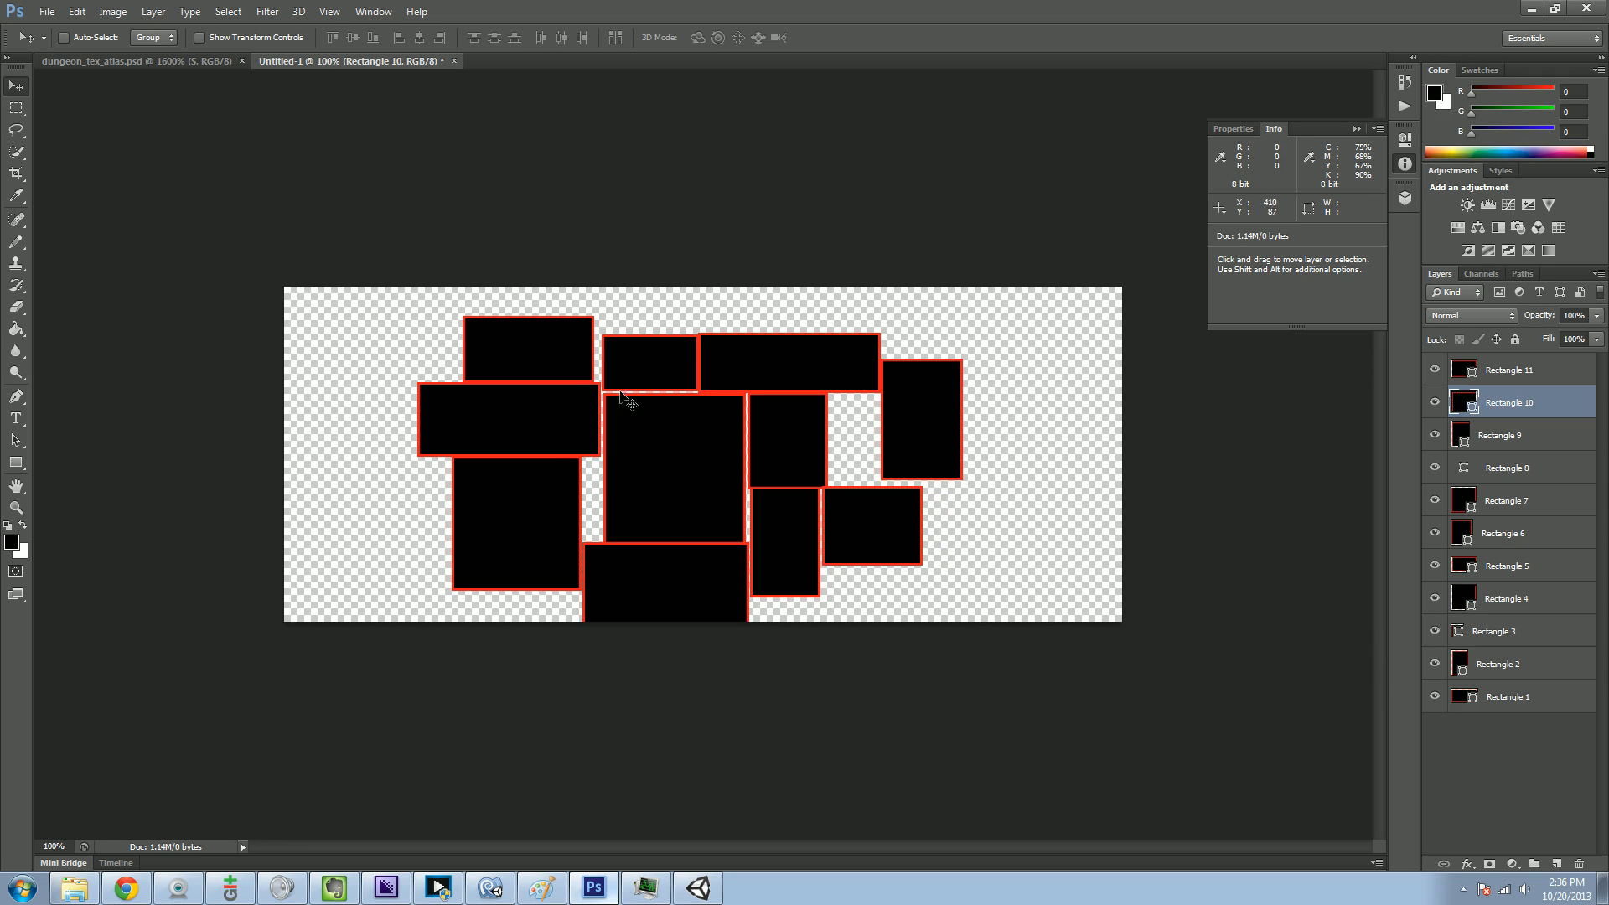
{"action": "mouse_move", "coordinate": [670, 393]}
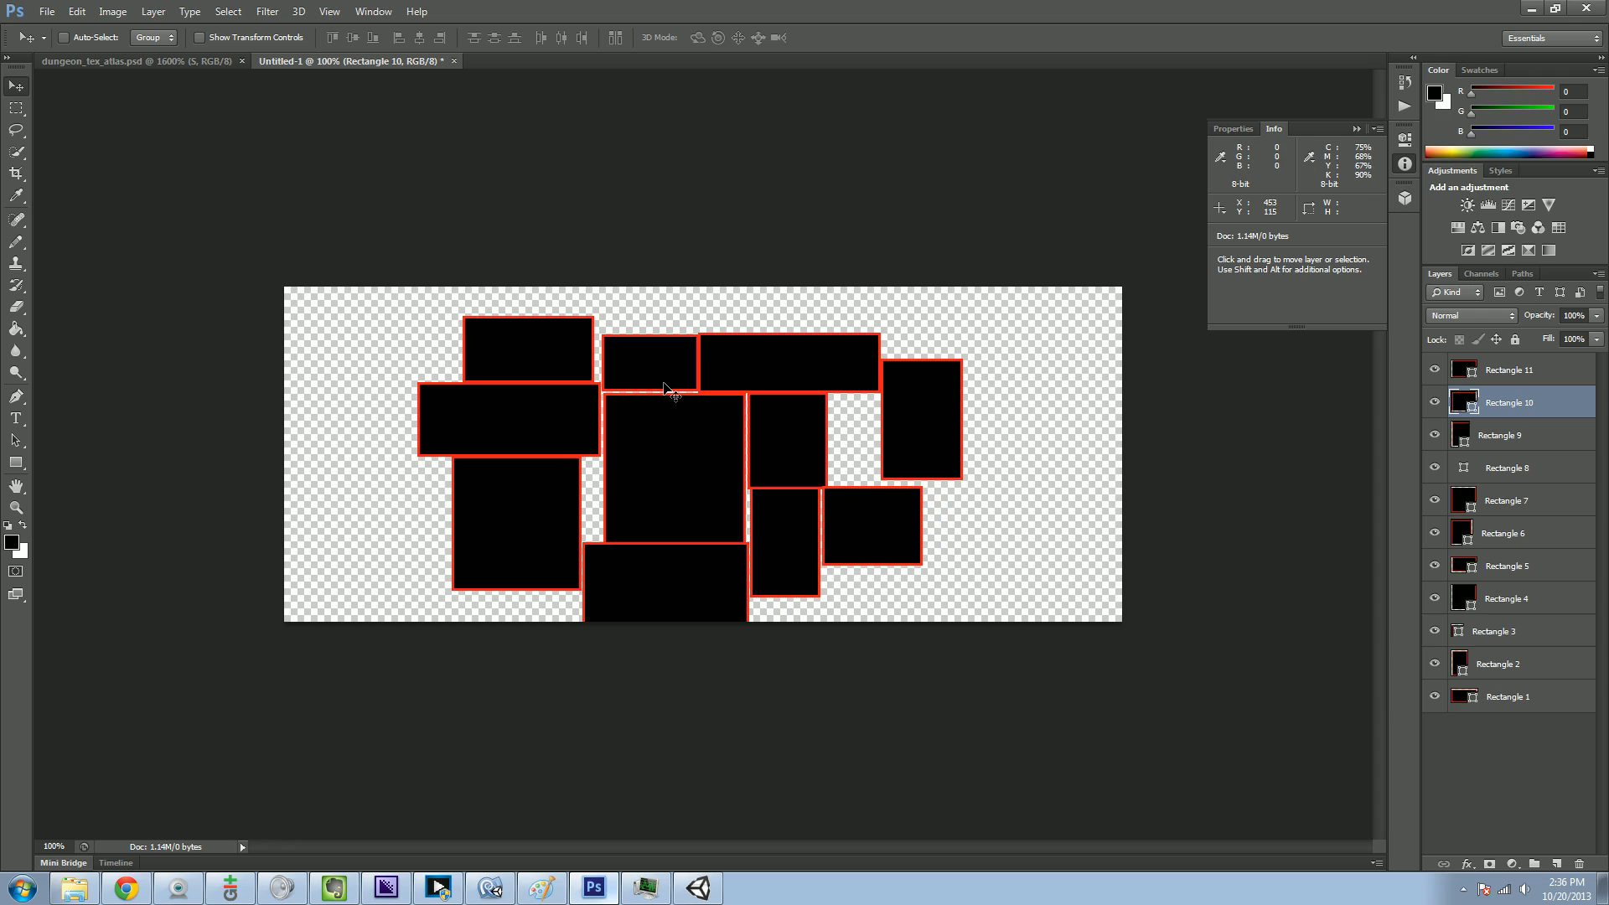
{"action": "mouse_move", "coordinate": [794, 479]}
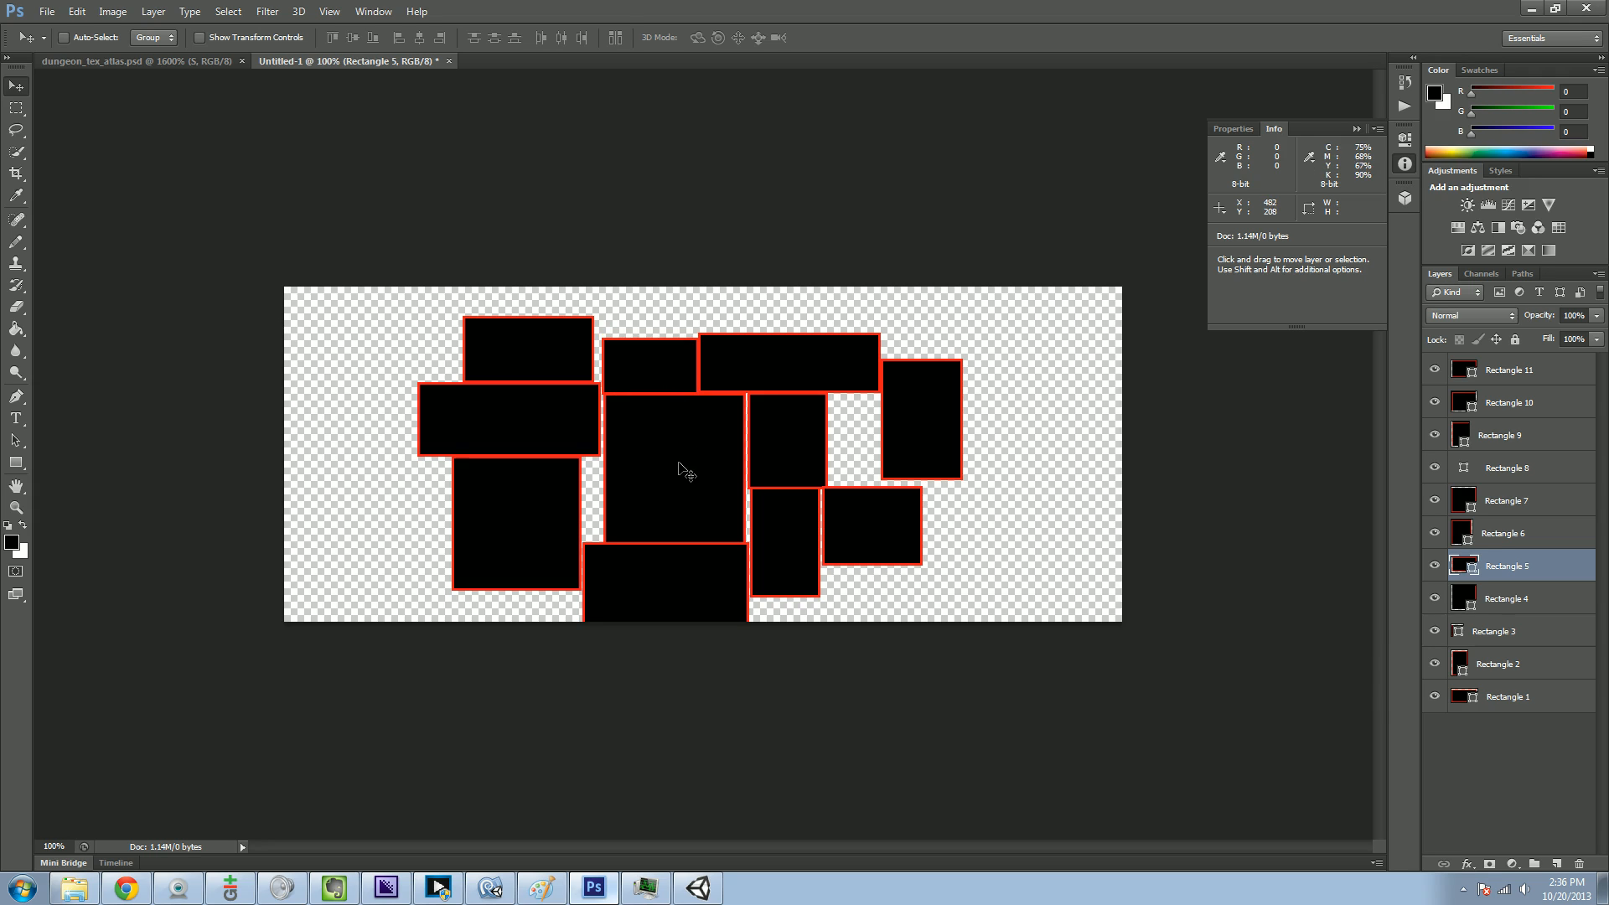
{"action": "mouse_move", "coordinate": [715, 516]}
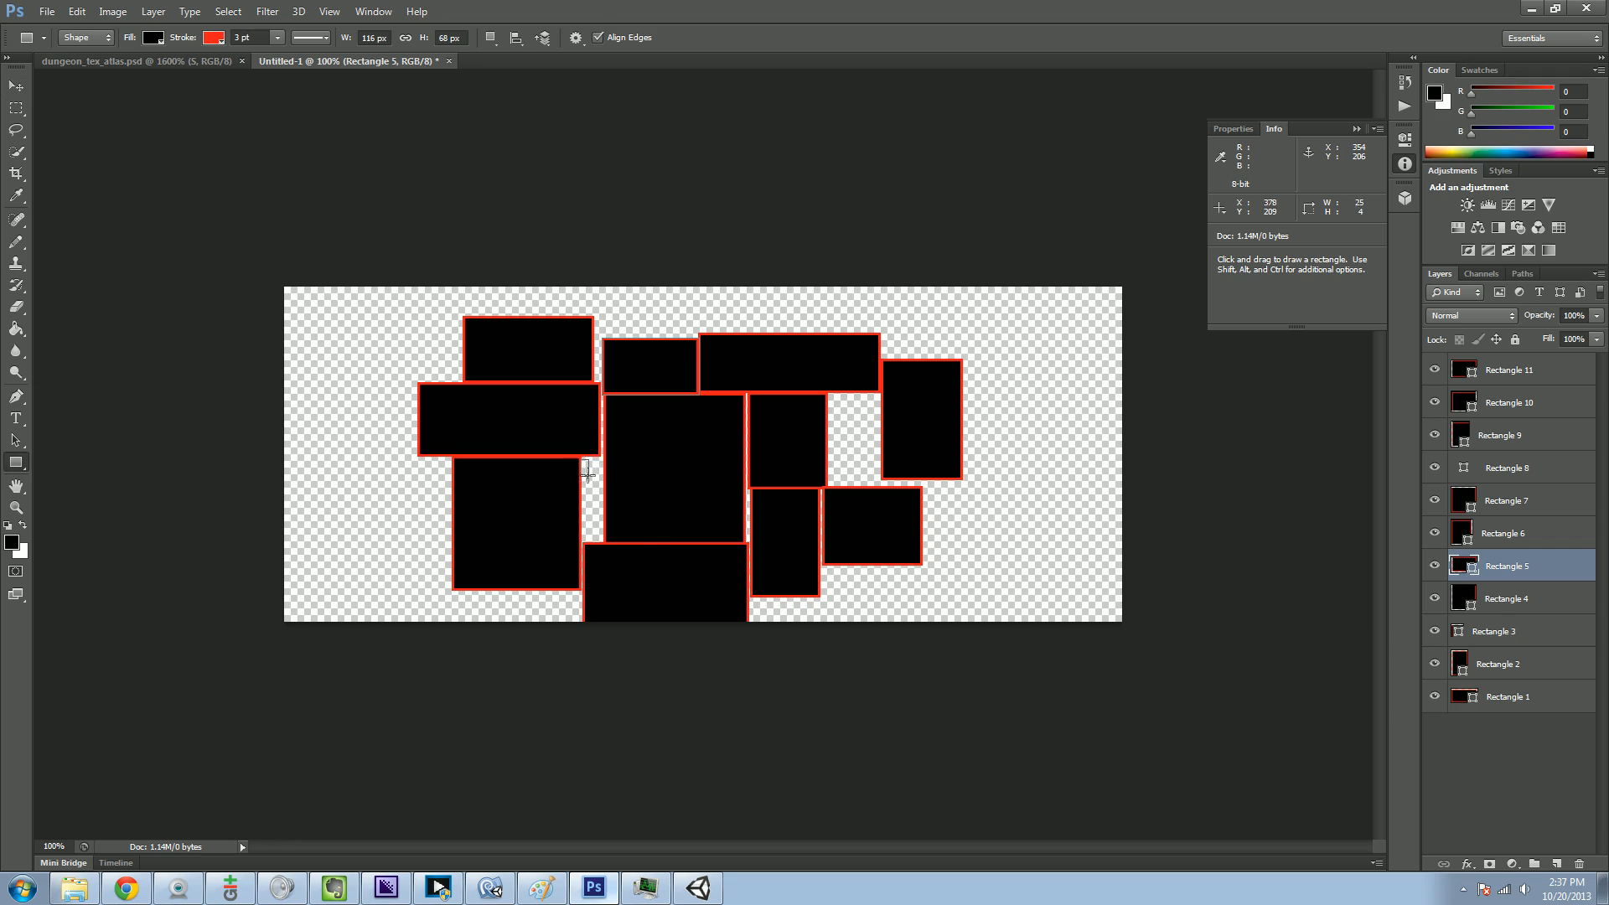
- Draw thin door rectangles between the left and centre rooms, then start a new document
{"action": "left_click_drag", "start_coordinate": [579, 473], "coordinate": [606, 494]}
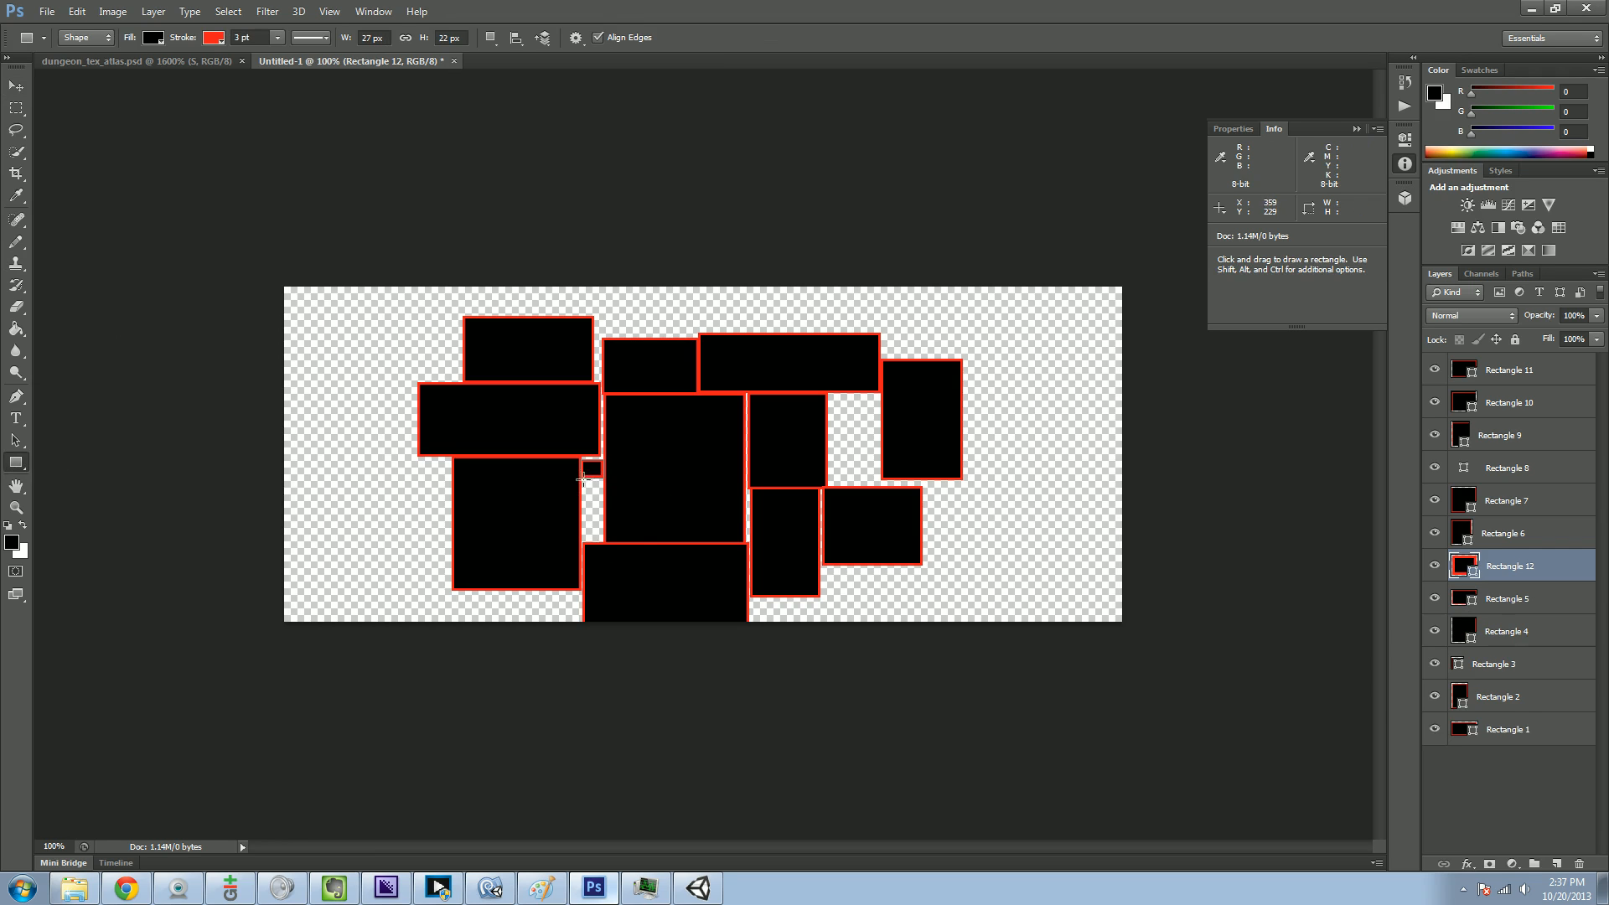
{"action": "left_click_drag", "start_coordinate": [585, 478], "coordinate": [600, 503]}
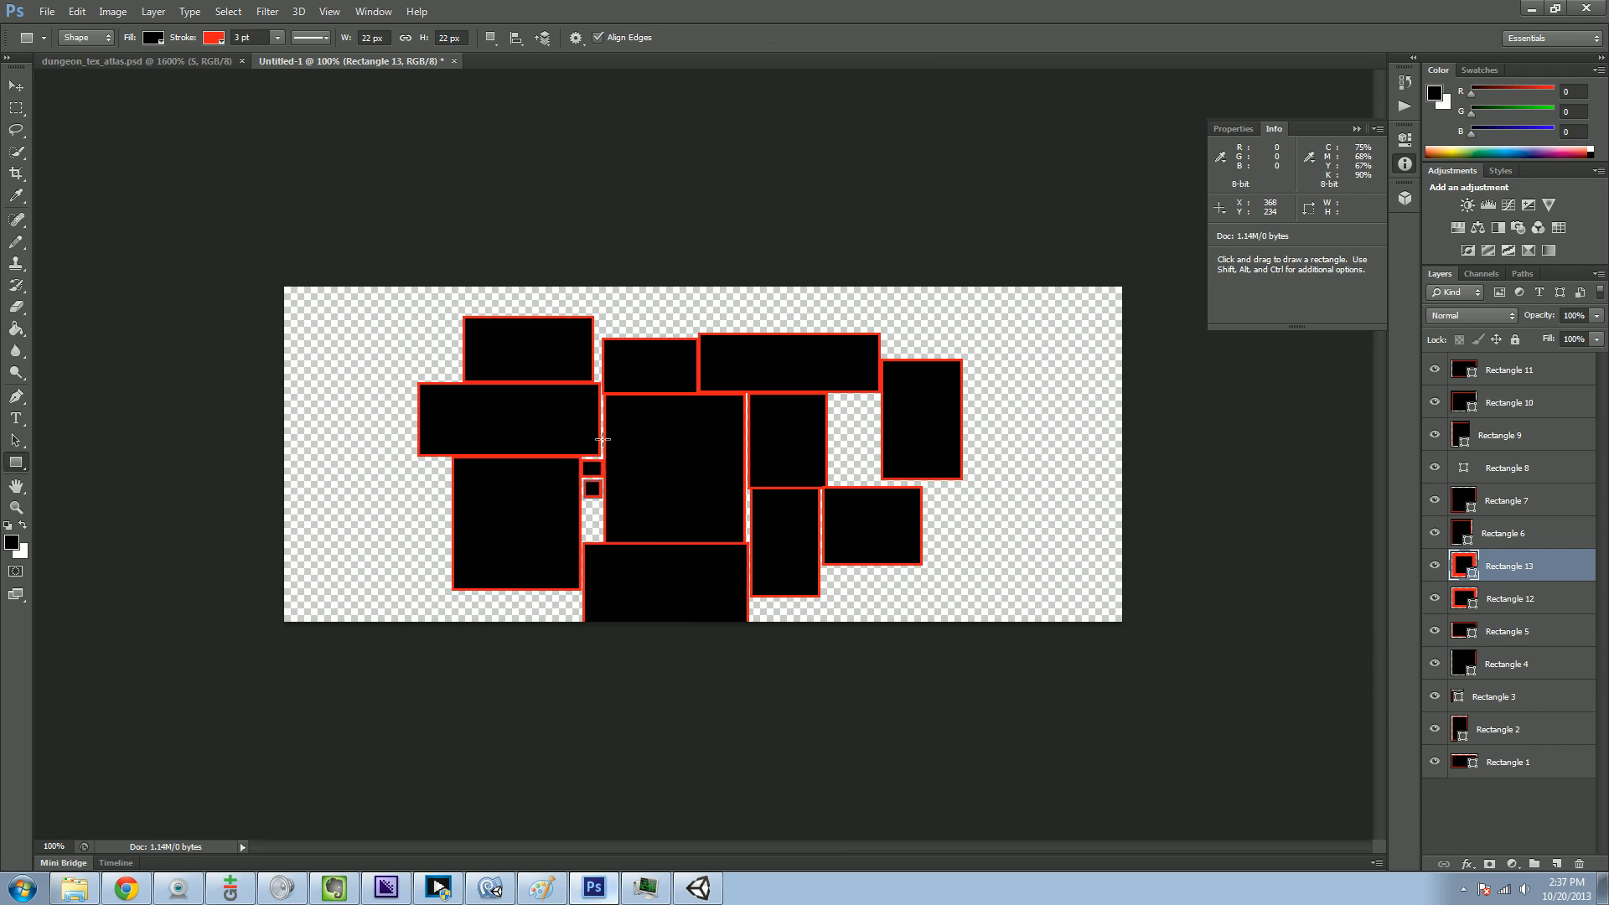
{"action": "left_click_drag", "start_coordinate": [590, 487], "coordinate": [588, 538]}
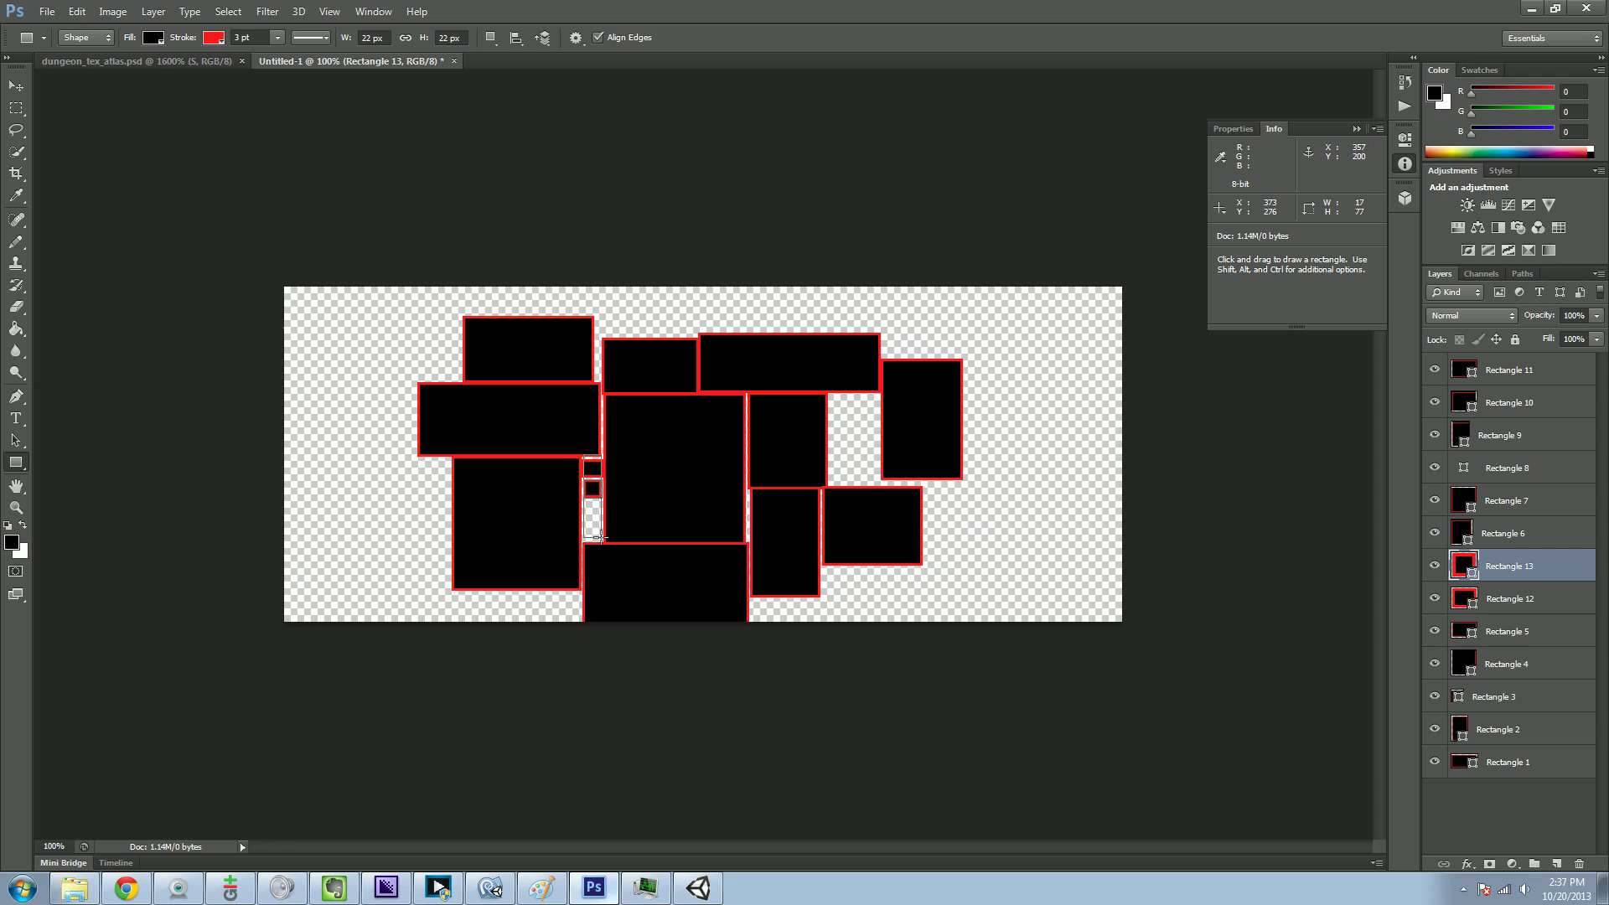
{"action": "left_click_drag", "start_coordinate": [586, 482], "coordinate": [598, 543]}
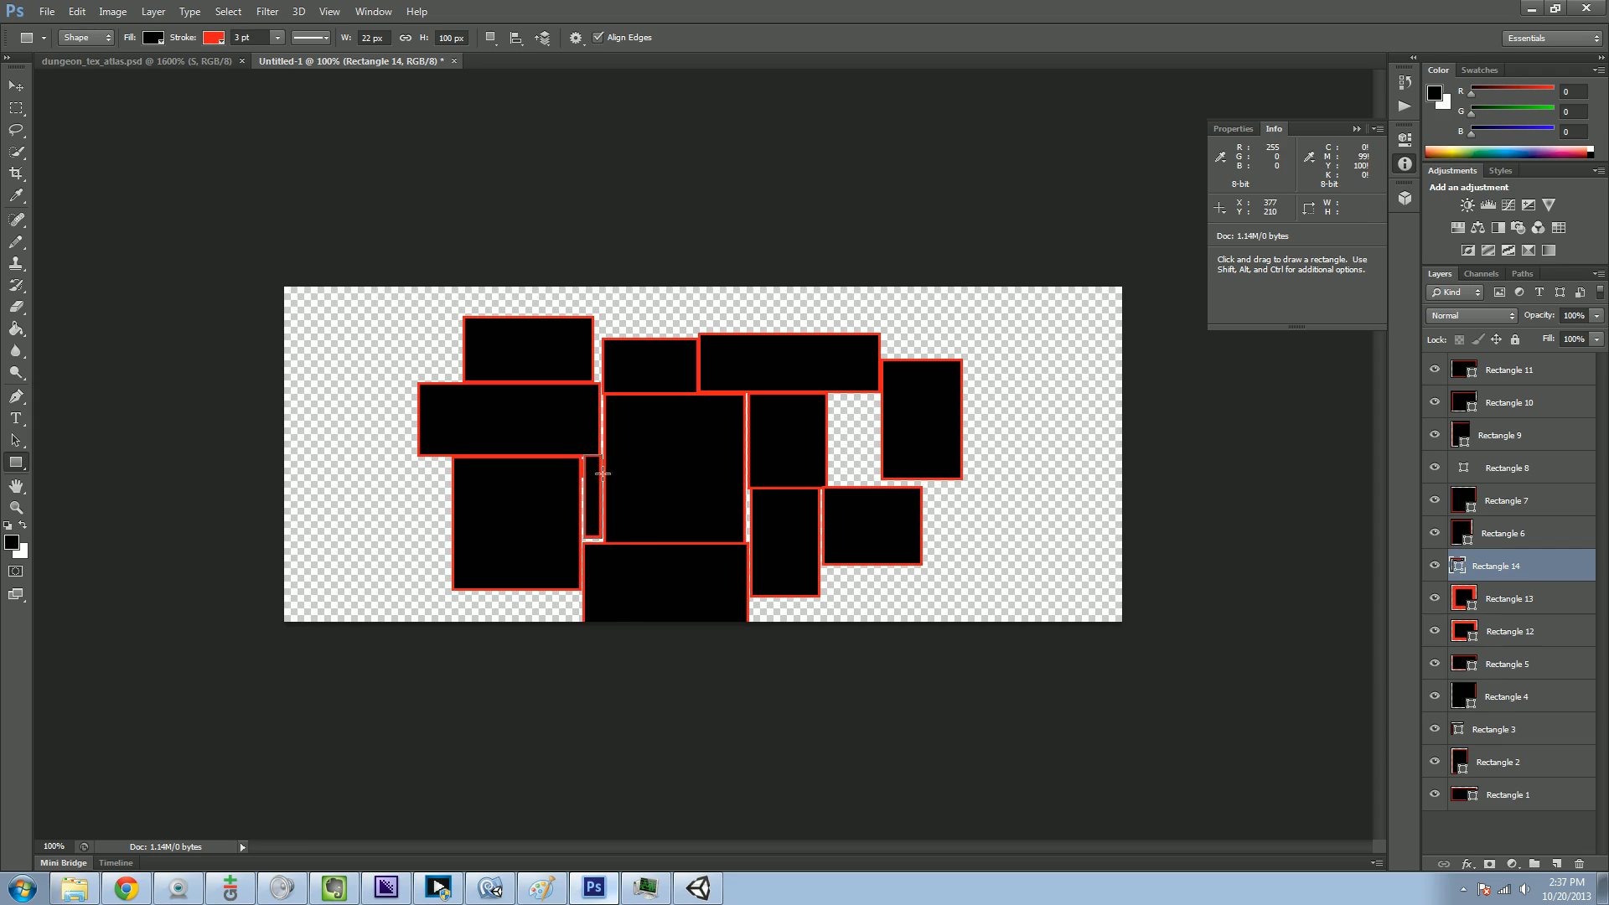
{"action": "mouse_move", "coordinate": [627, 521]}
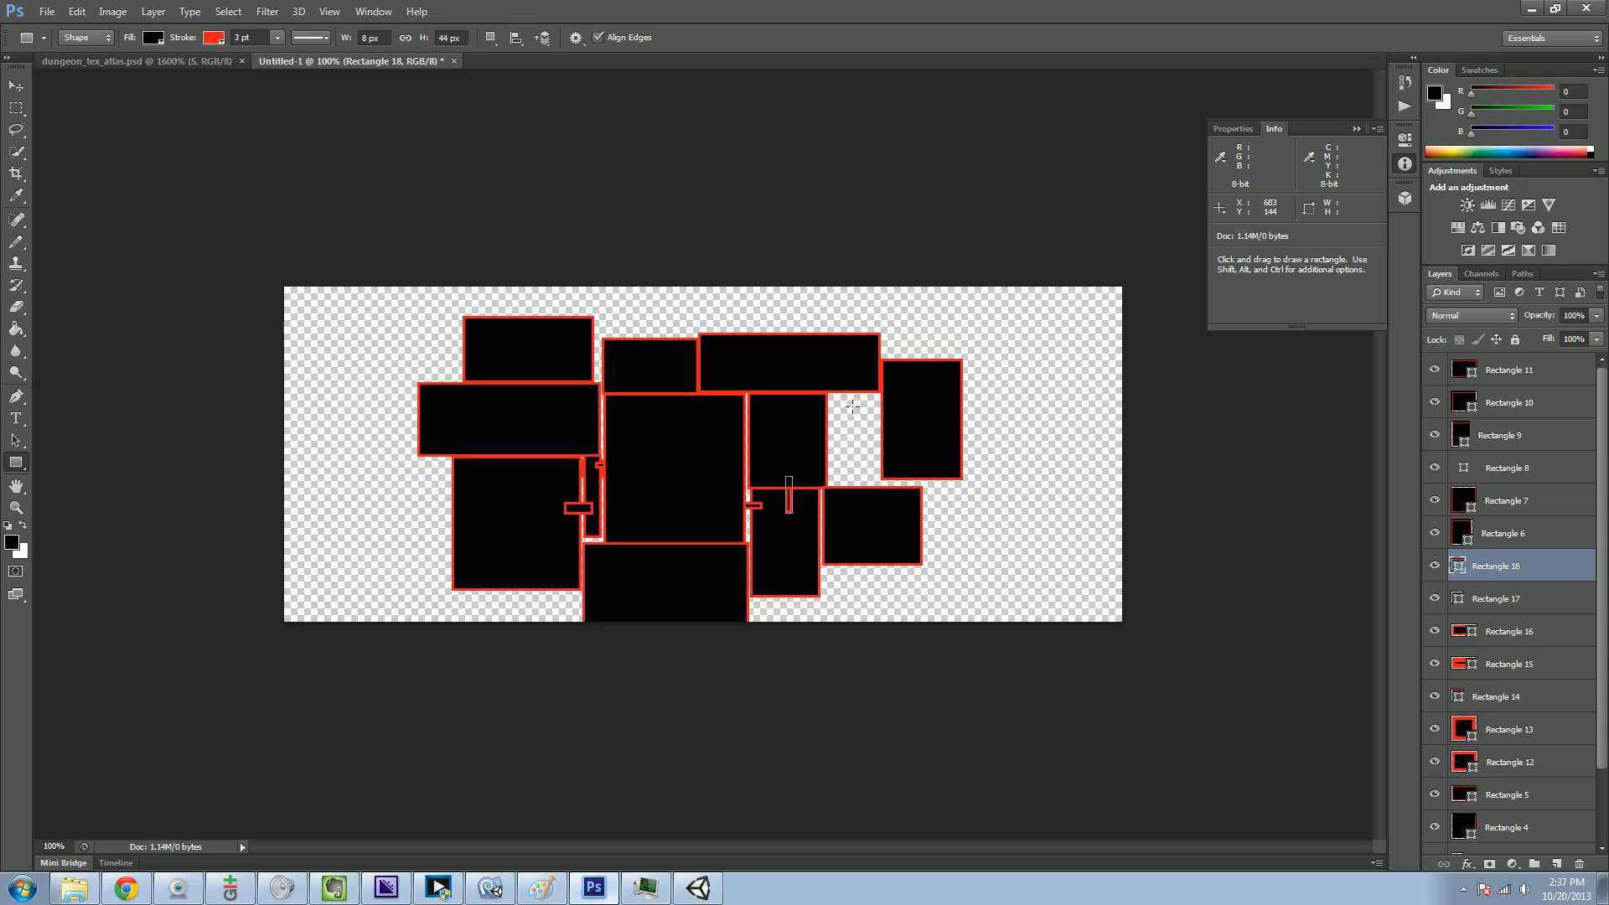
{"action": "mouse_move", "coordinate": [601, 430]}
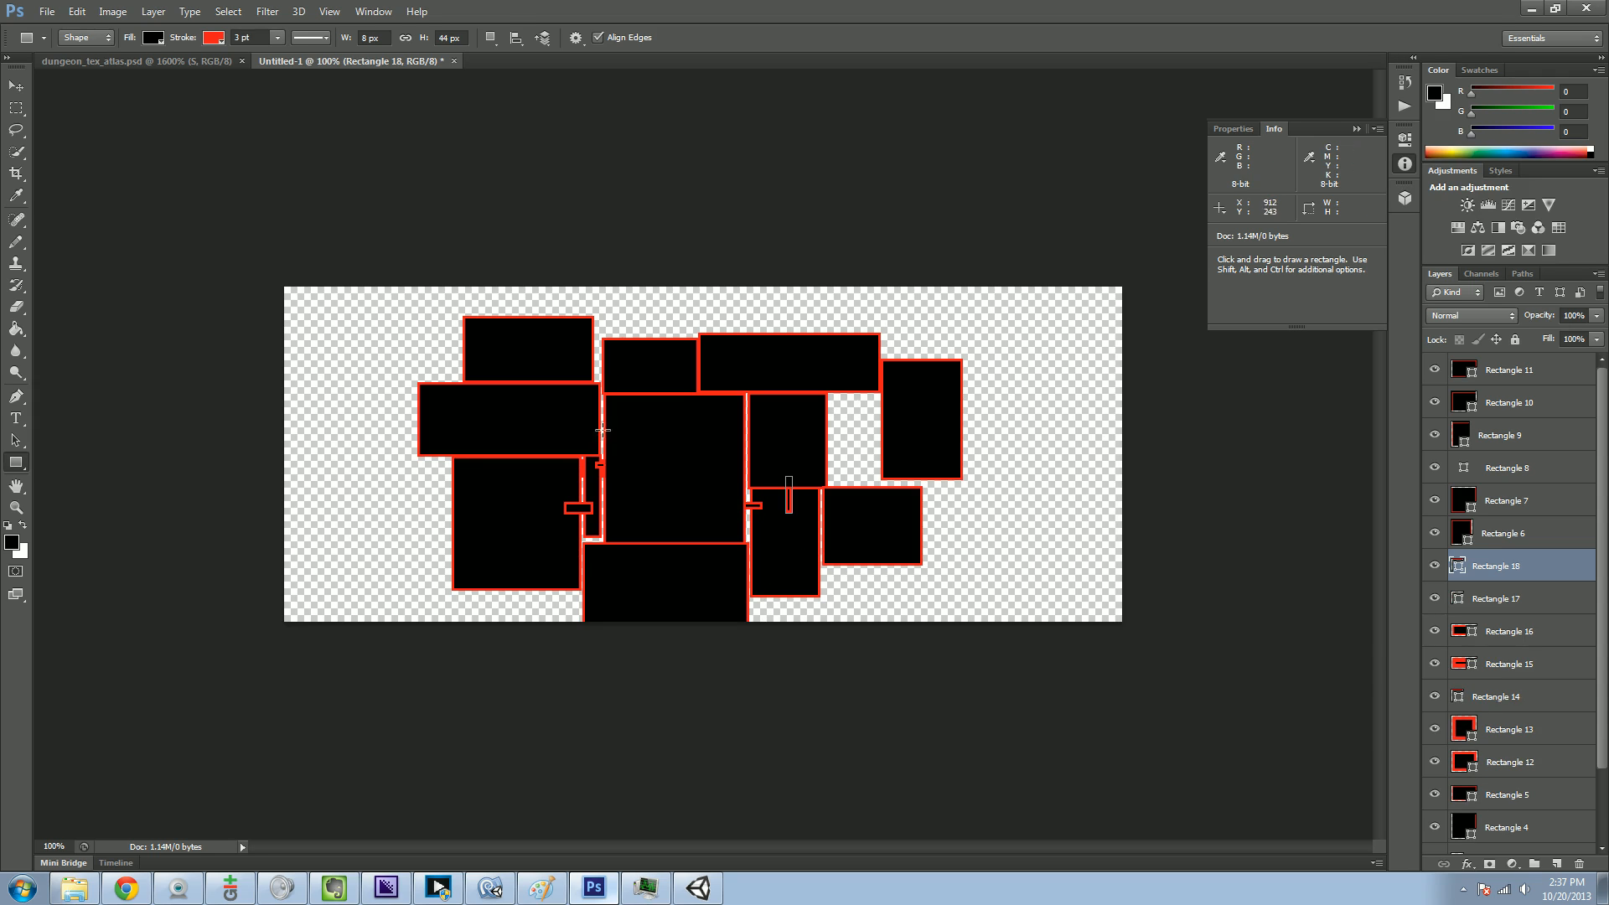
{"action": "mouse_move", "coordinate": [381, 359]}
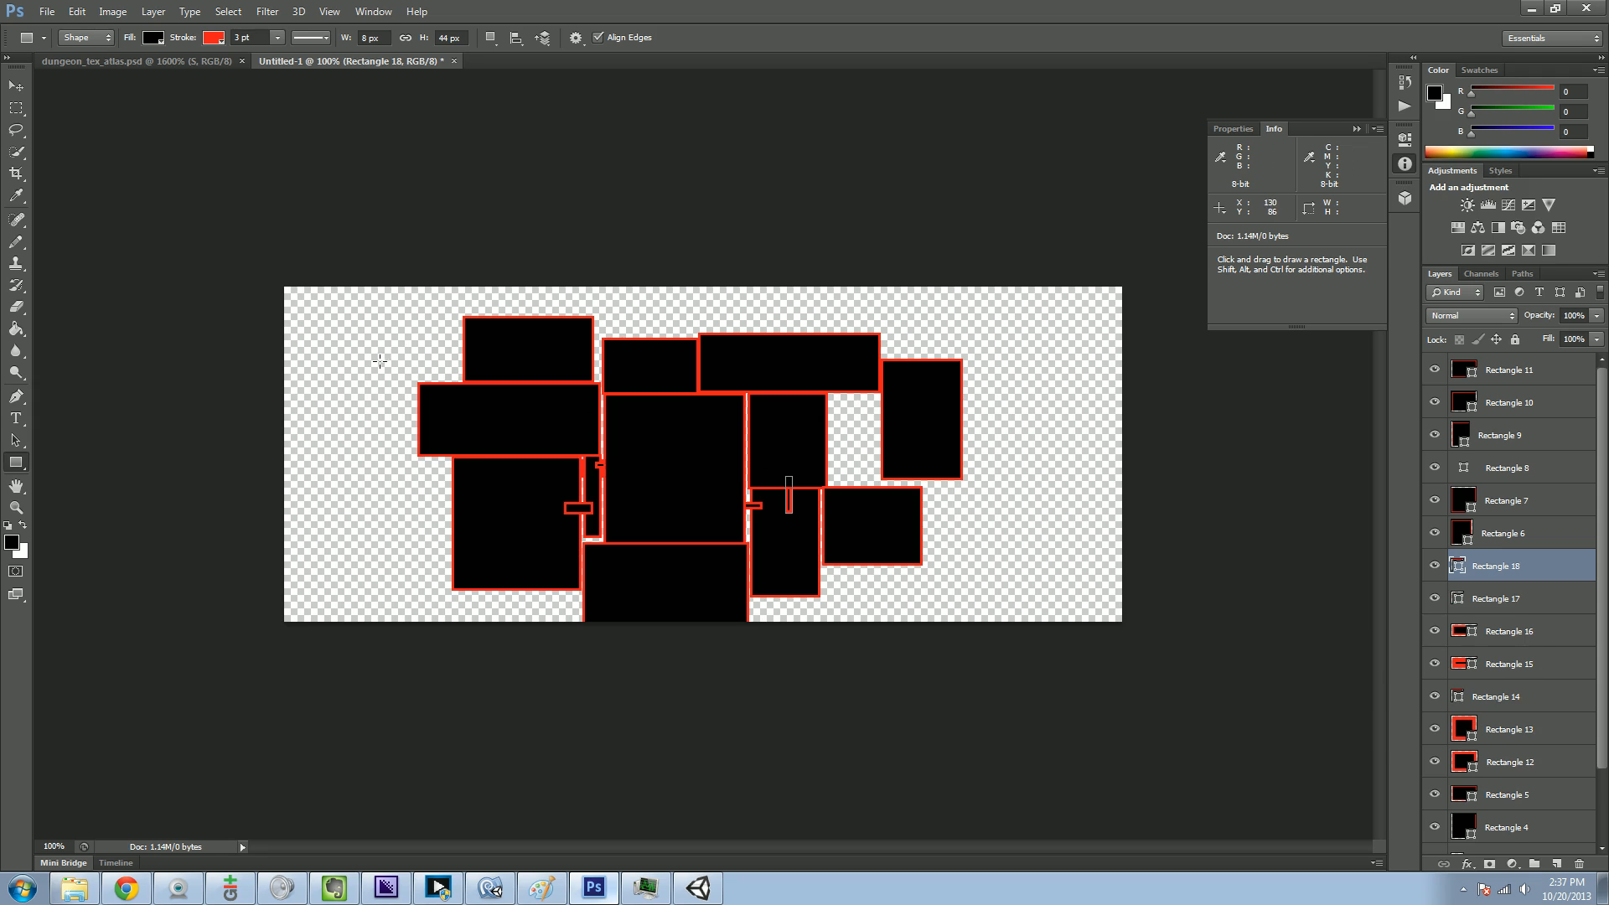
{"action": "mouse_move", "coordinate": [603, 441]}
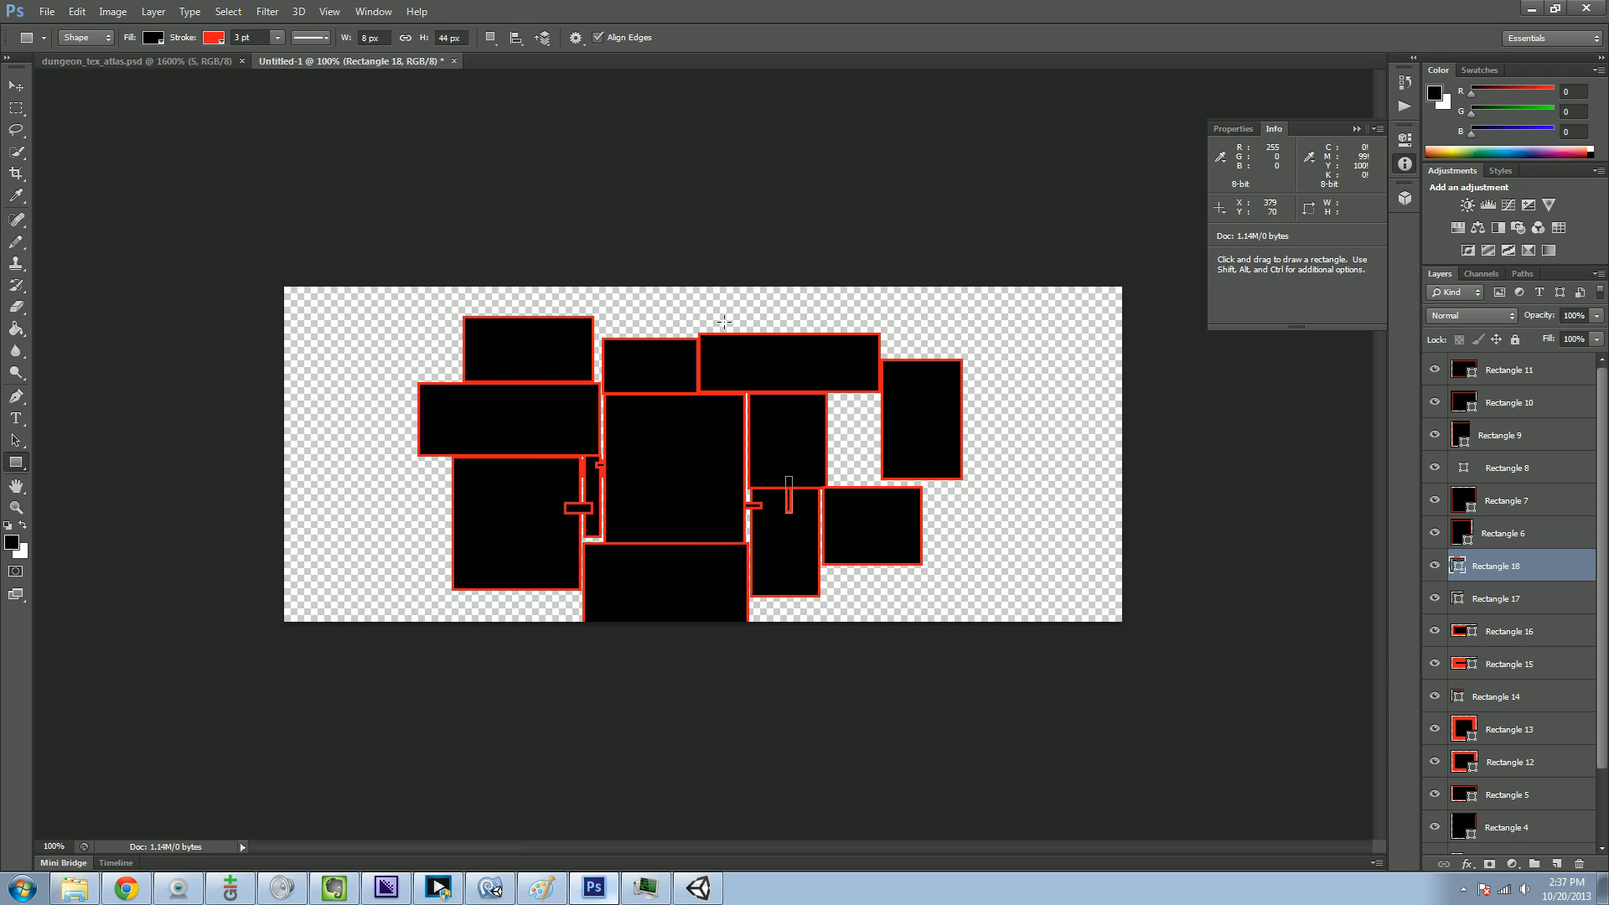
{"action": "mouse_move", "coordinate": [389, 774]}
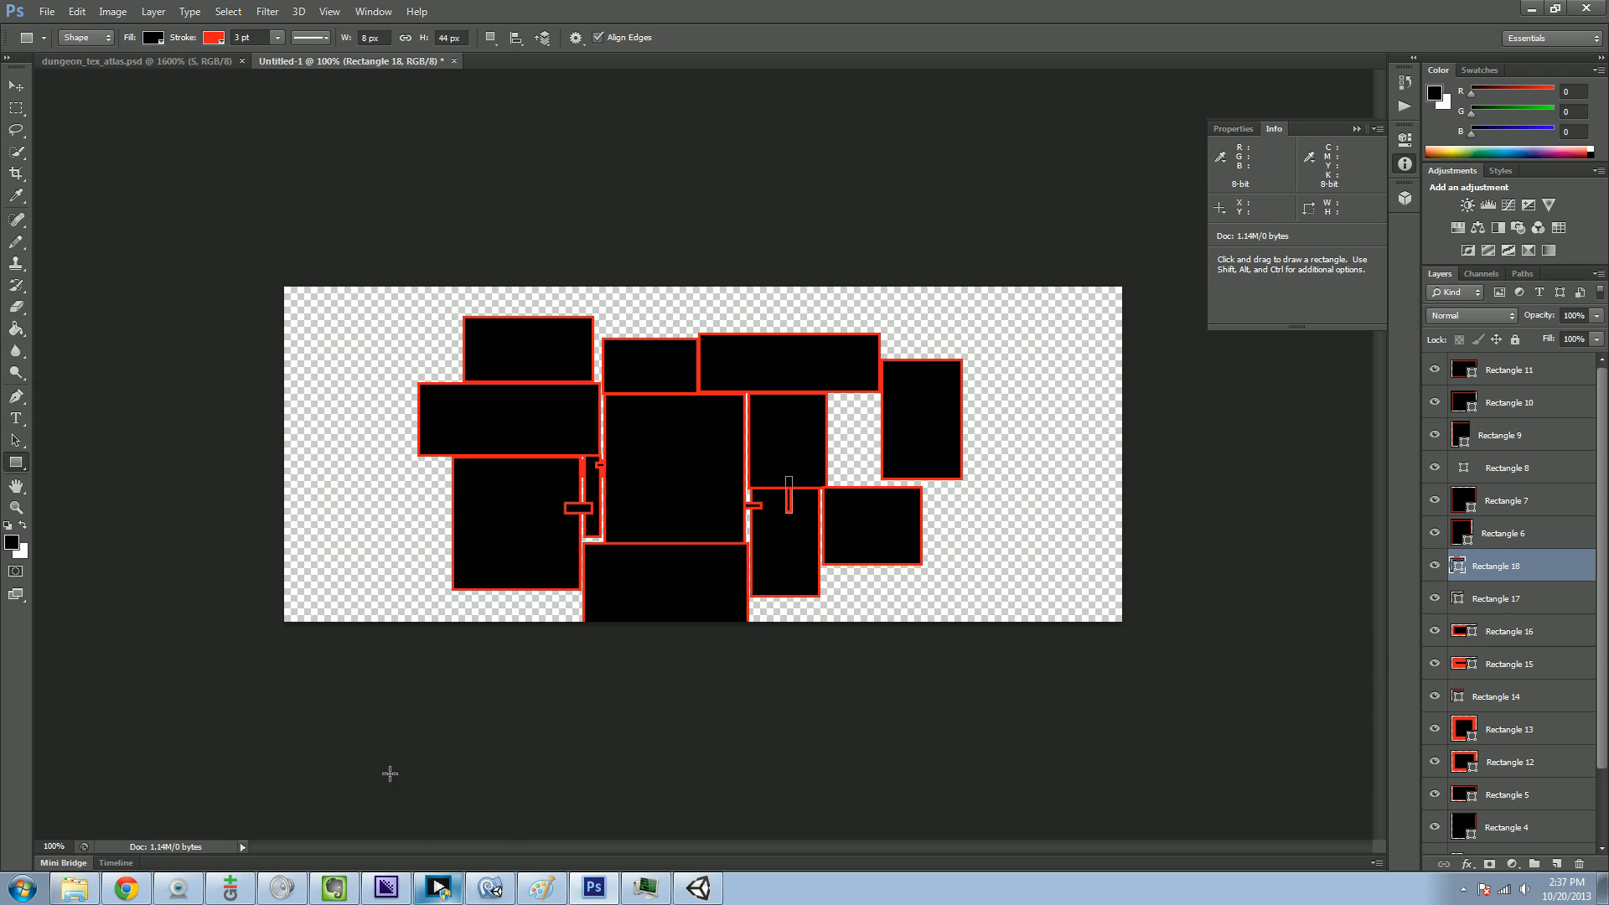
{"action": "mouse_move", "coordinate": [633, 365]}
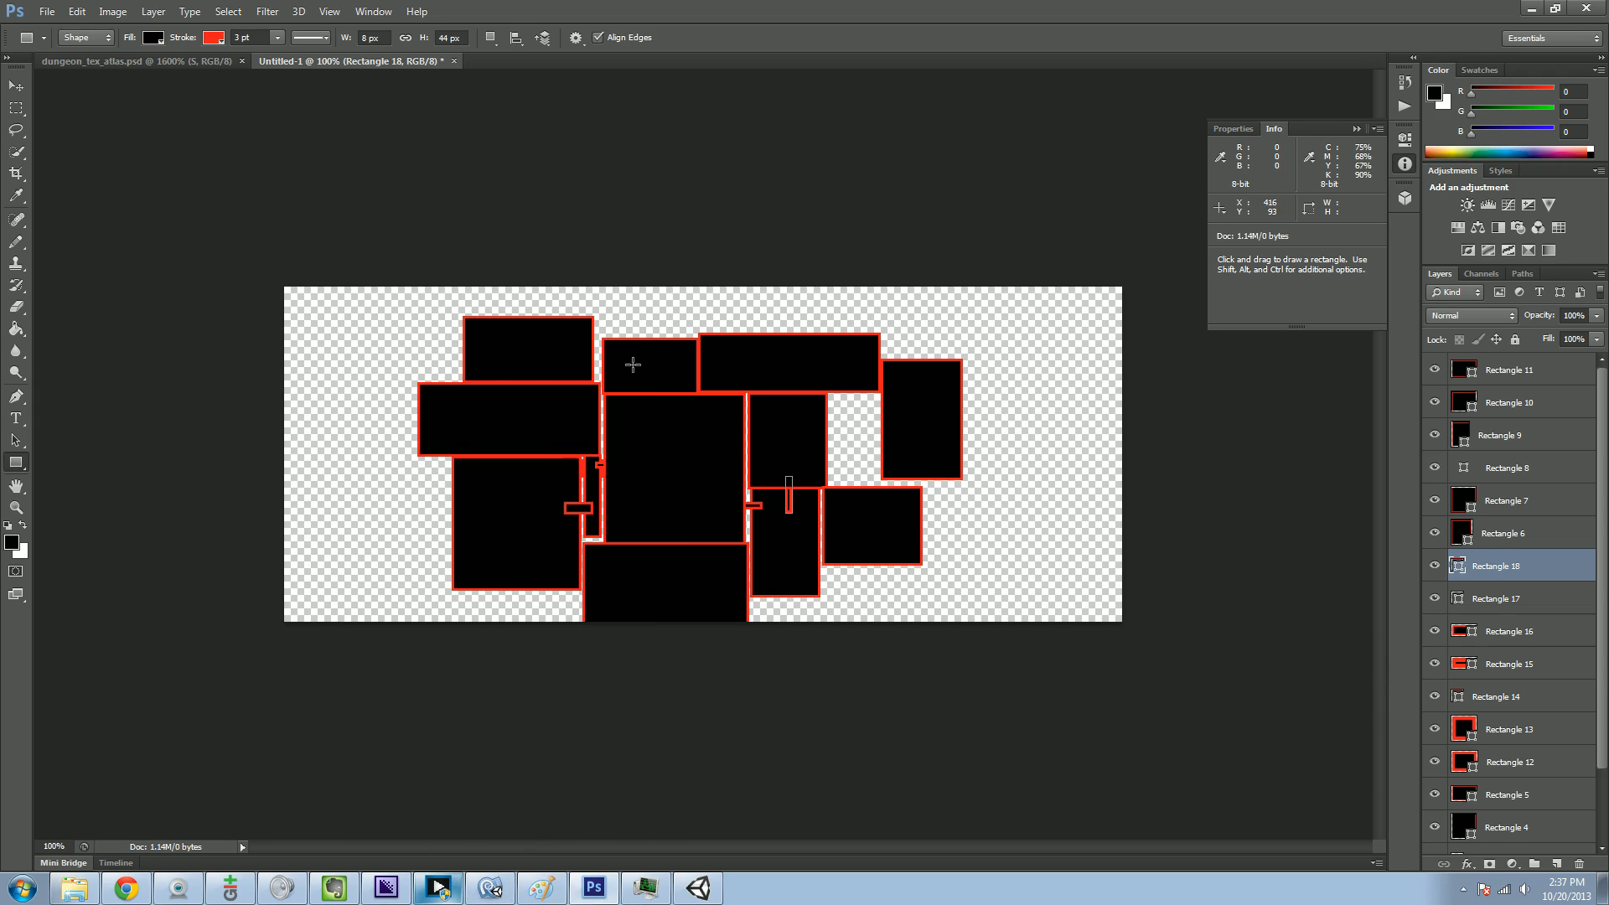
{"action": "mouse_move", "coordinate": [613, 291]}
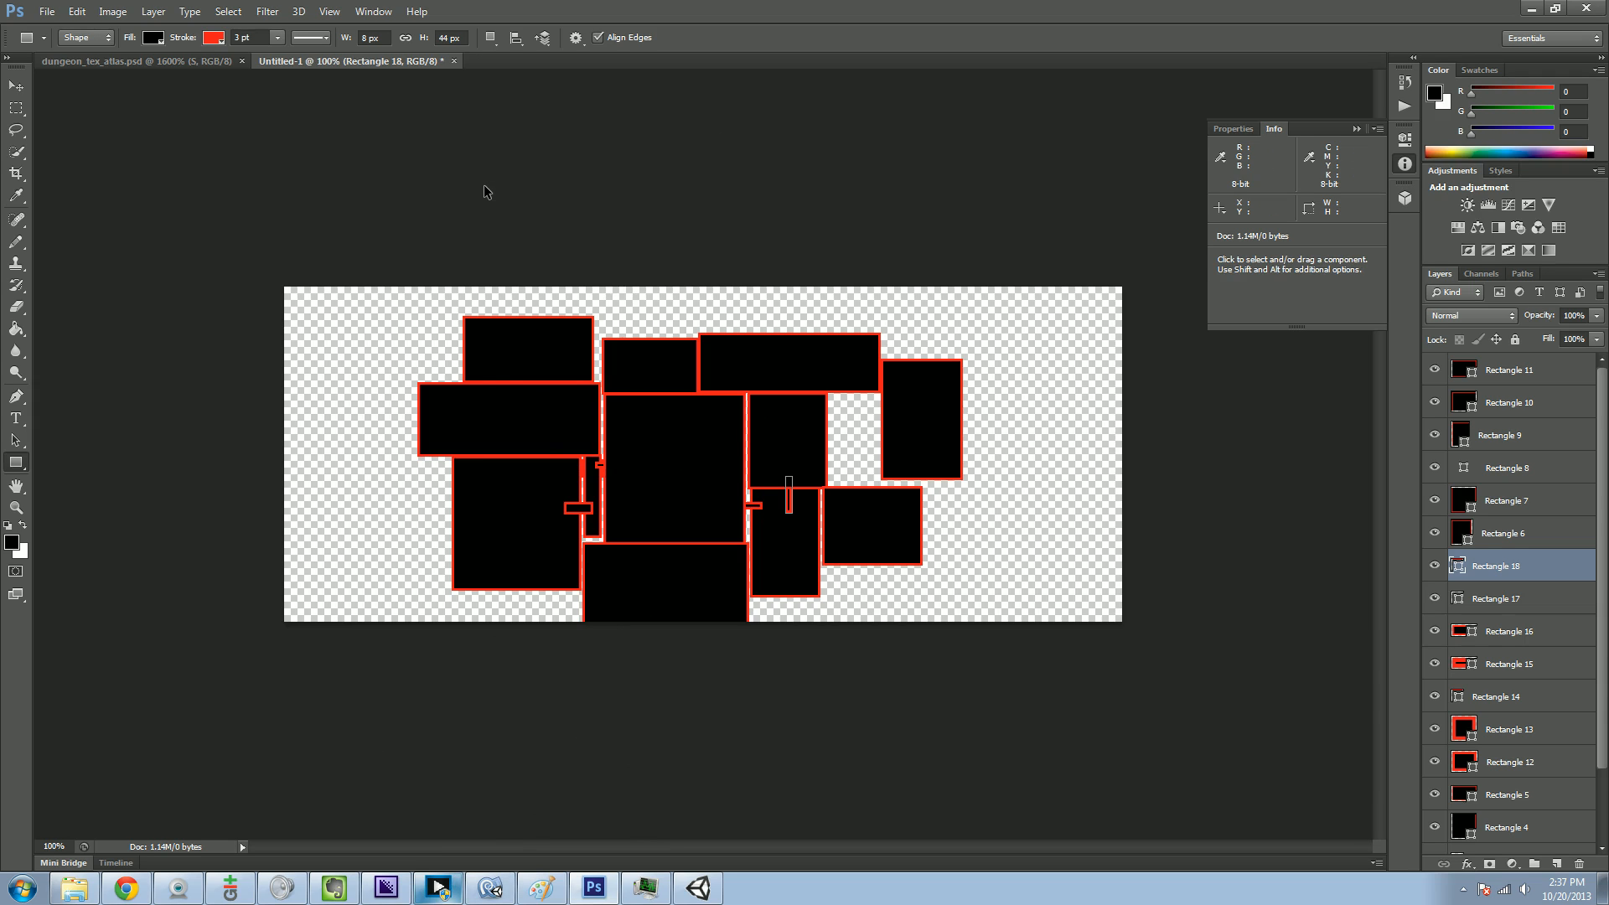
{"action": "mouse_move", "coordinate": [481, 198]}
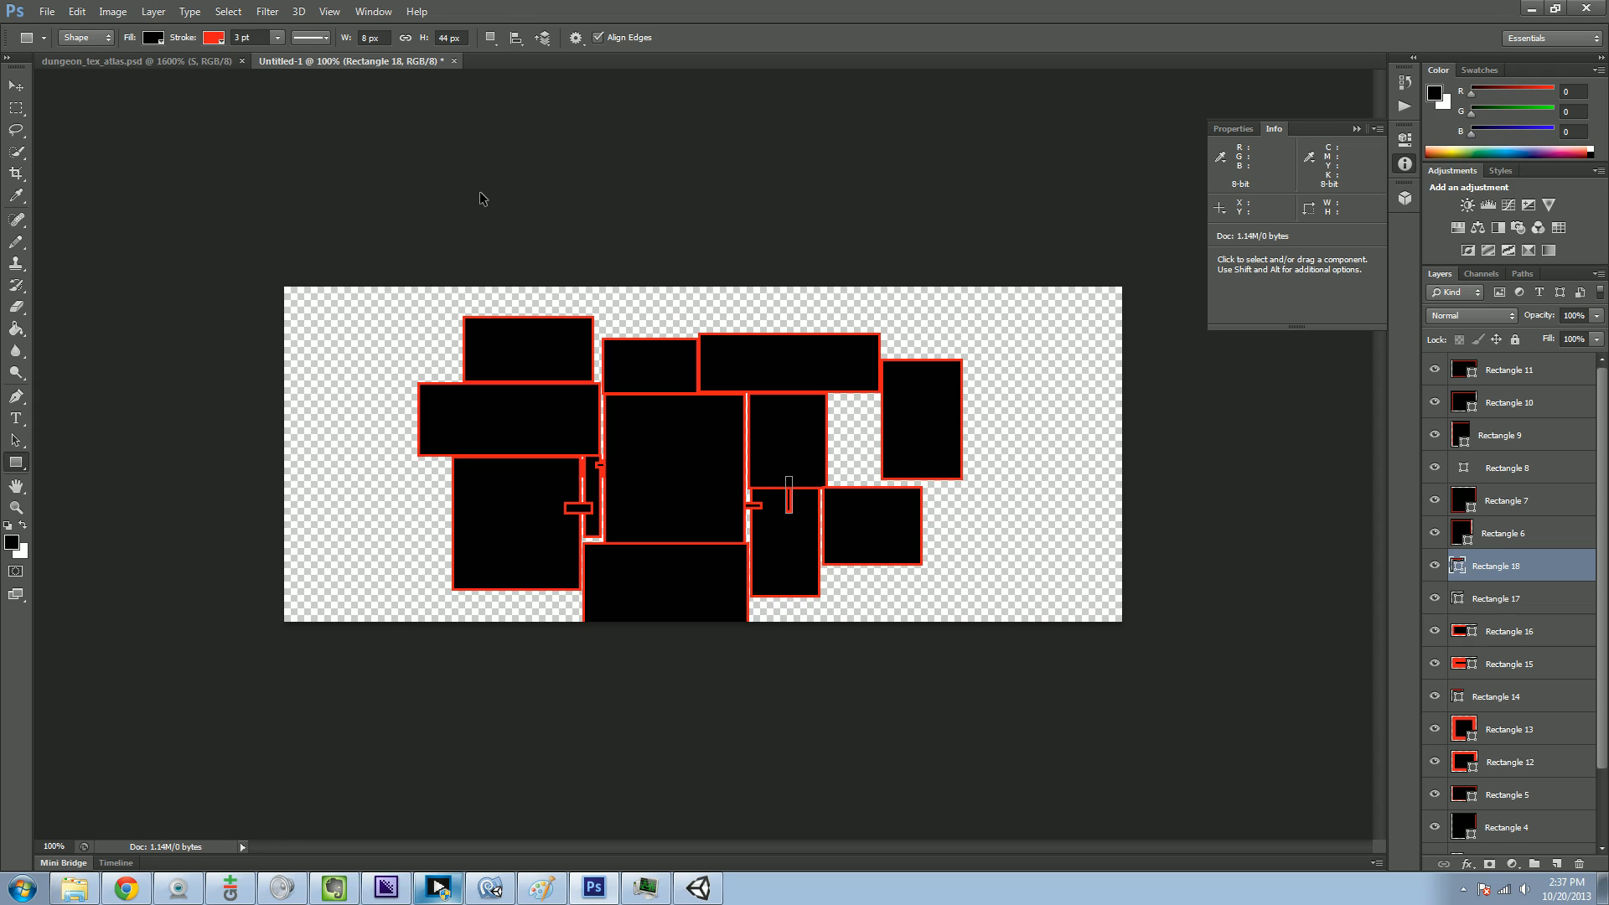
{"action": "key", "text": "Ctrl+n"}
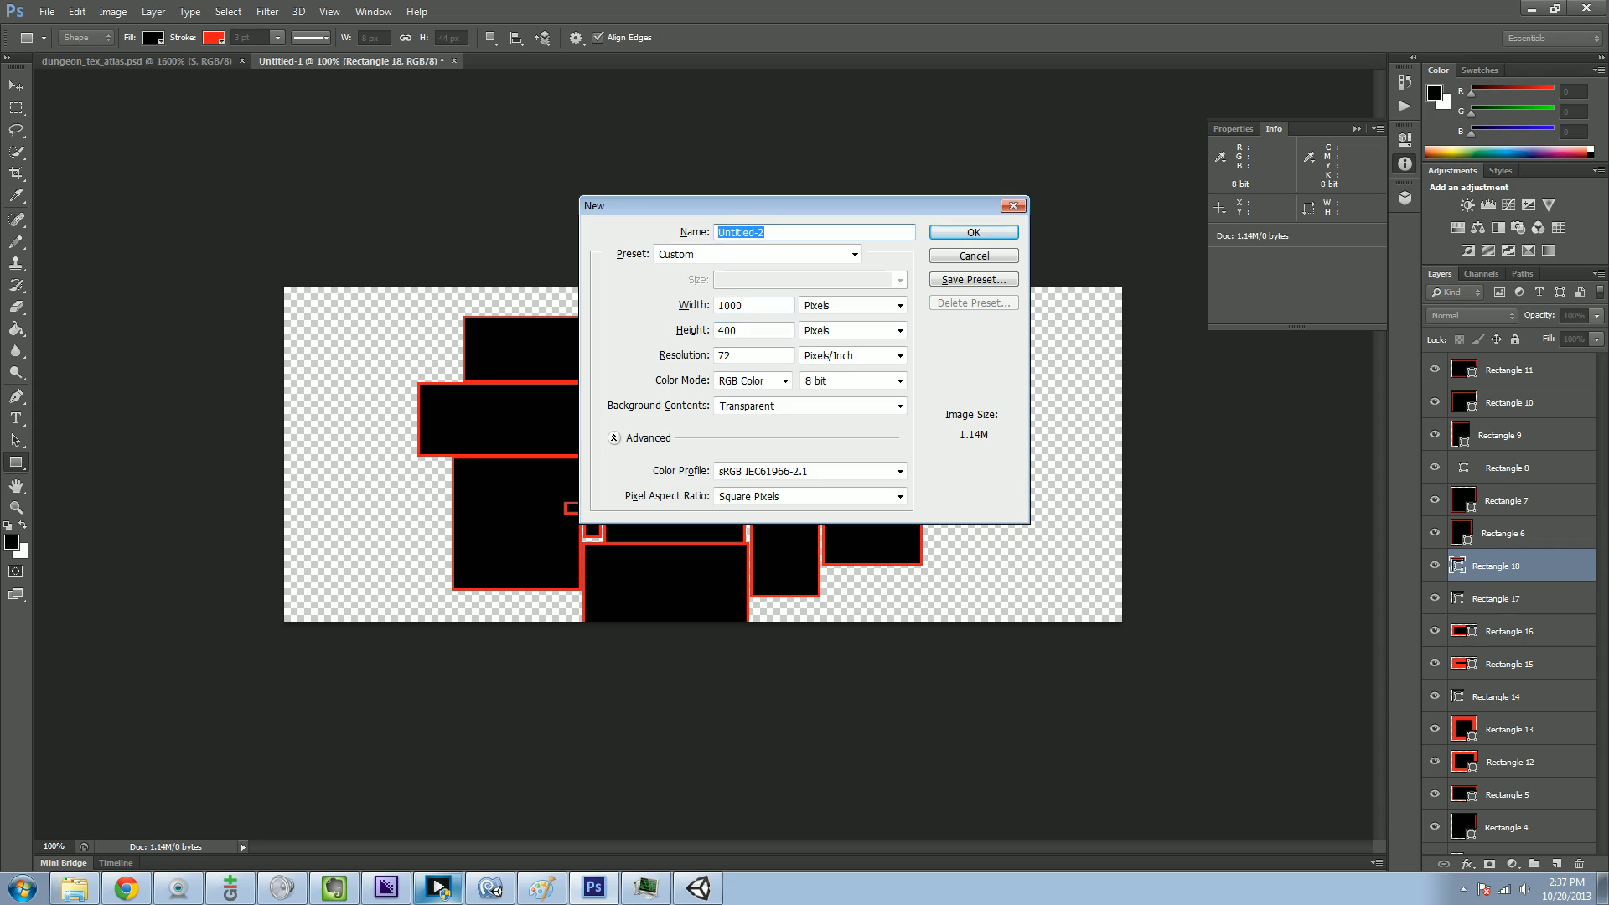
- Confirm the New dialog to create a second blank transparent document
{"action": "left_click", "coordinate": [972, 255]}
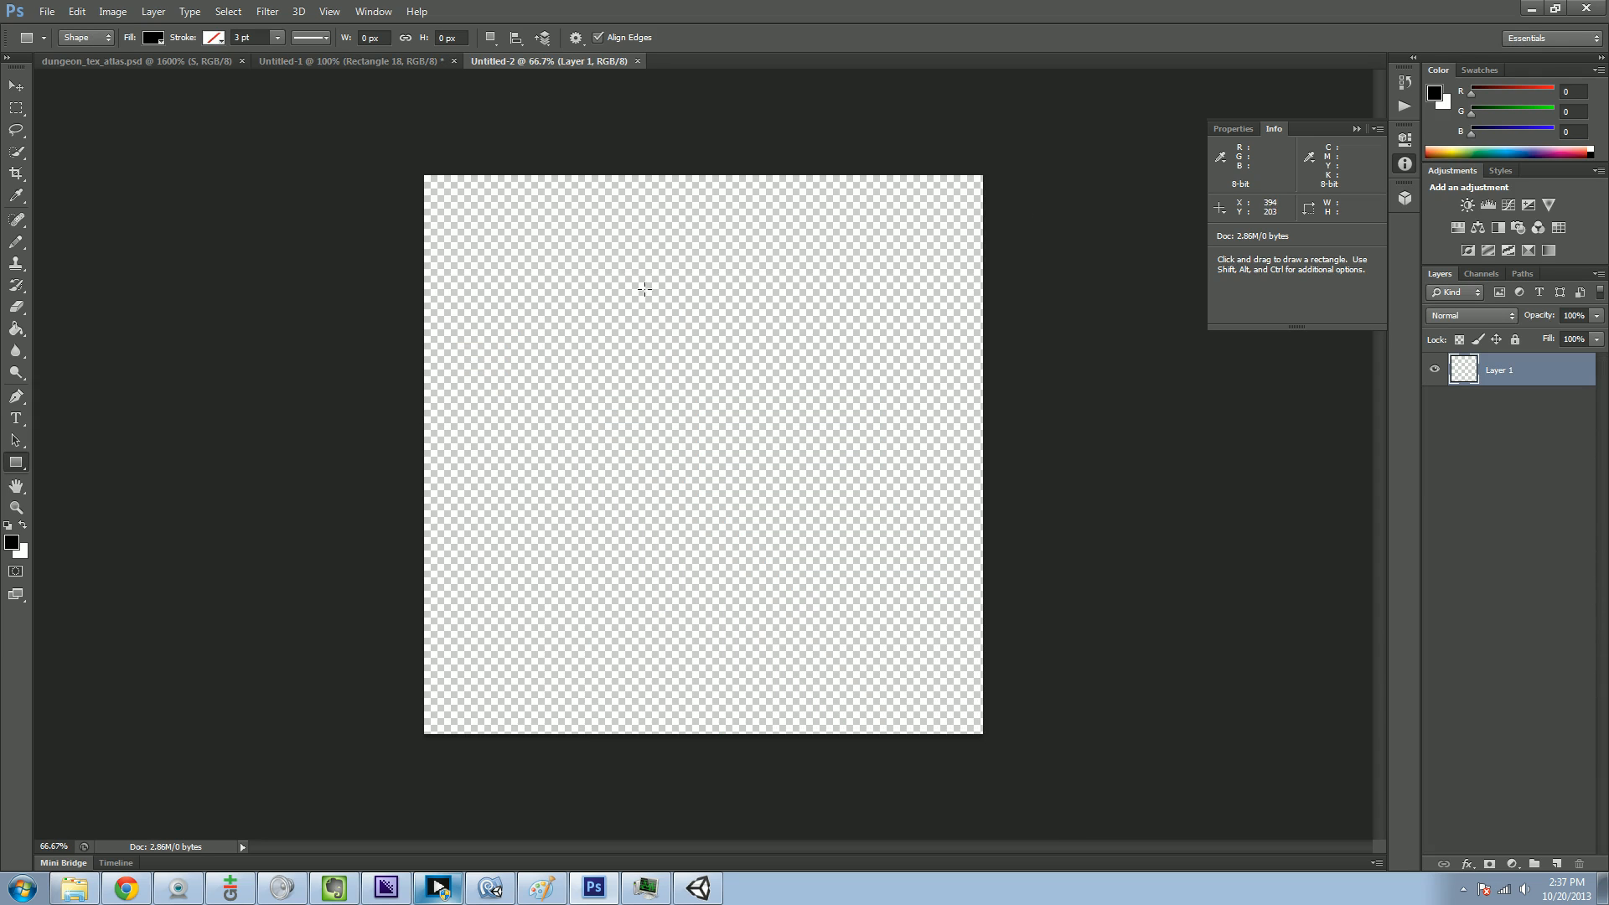
{"action": "mouse_move", "coordinate": [285, 426]}
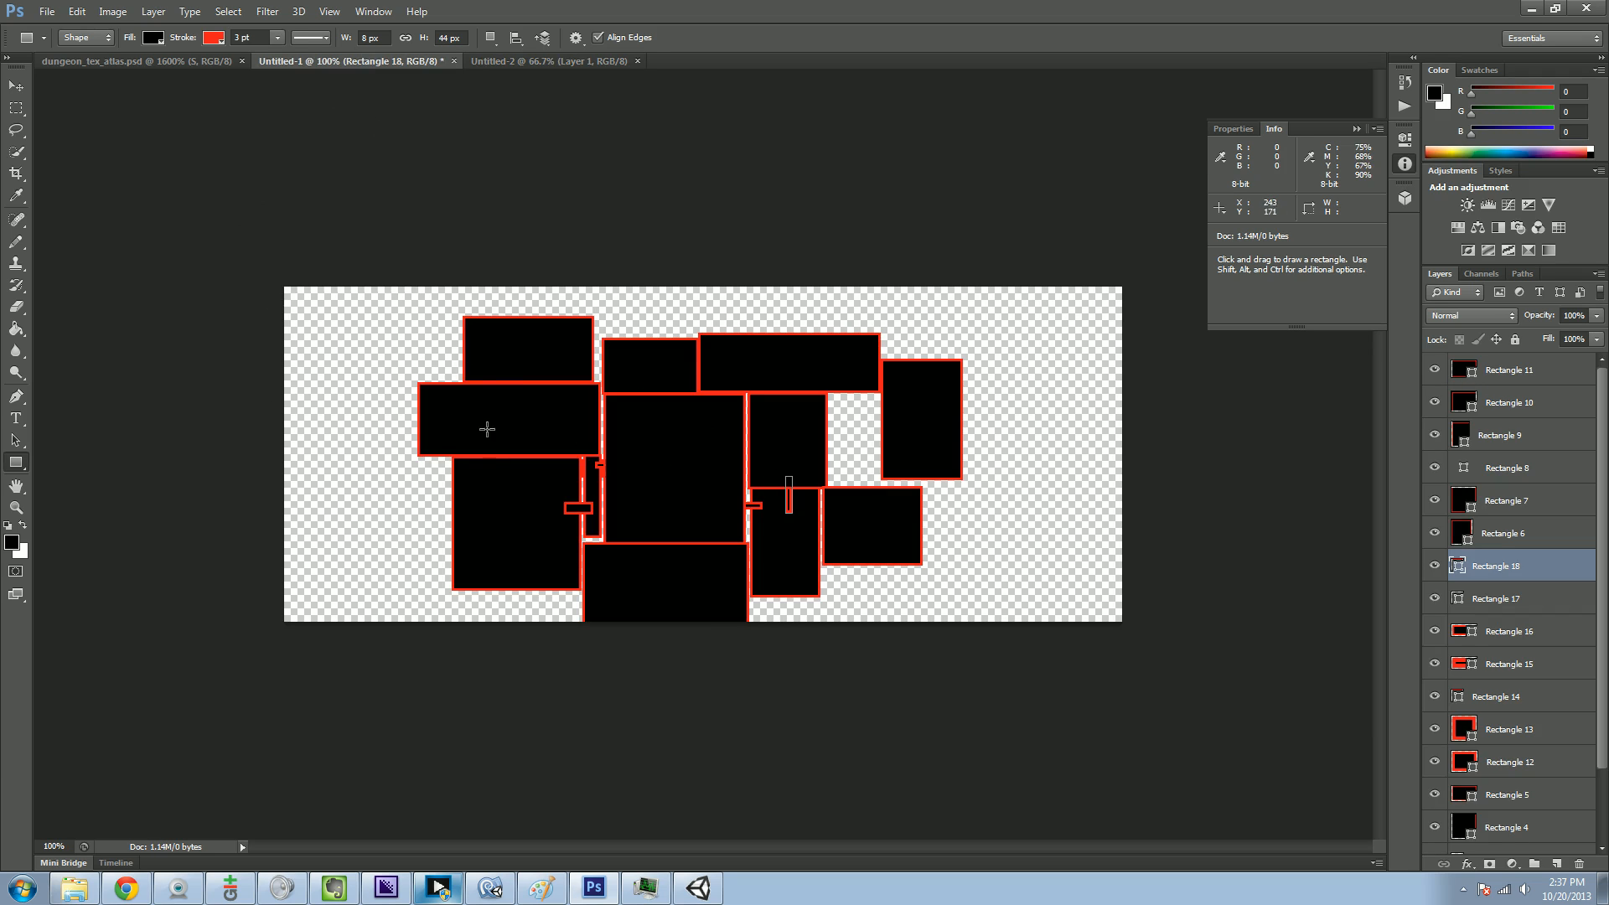
- Draw small red-outlined square markers inside the upper-left and right rooms
{"action": "left_click_drag", "start_coordinate": [498, 416], "coordinate": [508, 439]}
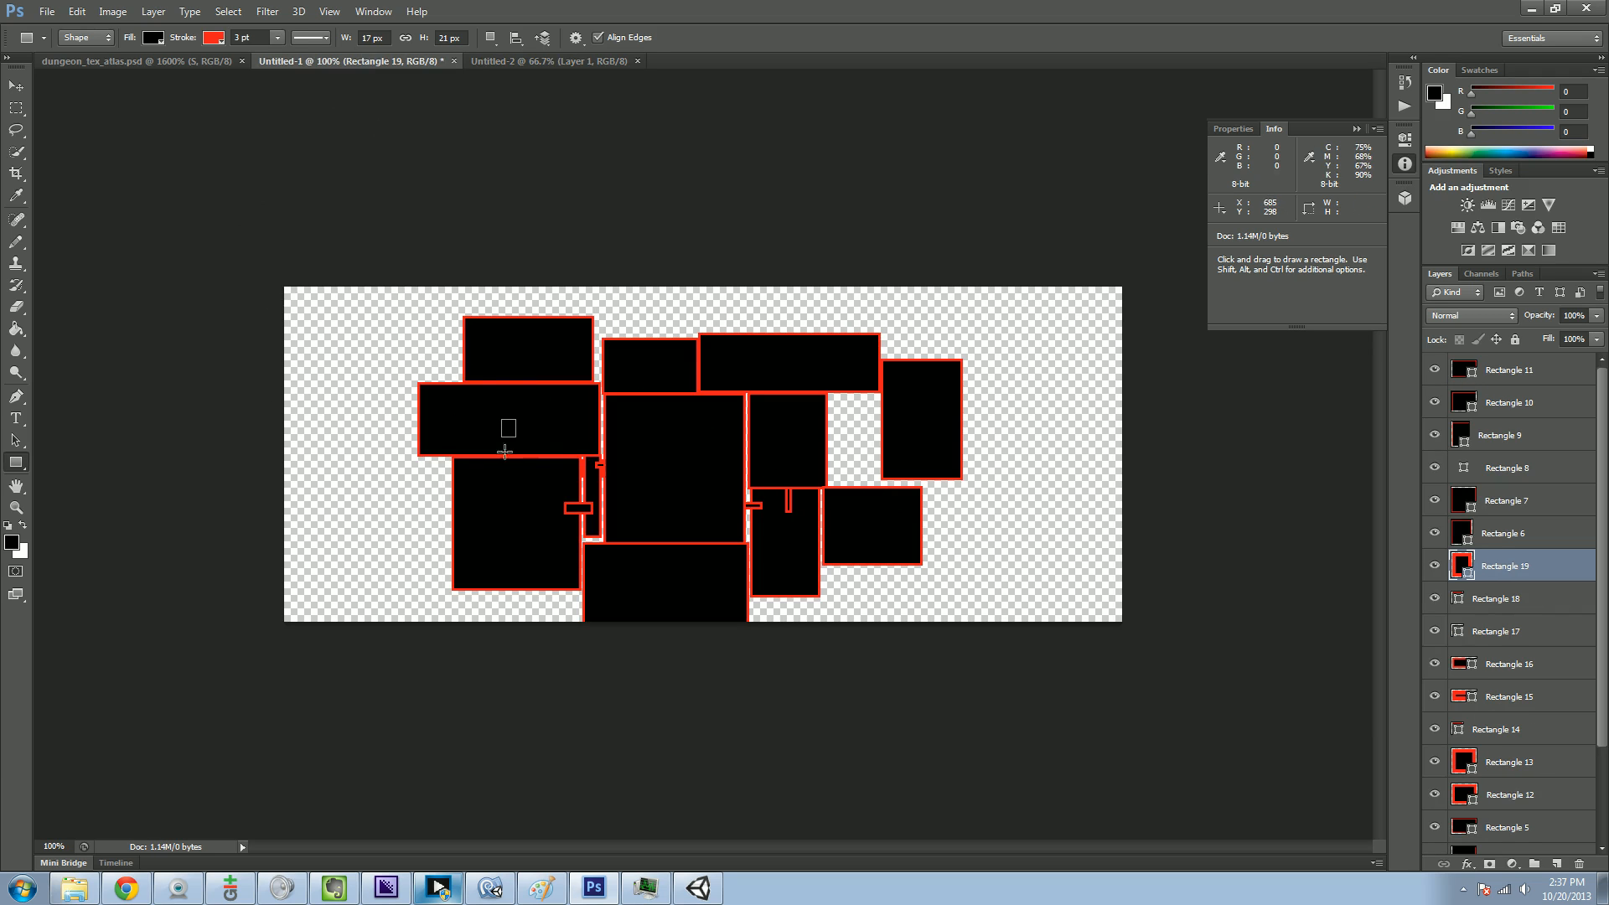
{"action": "left_click_drag", "start_coordinate": [907, 411], "coordinate": [937, 438]}
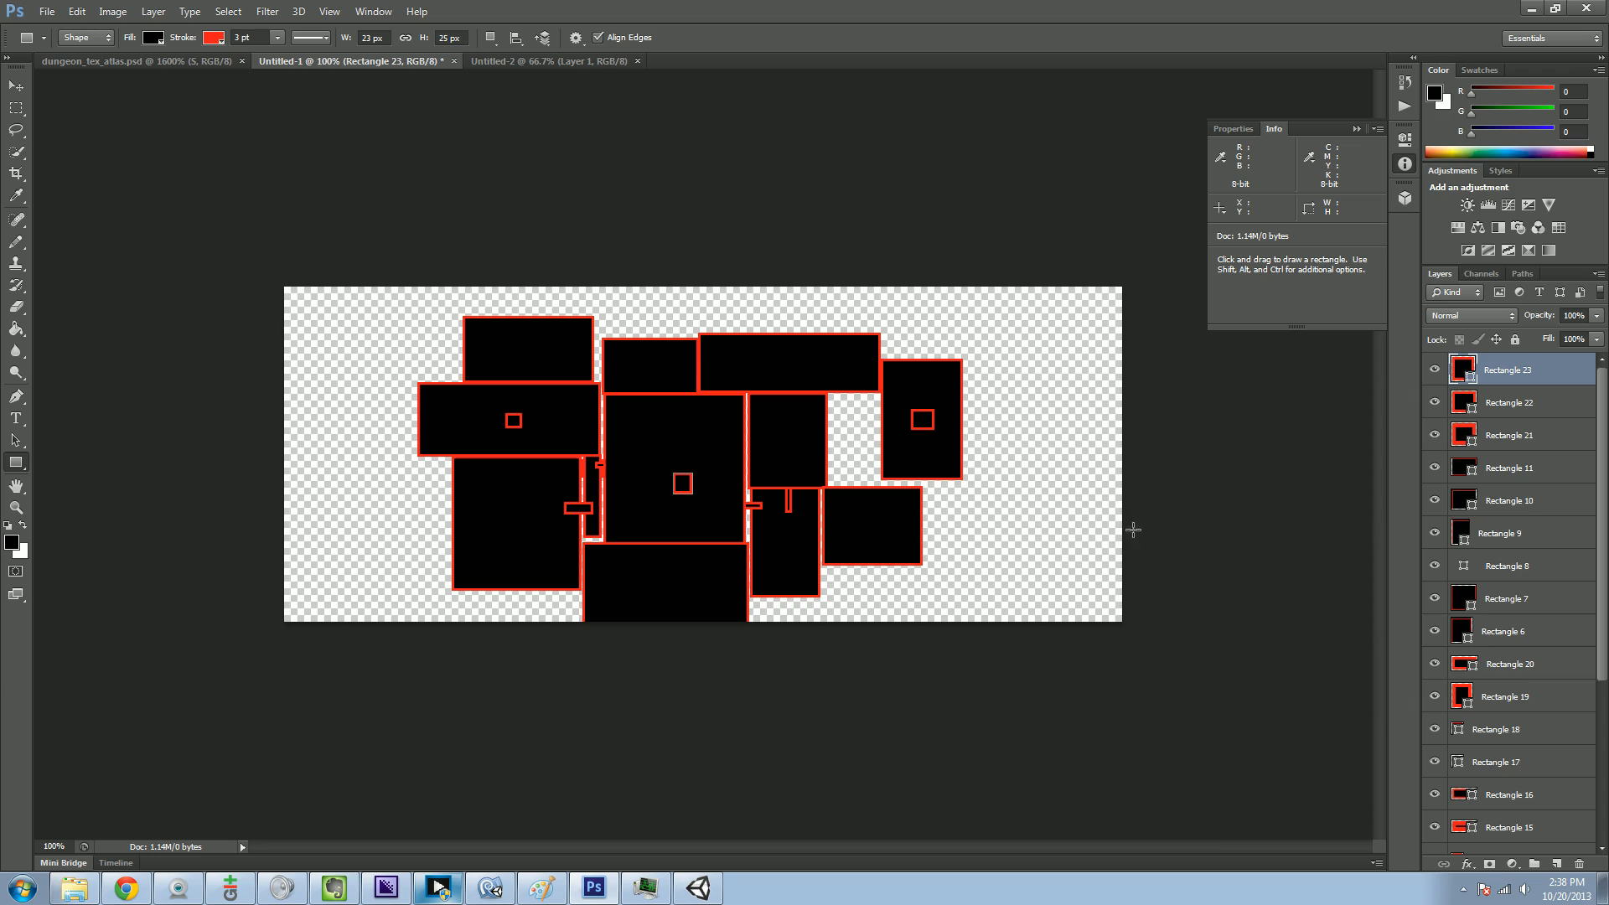
{"action": "mouse_move", "coordinate": [686, 399]}
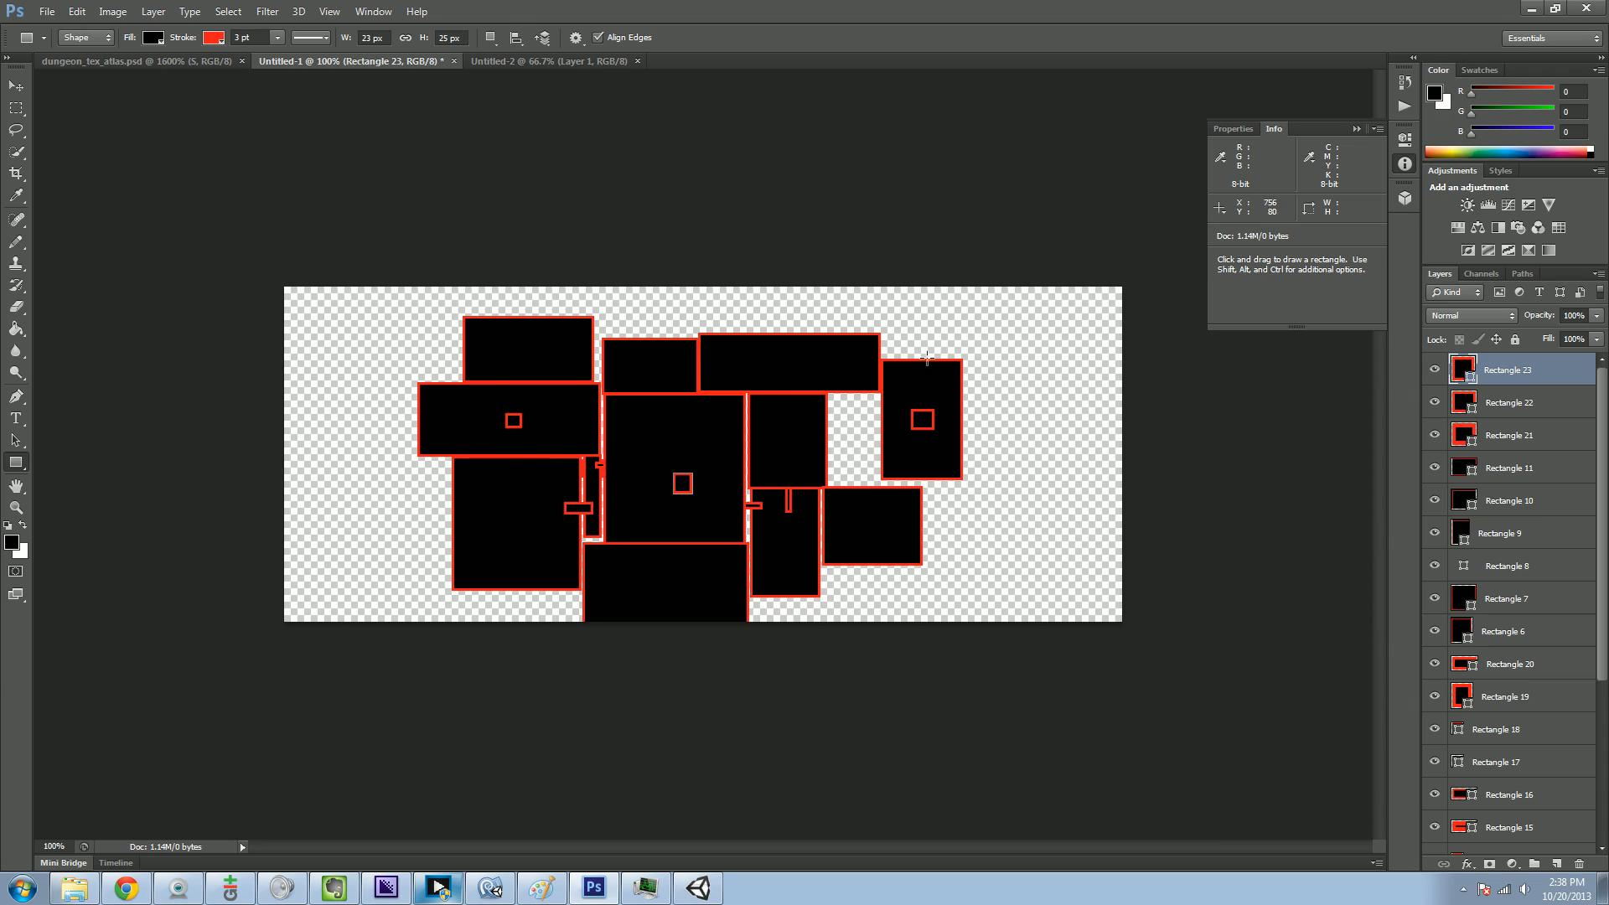
{"action": "mouse_move", "coordinate": [660, 466]}
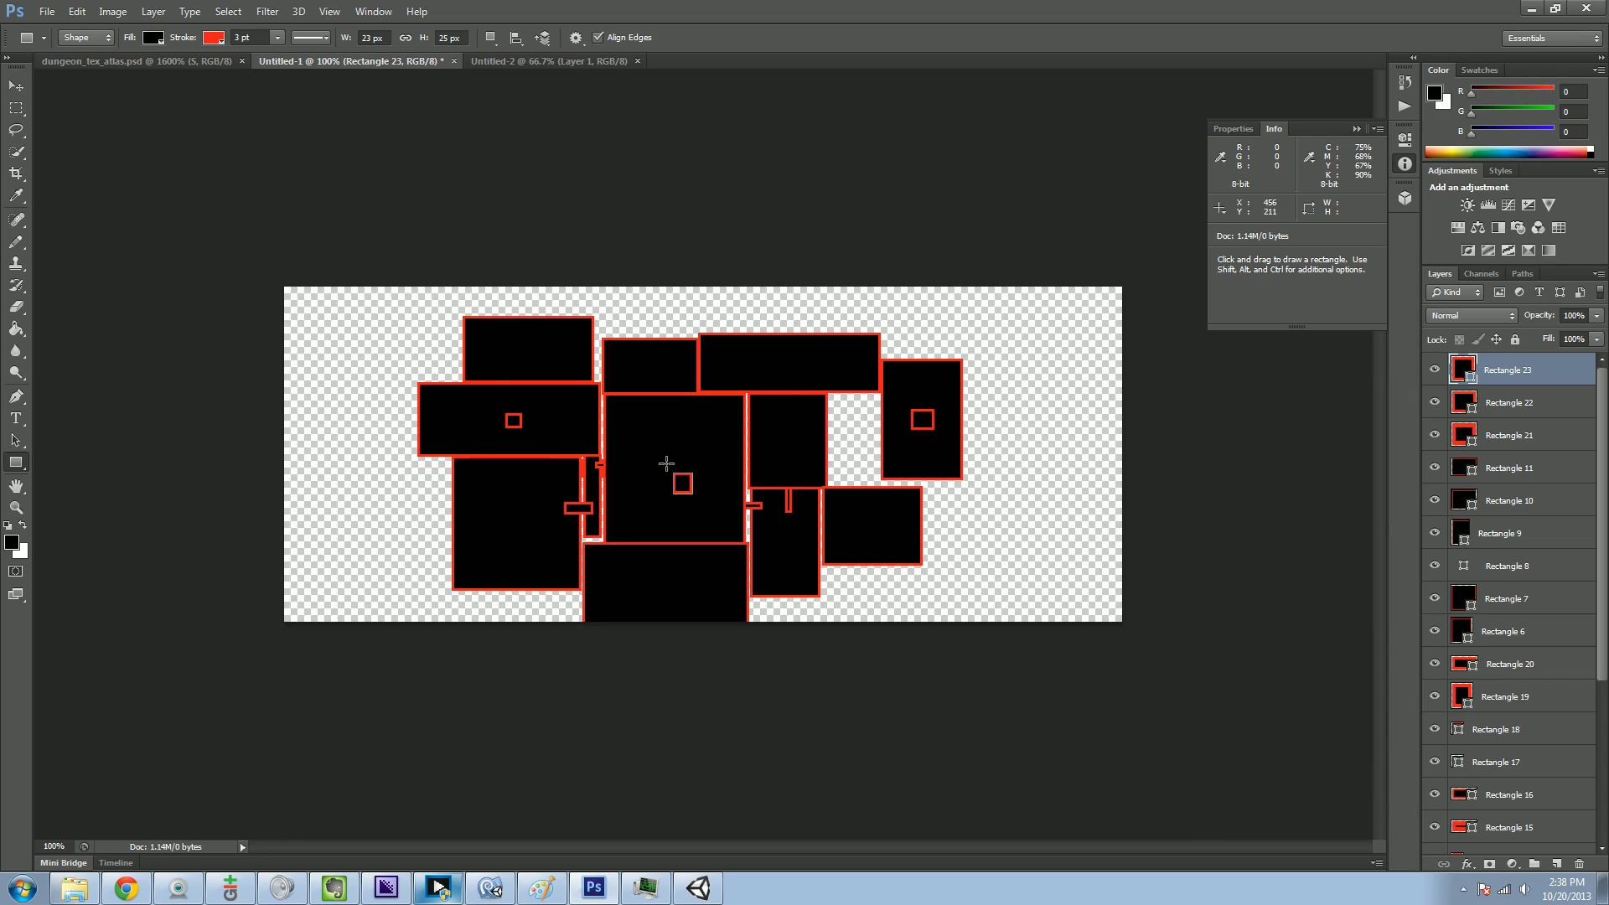
{"action": "mouse_move", "coordinate": [277, 422]}
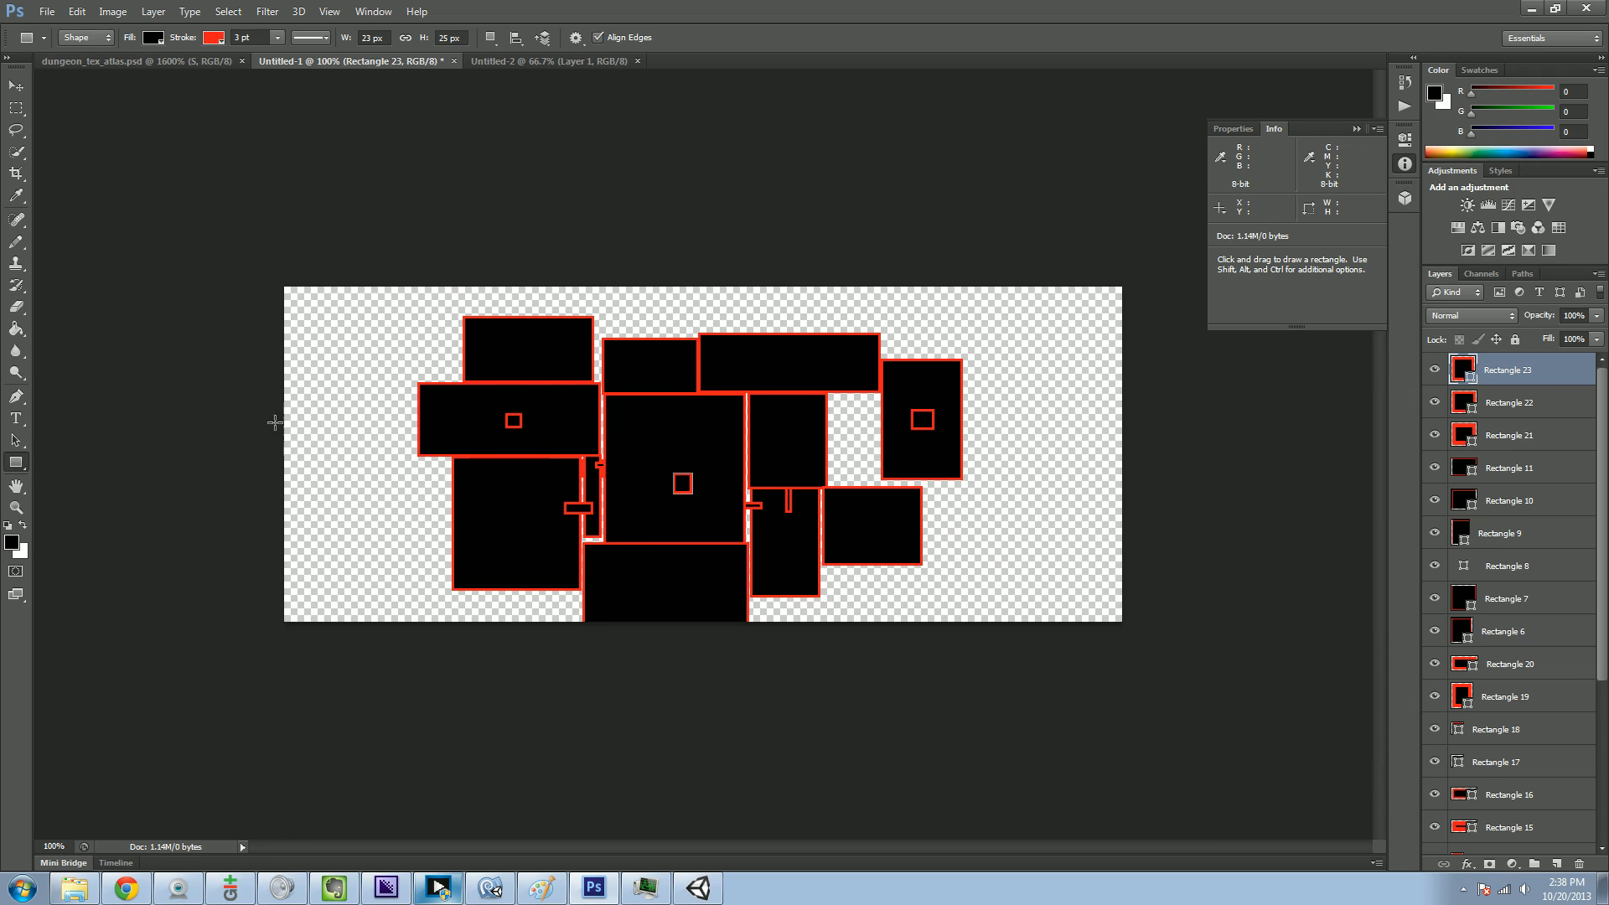
{"action": "mouse_move", "coordinate": [747, 486]}
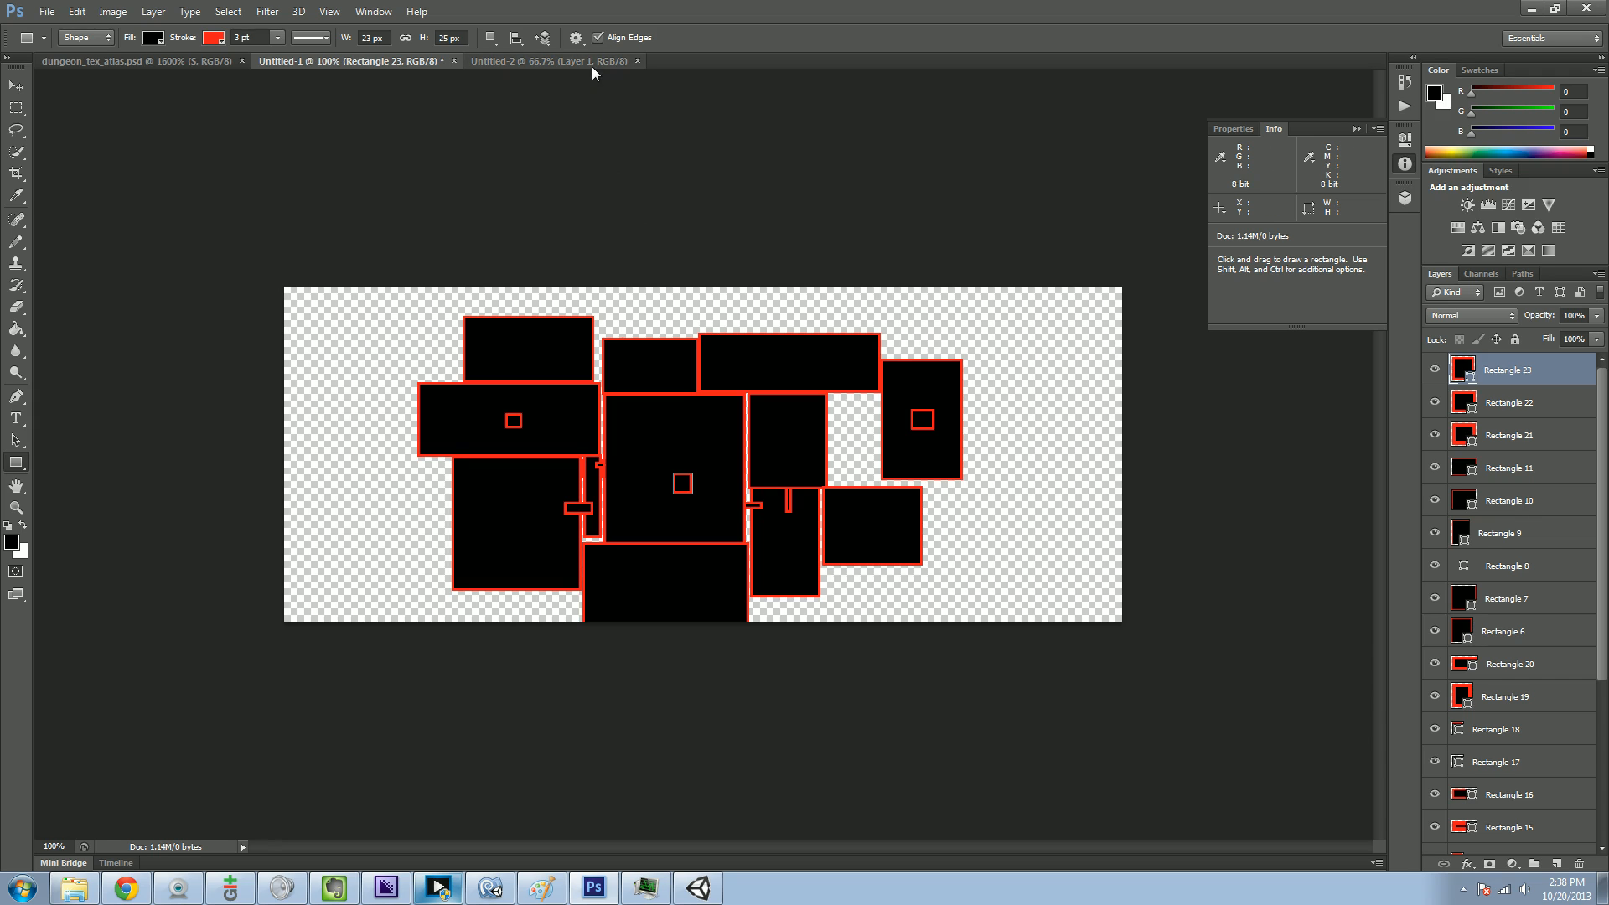
- In Untitled-2, draw a small top-left square and a wider bottom-right rectangle, then return to Untitled-1
{"action": "left_click", "coordinate": [567, 60]}
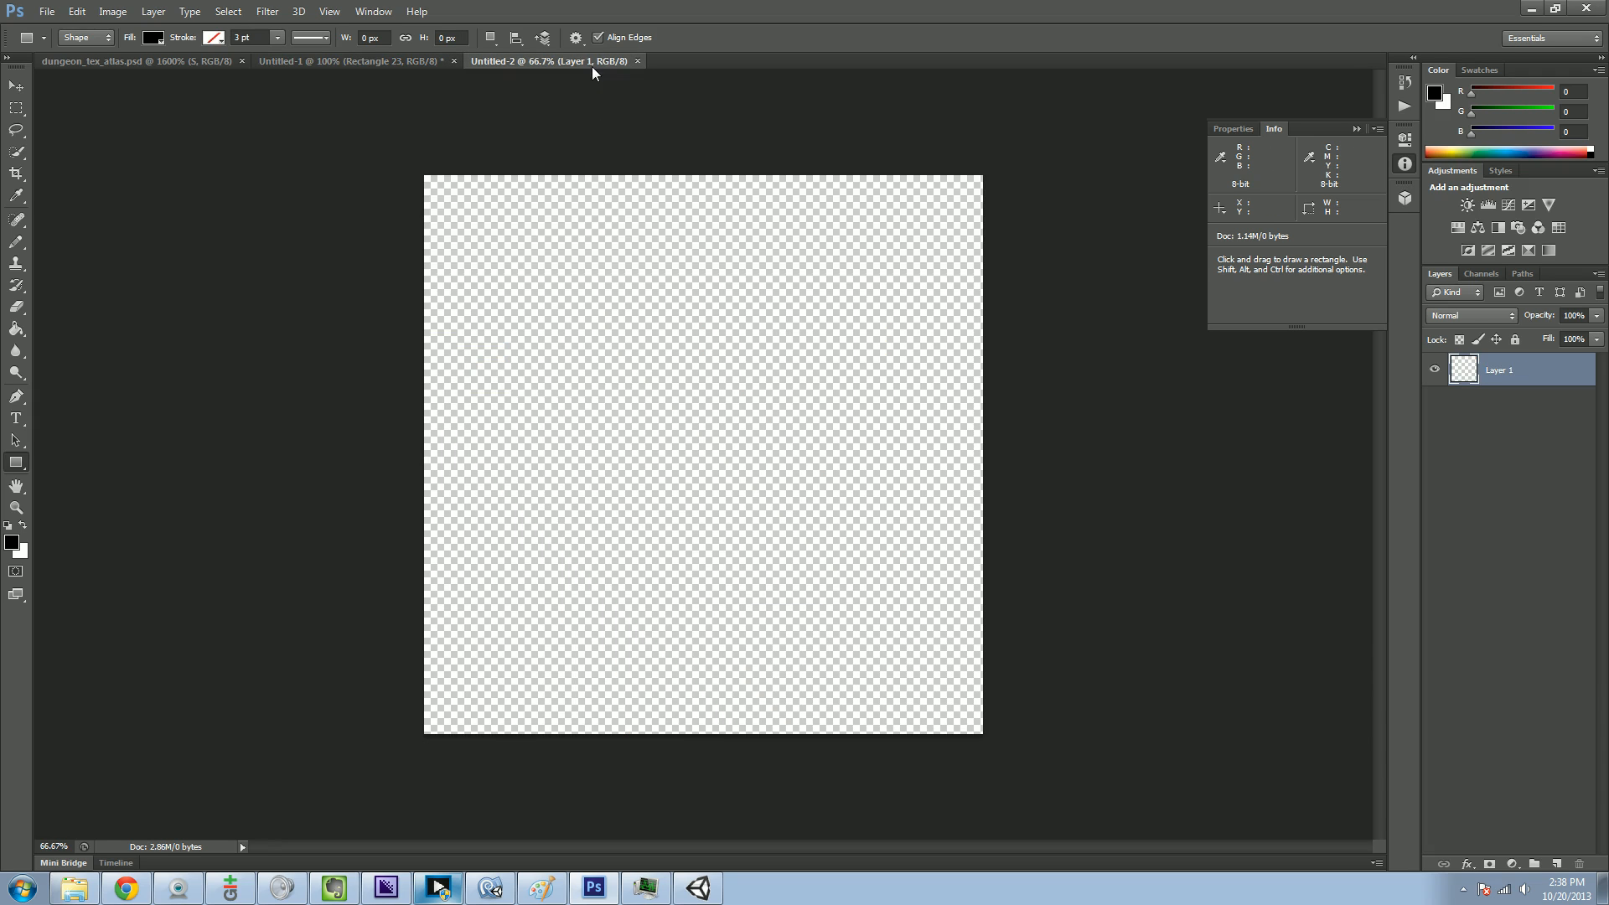
{"action": "mouse_move", "coordinate": [556, 482]}
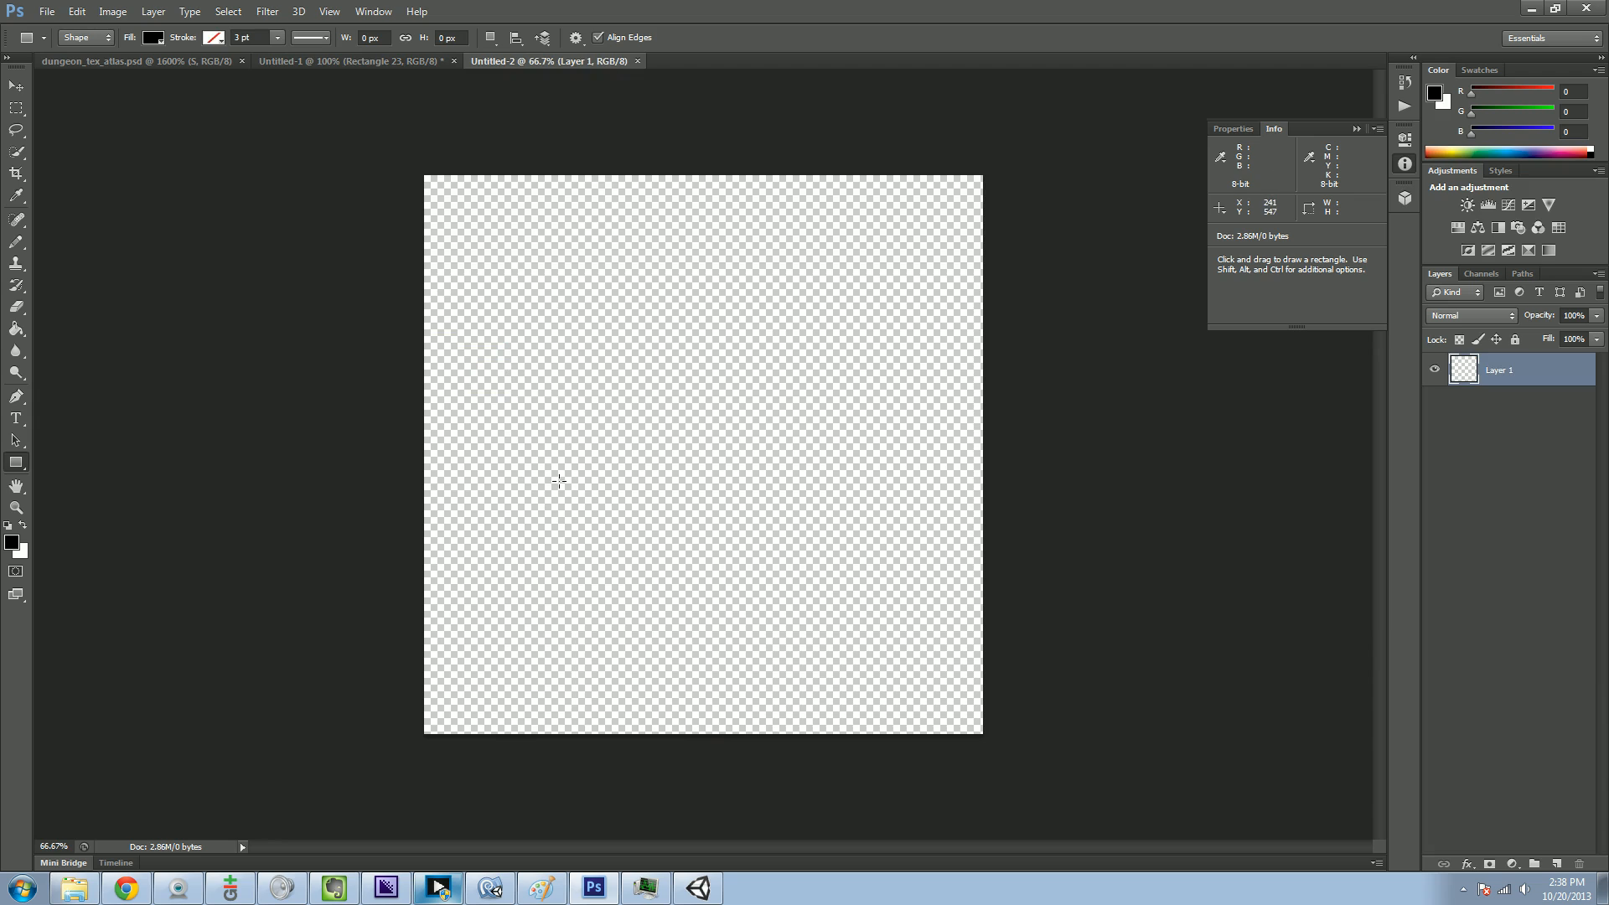
{"action": "mouse_move", "coordinate": [555, 486]}
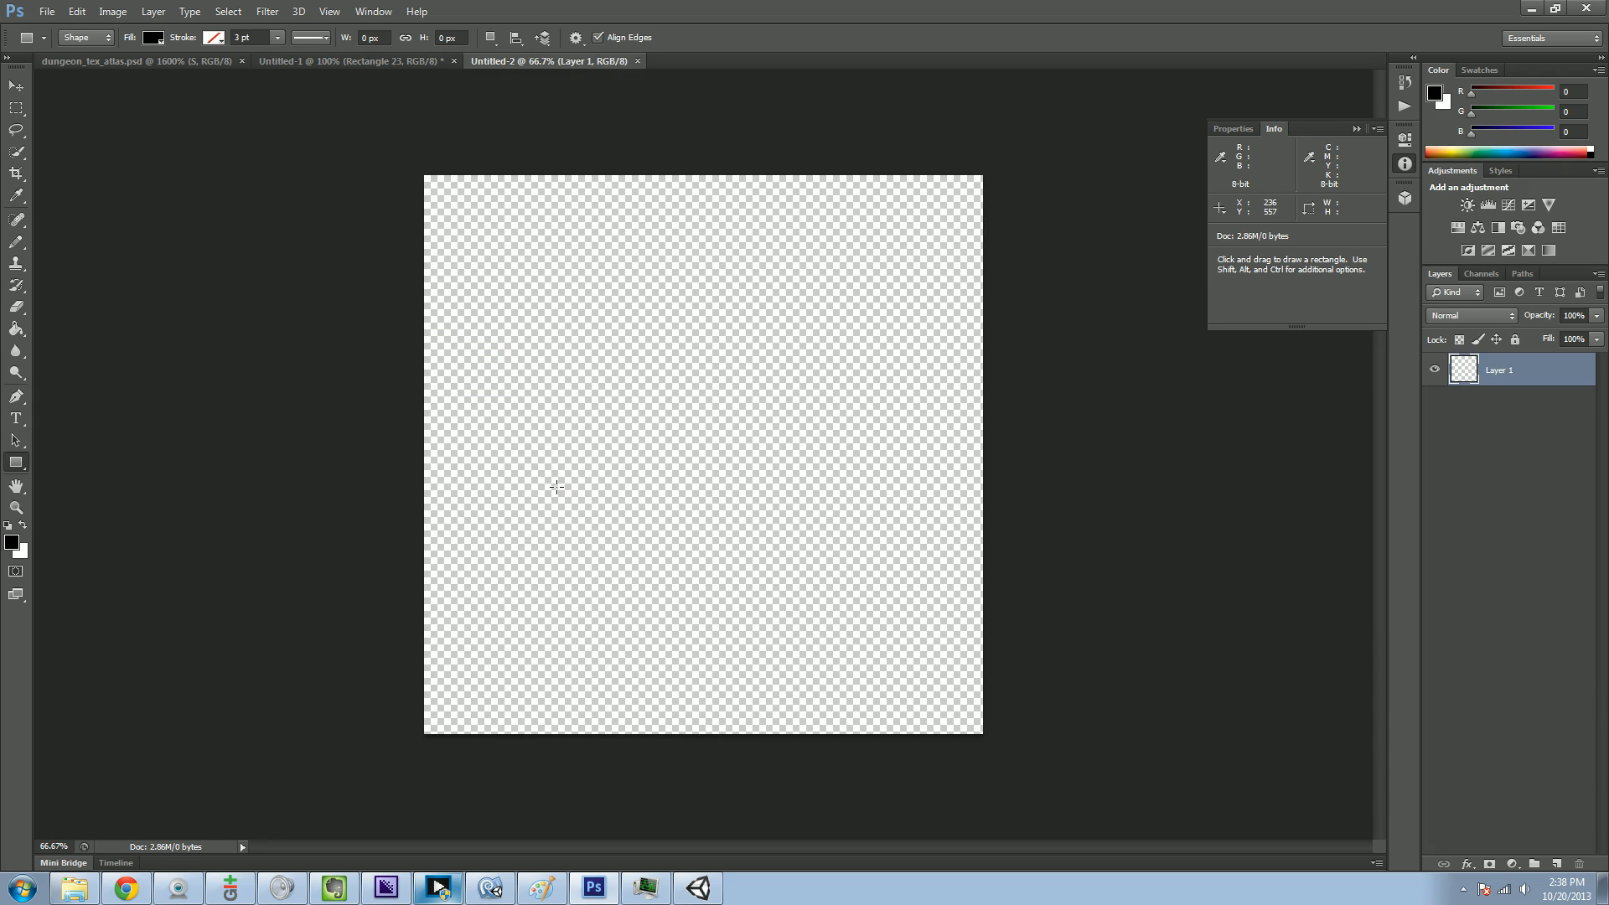
{"action": "mouse_move", "coordinate": [513, 284]}
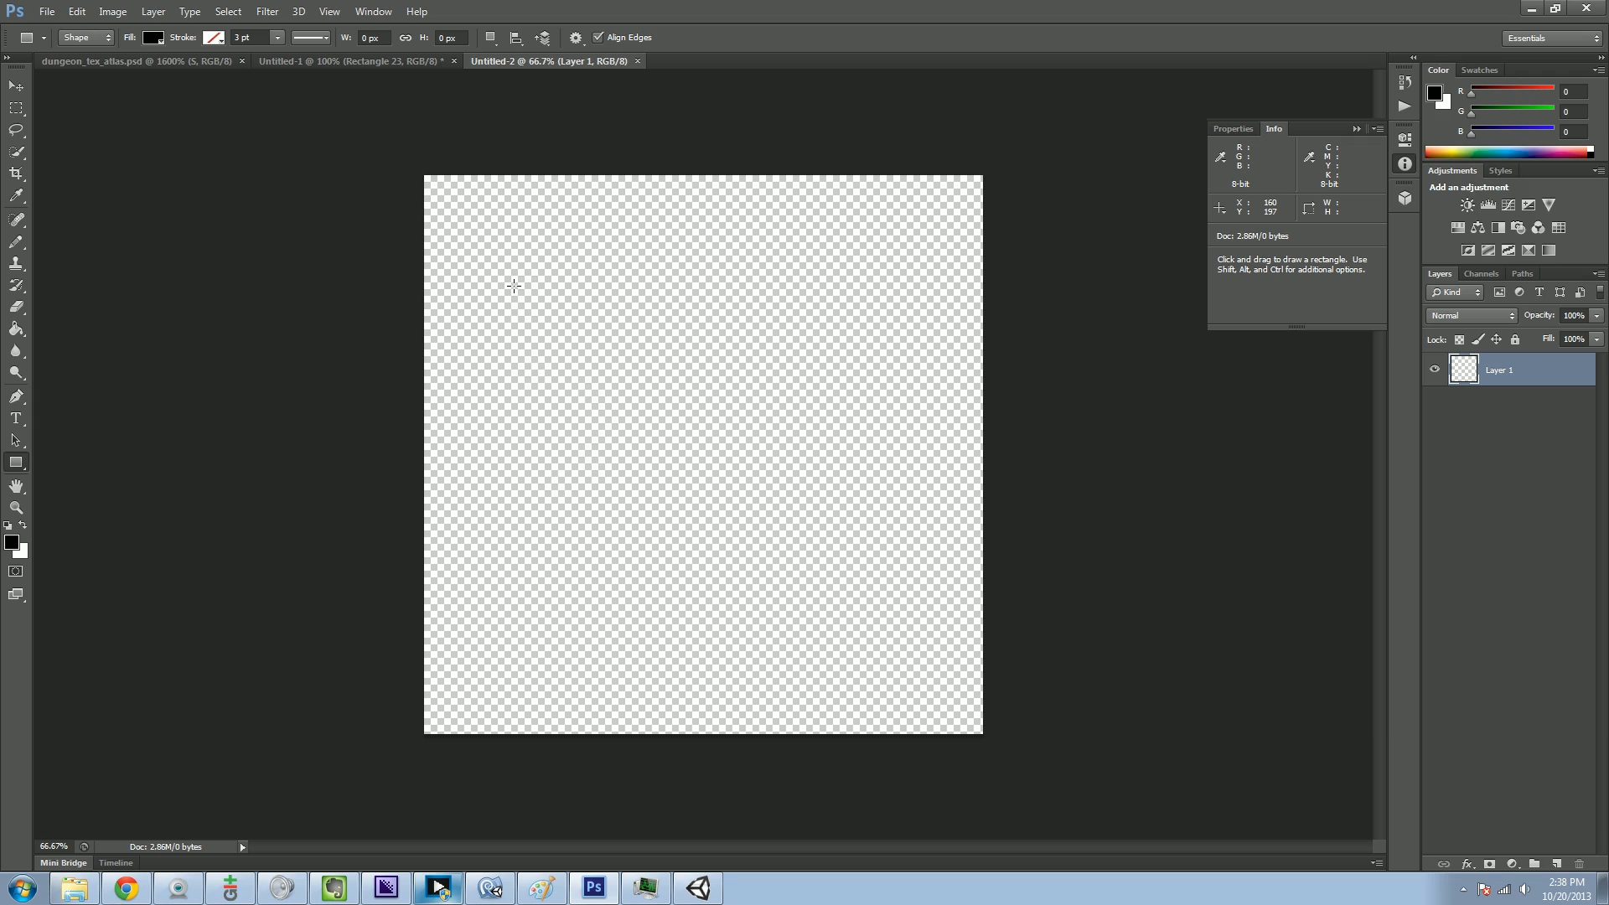
{"action": "mouse_move", "coordinate": [446, 347]}
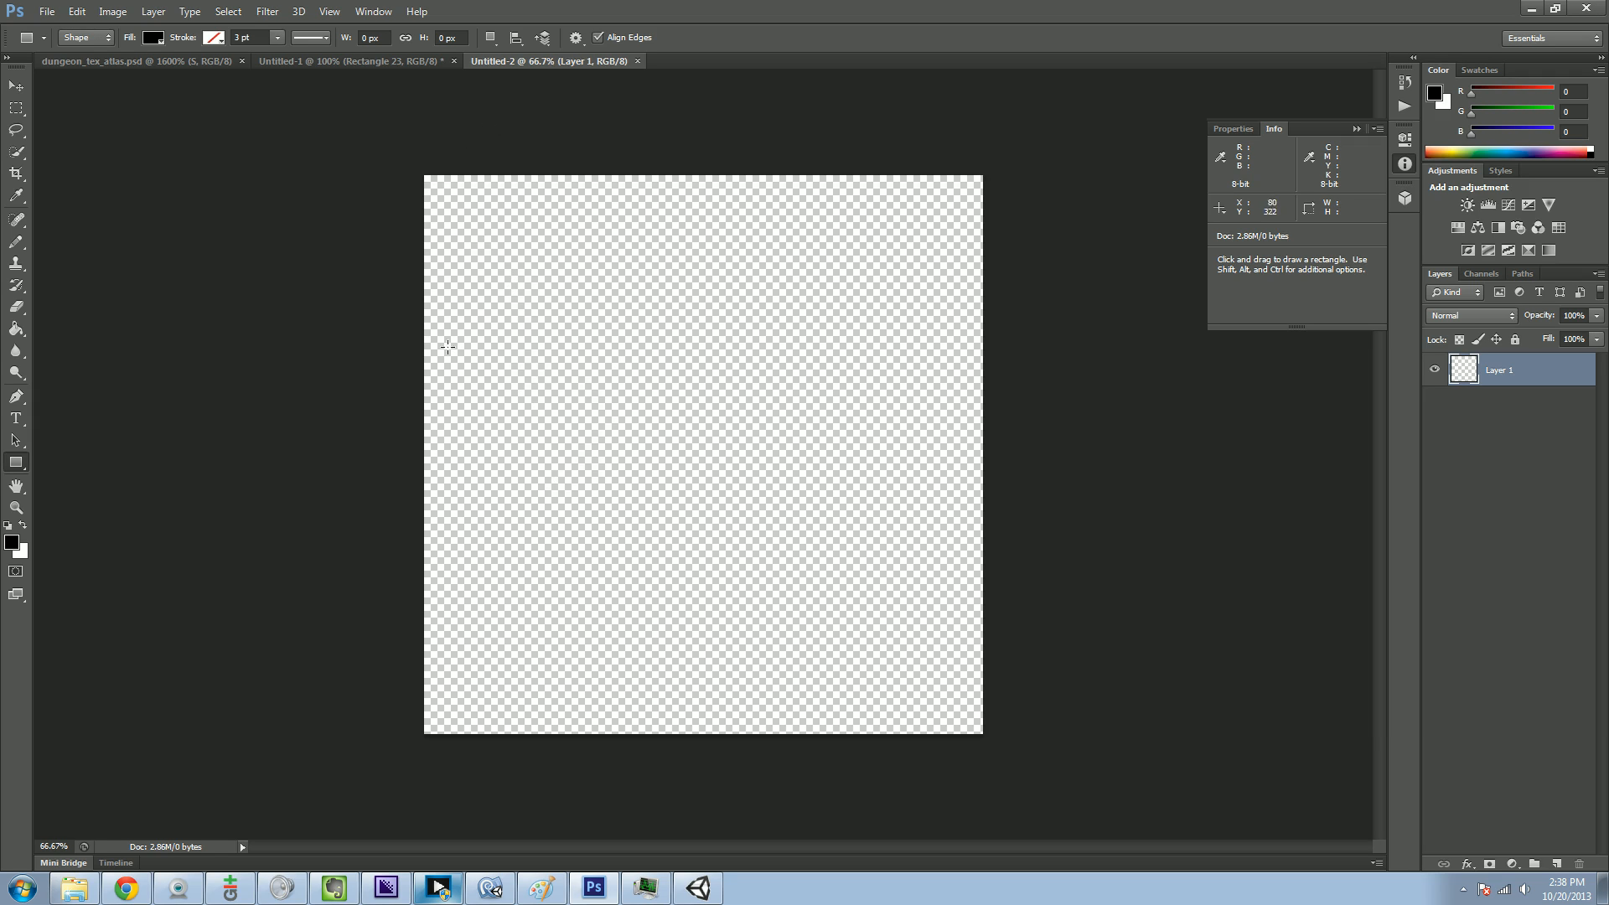
{"action": "left_click_drag", "start_coordinate": [488, 218], "coordinate": [512, 251]}
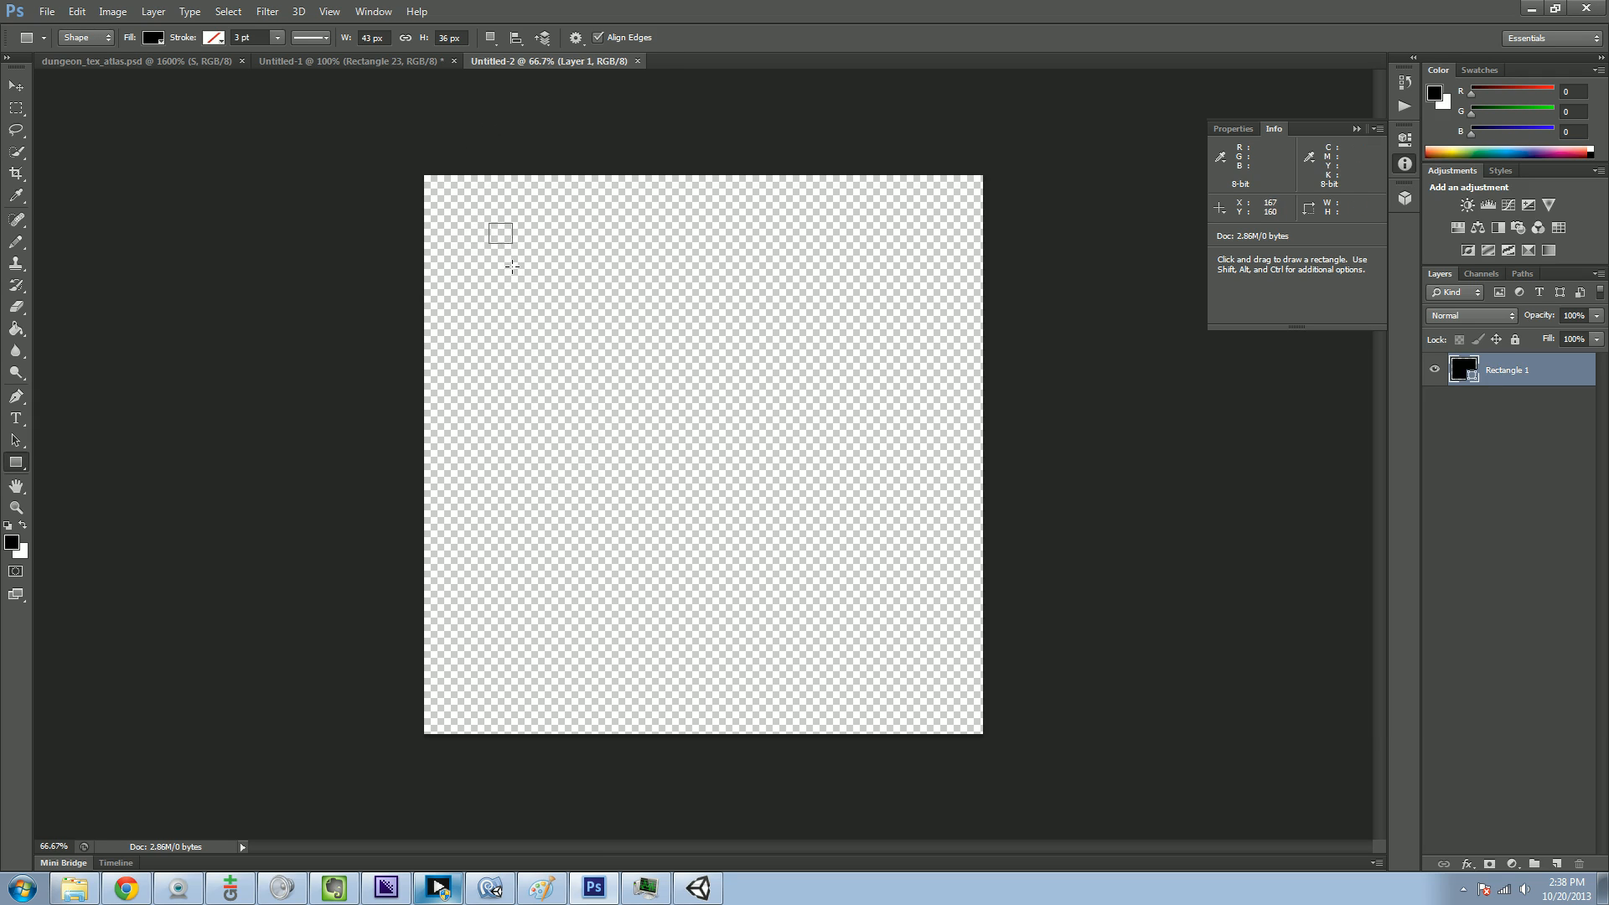
{"action": "left_click_drag", "start_coordinate": [491, 223], "coordinate": [509, 243]}
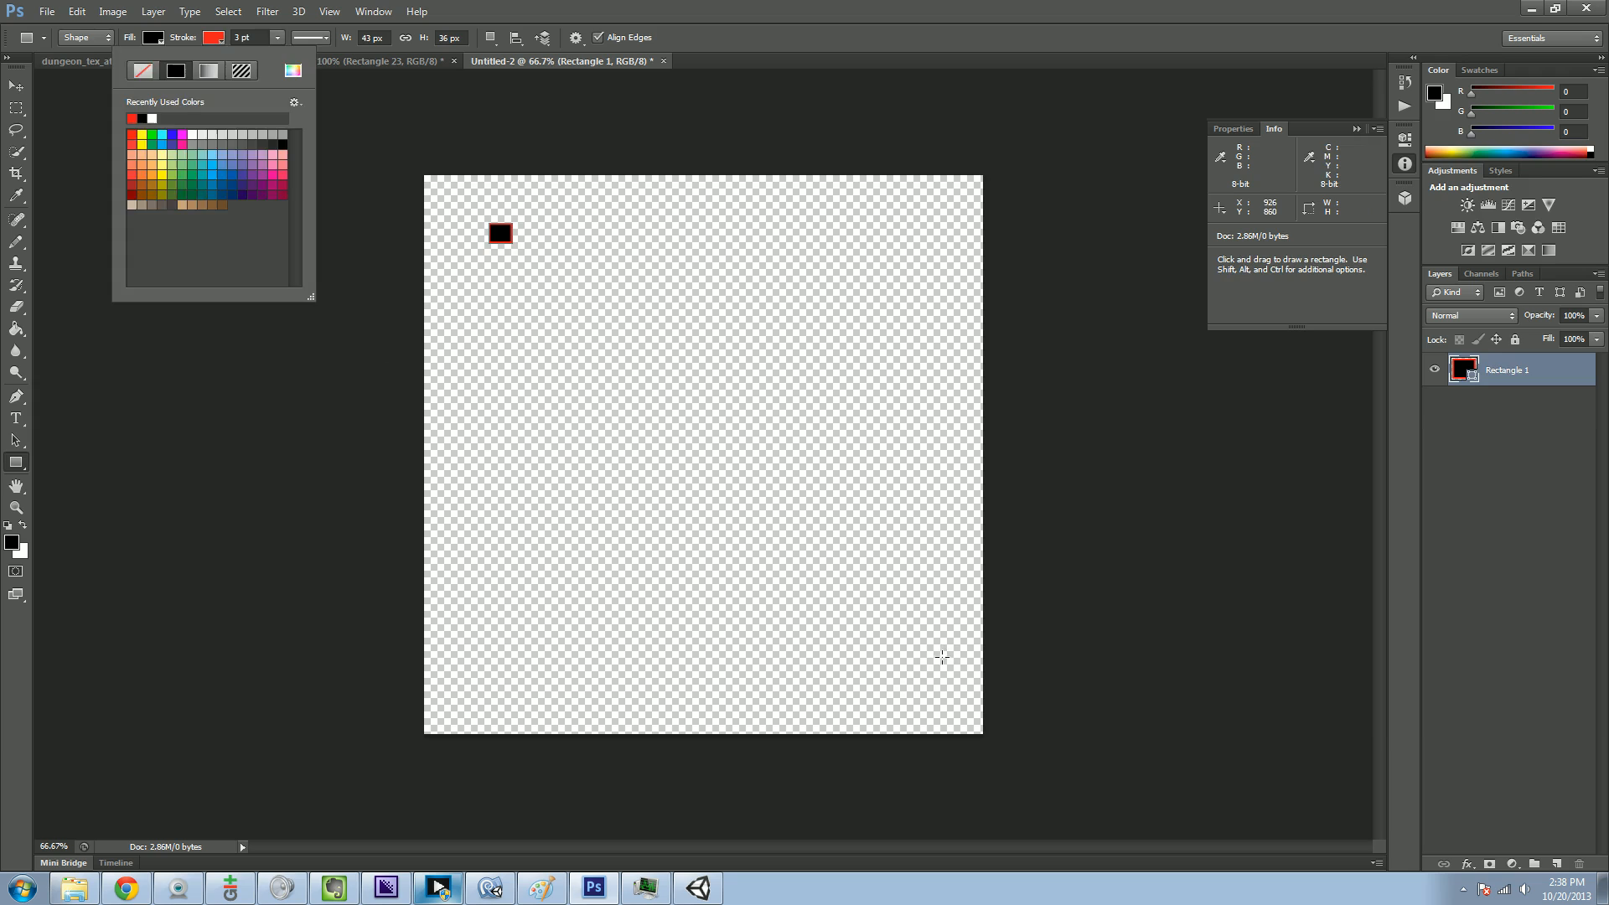
{"action": "left_click_drag", "start_coordinate": [893, 657], "coordinate": [942, 689]}
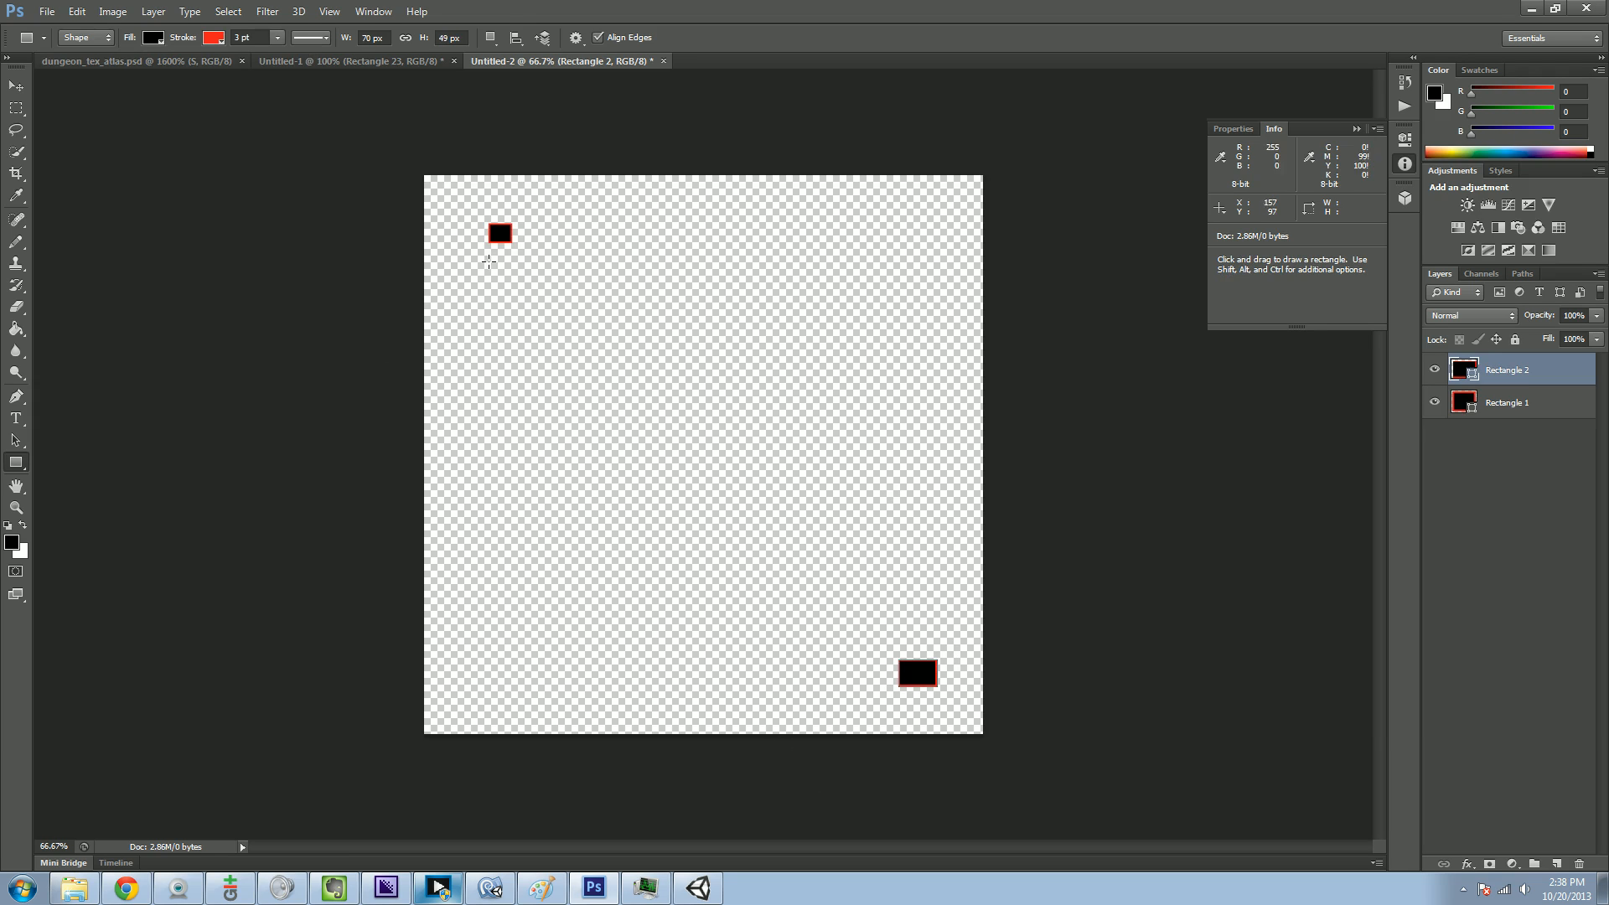
{"action": "mouse_move", "coordinate": [496, 204]}
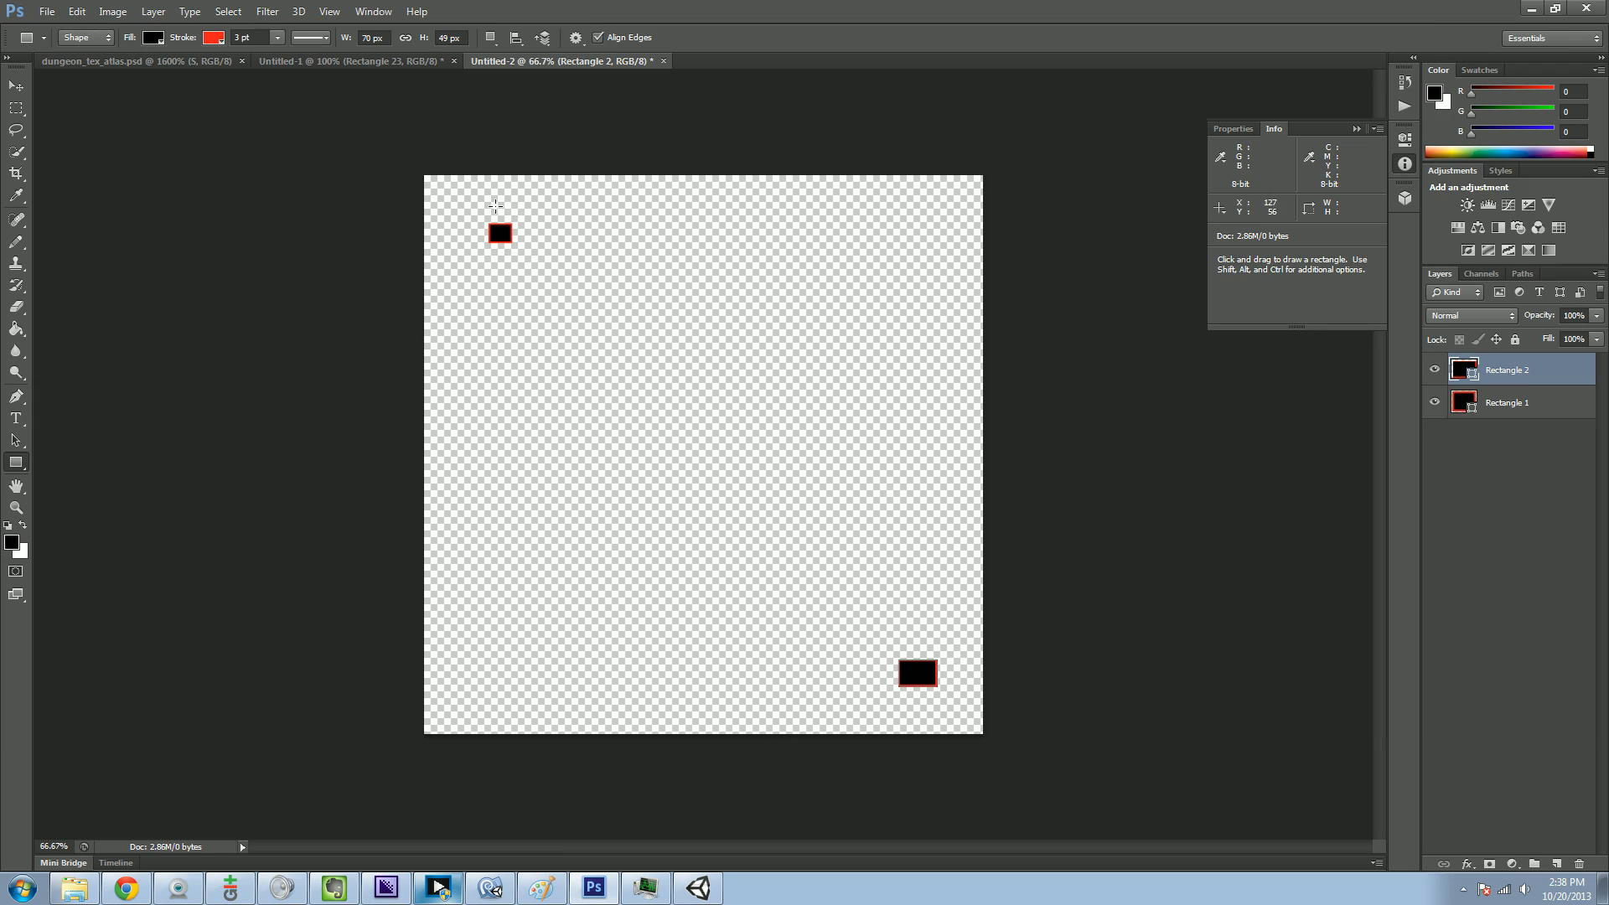
{"action": "mouse_move", "coordinate": [1349, 667]}
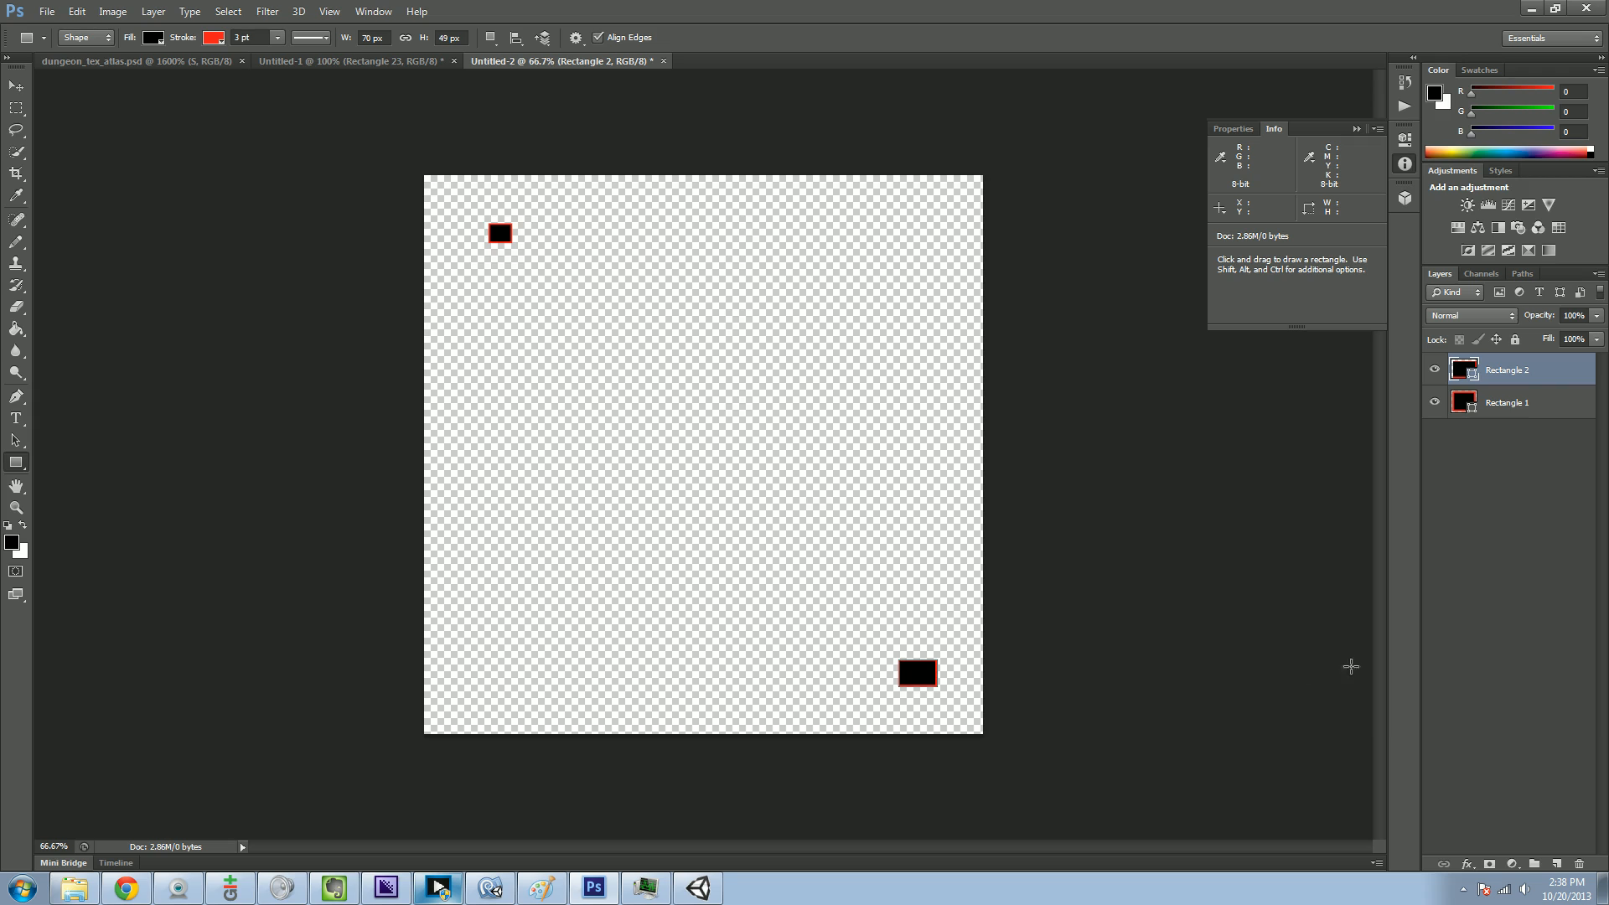
{"action": "mouse_move", "coordinate": [573, 331]}
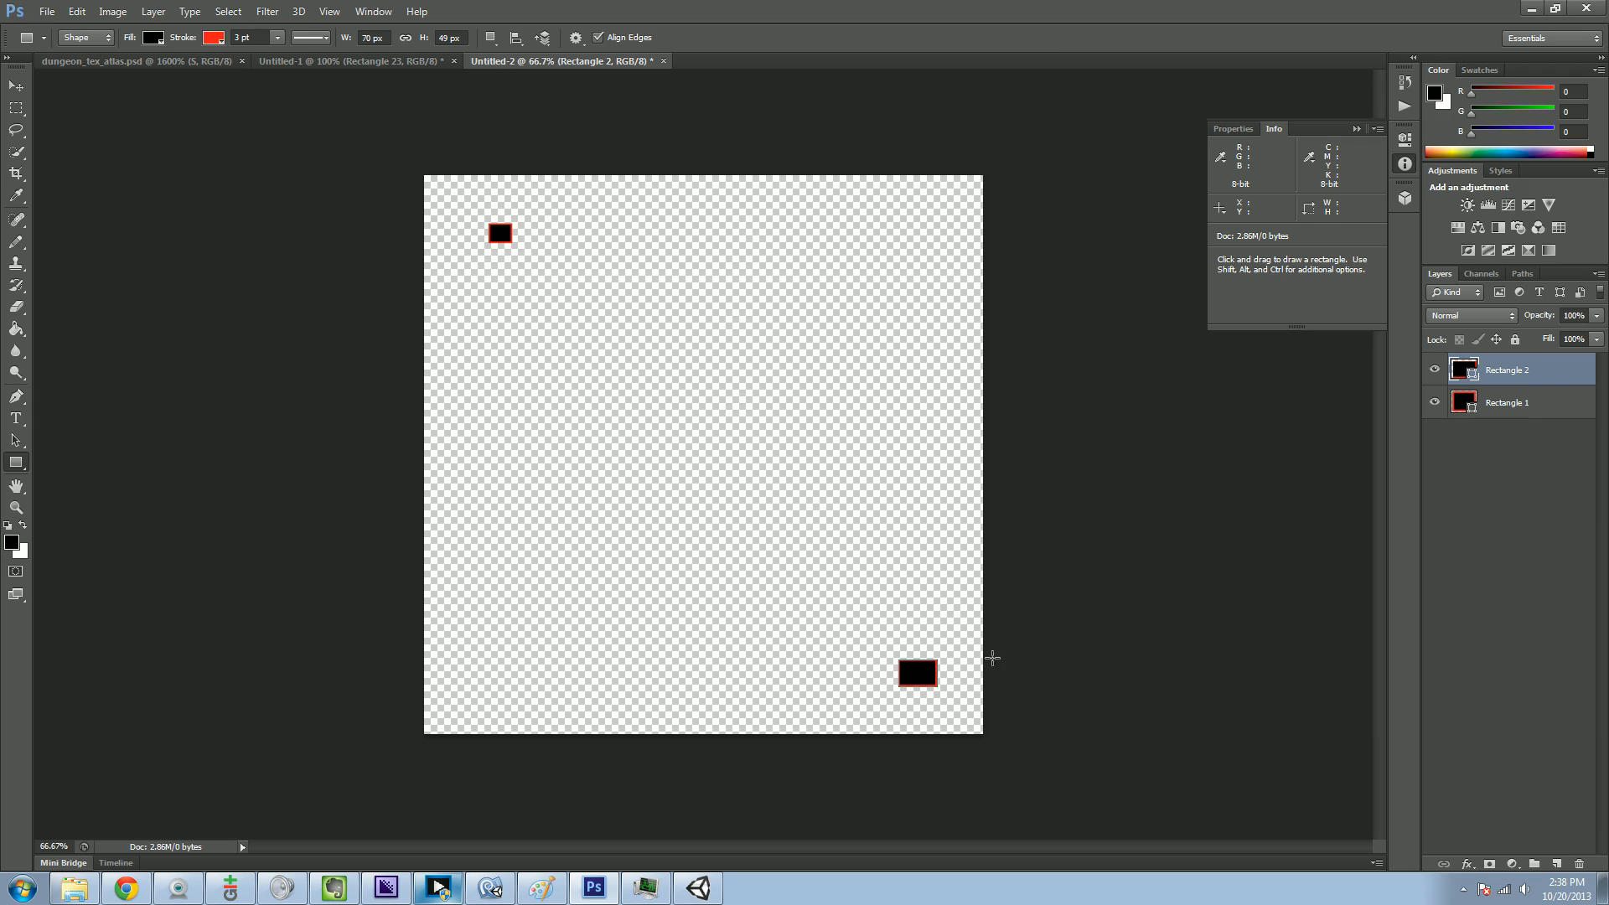
{"action": "mouse_move", "coordinate": [959, 714]}
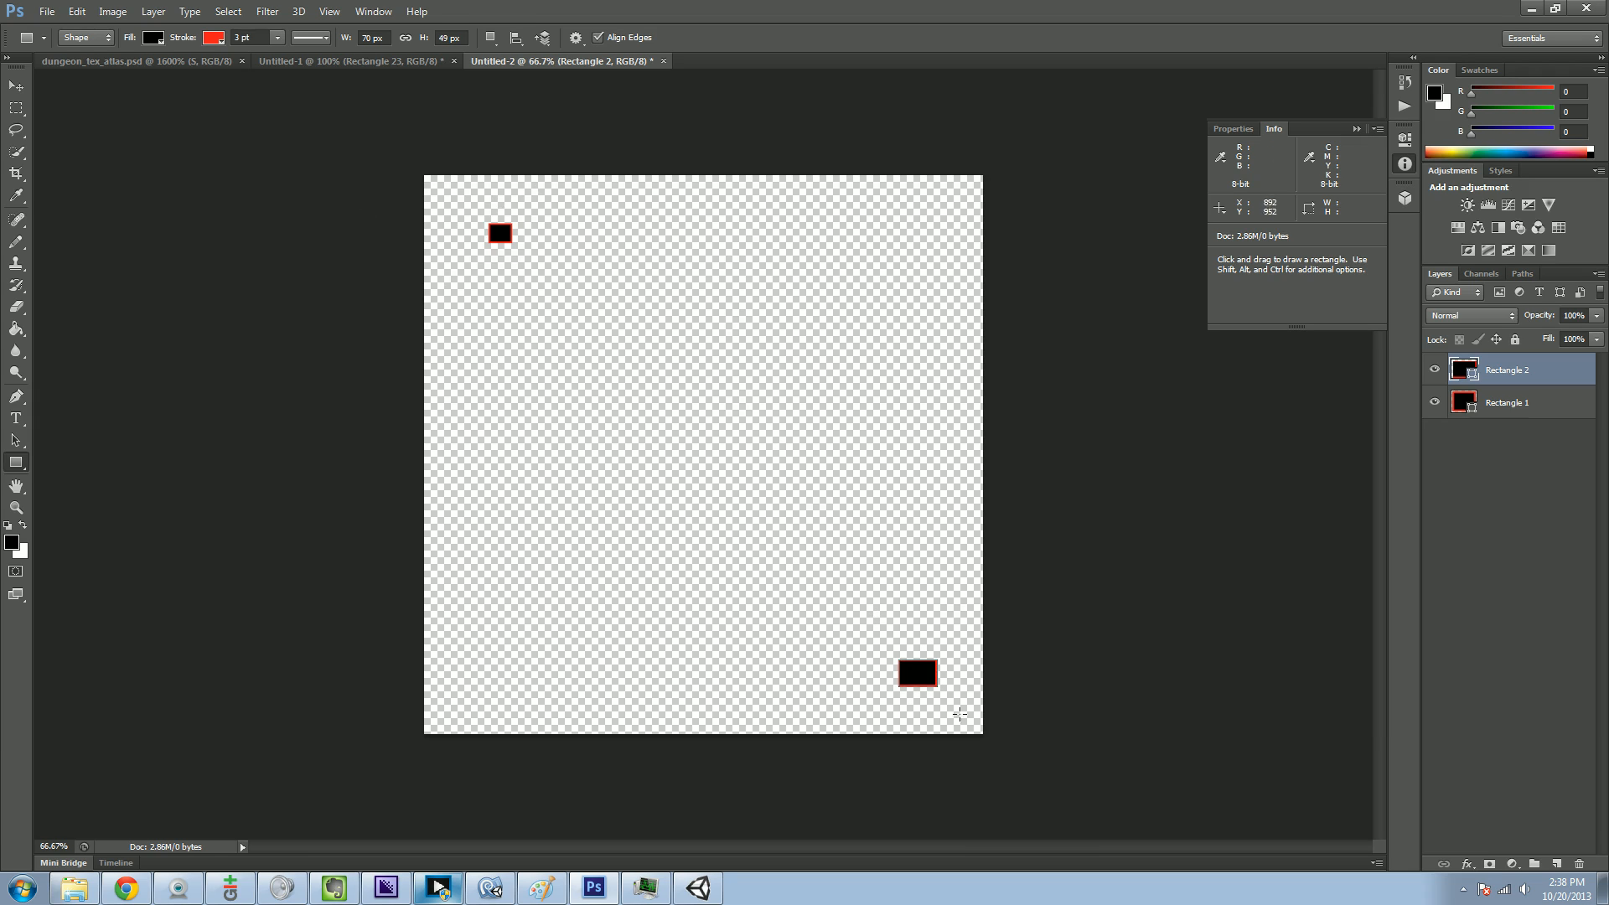
{"action": "mouse_move", "coordinate": [506, 238]}
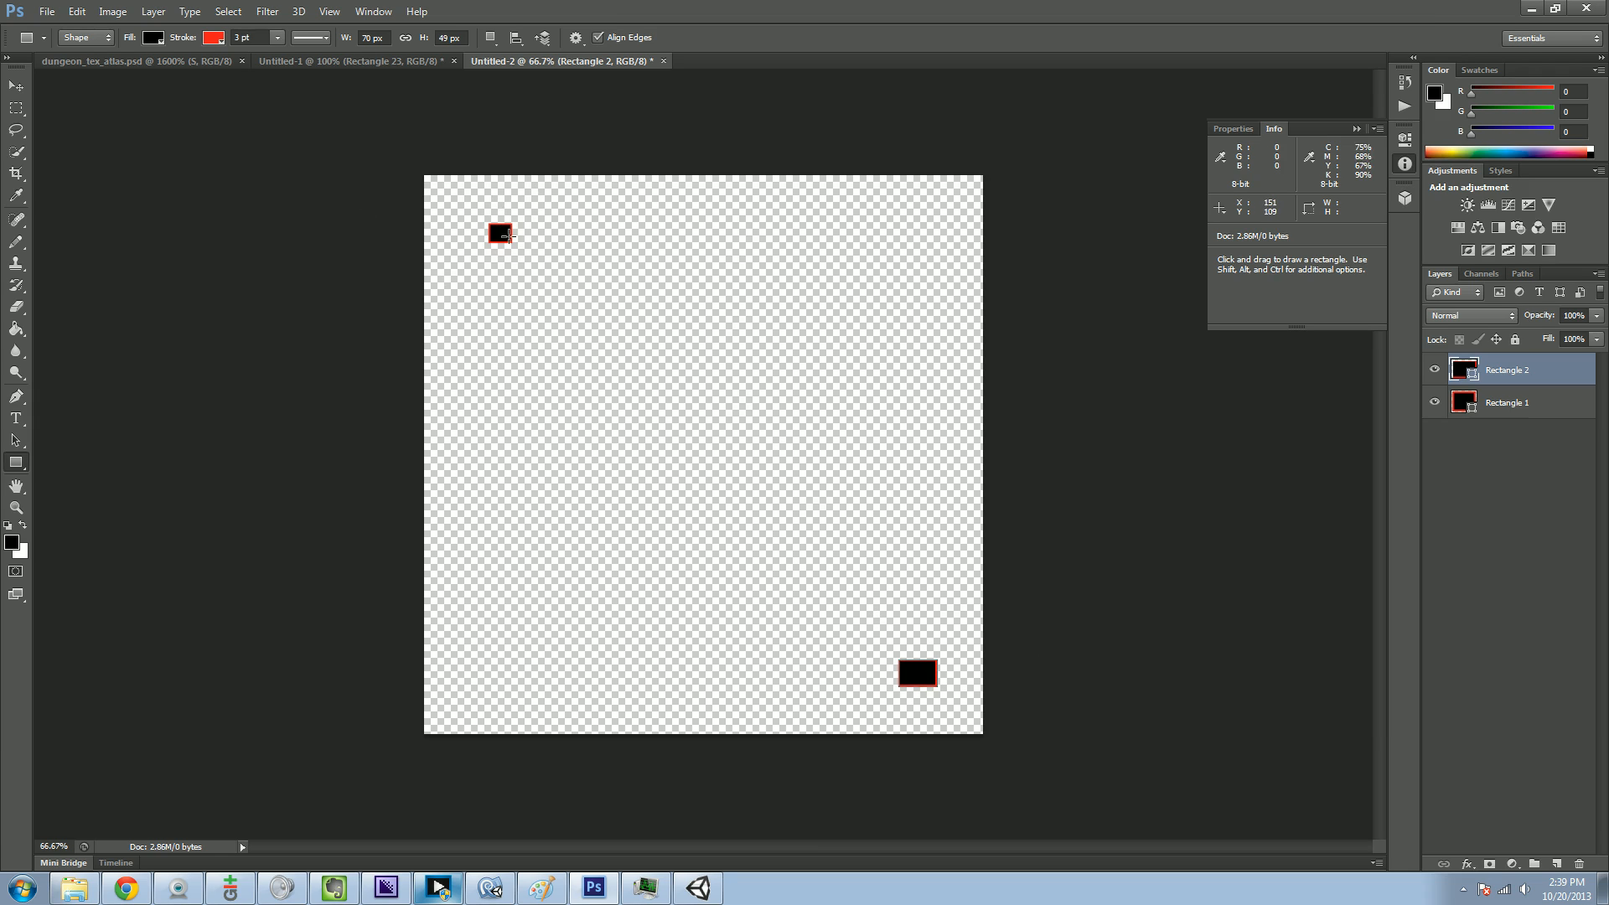
{"action": "mouse_move", "coordinate": [510, 248]}
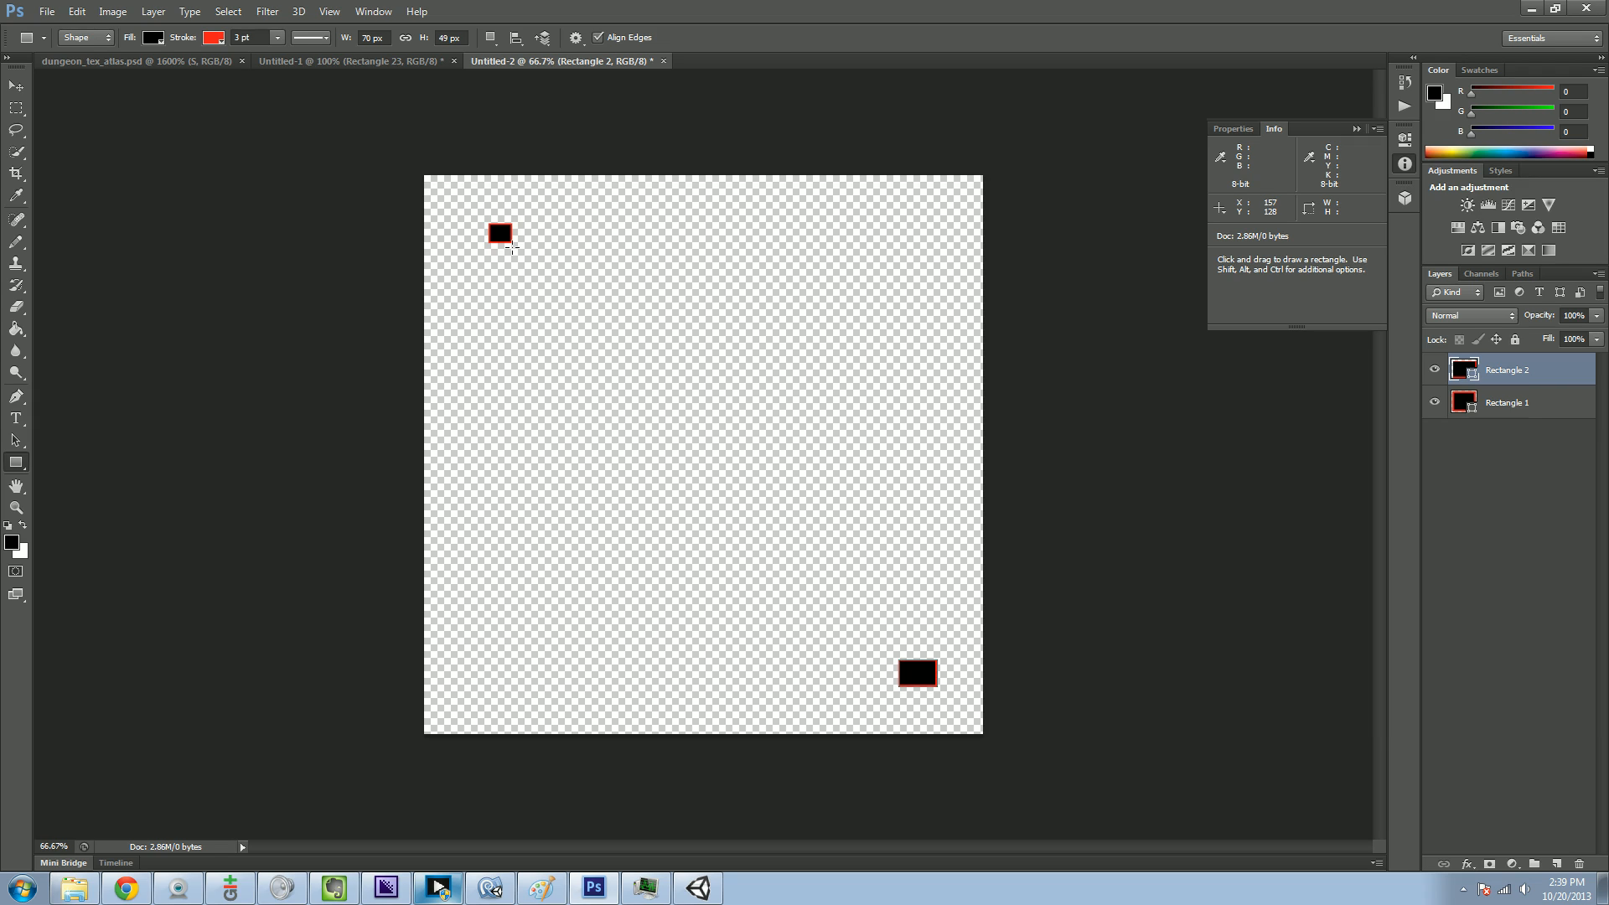
{"action": "mouse_move", "coordinate": [914, 635]}
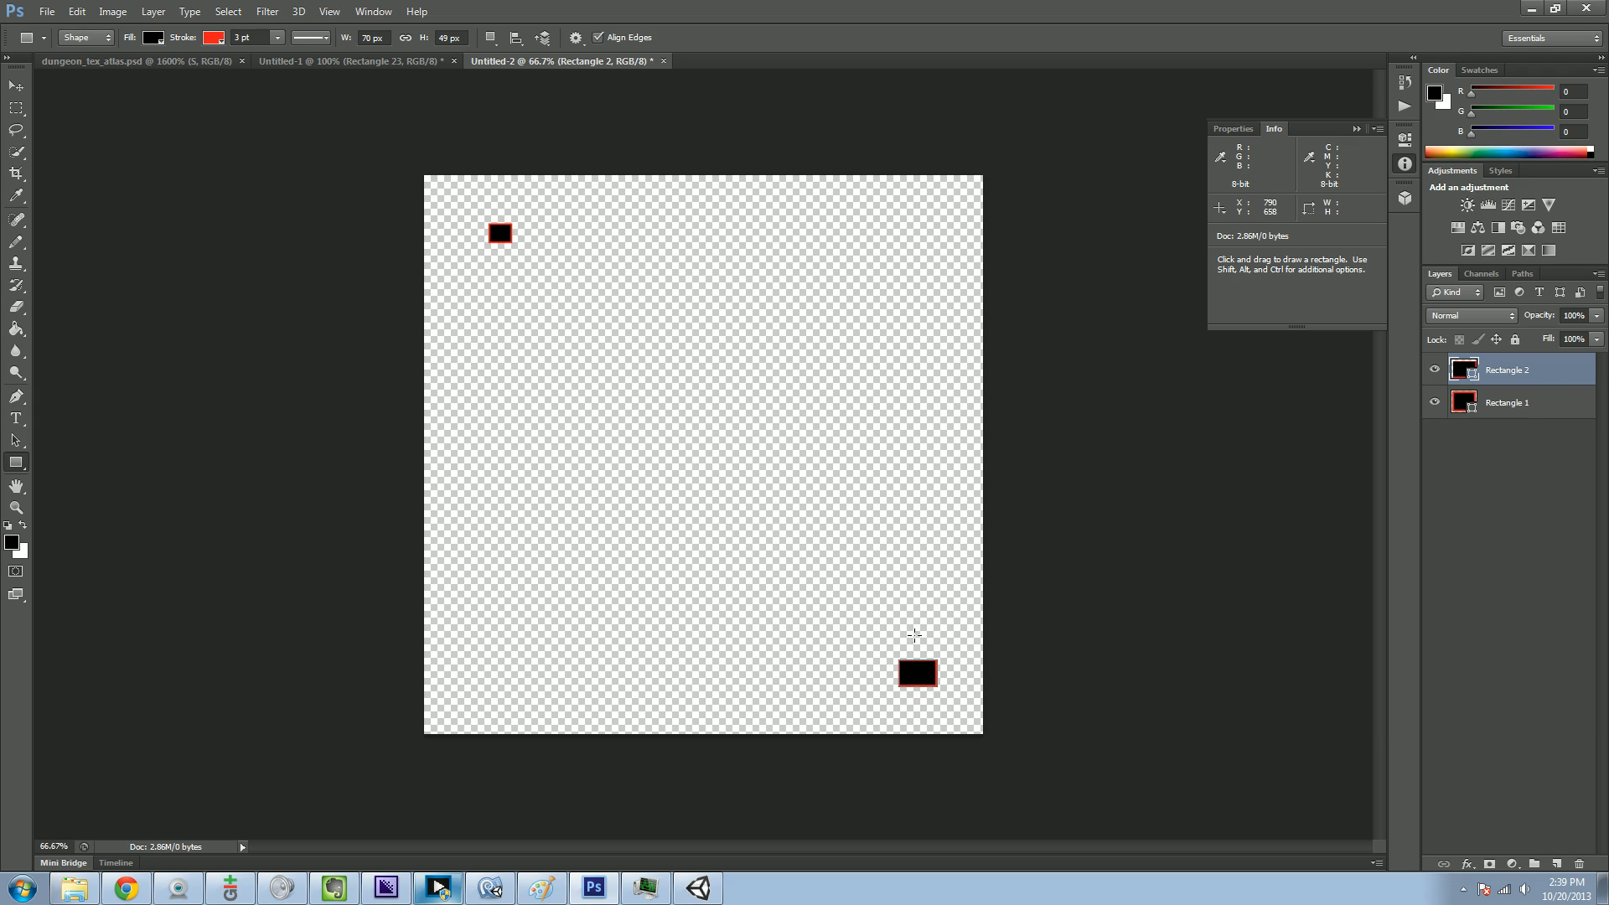
{"action": "mouse_move", "coordinate": [934, 669]}
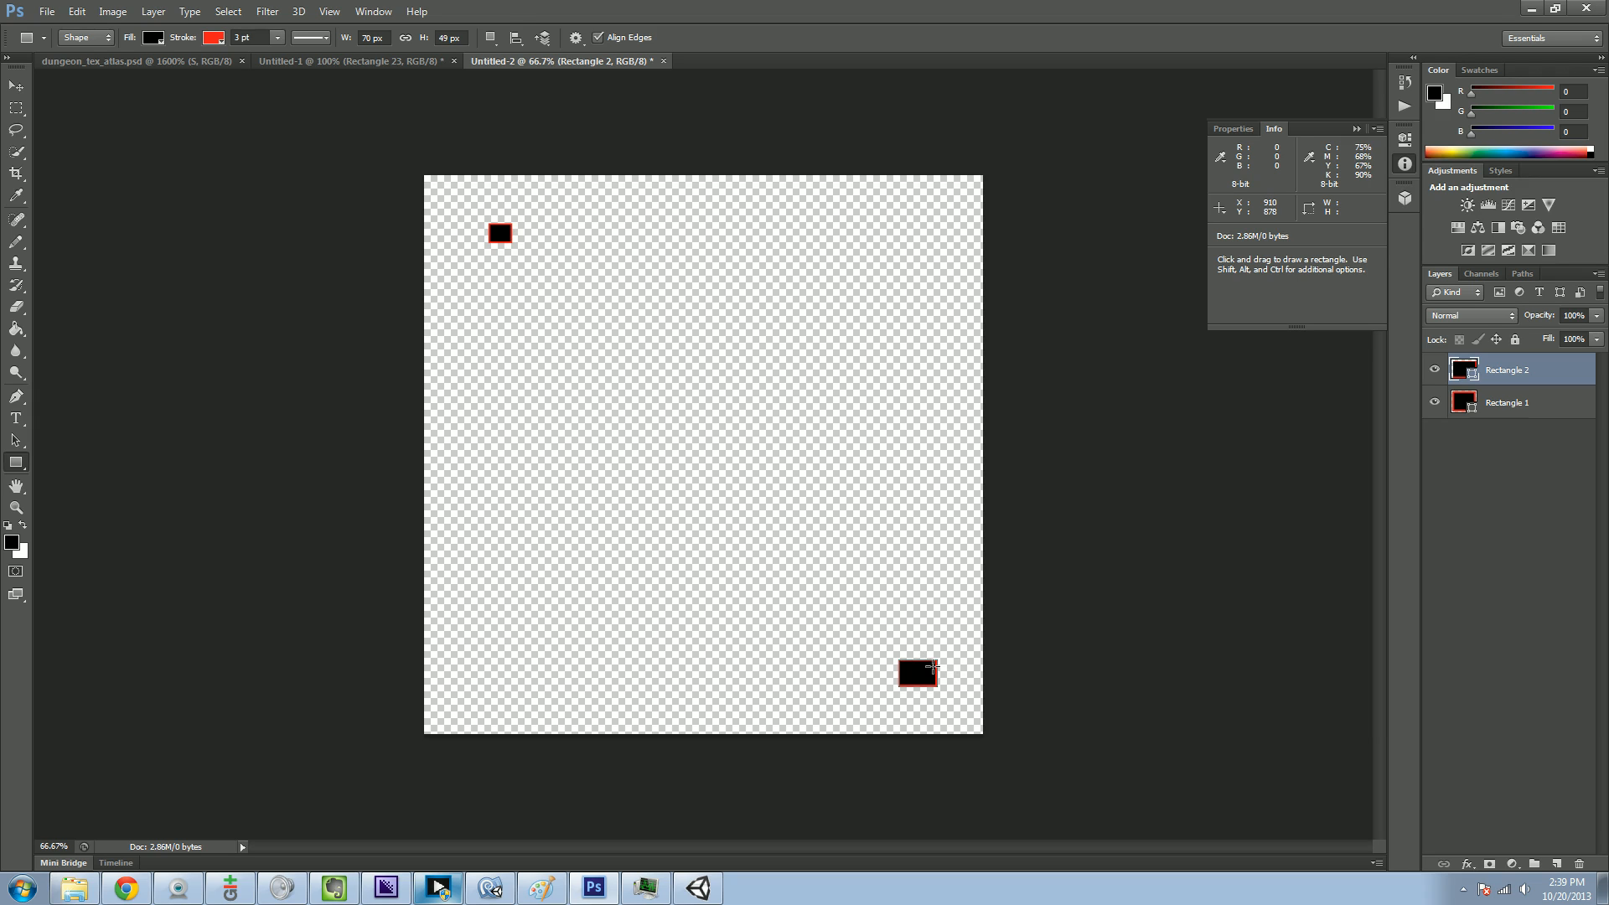
{"action": "left_click", "coordinate": [320, 60]}
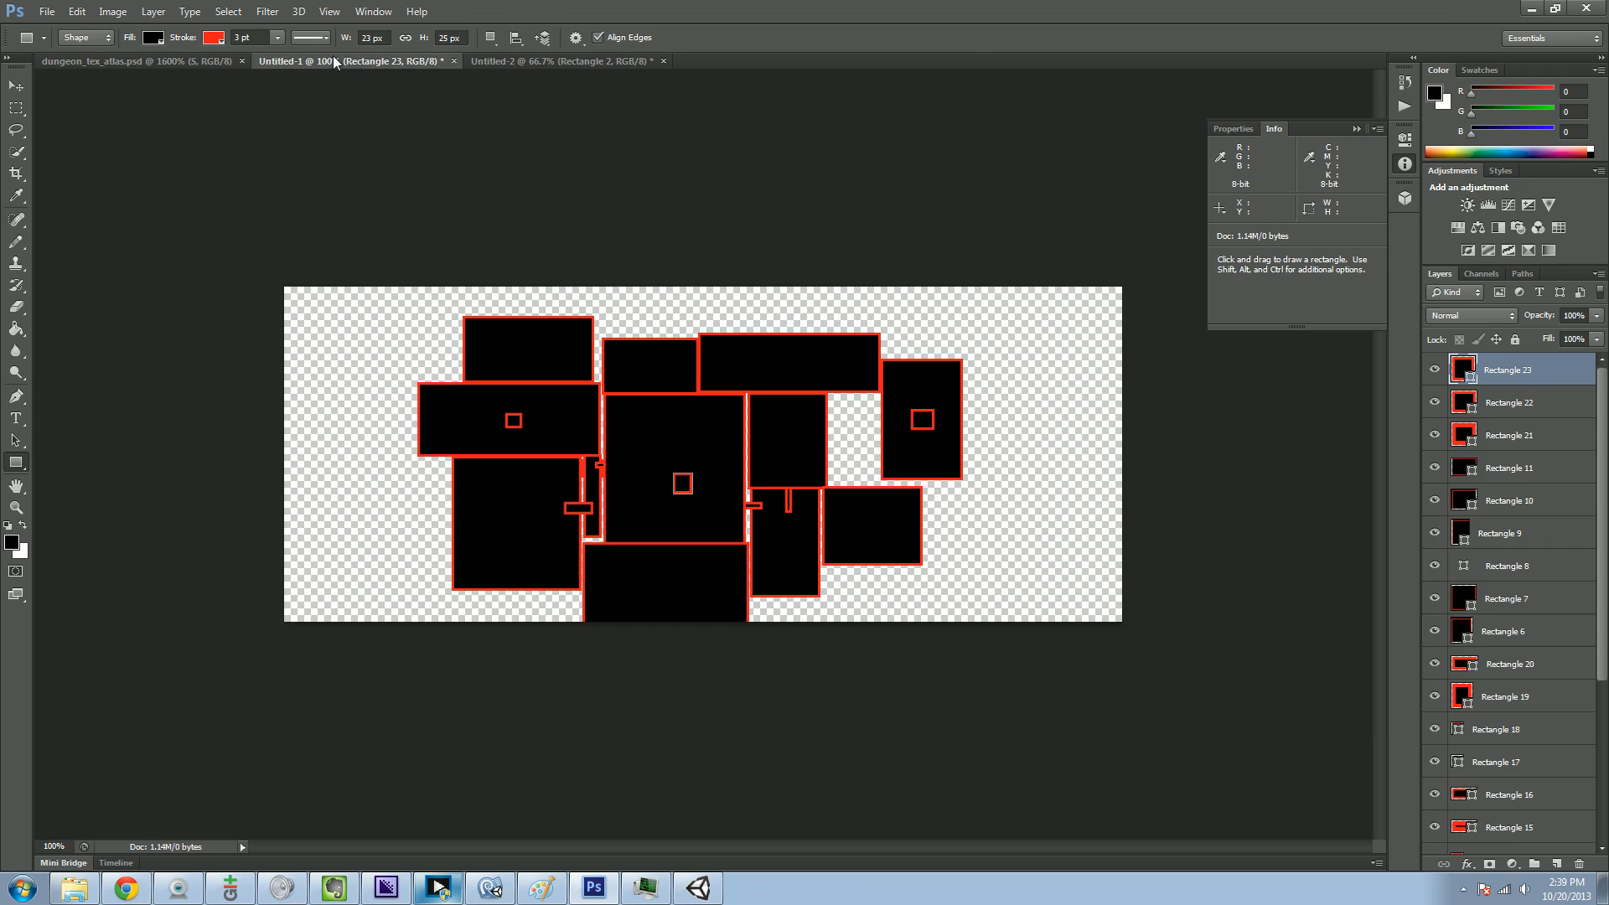
{"action": "mouse_move", "coordinate": [927, 469]}
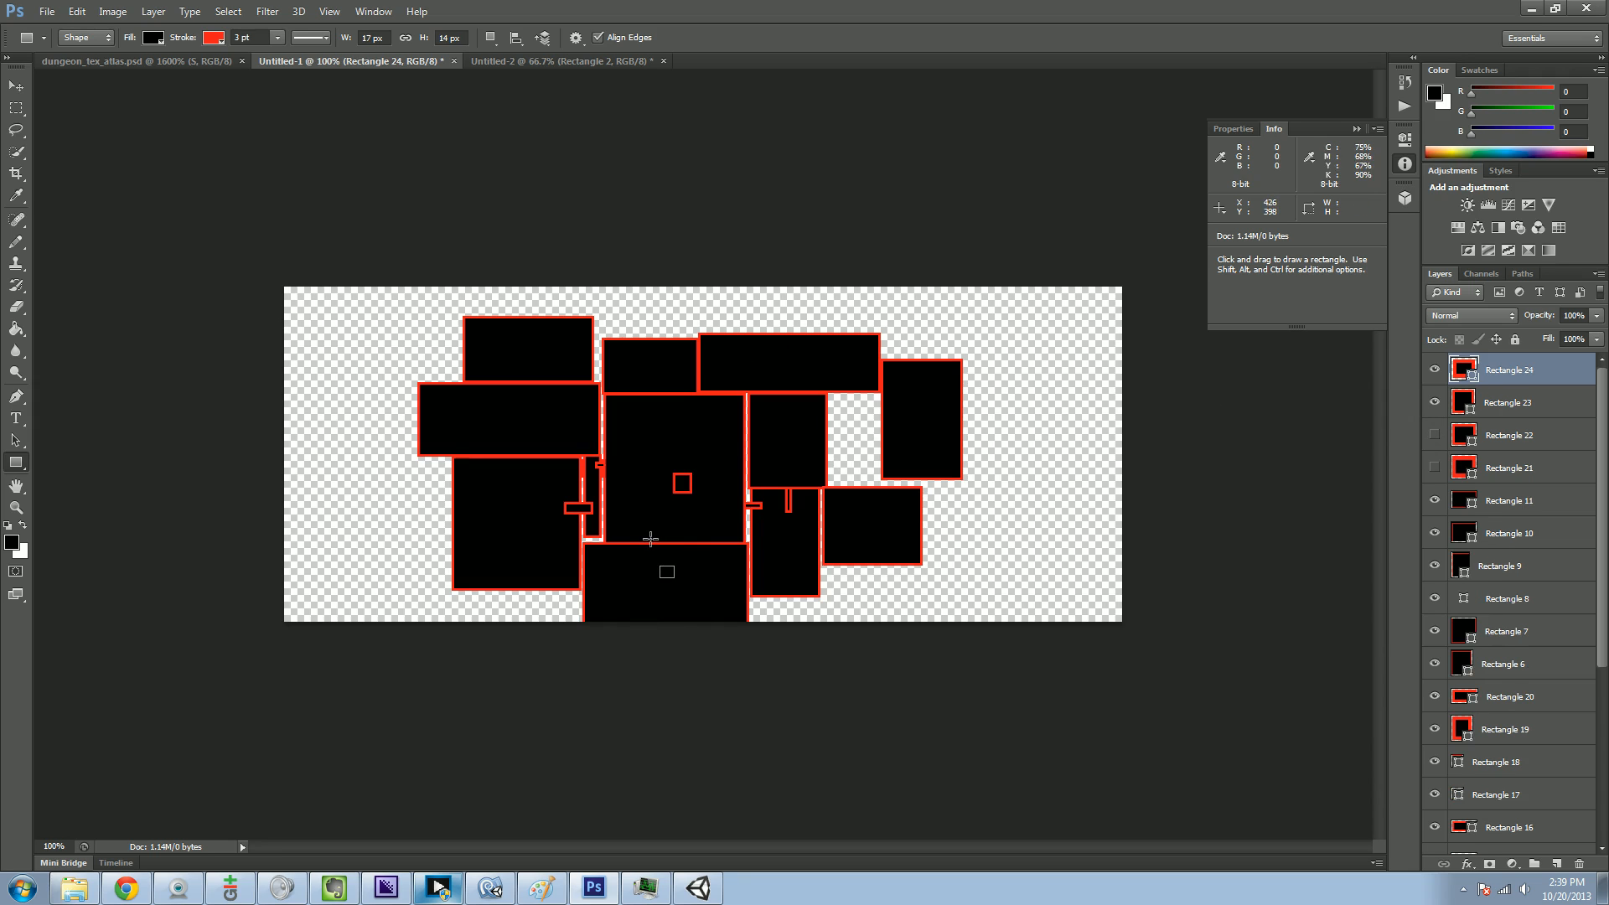
- Draw a small door rectangle on the bottom room's top edge
{"action": "left_click_drag", "start_coordinate": [642, 543], "coordinate": [665, 569]}
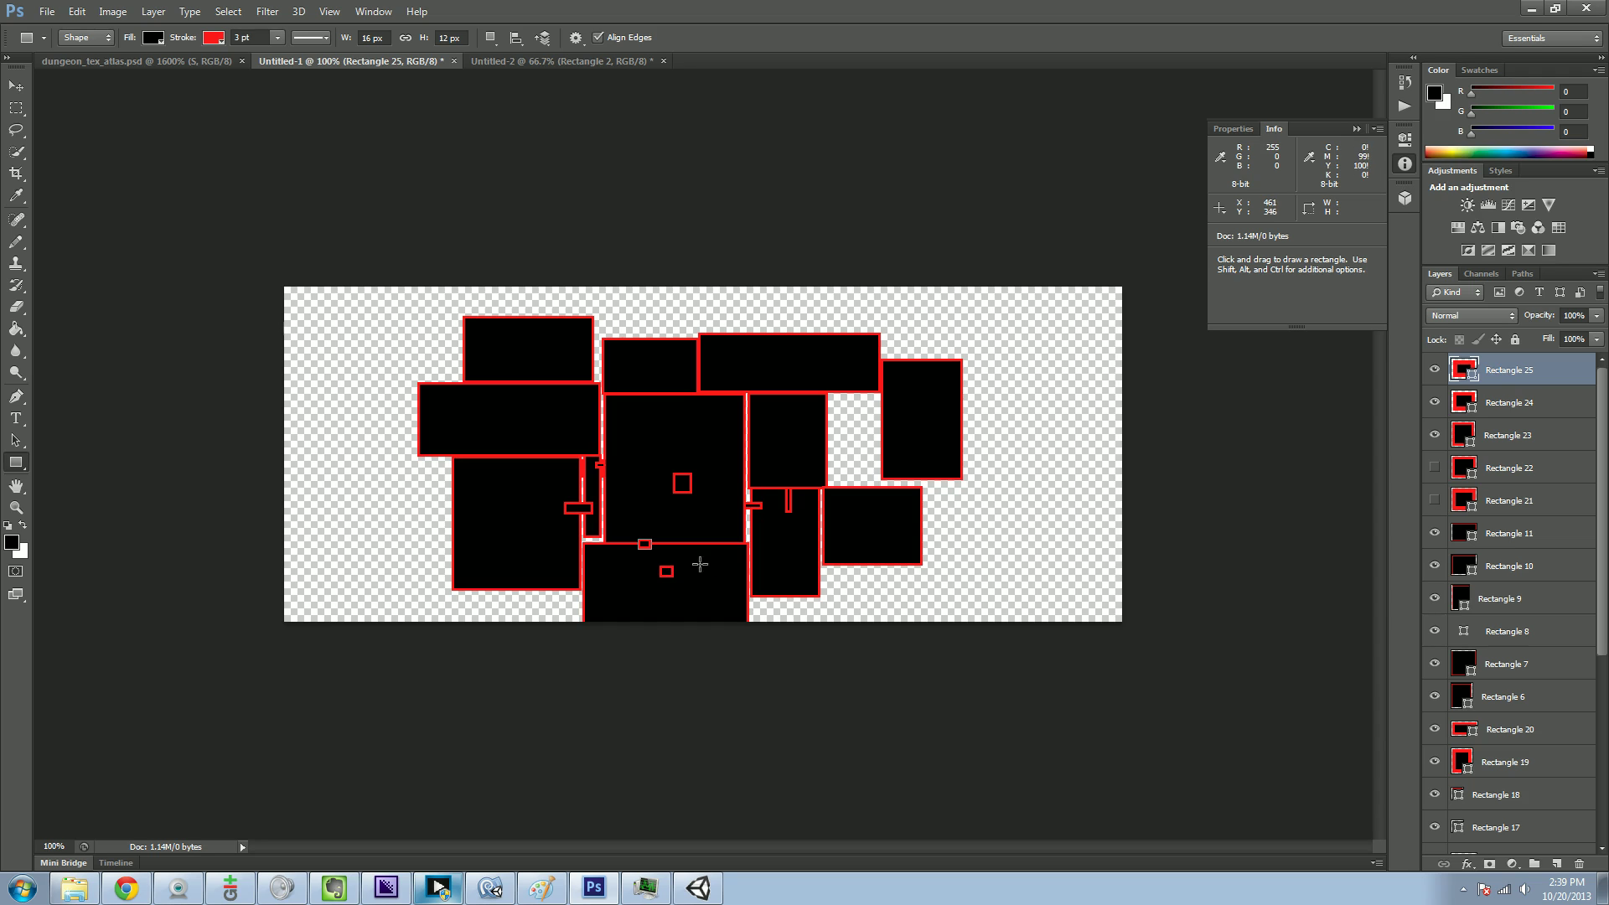
{"action": "mouse_move", "coordinate": [684, 375]}
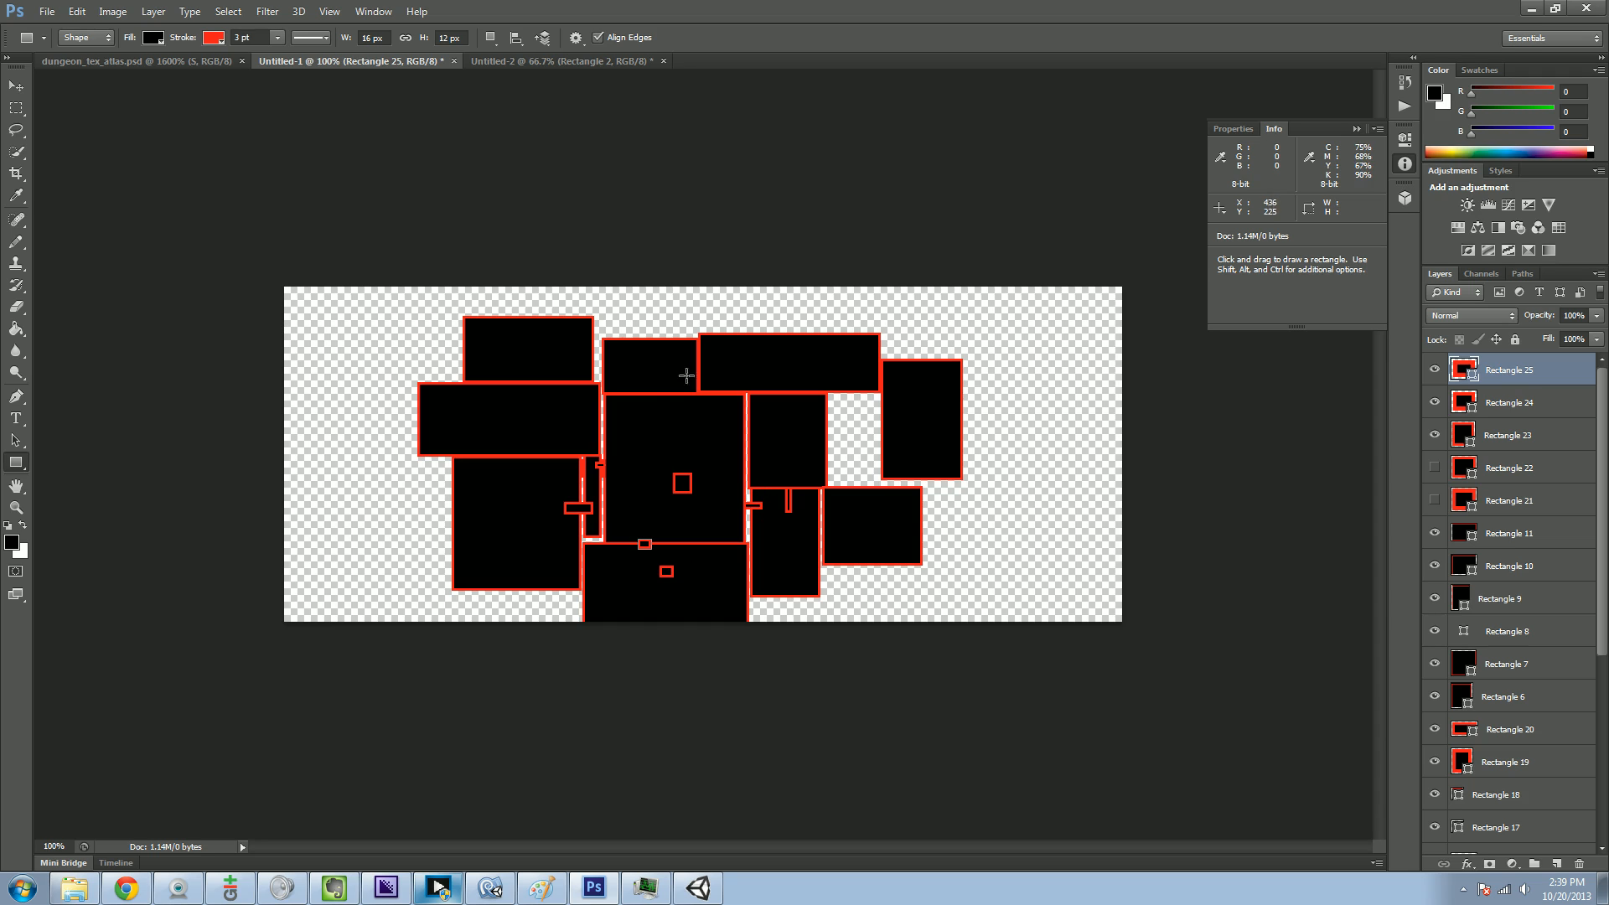
{"action": "mouse_move", "coordinate": [689, 522]}
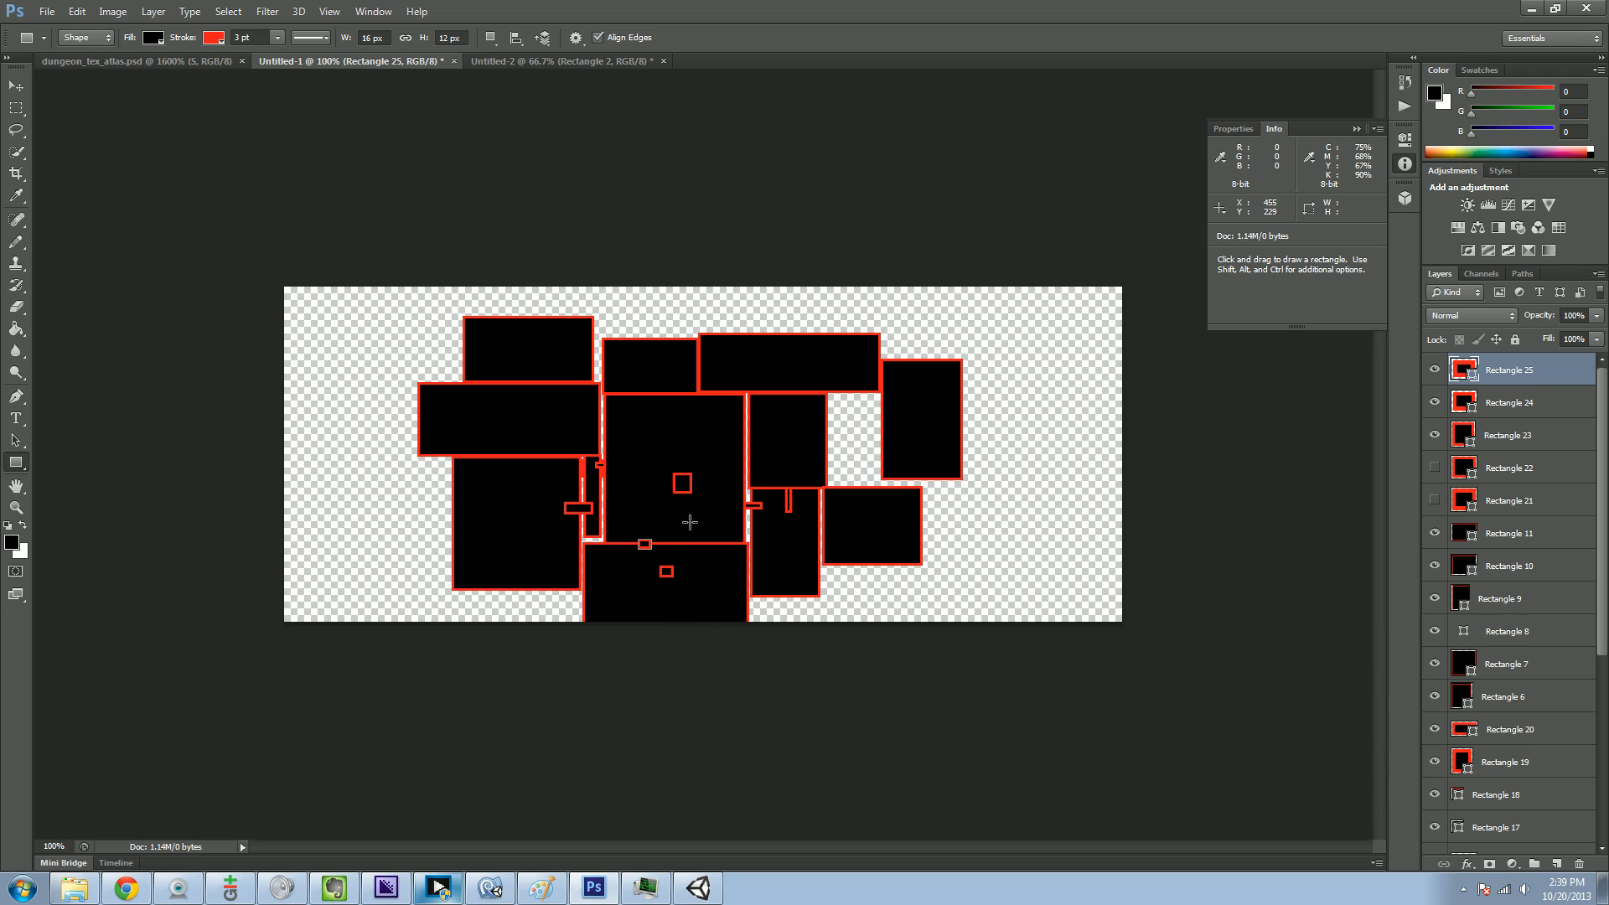
{"action": "mouse_move", "coordinate": [675, 563]}
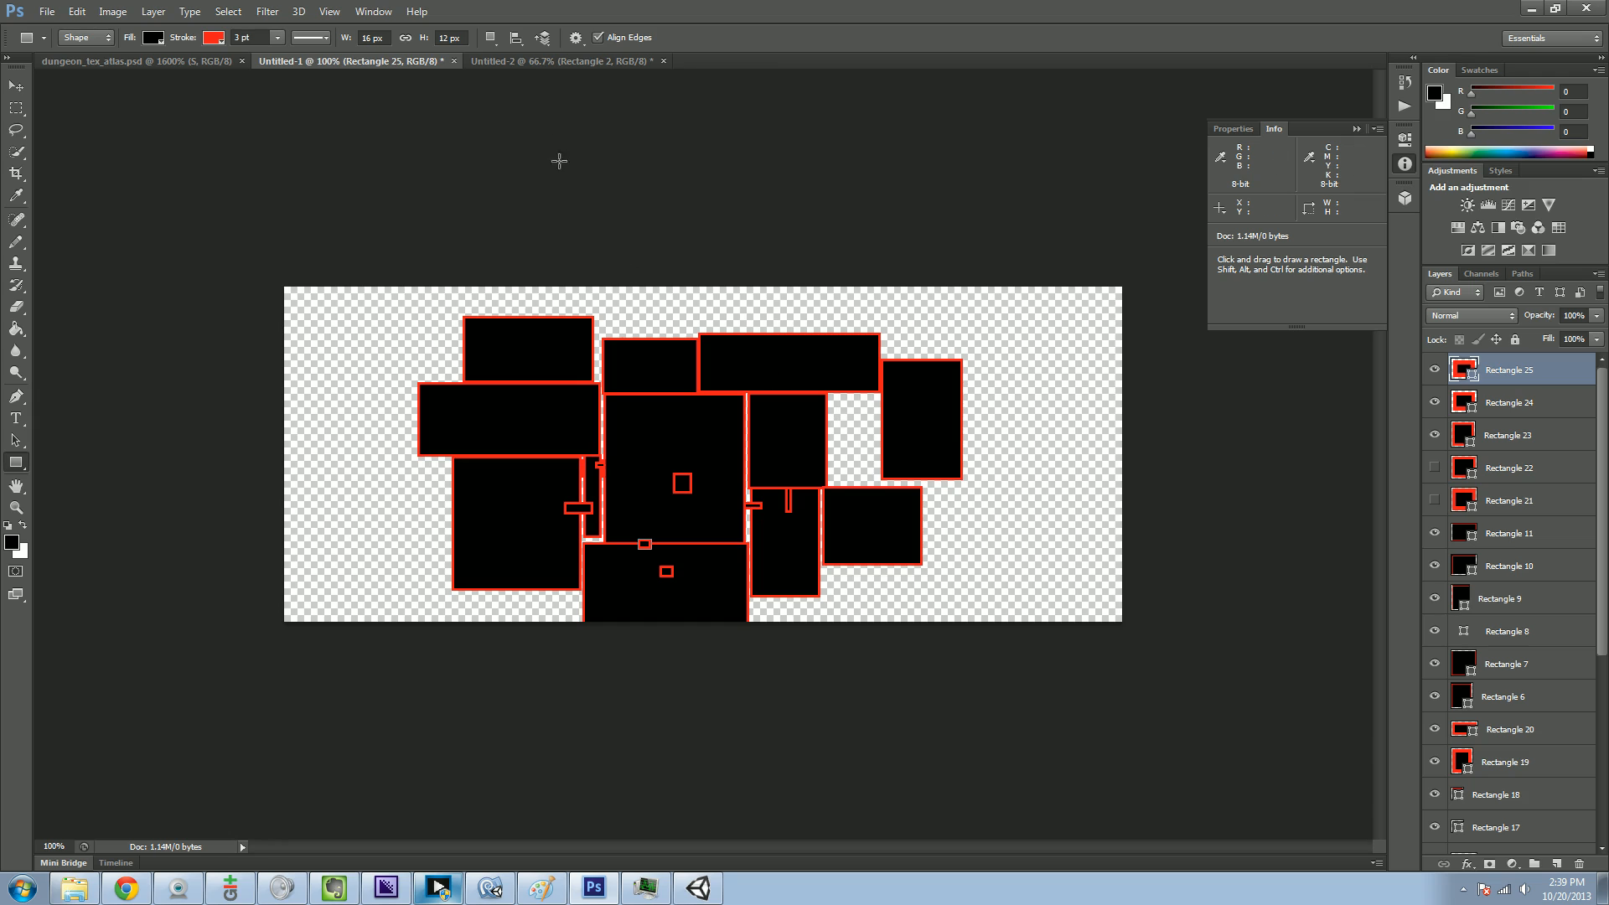
{"action": "mouse_move", "coordinate": [525, 104]}
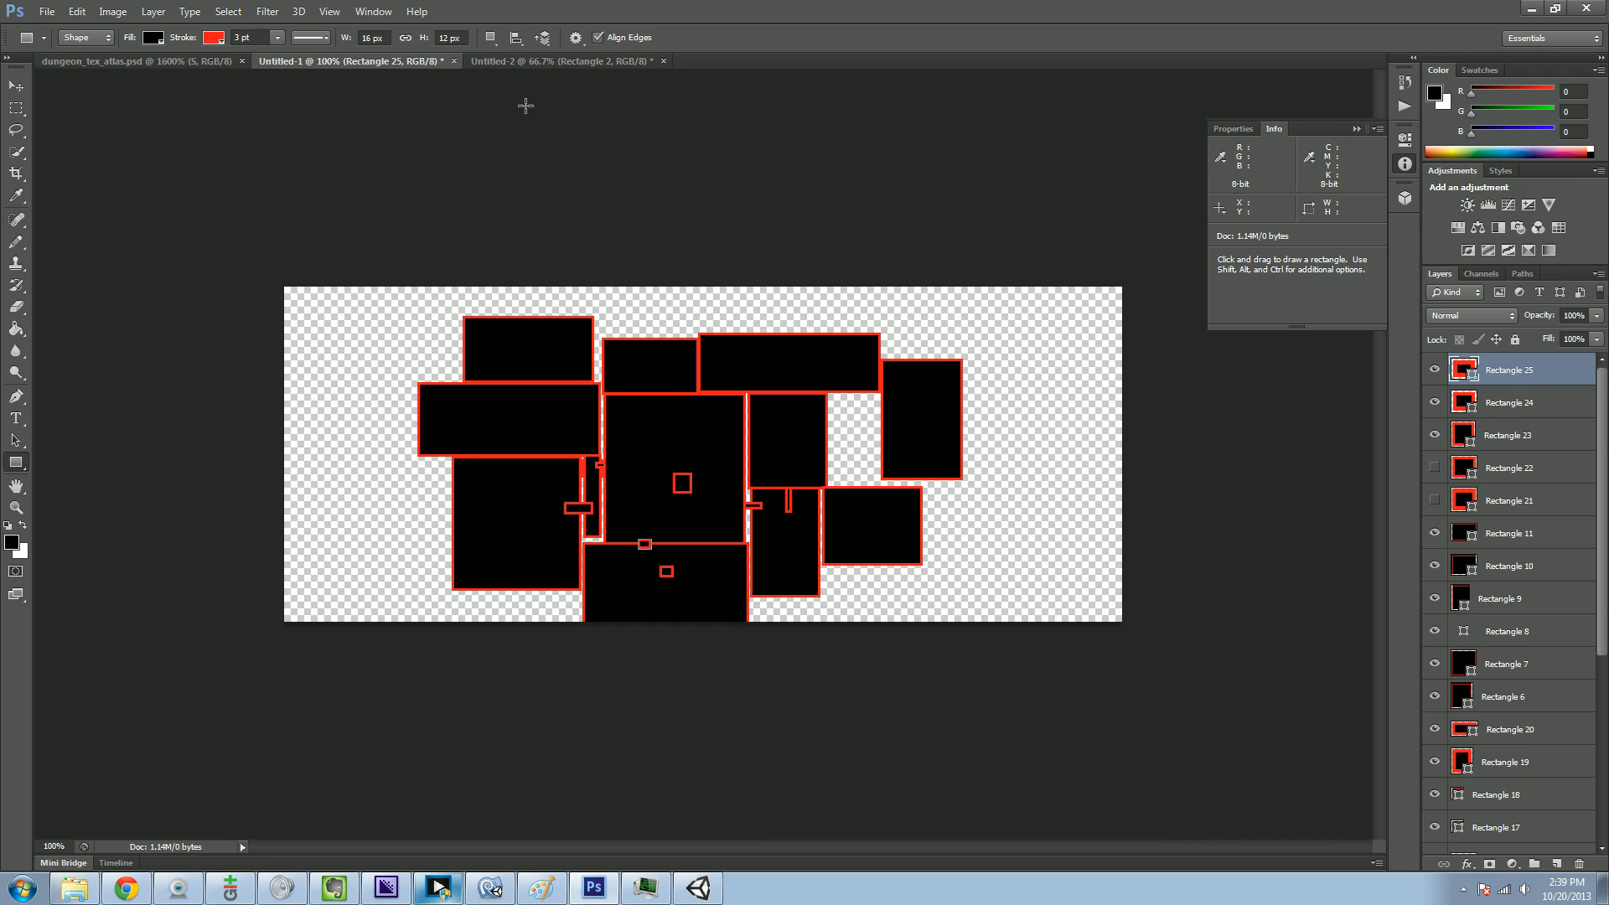
{"action": "mouse_move", "coordinate": [525, 90]}
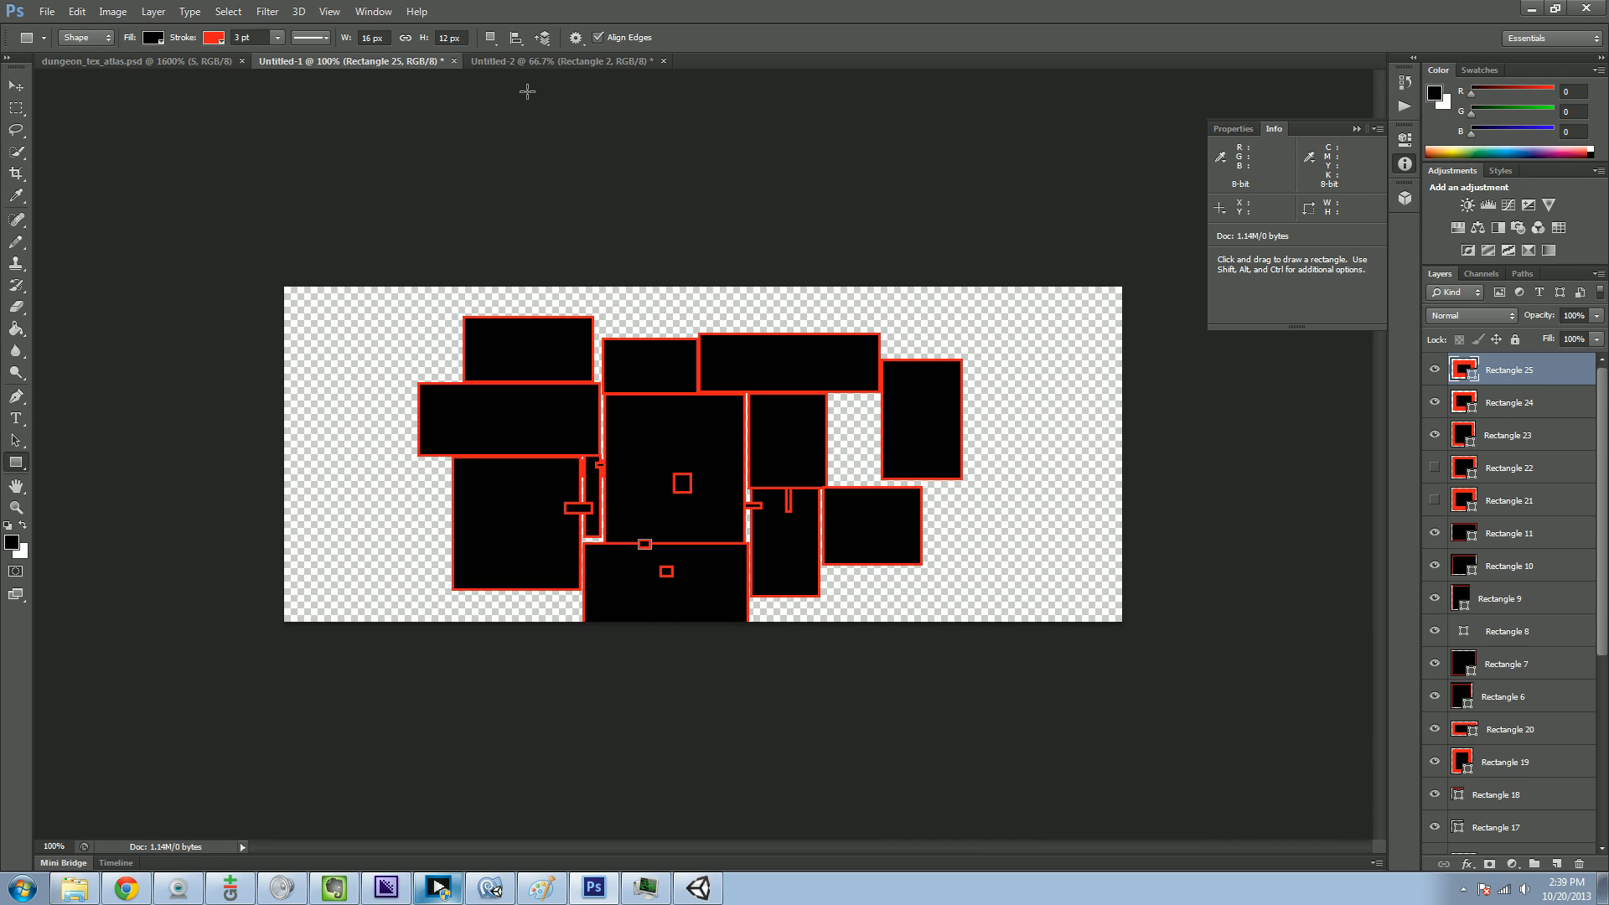
{"action": "mouse_move", "coordinate": [627, 466]}
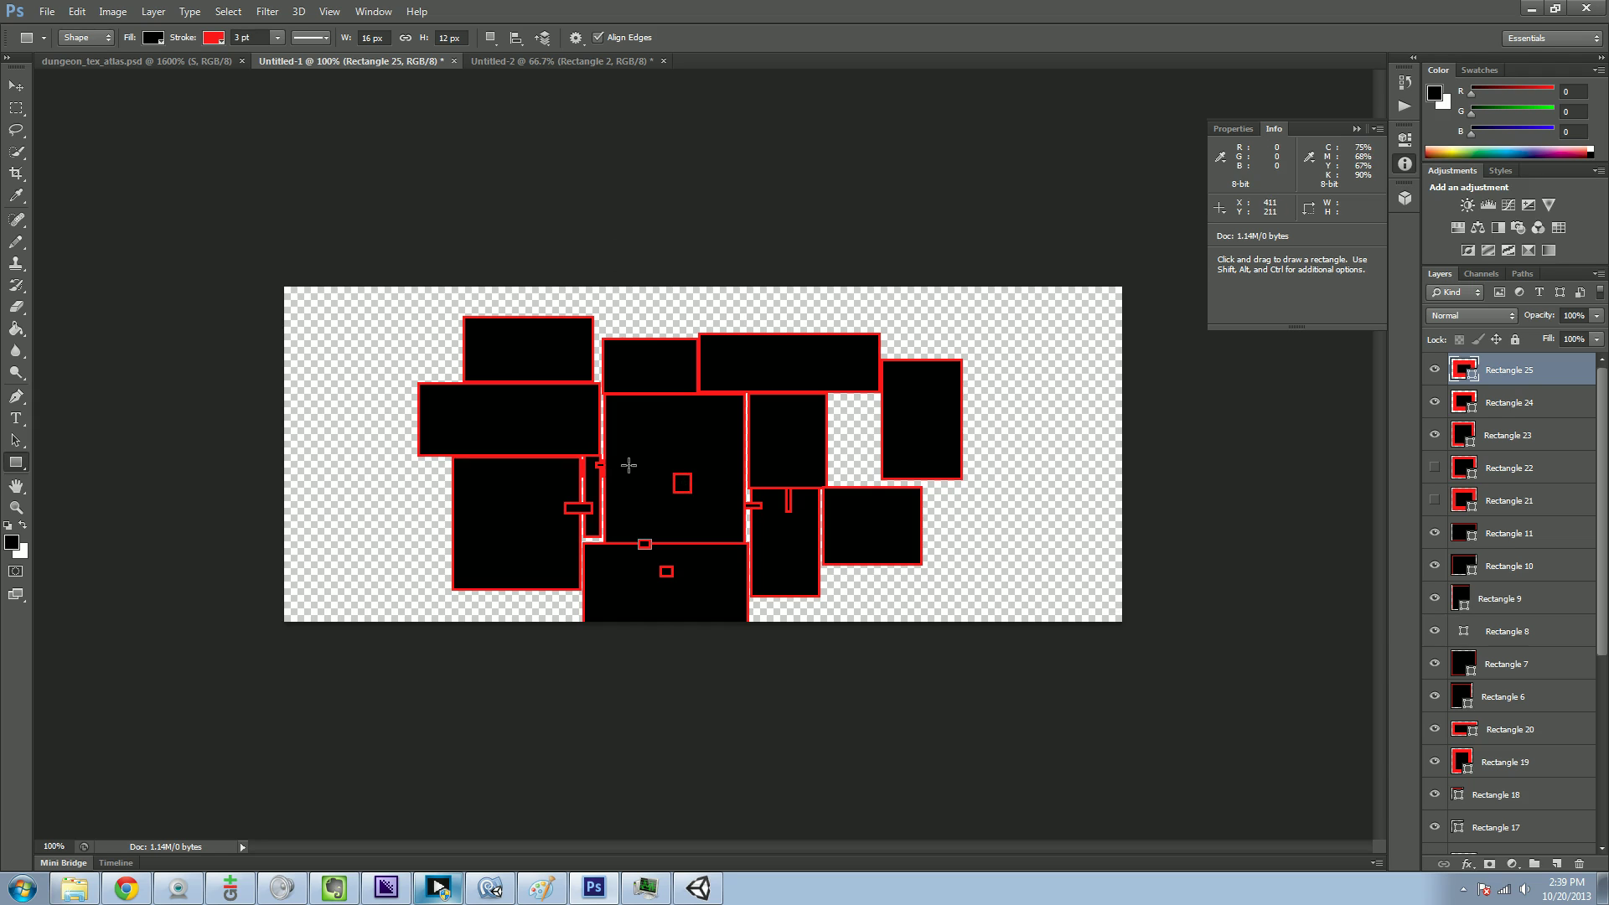
{"action": "mouse_move", "coordinate": [707, 486]}
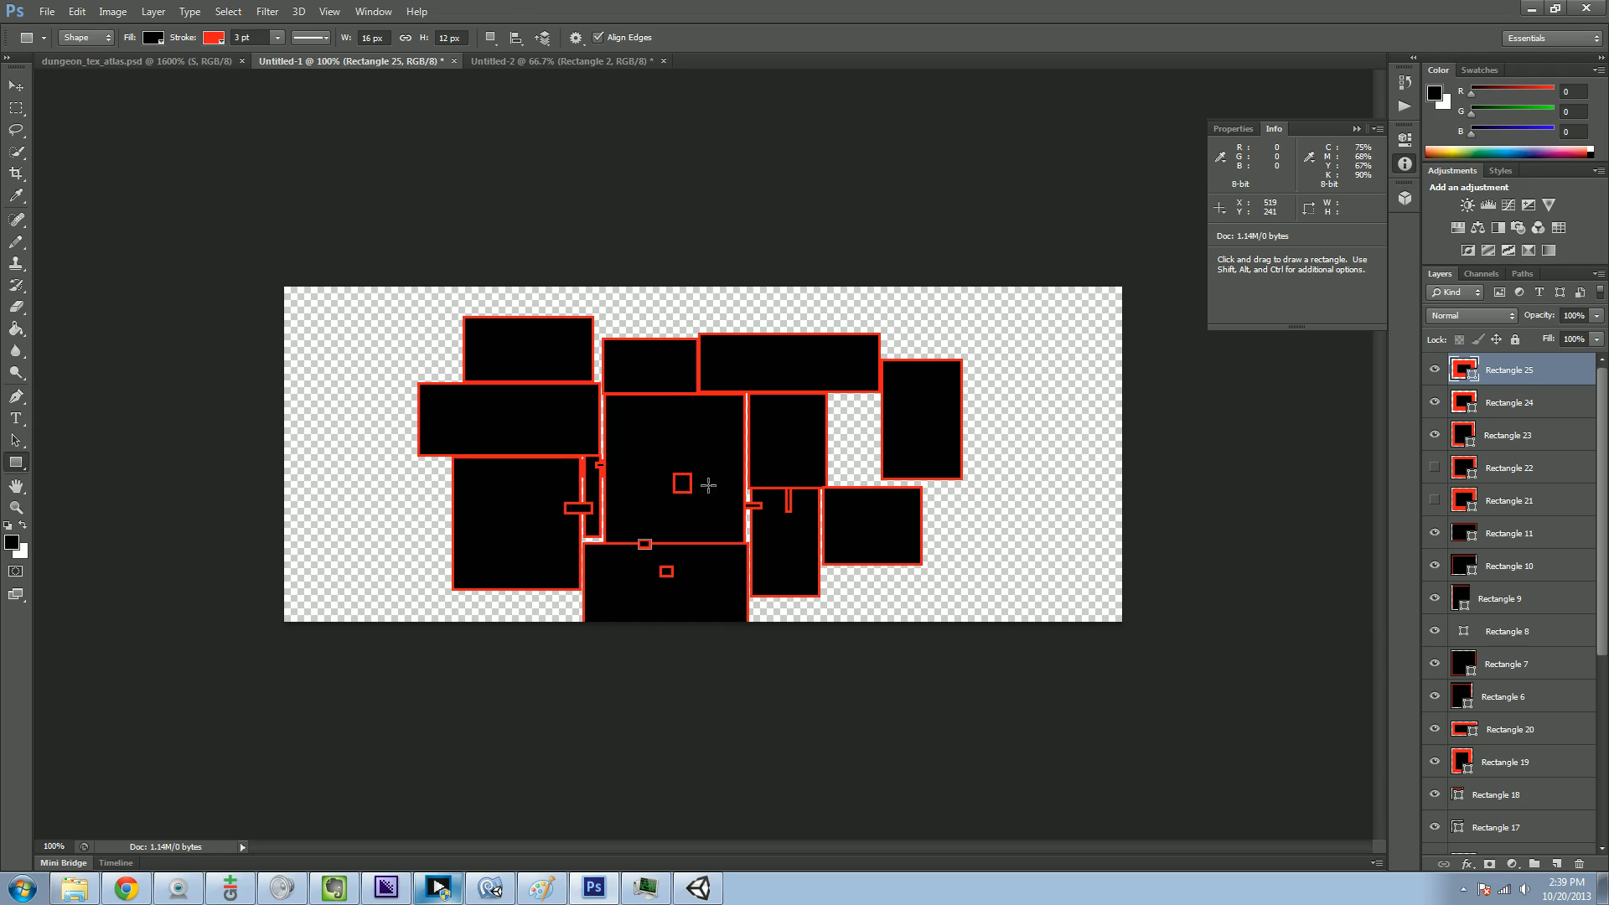
{"action": "mouse_move", "coordinate": [776, 489]}
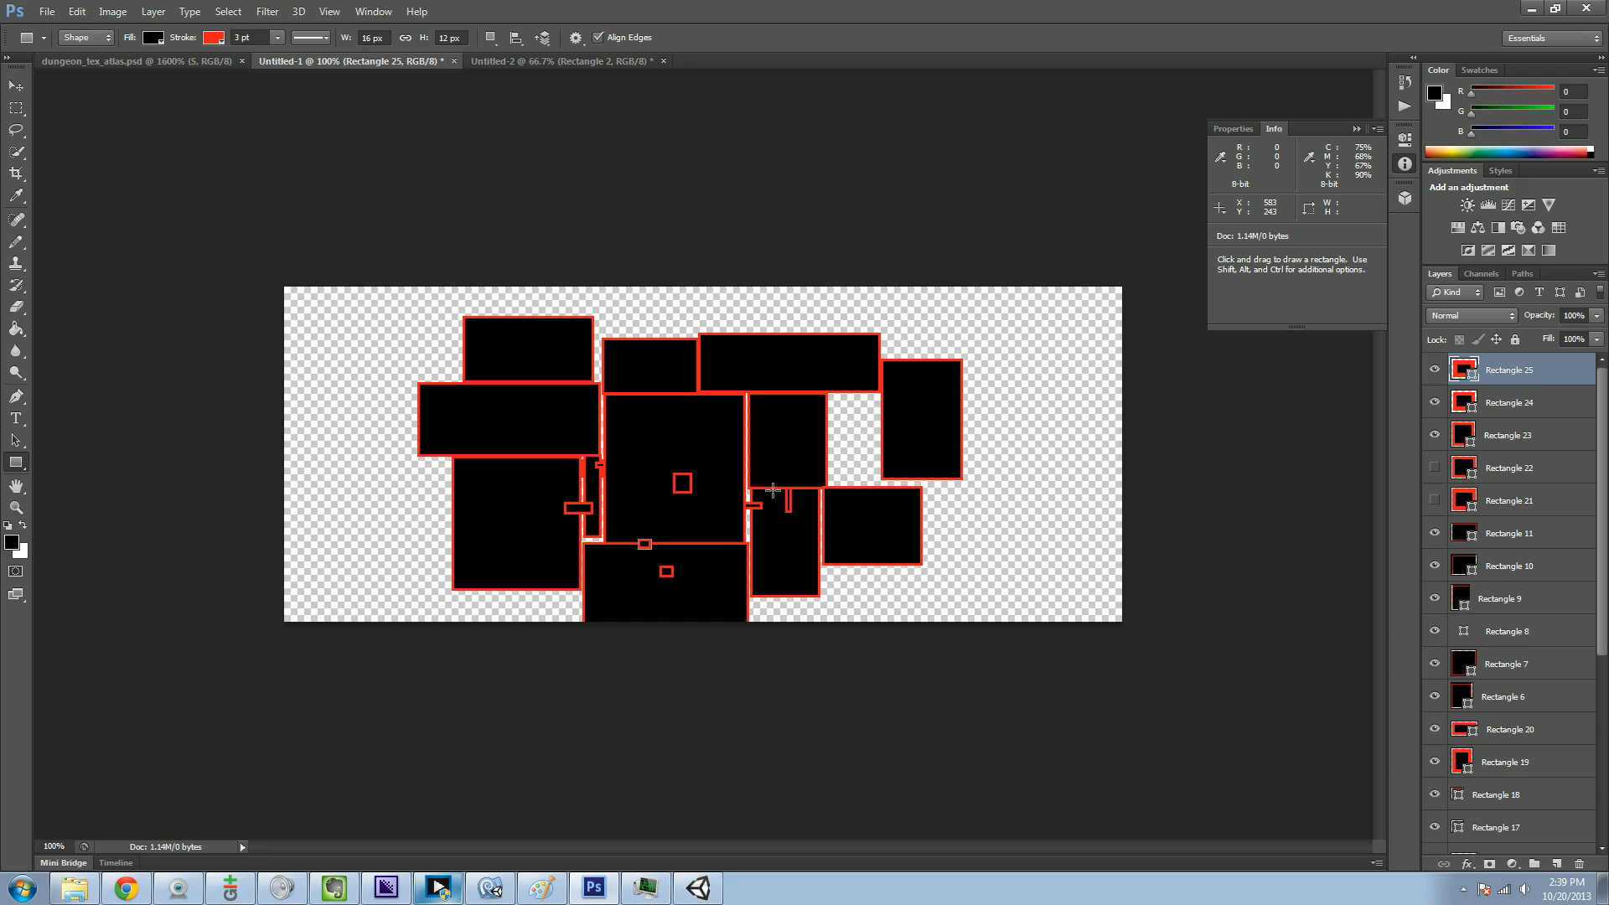
{"action": "mouse_move", "coordinate": [603, 194]}
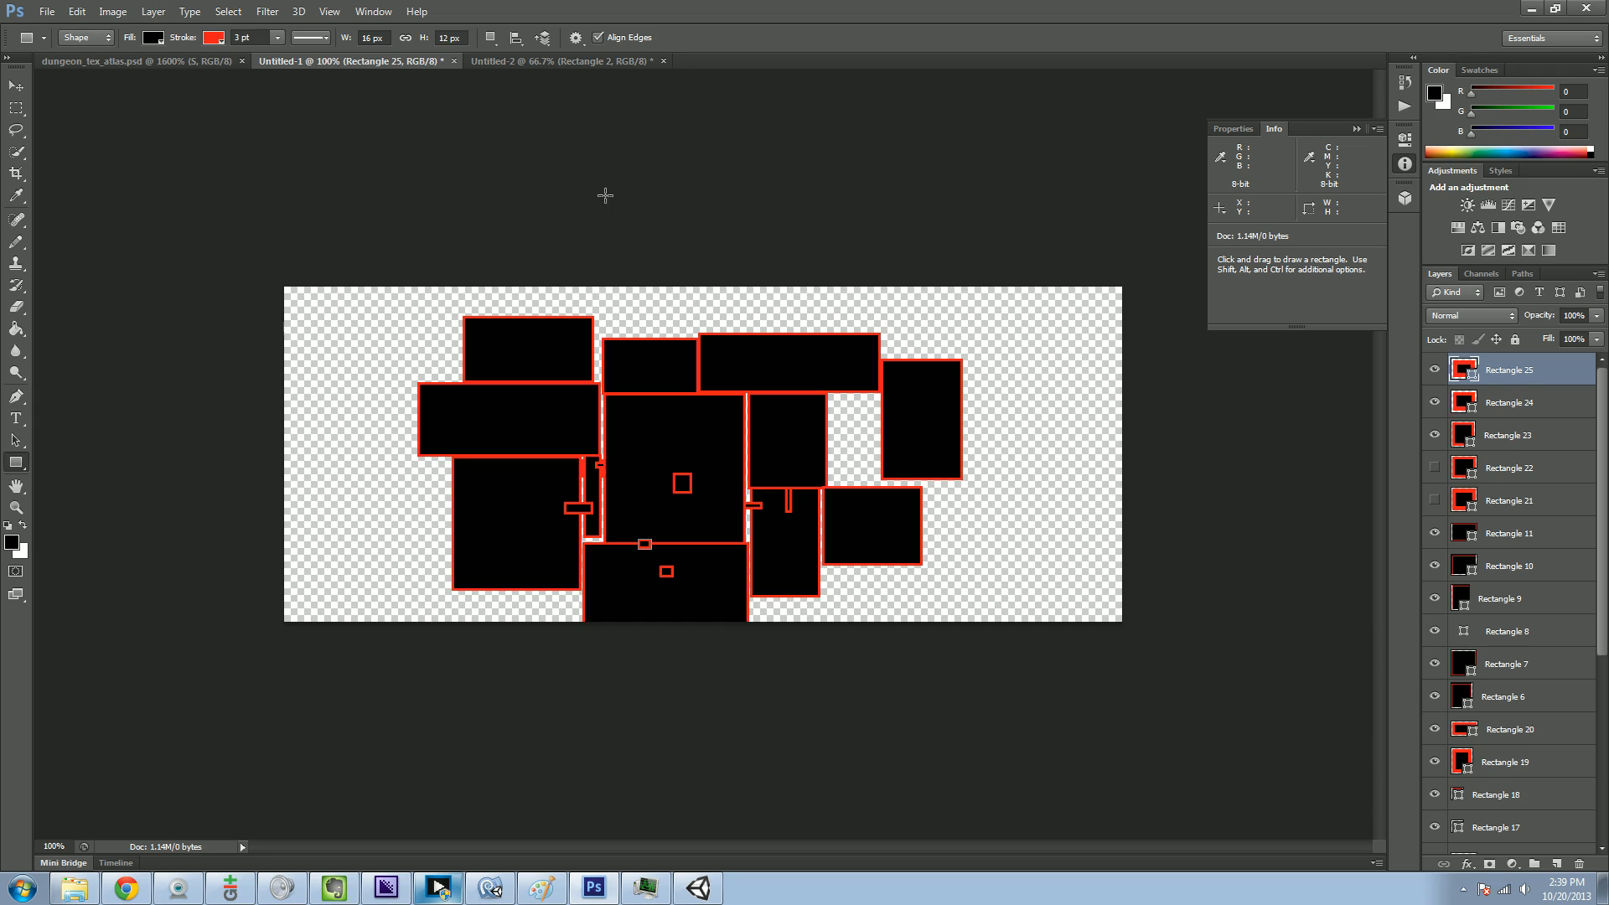
- Switch to the Untitled-2 document tab
{"action": "left_click", "coordinate": [574, 60]}
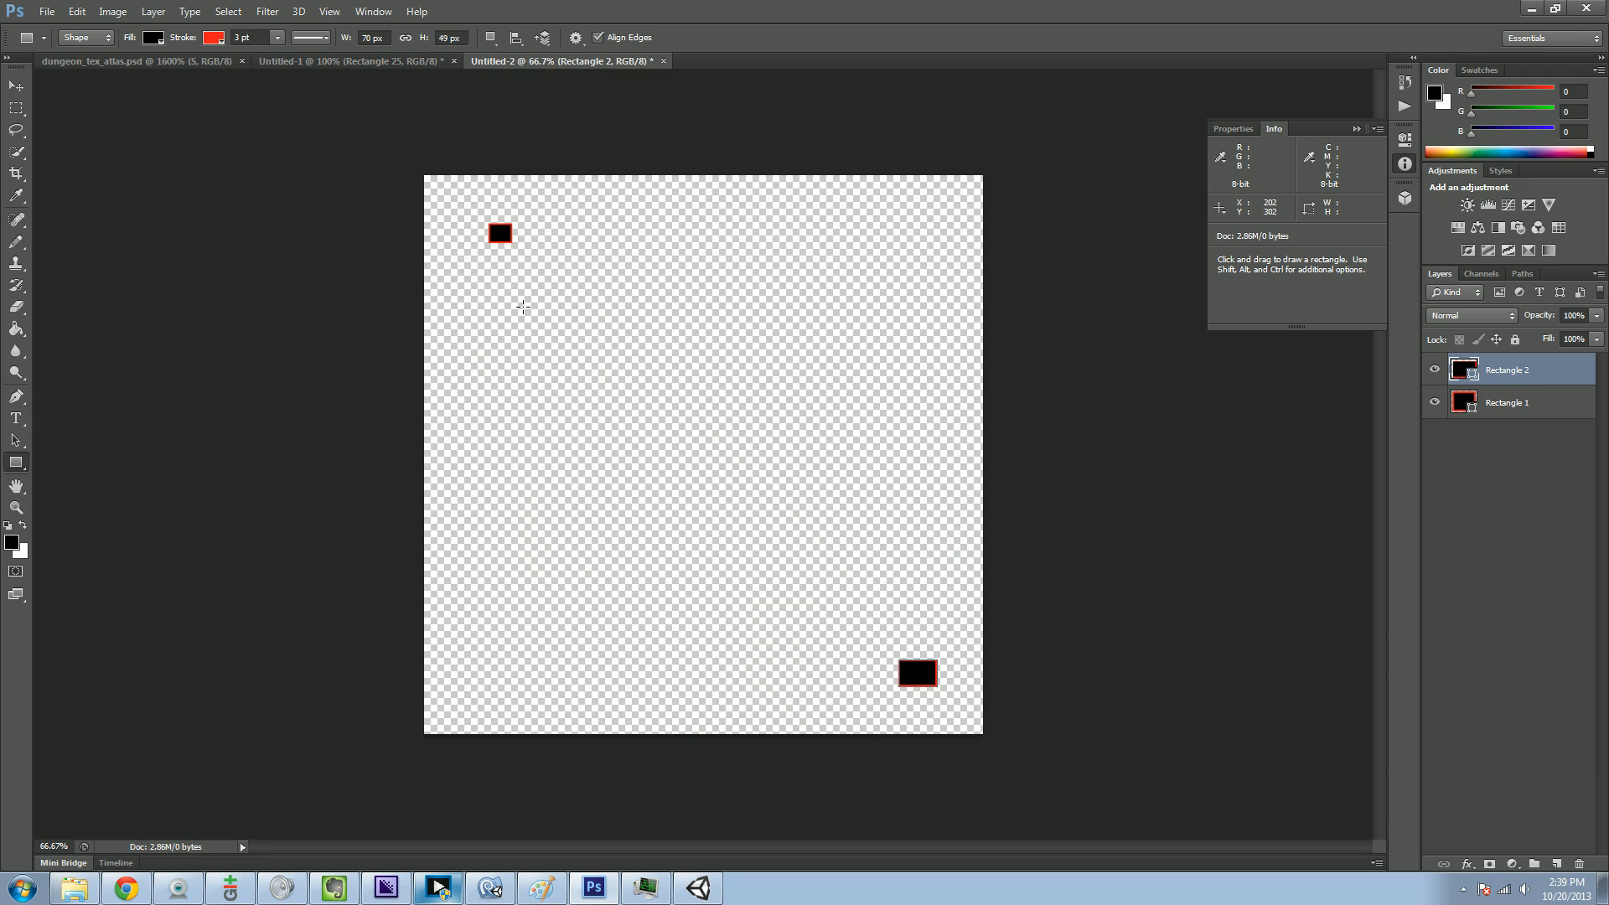
{"action": "mouse_move", "coordinate": [1014, 617]}
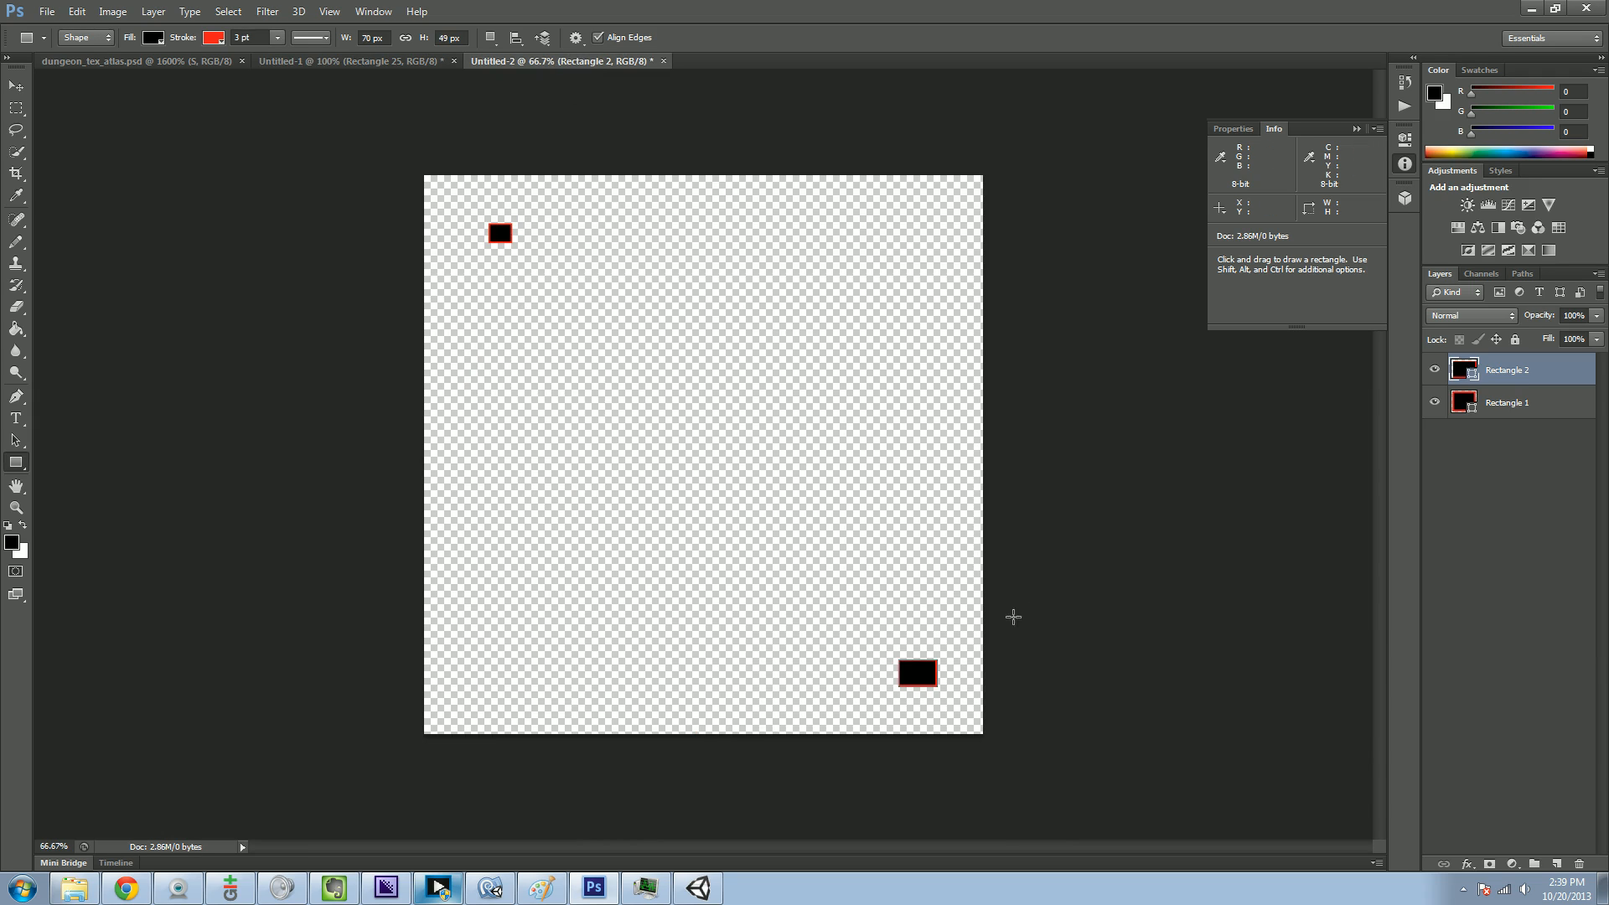
{"action": "mouse_move", "coordinate": [526, 253]}
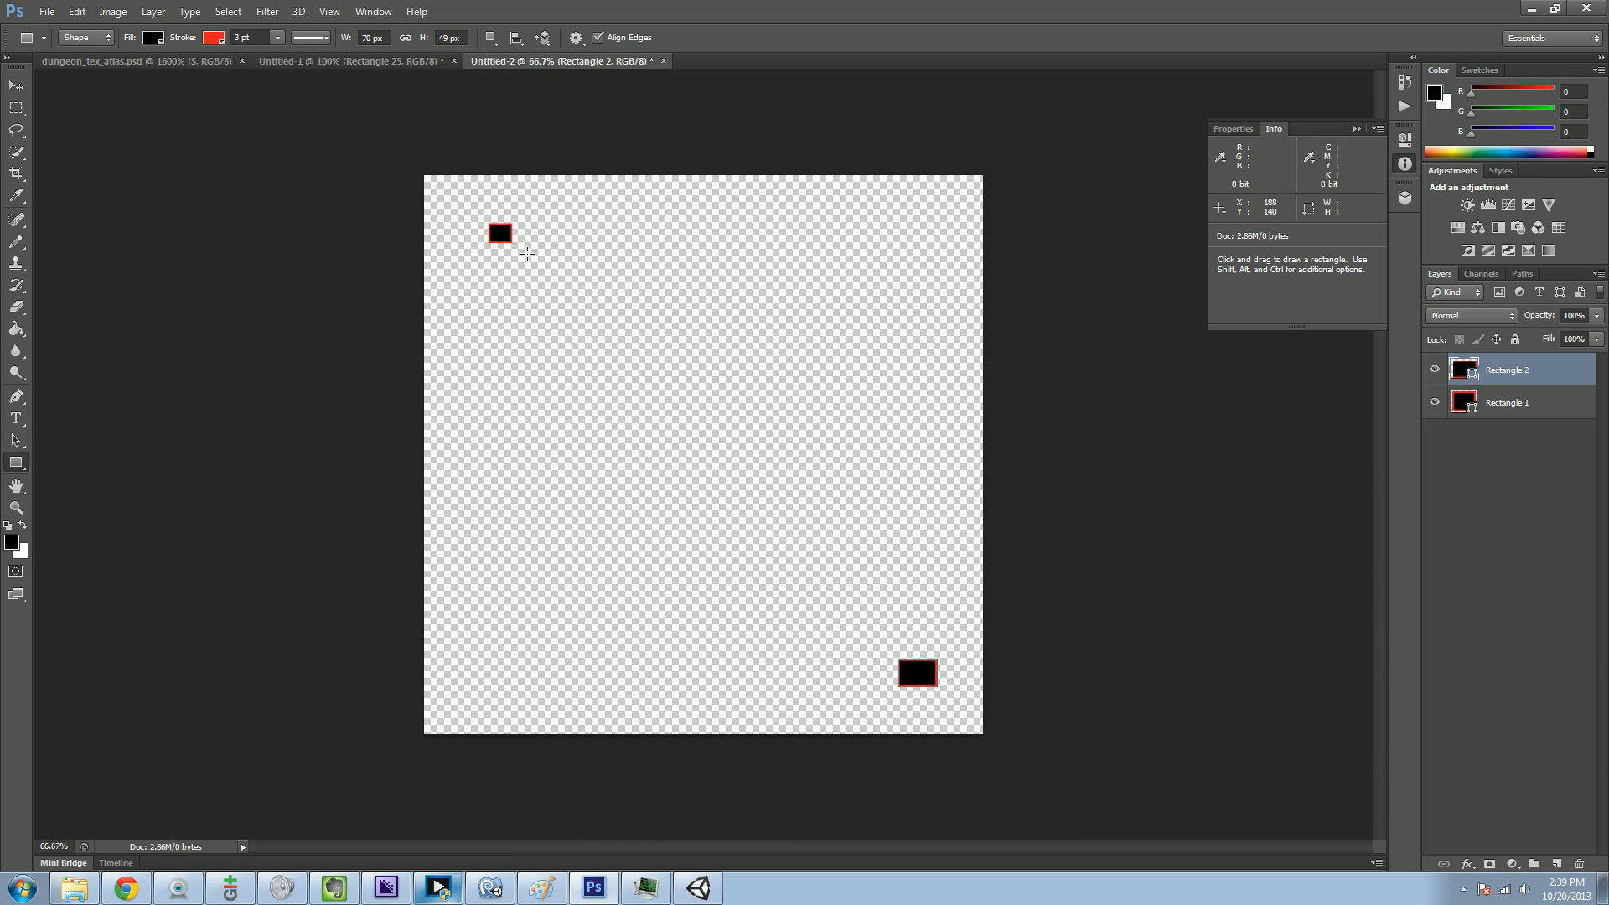
{"action": "mouse_move", "coordinate": [965, 628]}
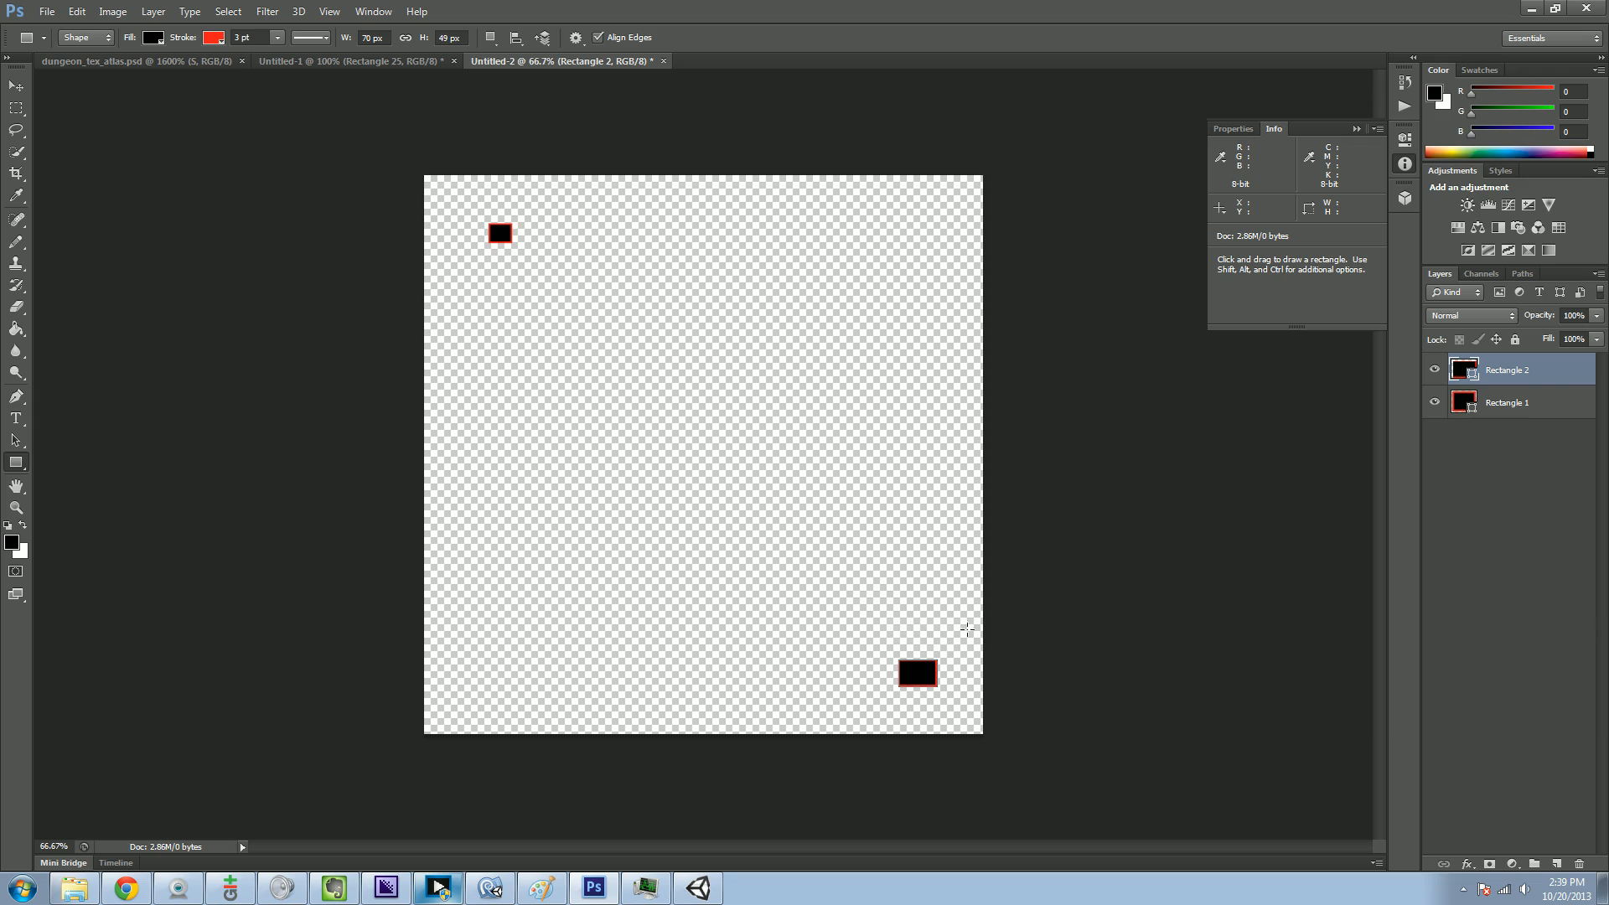
{"action": "mouse_move", "coordinate": [738, 581]}
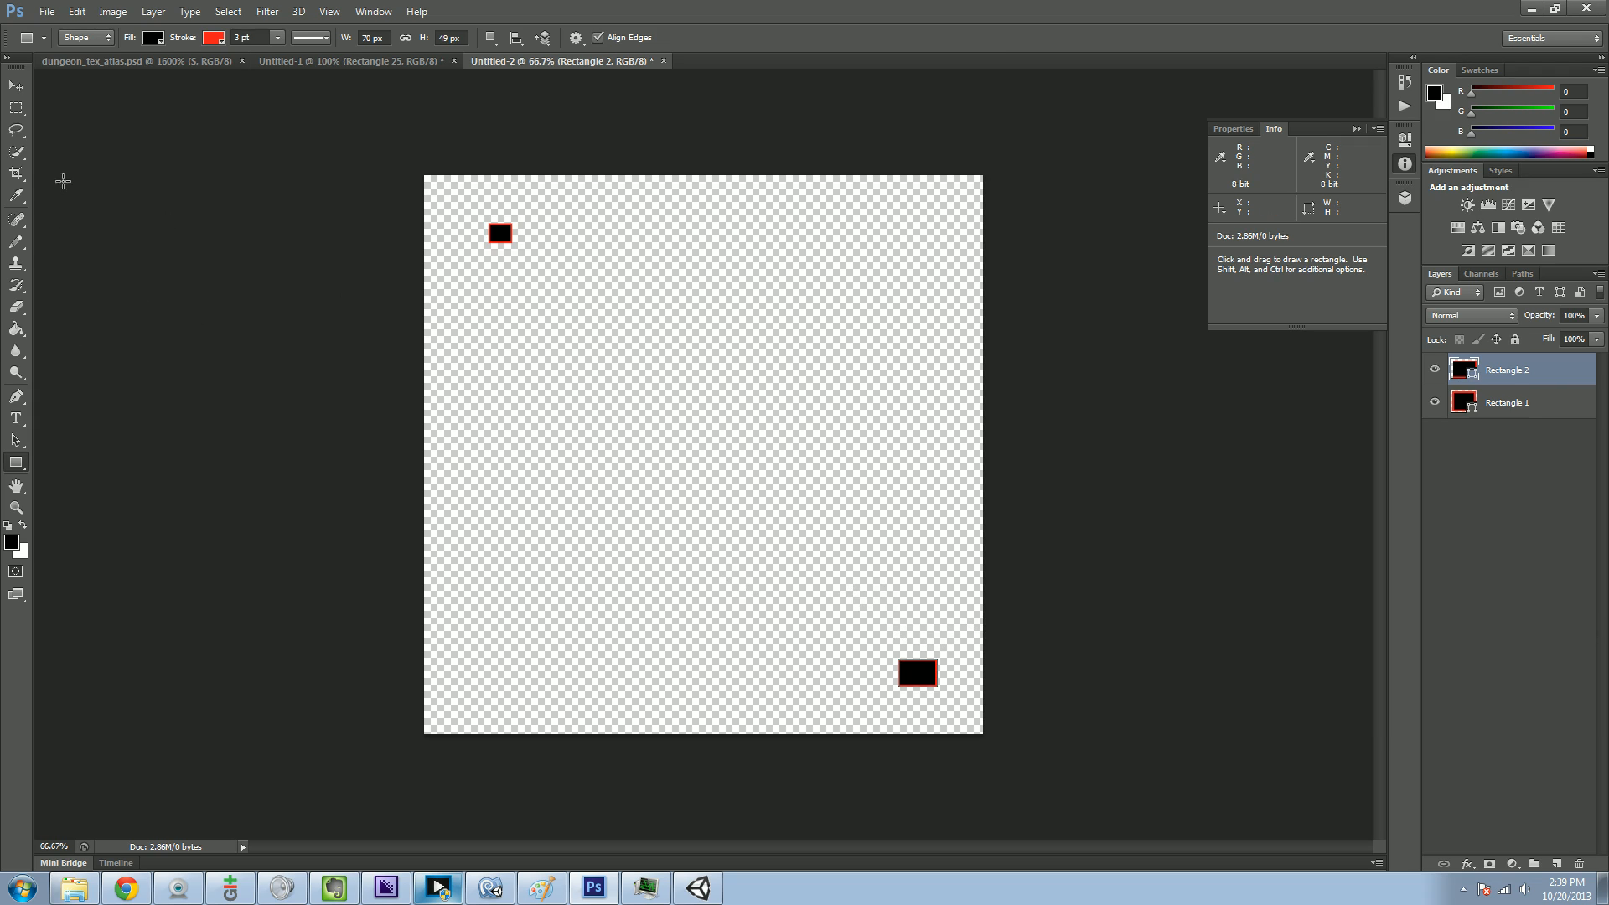
{"action": "mouse_move", "coordinate": [12, 307]}
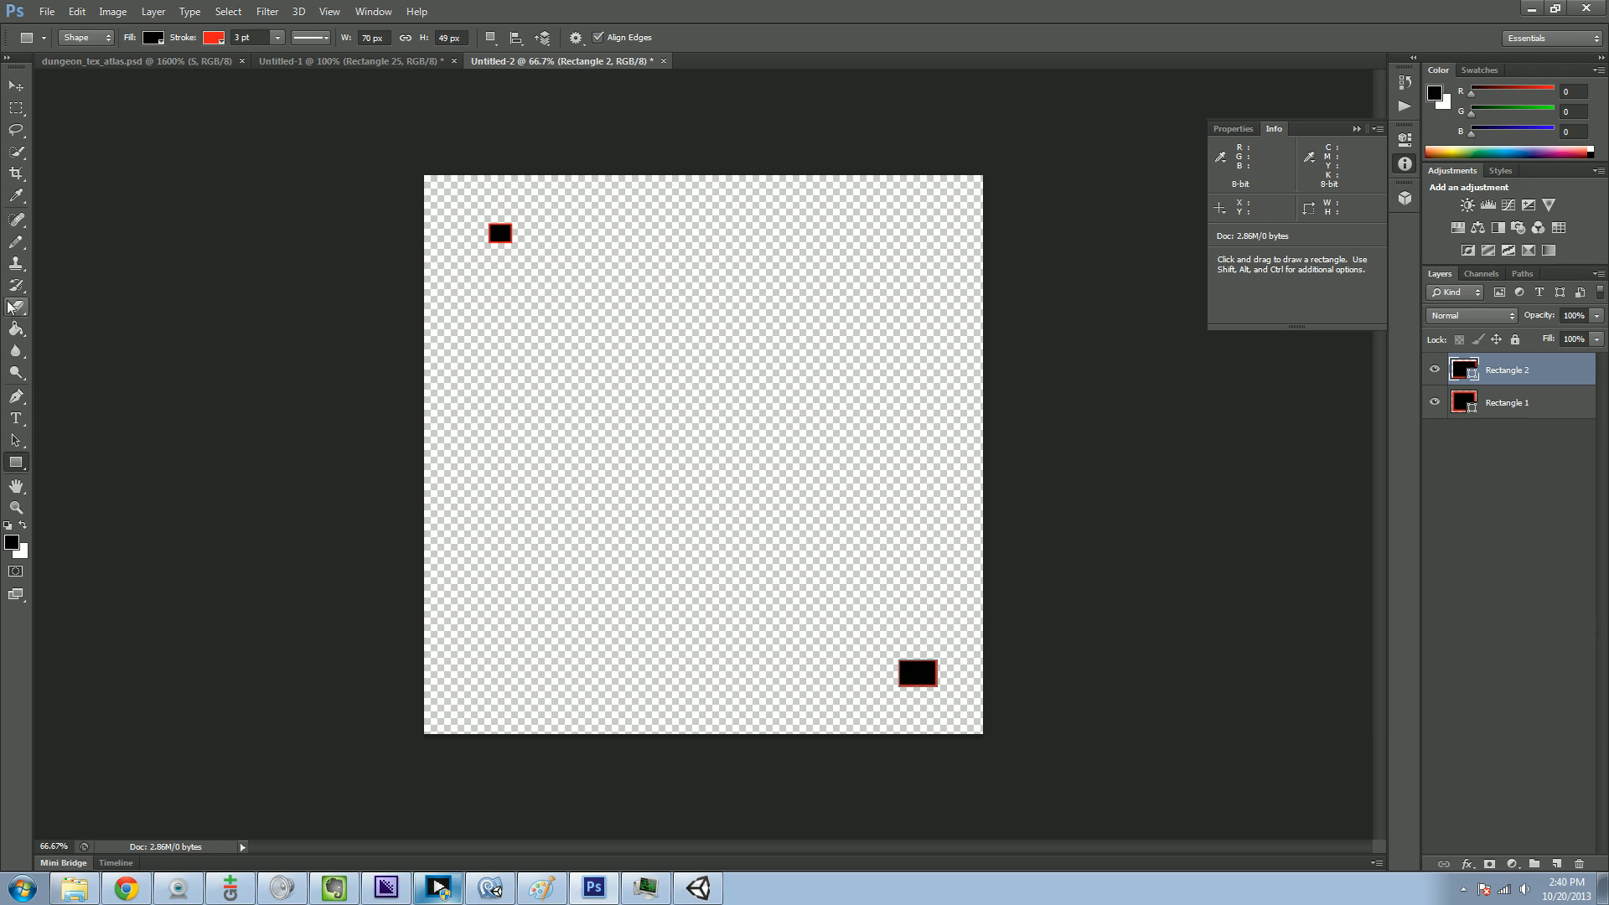
{"action": "mouse_move", "coordinate": [45, 270]}
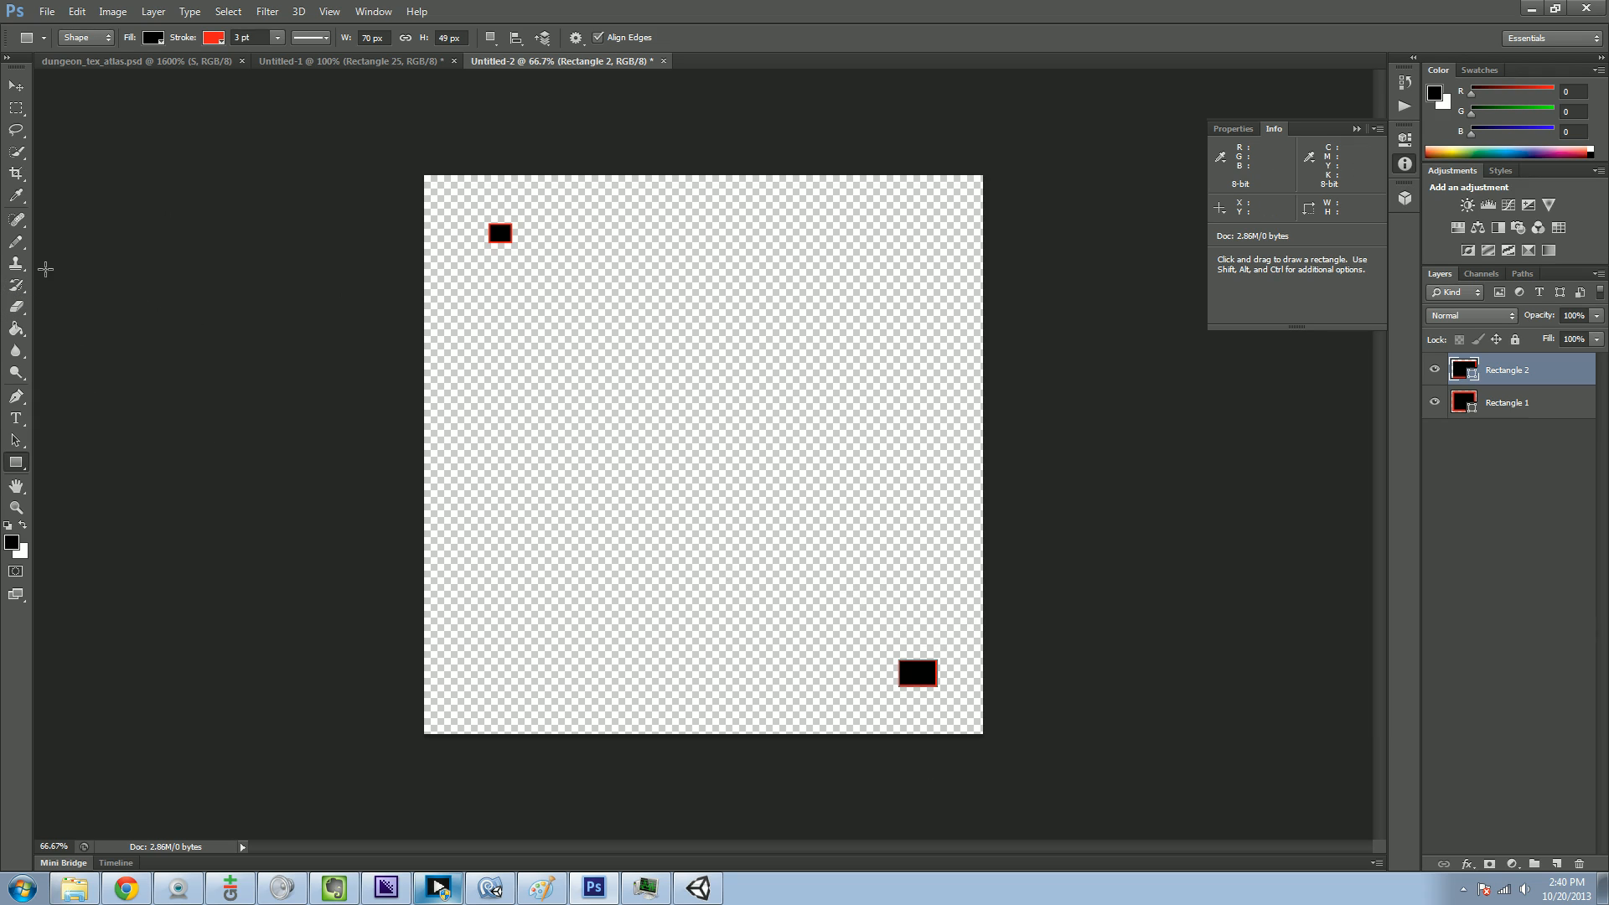
{"action": "mouse_move", "coordinate": [27, 286]}
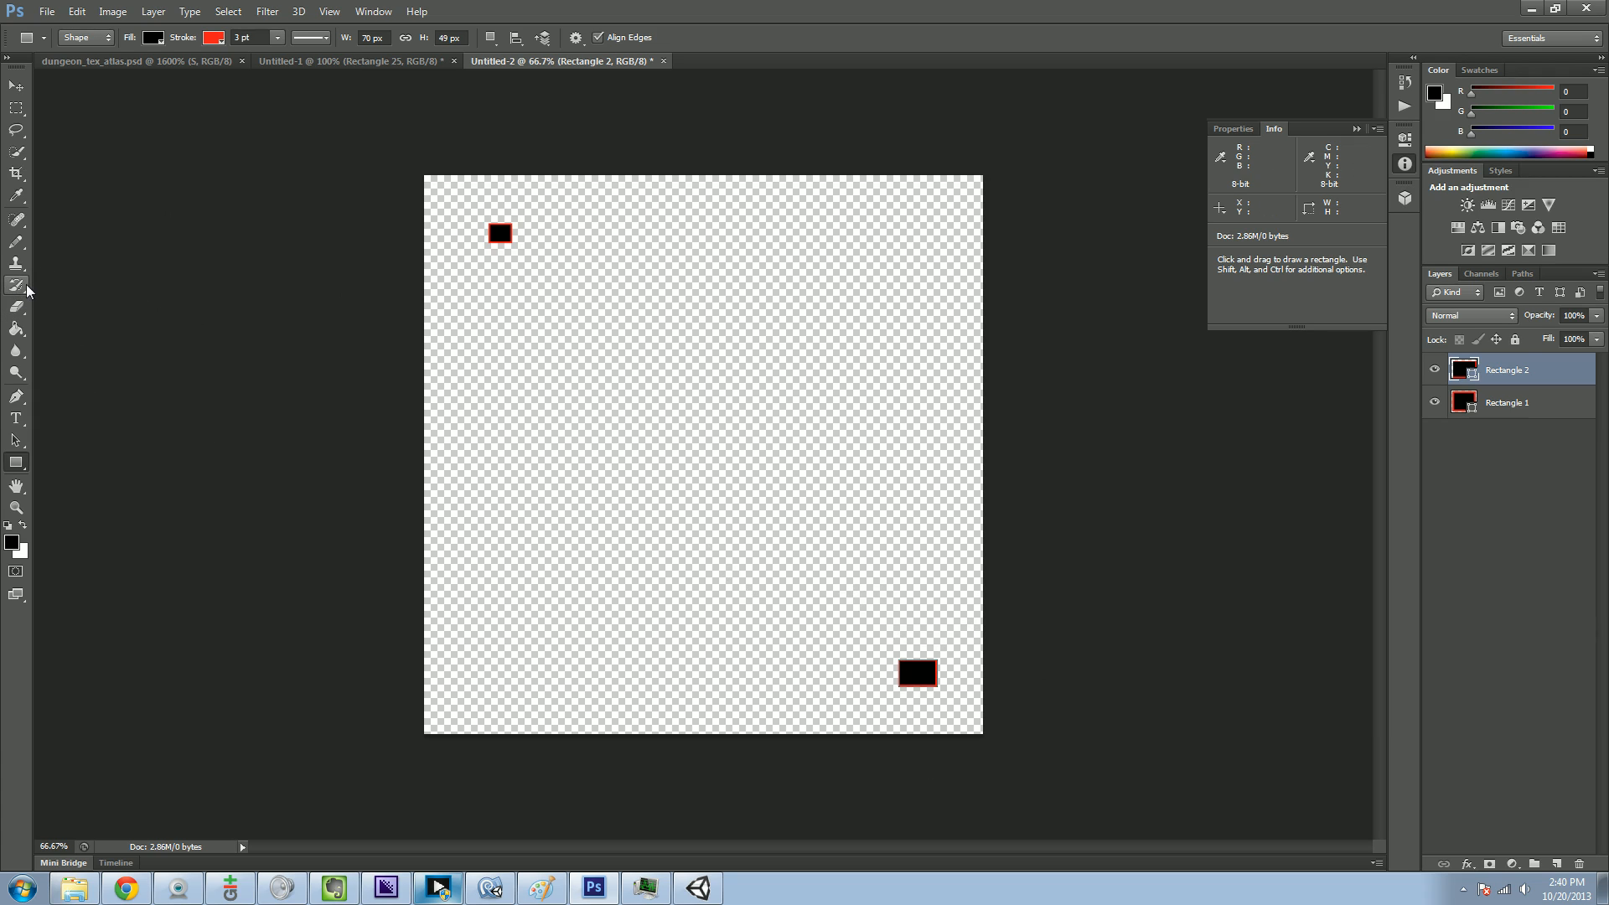
{"action": "mouse_move", "coordinate": [20, 466]}
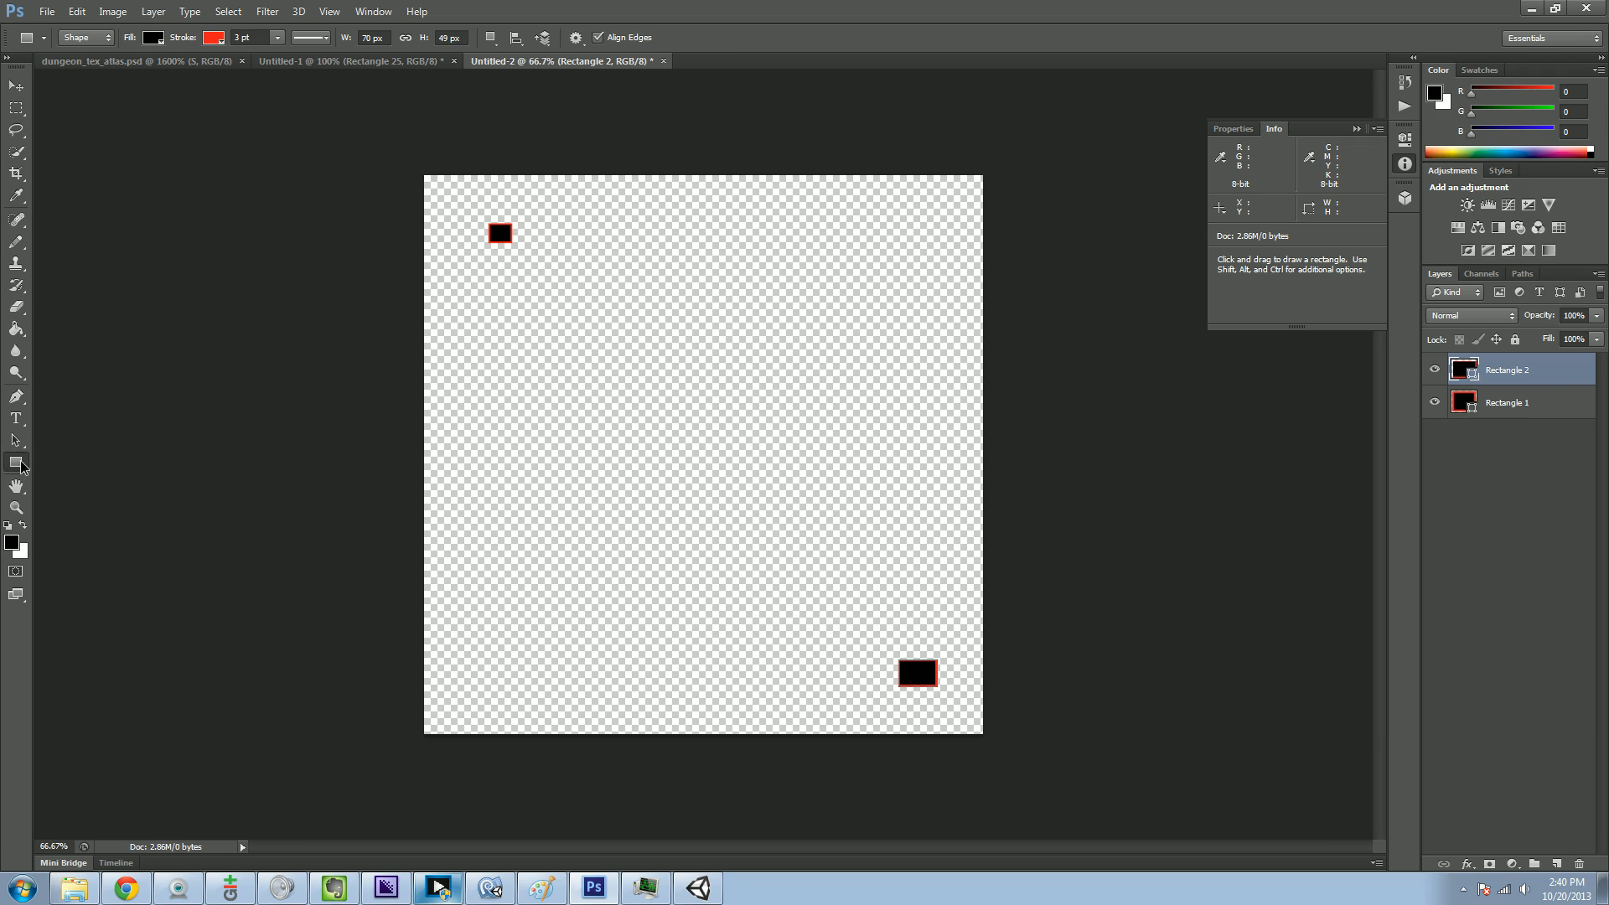
- Draw black circle nodes with the Ellipse Tool forming an L-shaped path from the small square toward the wide rectangle
{"action": "left_click", "coordinate": [15, 463]}
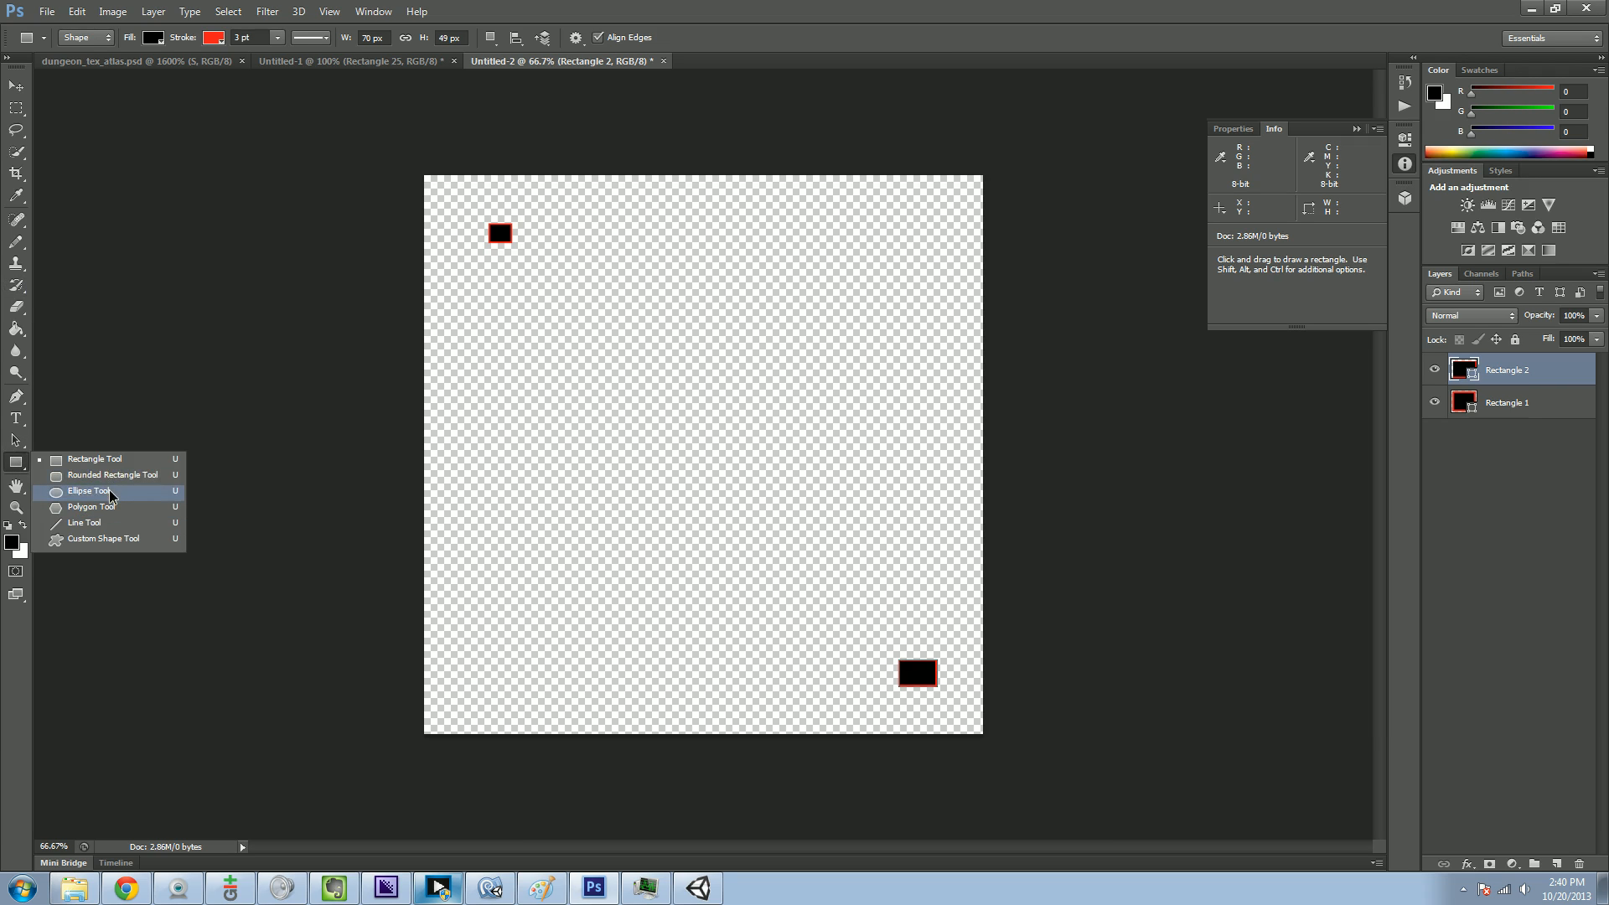
{"action": "left_click", "coordinate": [84, 491]}
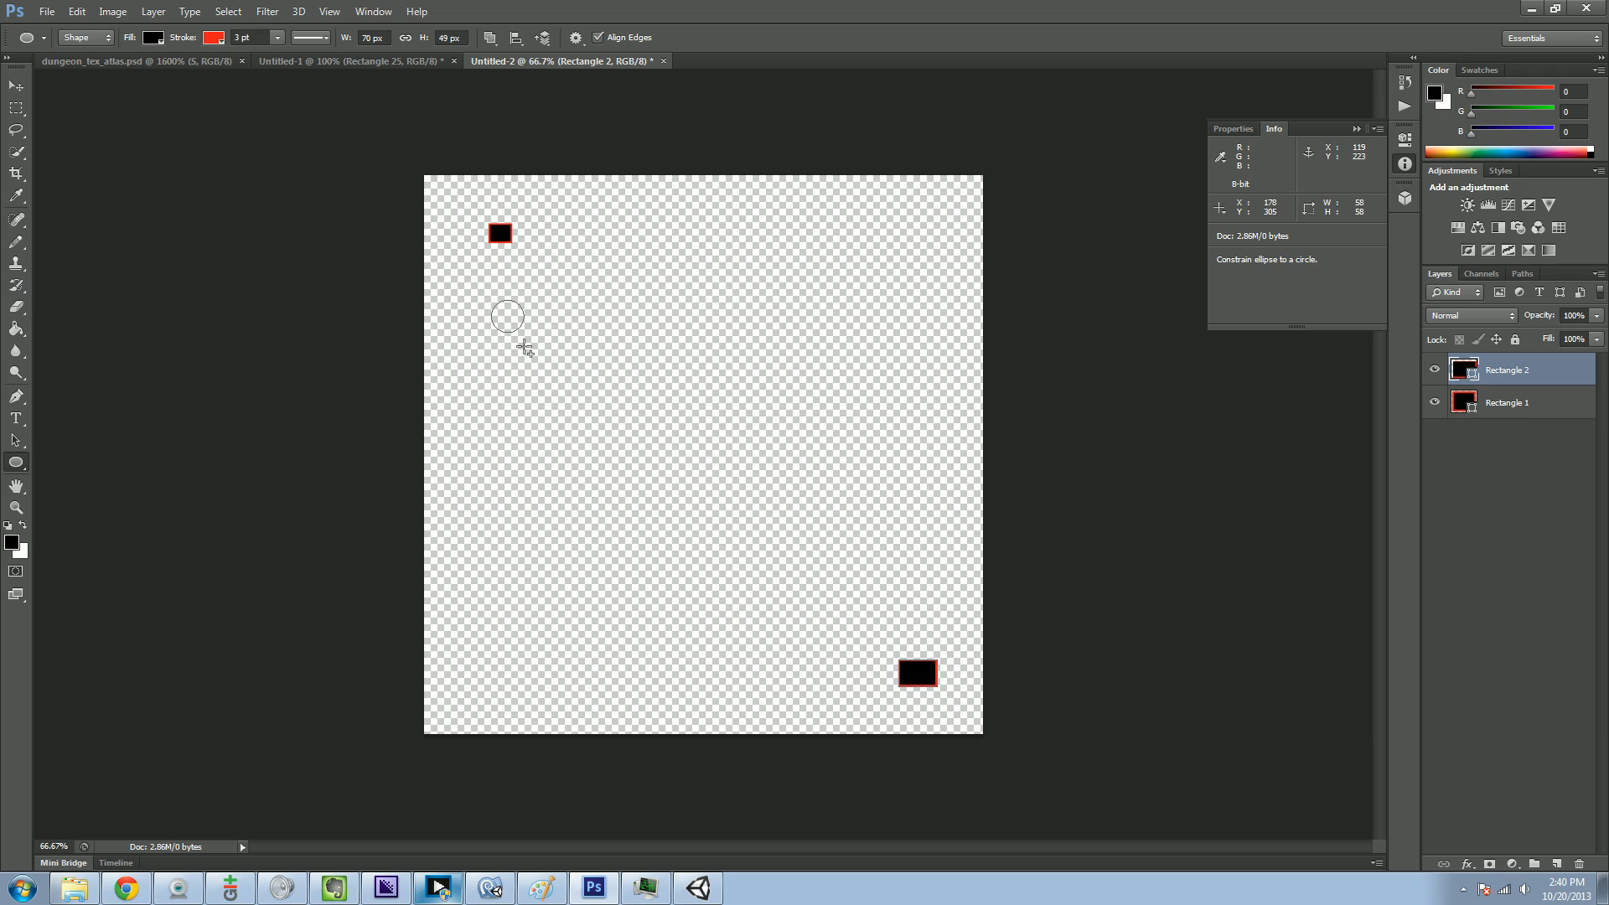
{"action": "left_click_drag", "start_coordinate": [506, 316], "coordinate": [568, 445]}
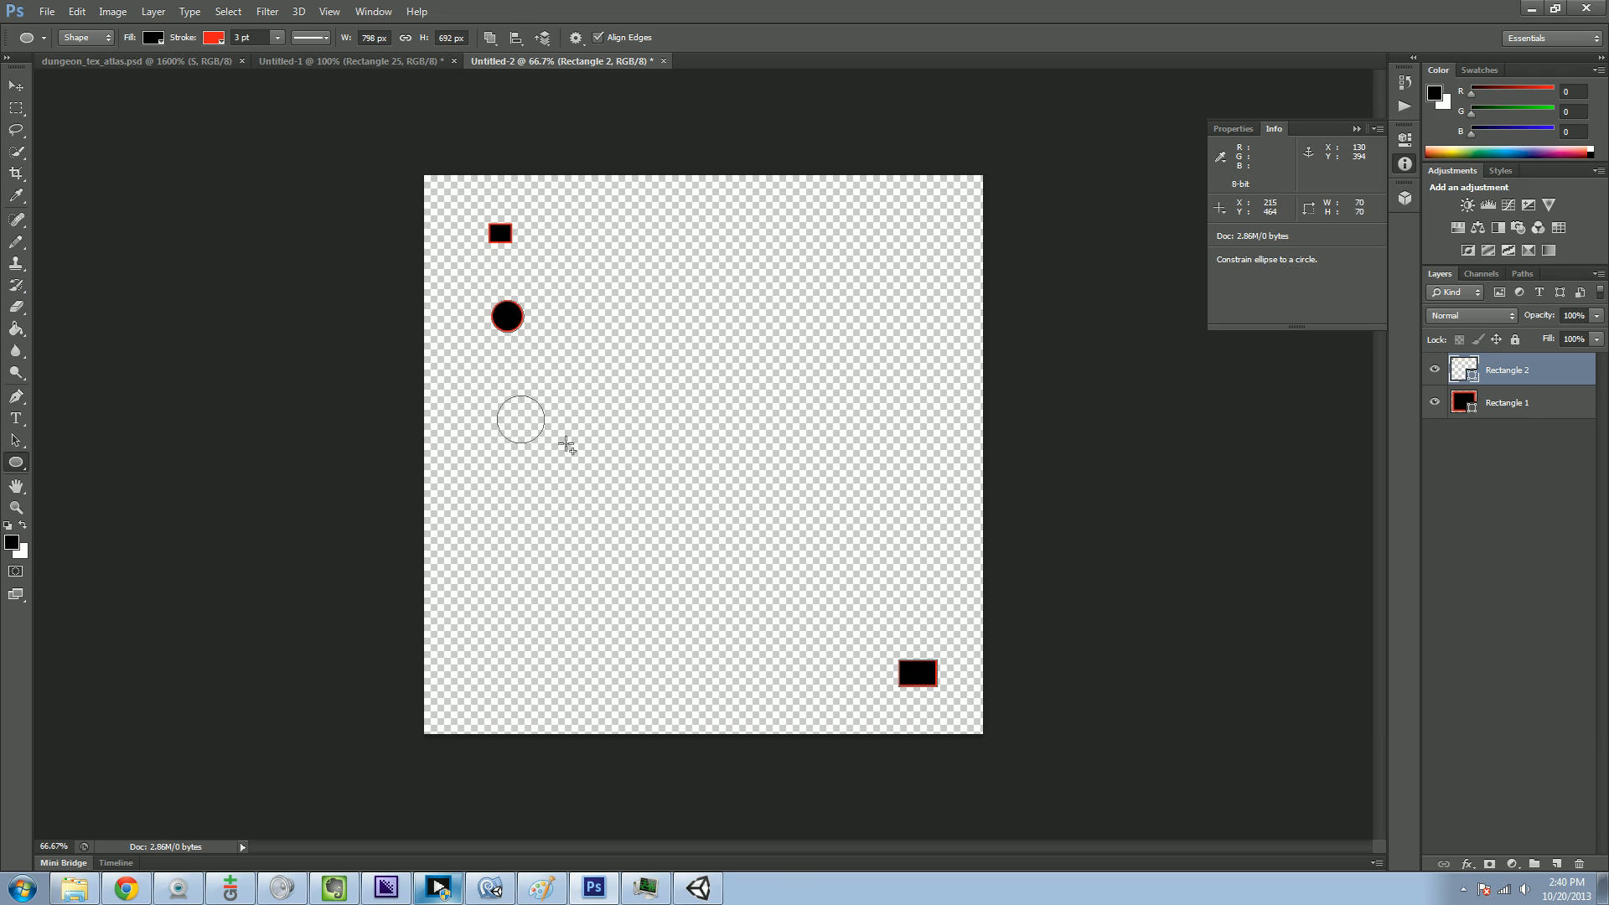
{"action": "left_click_drag", "start_coordinate": [520, 417], "coordinate": [512, 414]}
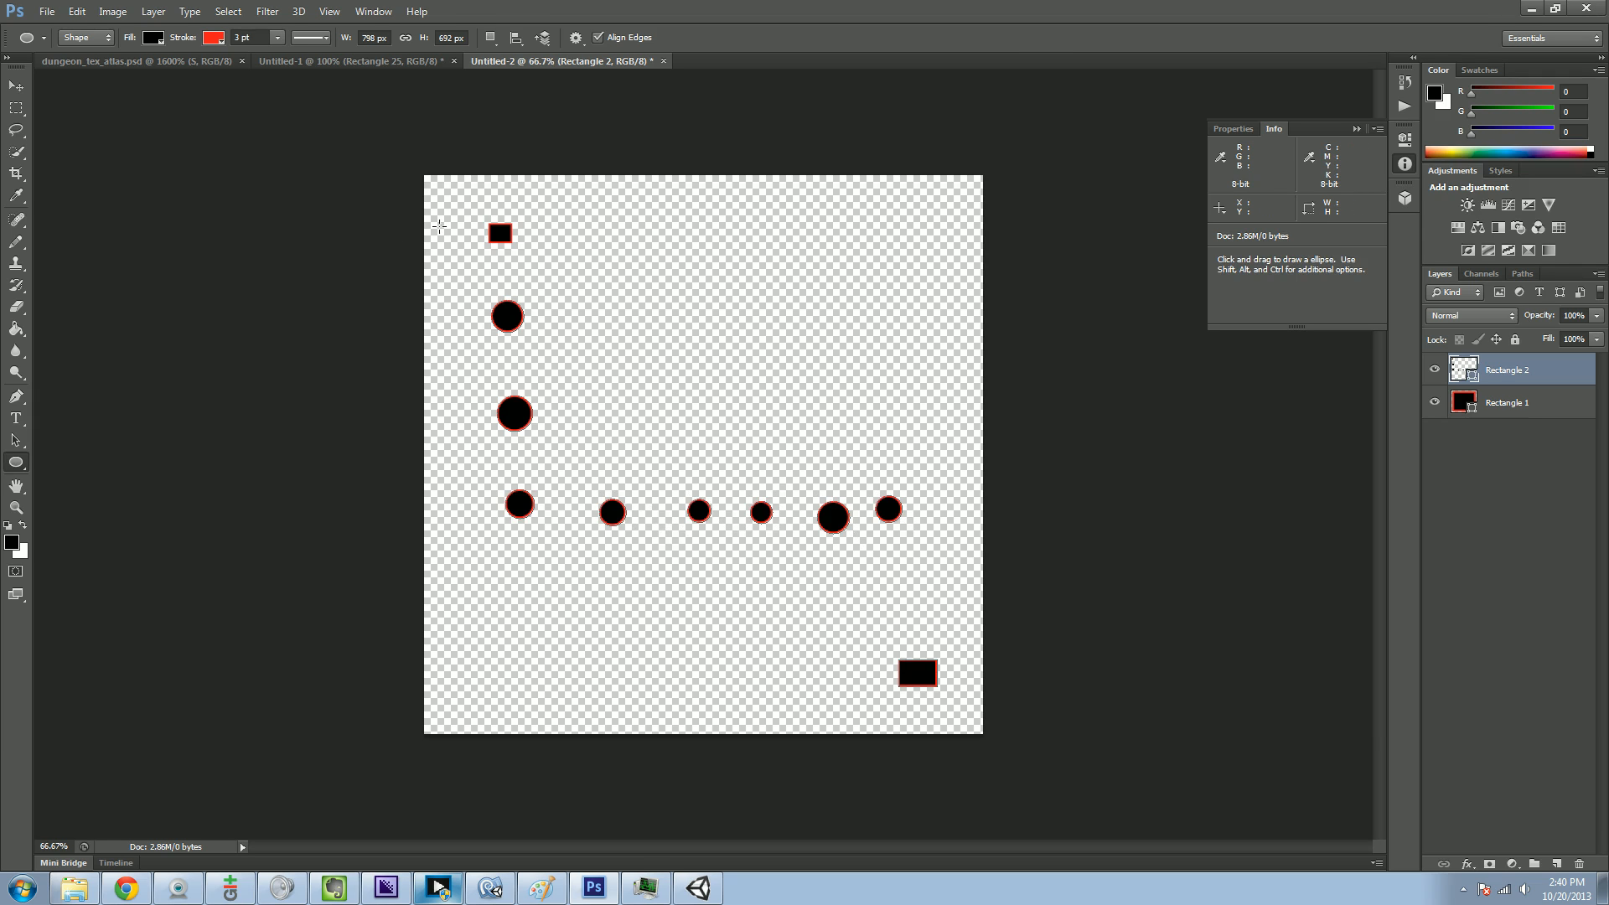
{"action": "mouse_move", "coordinate": [906, 561]}
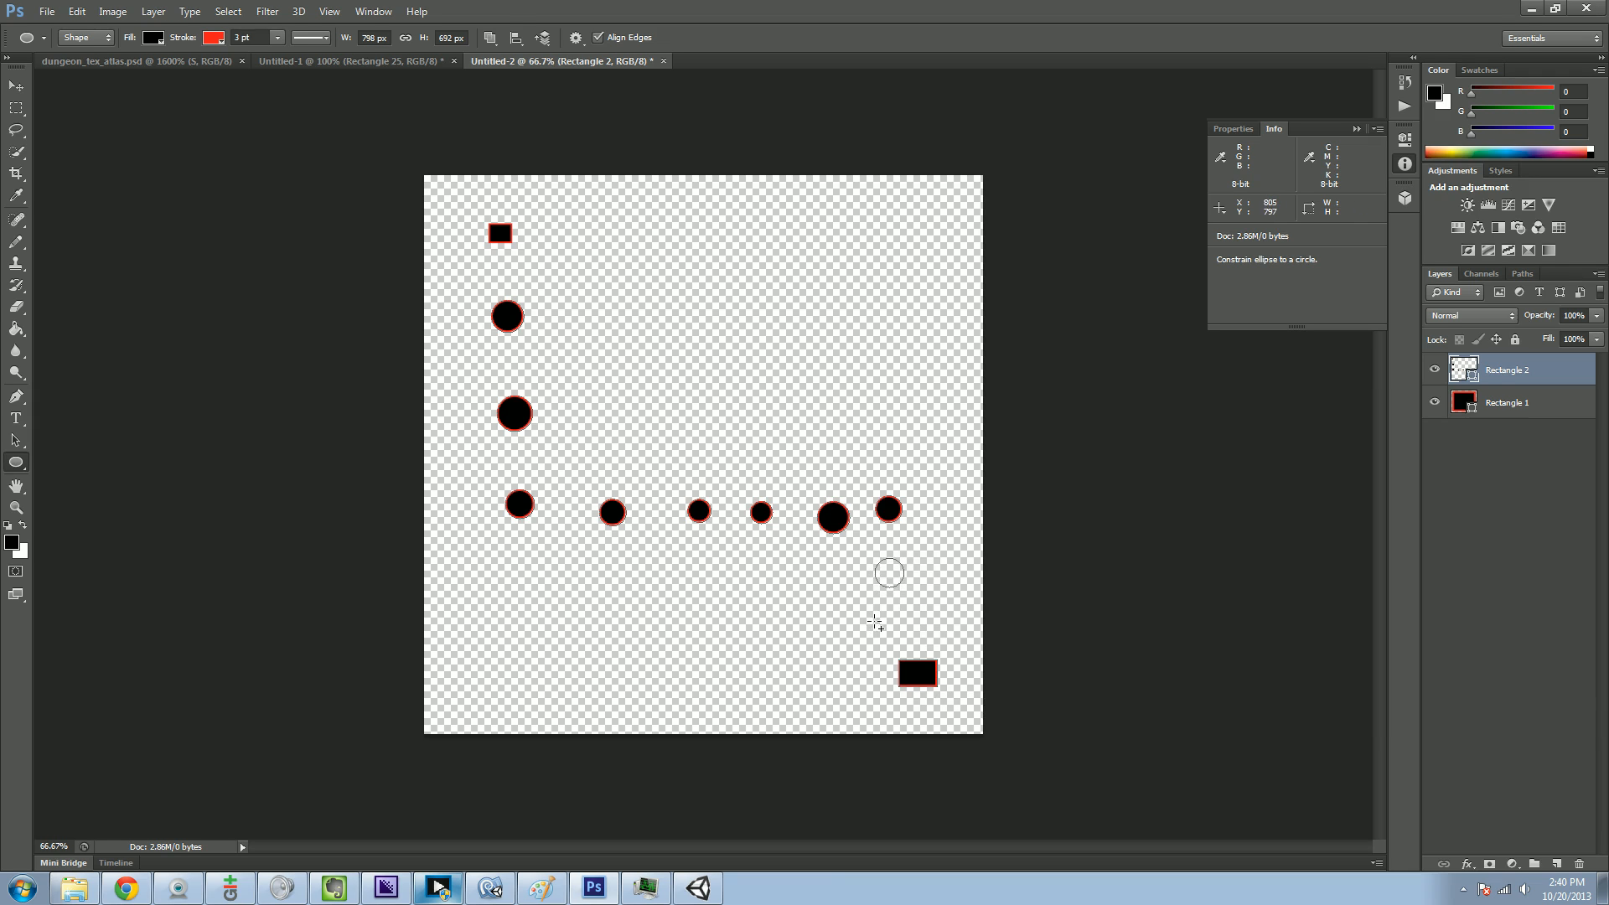
{"action": "left_click", "coordinate": [890, 573]}
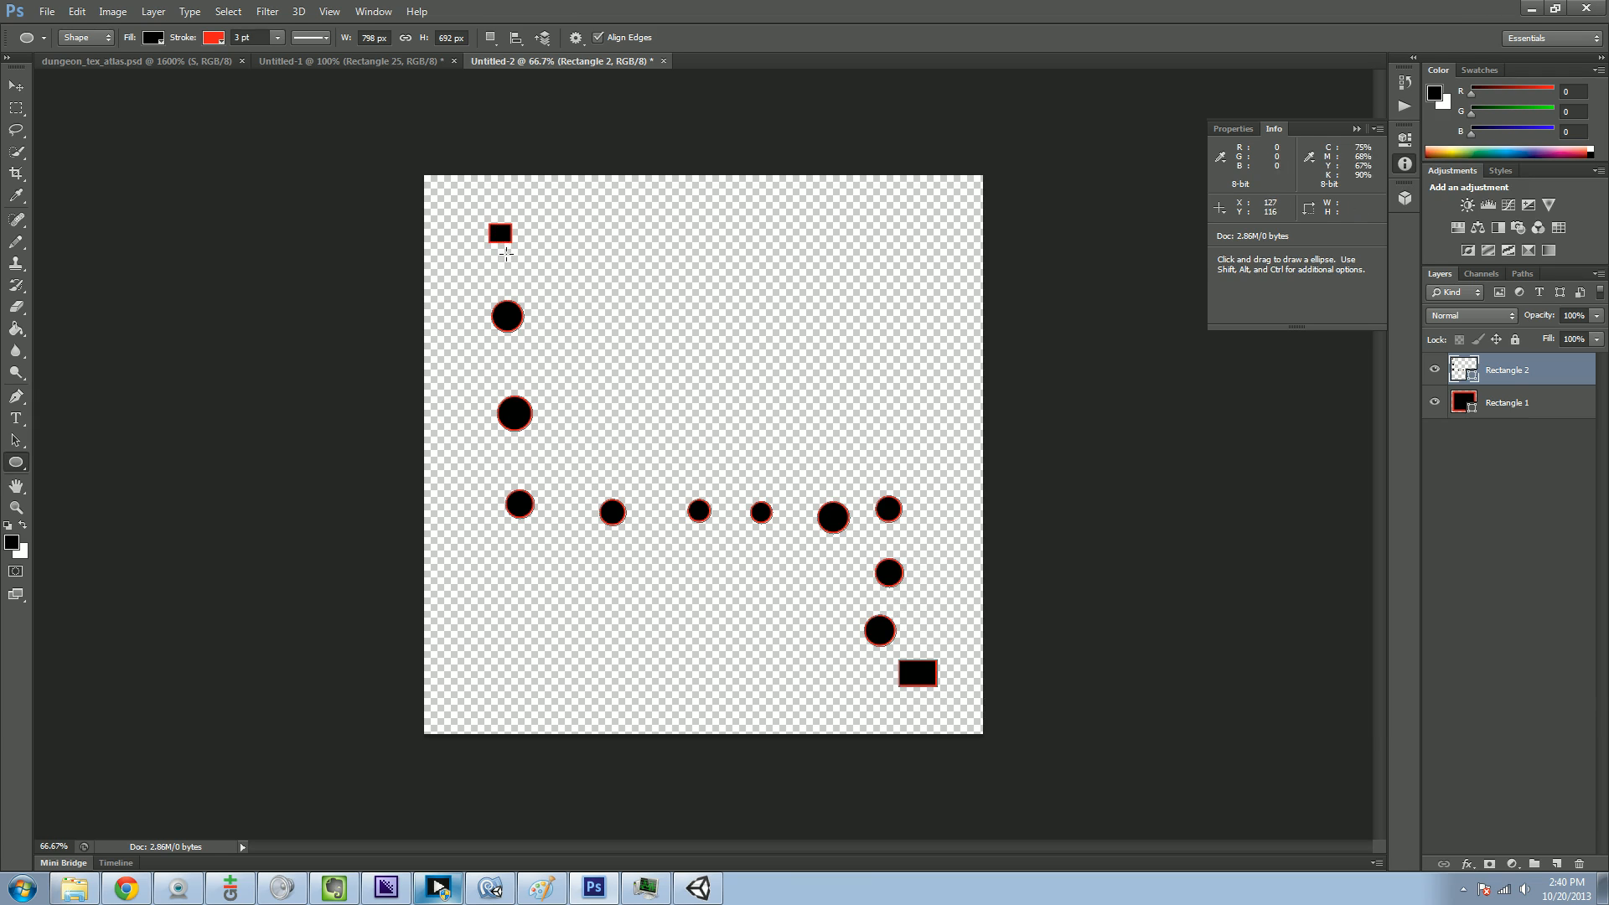
{"action": "mouse_move", "coordinate": [15, 469]}
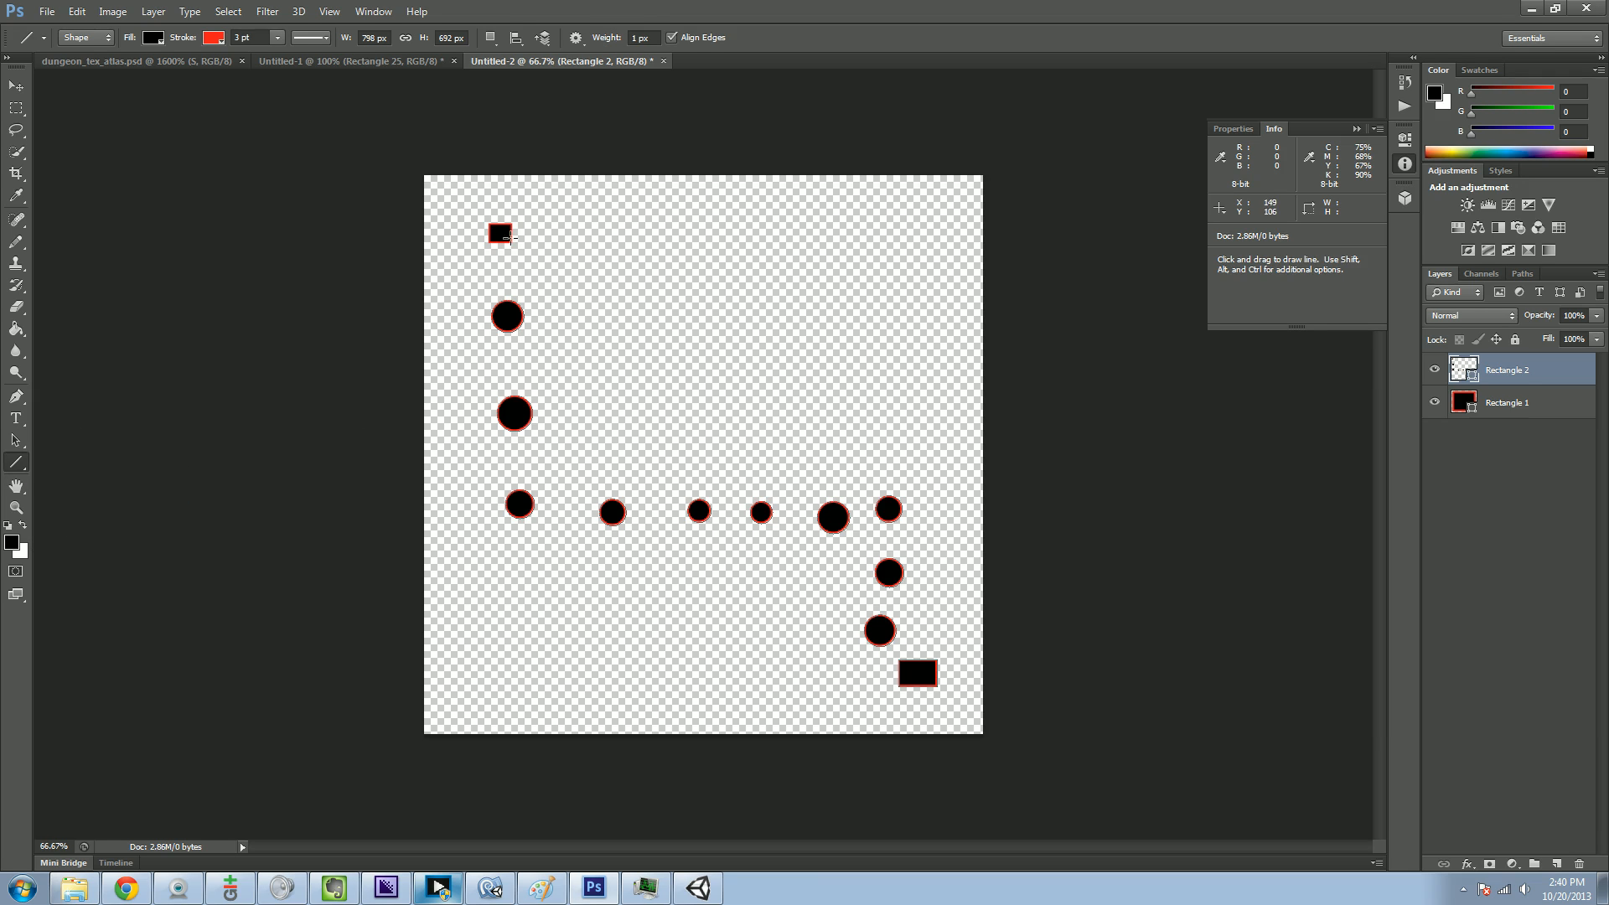
- Draw red connector lines from the small square down through the circle nodes and along the row toward the wide rectangle
{"action": "left_click_drag", "start_coordinate": [499, 233], "coordinate": [500, 313]}
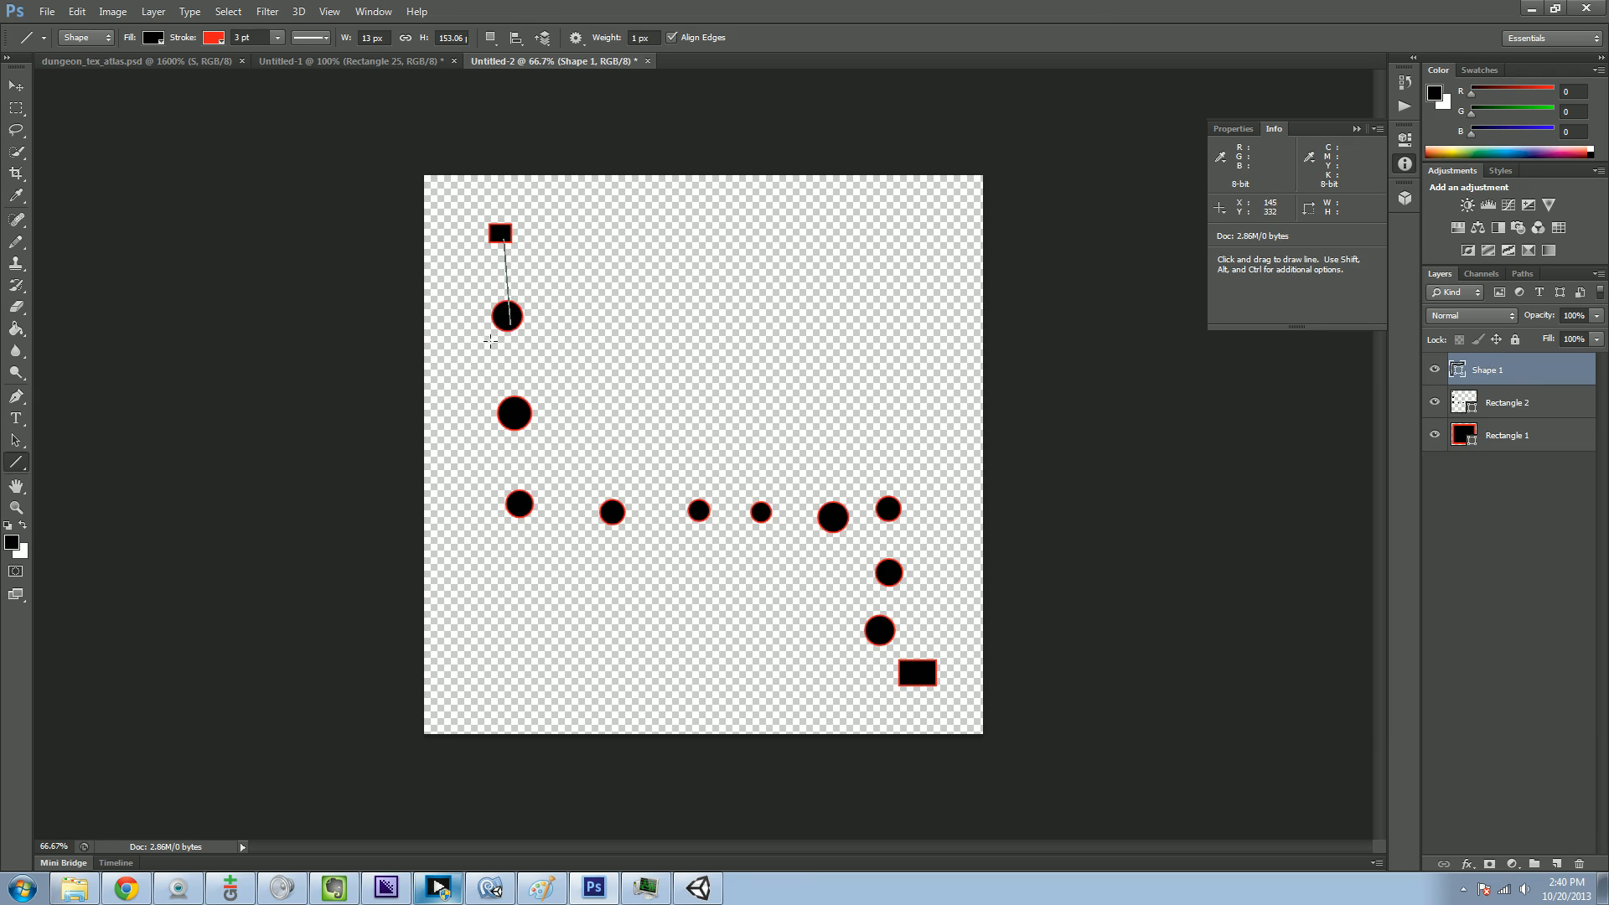
{"action": "left_click_drag", "start_coordinate": [506, 315], "coordinate": [507, 451]}
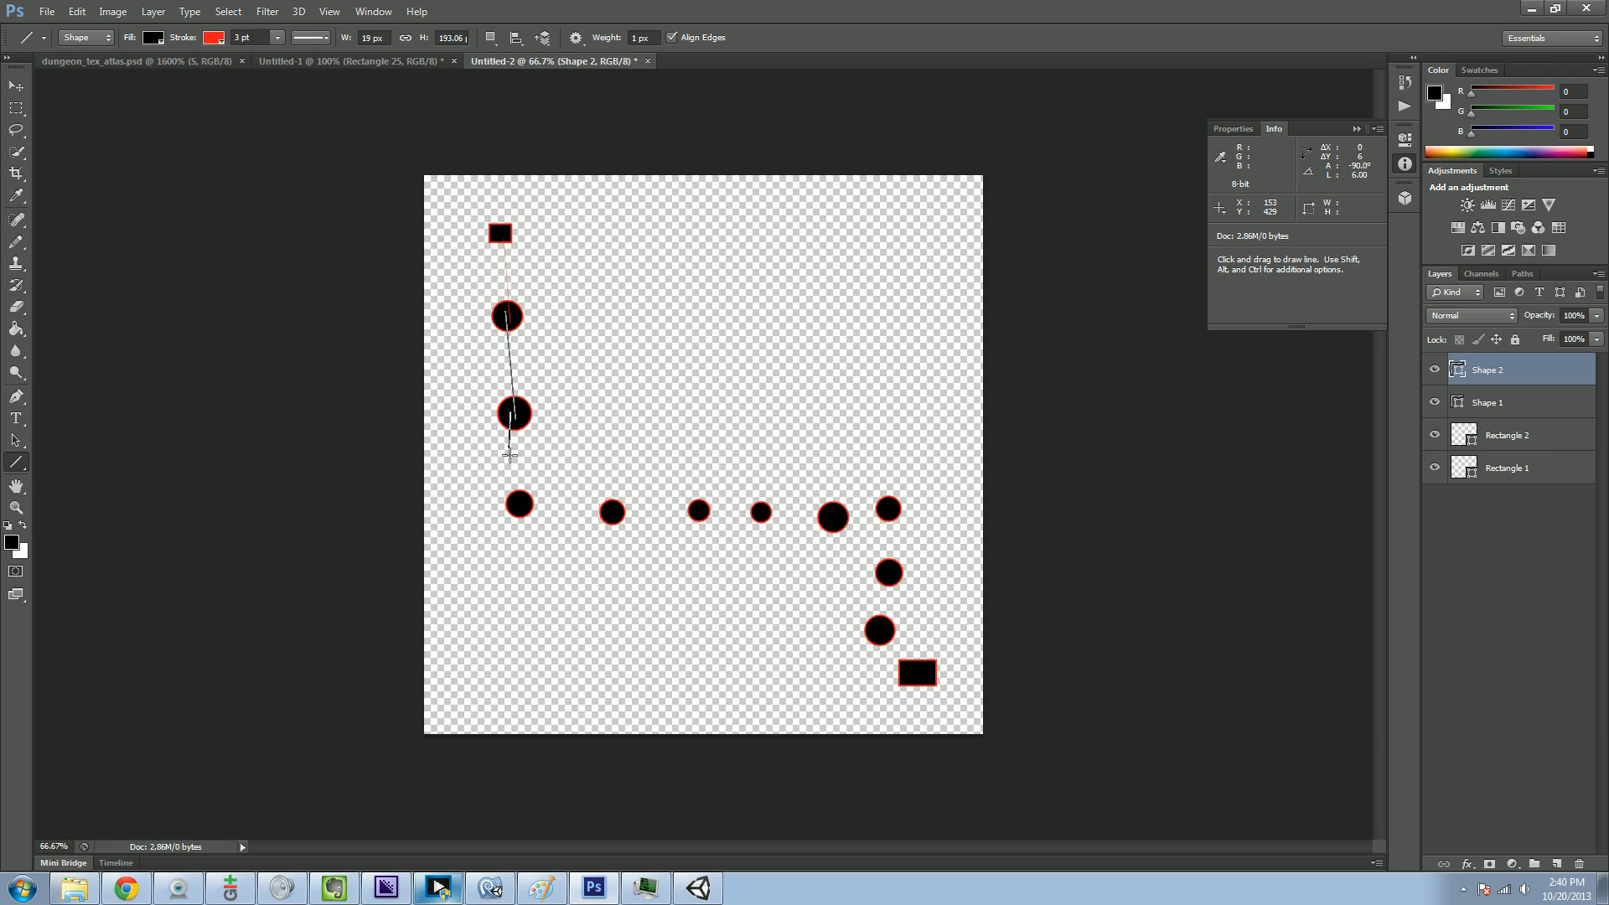
{"action": "left_click_drag", "start_coordinate": [515, 504], "coordinate": [610, 513]}
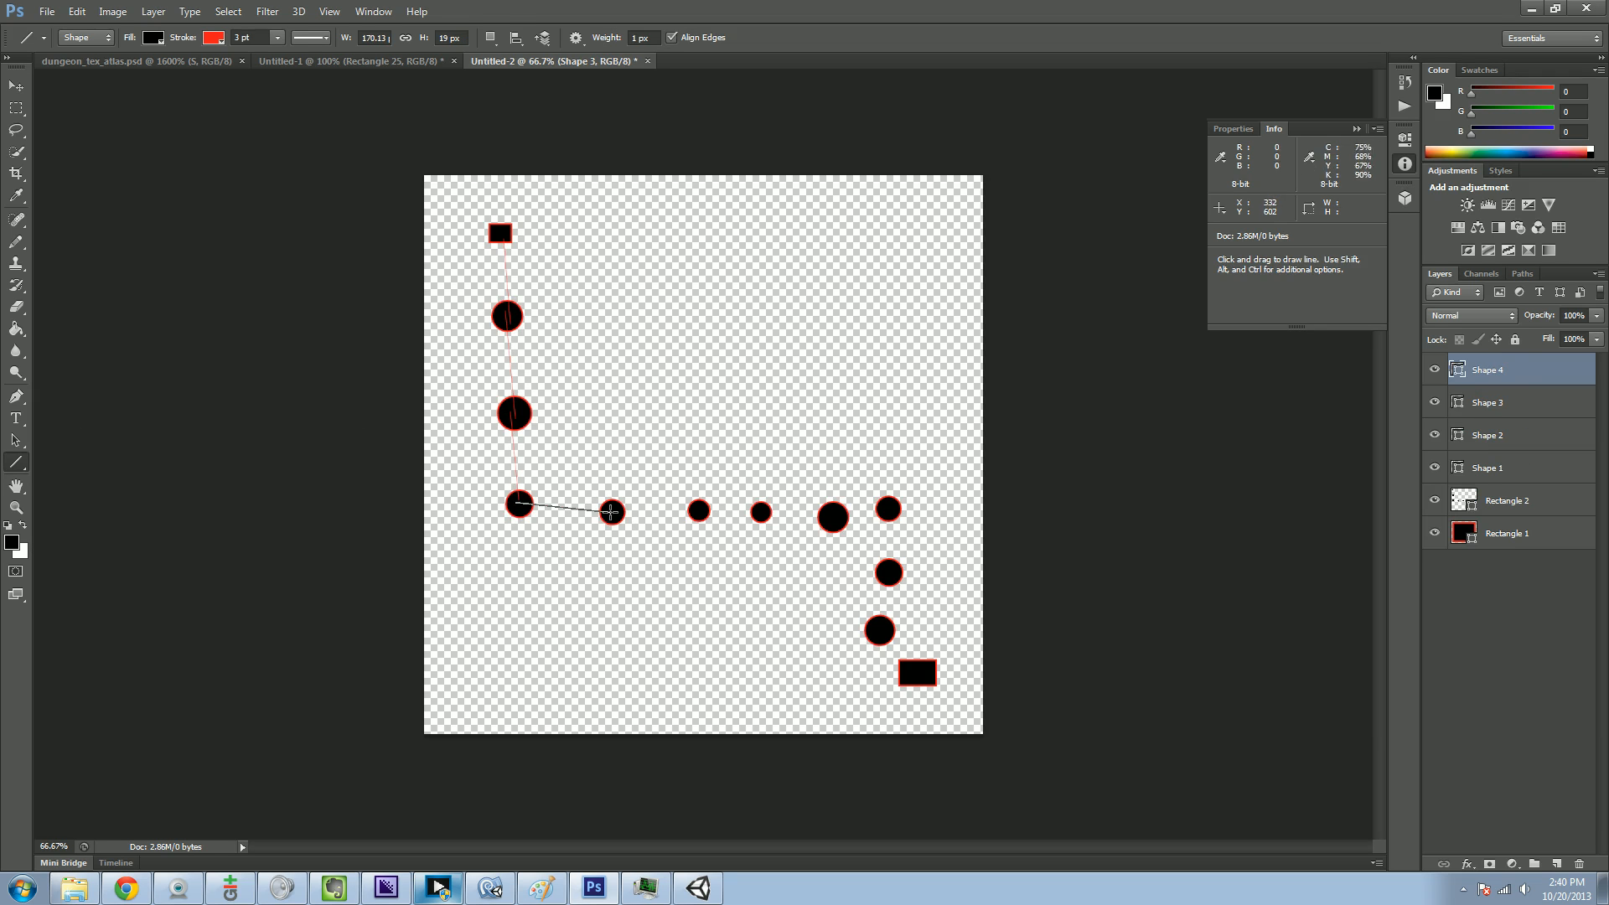
{"action": "left_click_drag", "start_coordinate": [610, 513], "coordinate": [762, 509]}
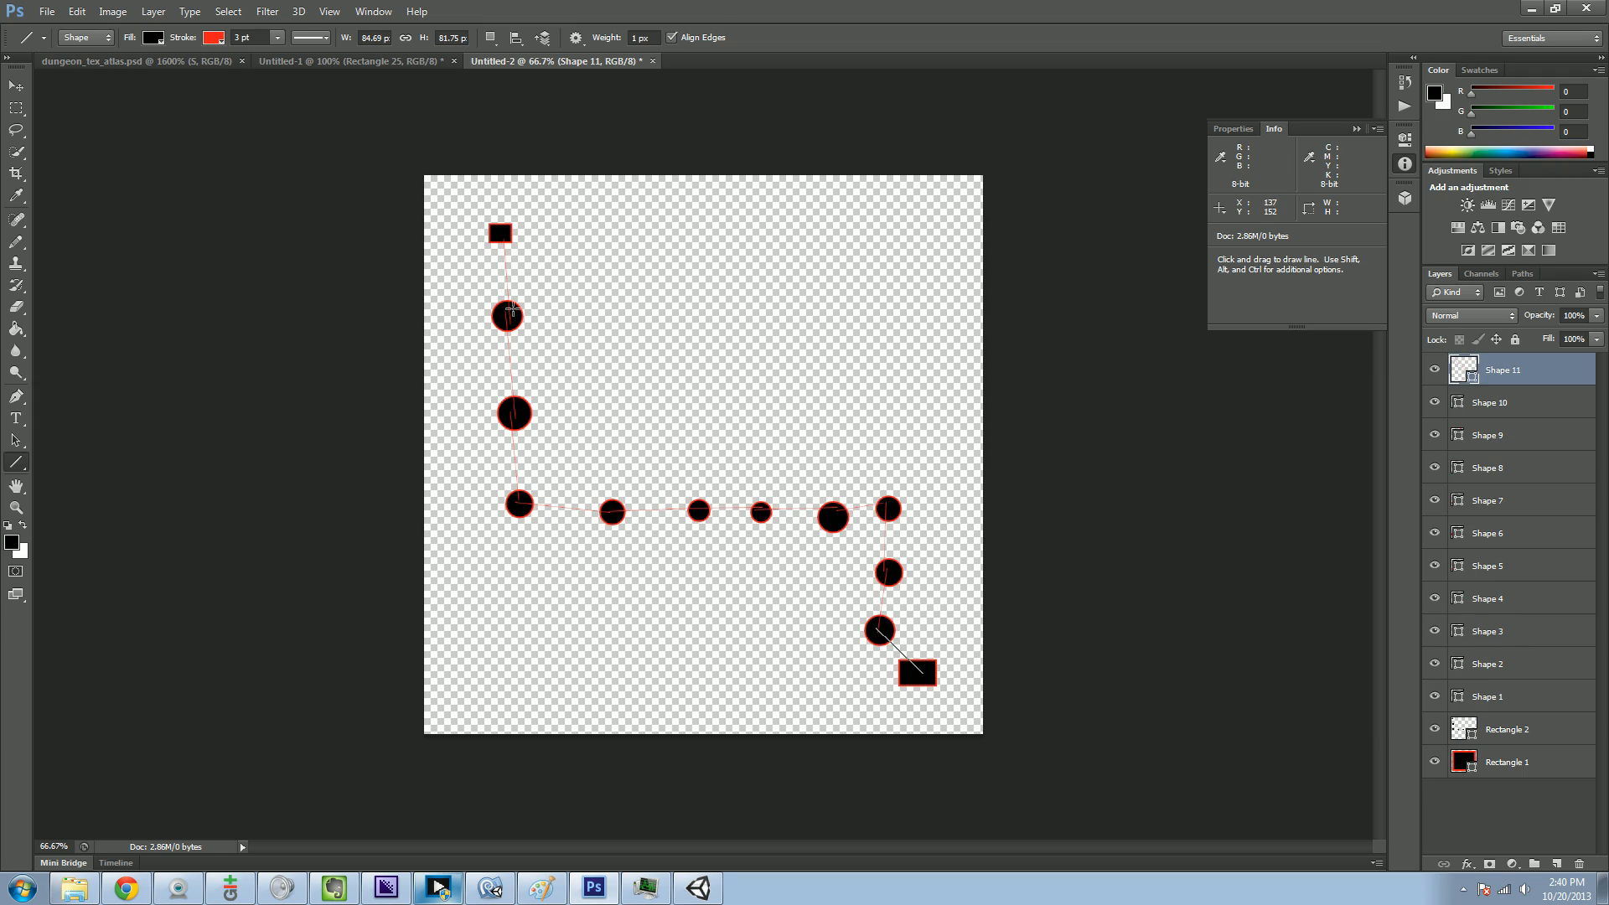
{"action": "mouse_move", "coordinate": [516, 271]}
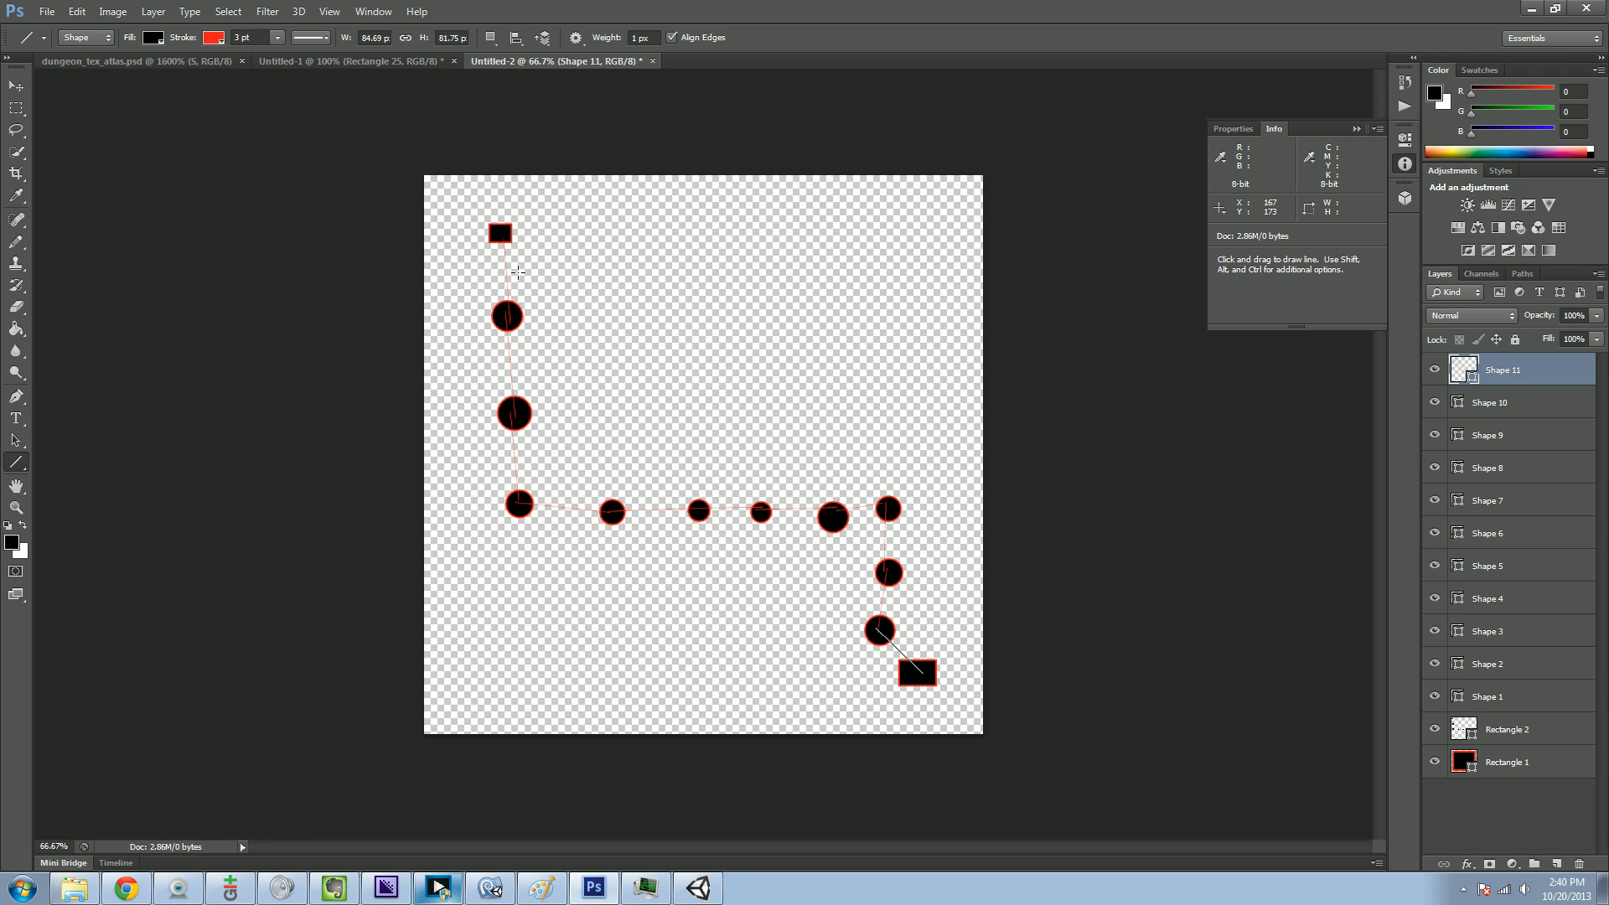
{"action": "mouse_move", "coordinate": [526, 329]}
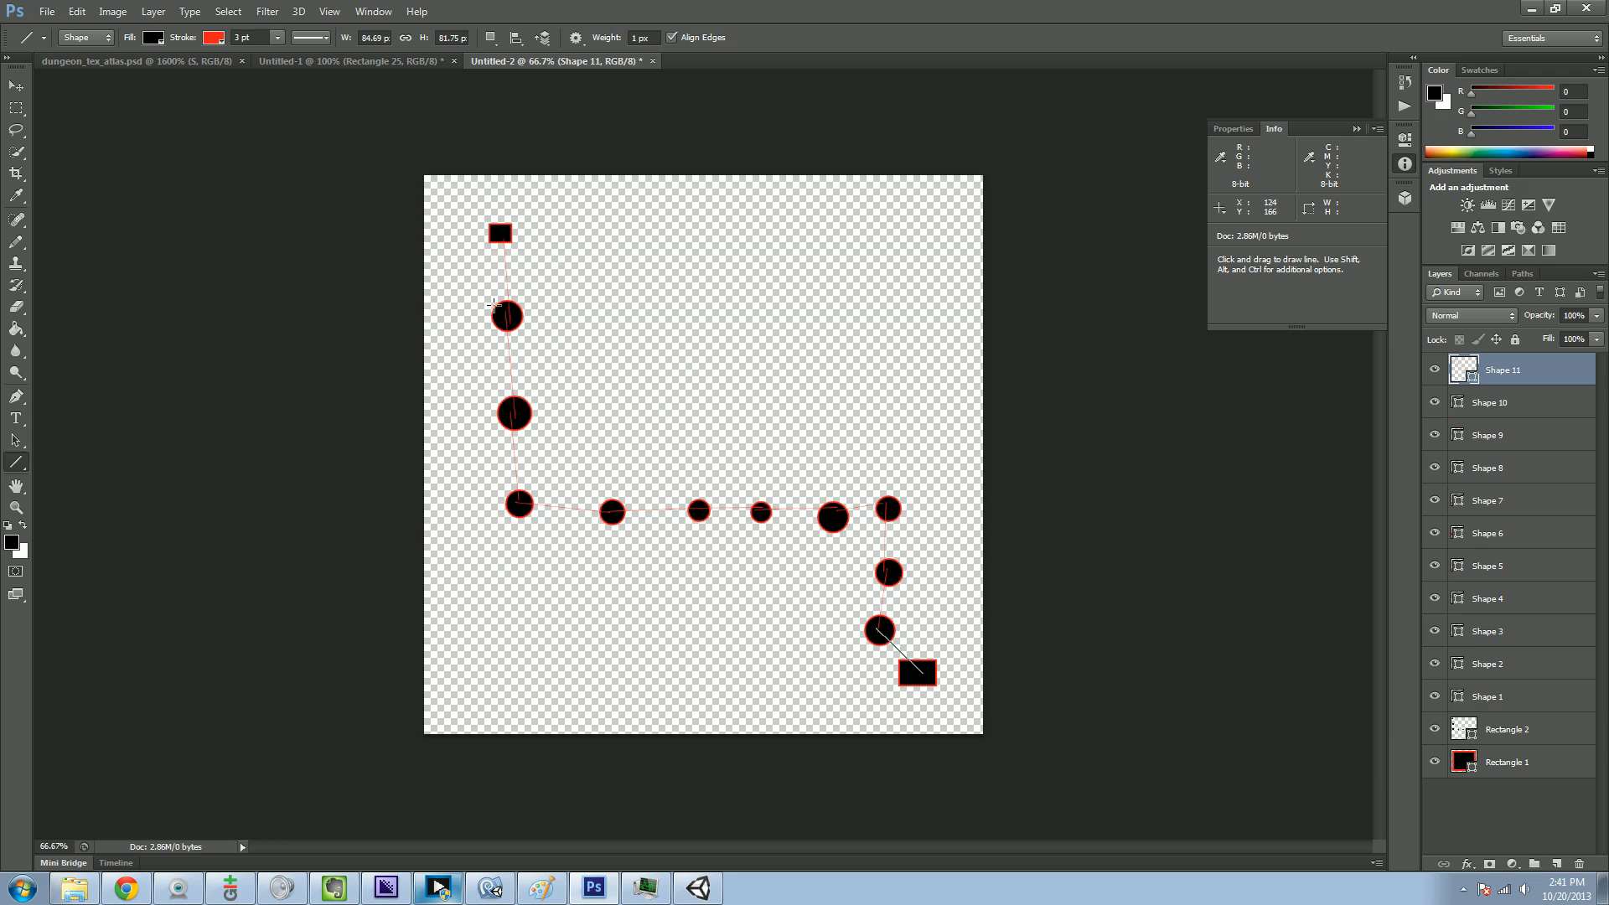
{"action": "mouse_move", "coordinate": [471, 518]}
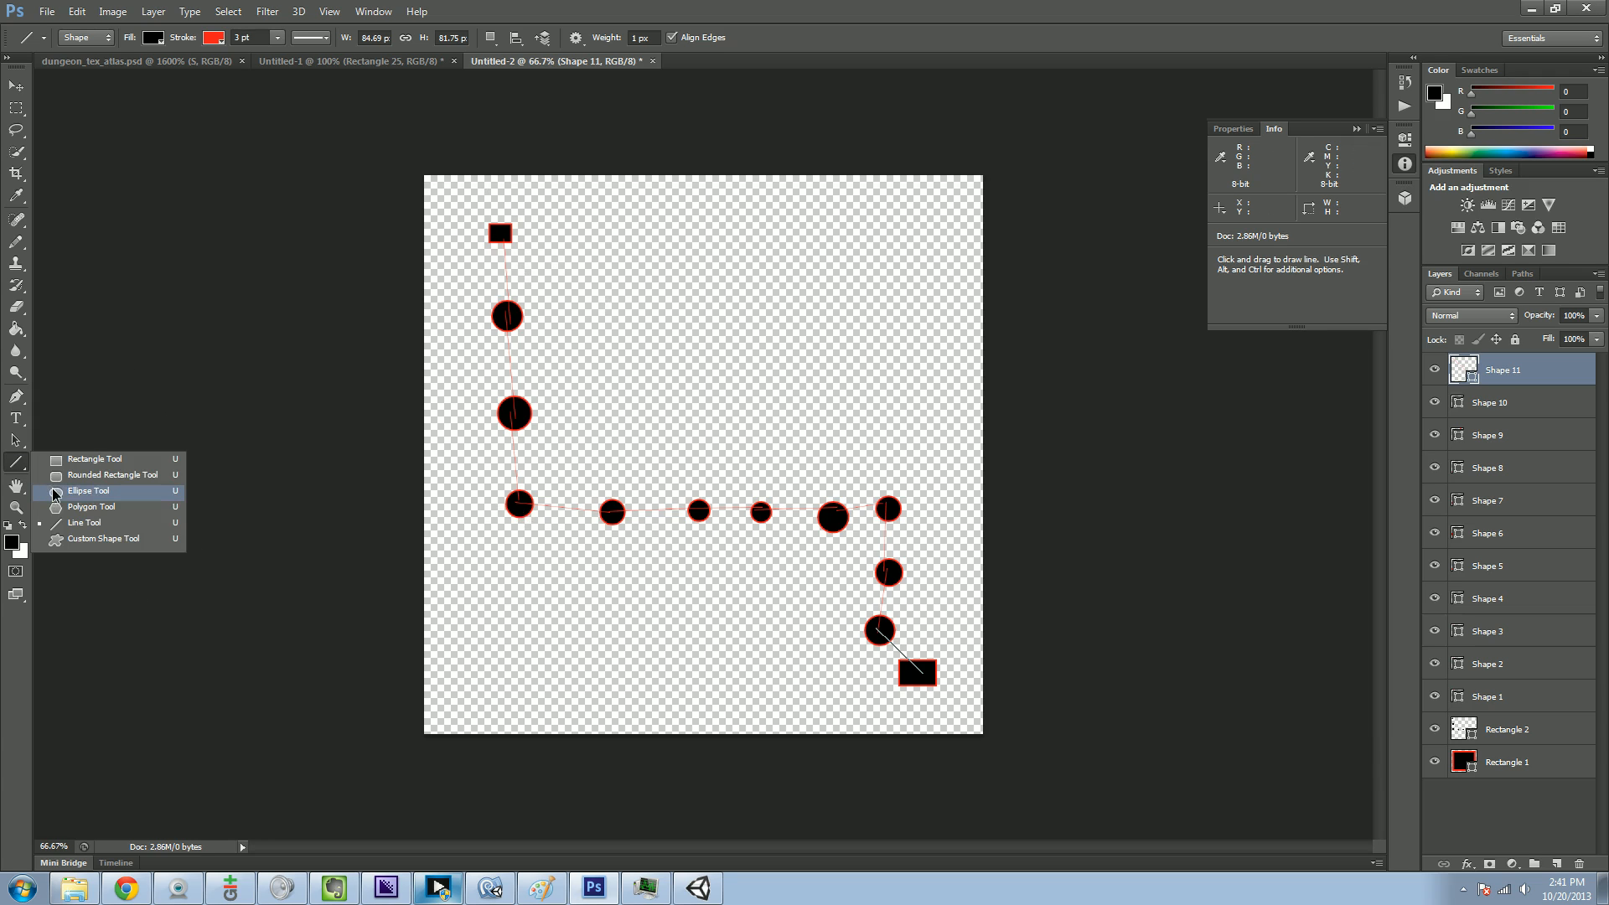
- Add branch circles, then draw a line joining the large left circle to its neighbour and a downward spur from the lower-left circle
{"action": "left_click", "coordinate": [89, 491]}
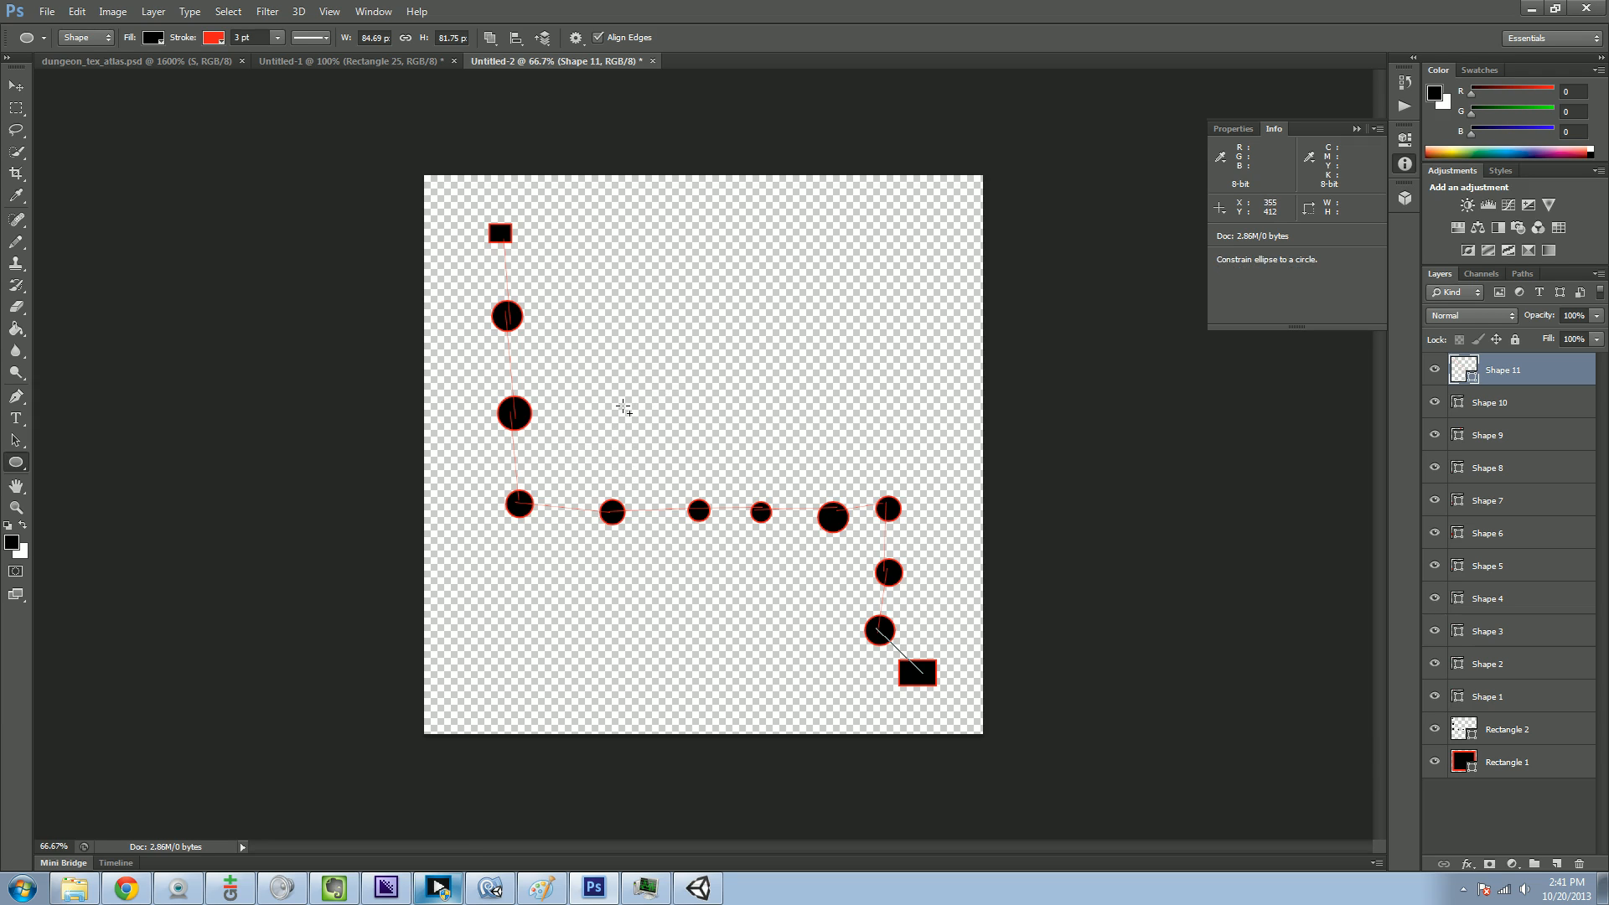
{"action": "mouse_move", "coordinate": [617, 406]}
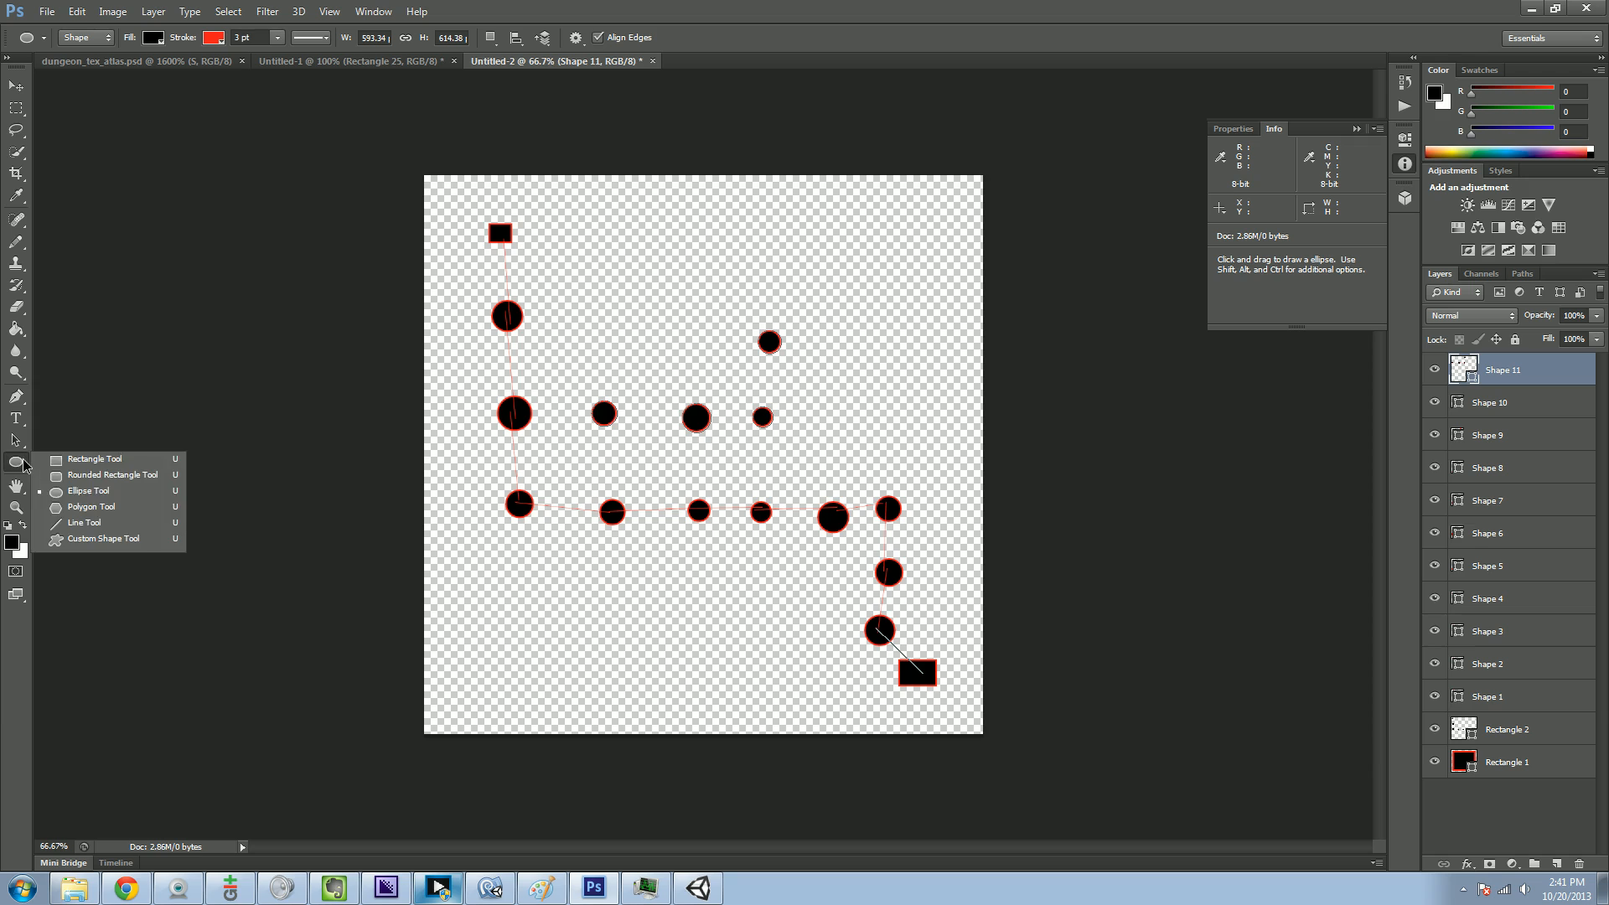
{"action": "left_click", "coordinate": [84, 523]}
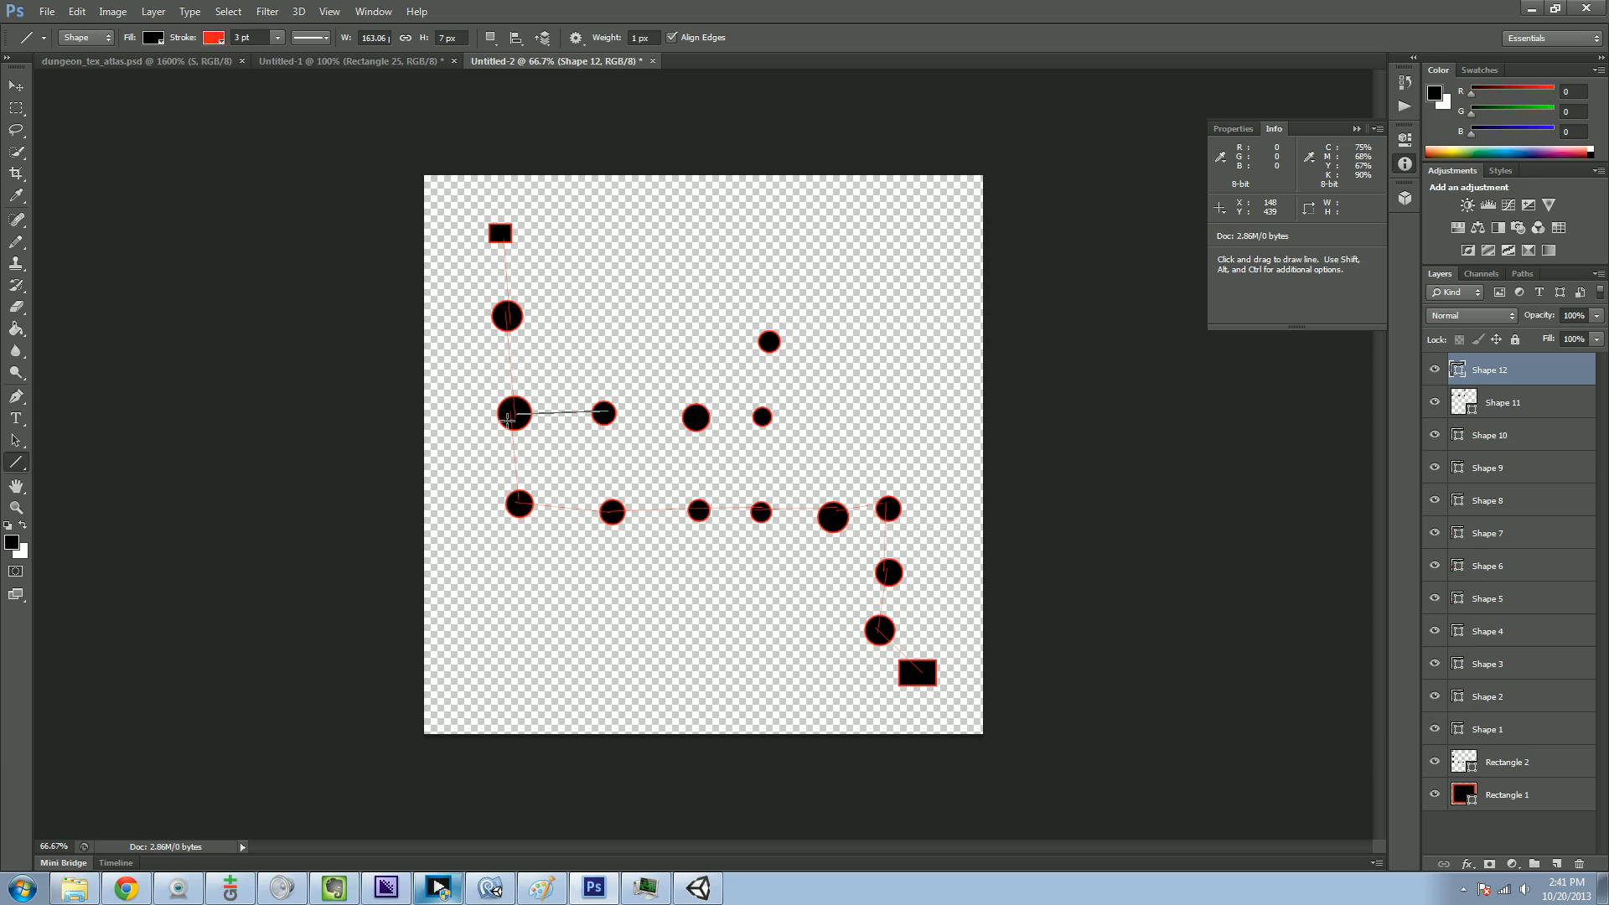
{"action": "left_click_drag", "start_coordinate": [518, 505], "coordinate": [523, 607]}
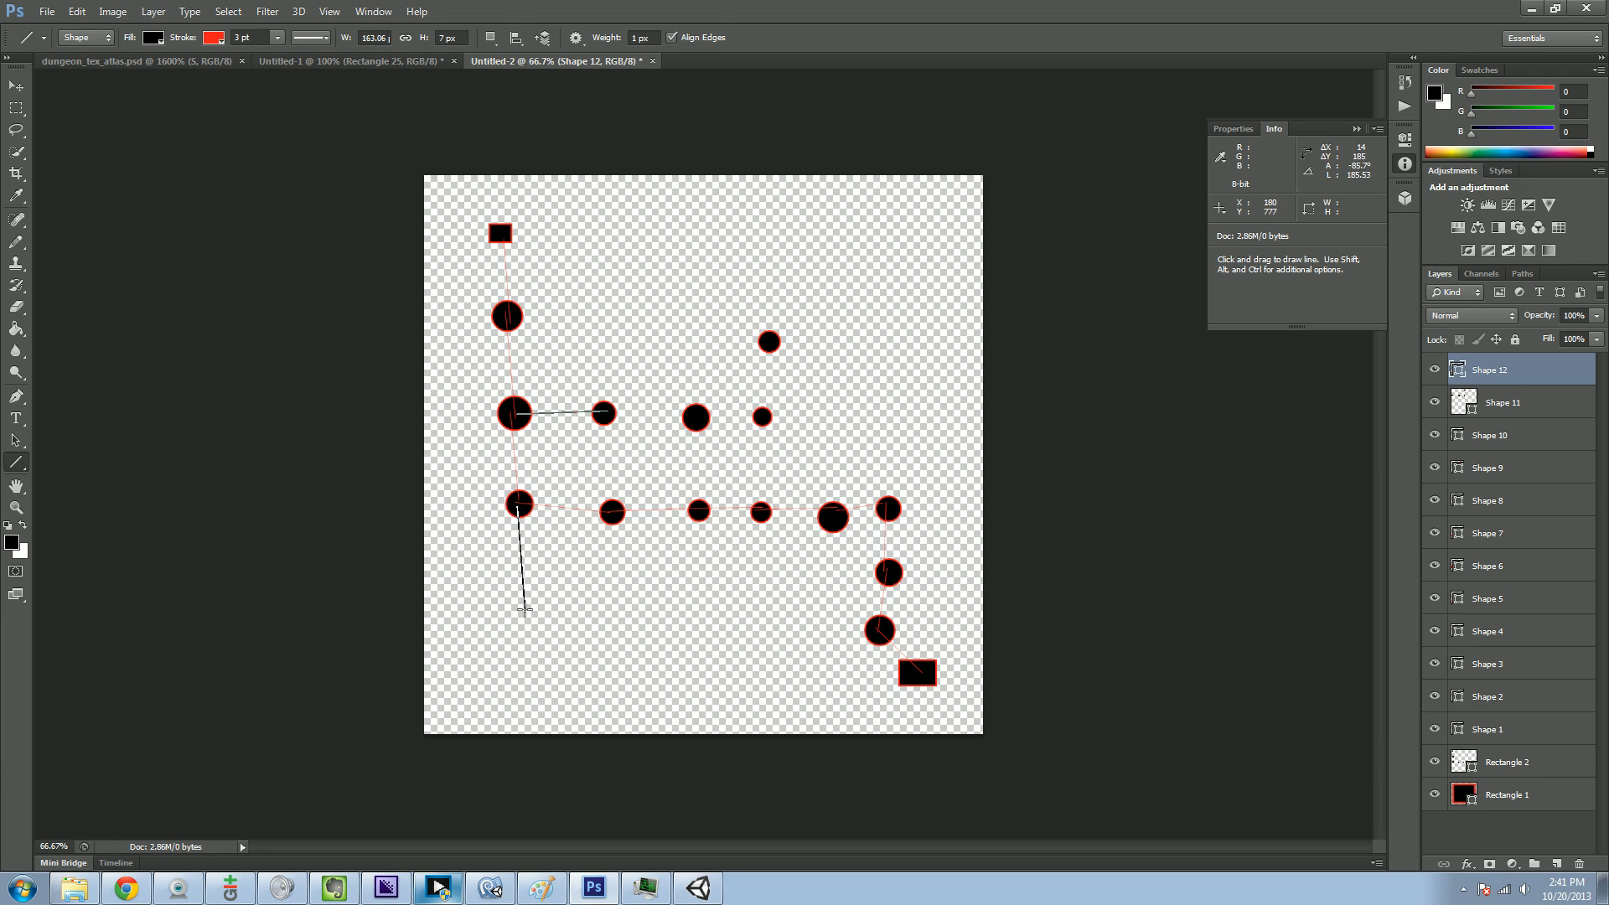
{"action": "left_click_drag", "start_coordinate": [761, 419], "coordinate": [761, 513]}
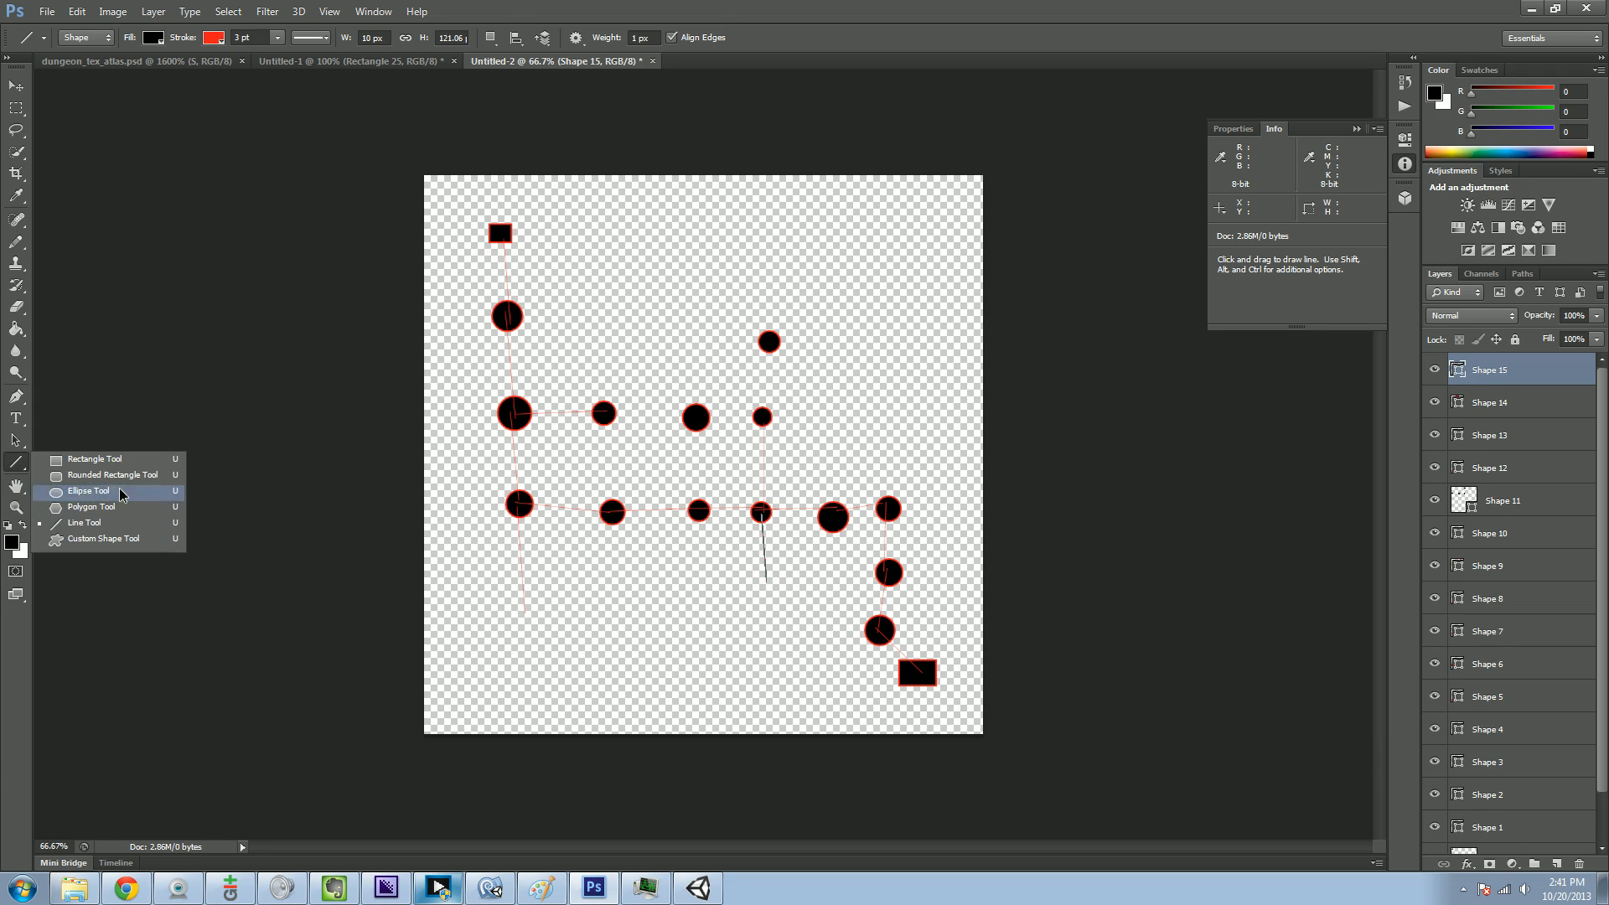
- Add circles above the main row and link the new upper row together with a red line
{"action": "left_click", "coordinate": [87, 489]}
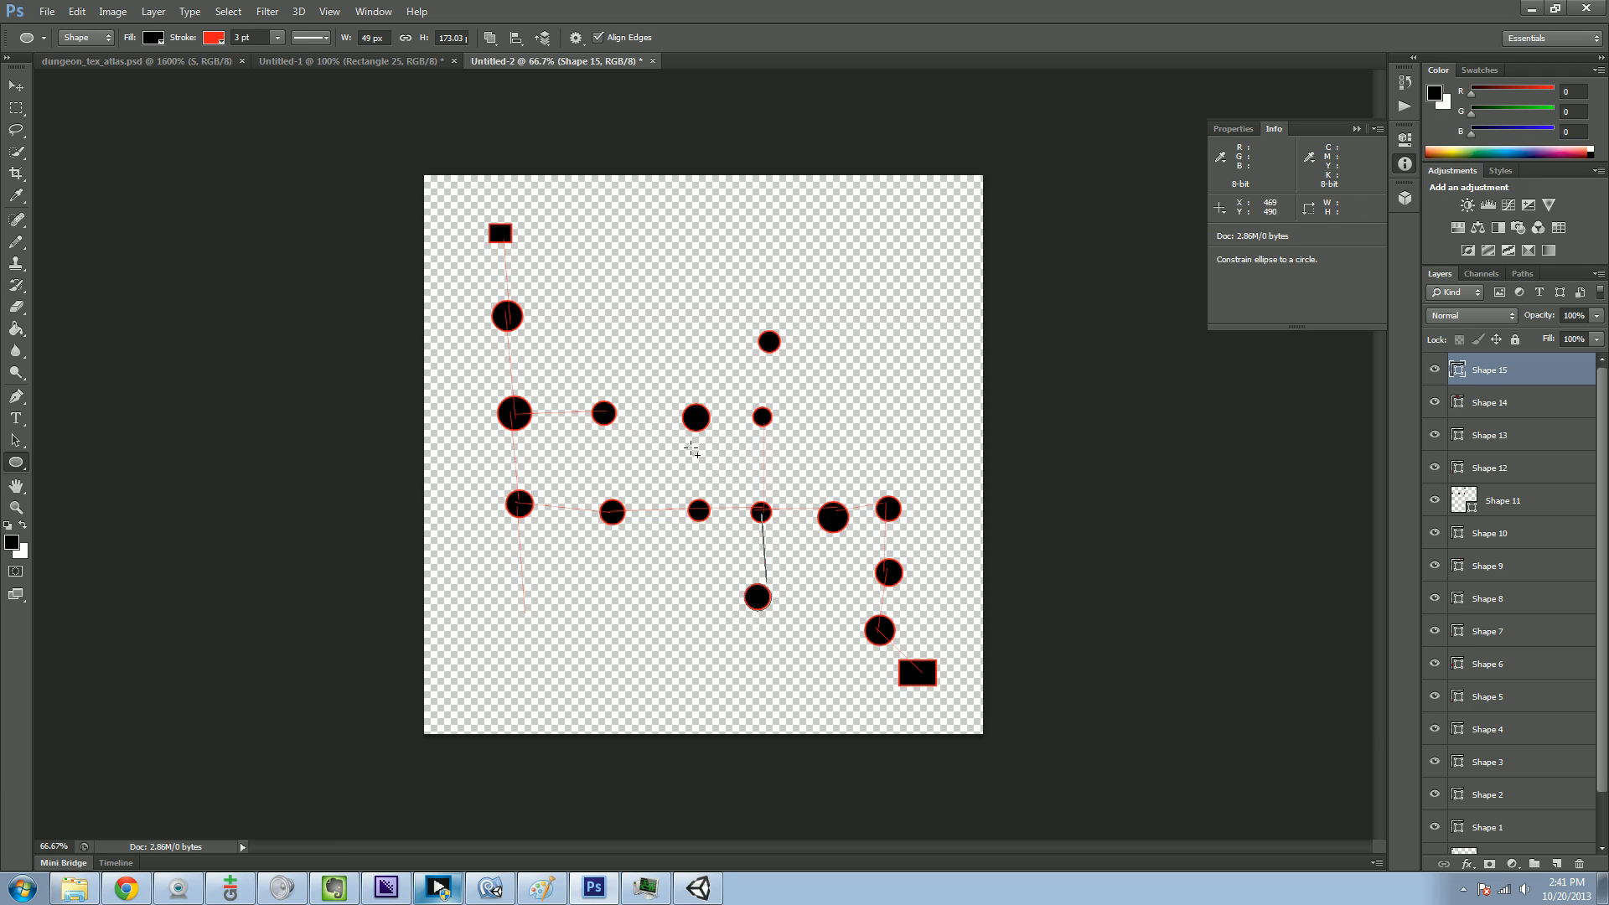
{"action": "mouse_move", "coordinate": [573, 484]}
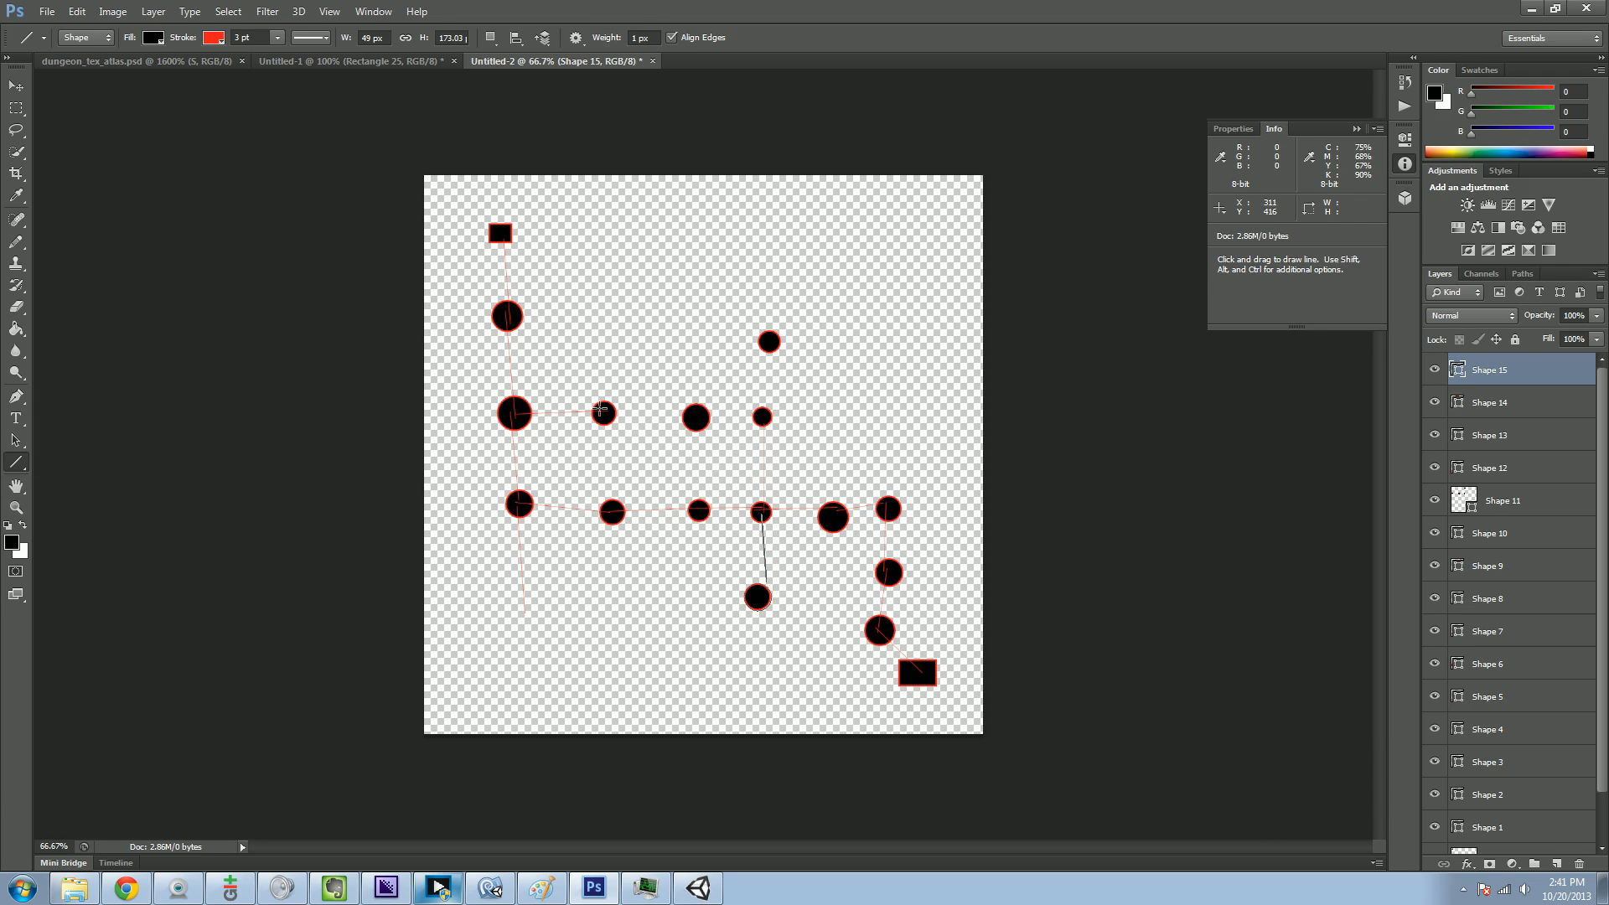
{"action": "left_click_drag", "start_coordinate": [603, 413], "coordinate": [693, 418]}
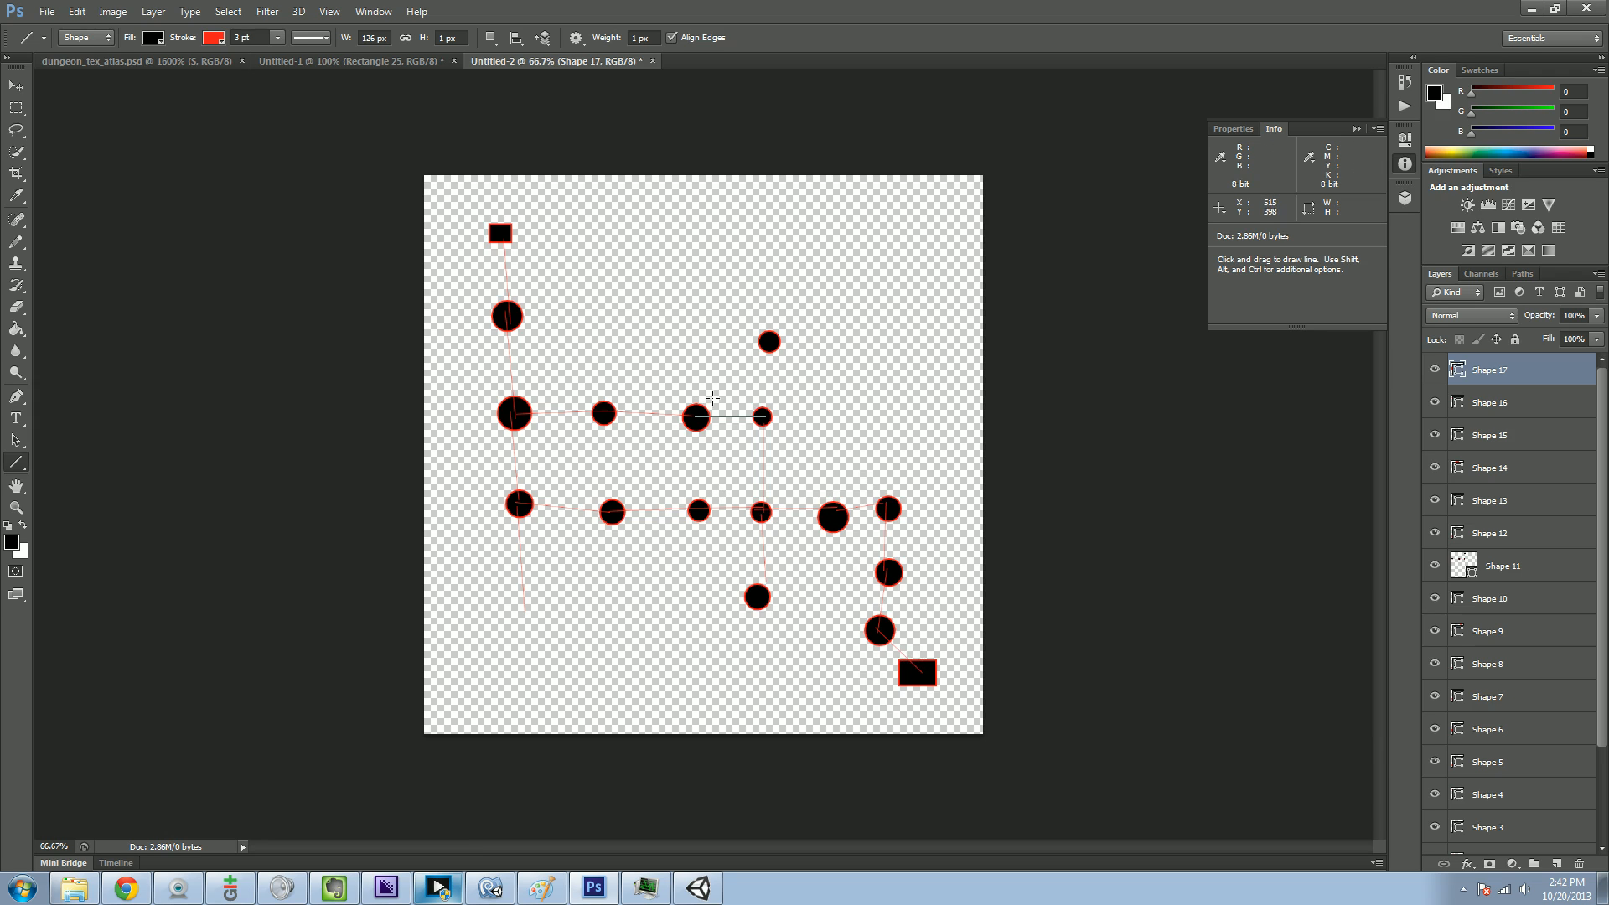
{"action": "mouse_move", "coordinate": [735, 402]}
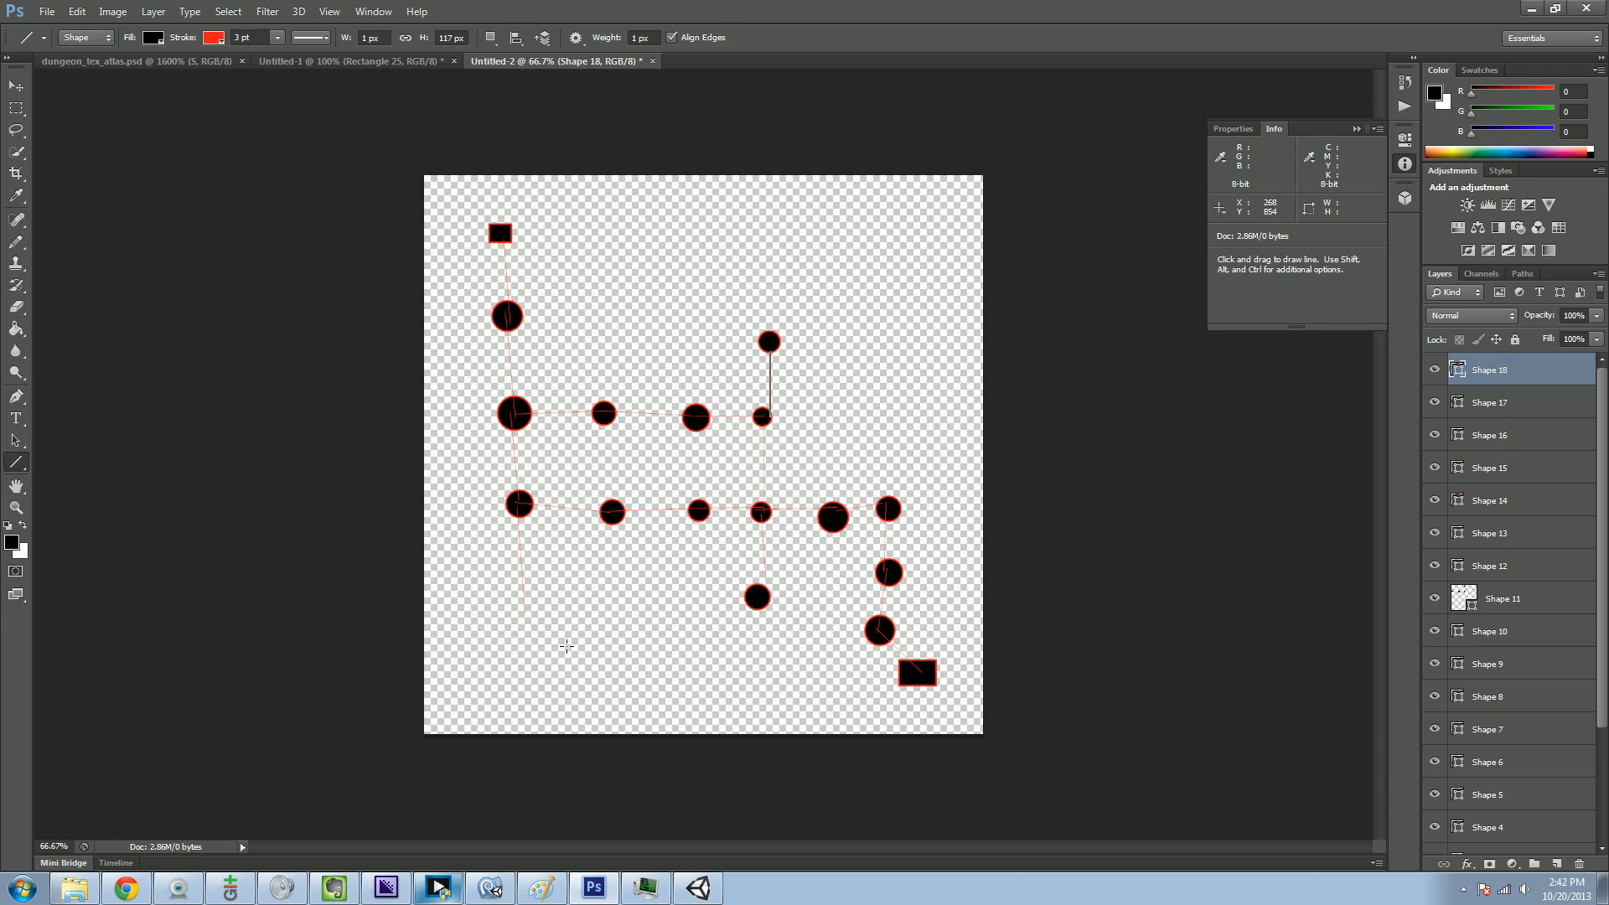
{"action": "mouse_move", "coordinate": [19, 468]}
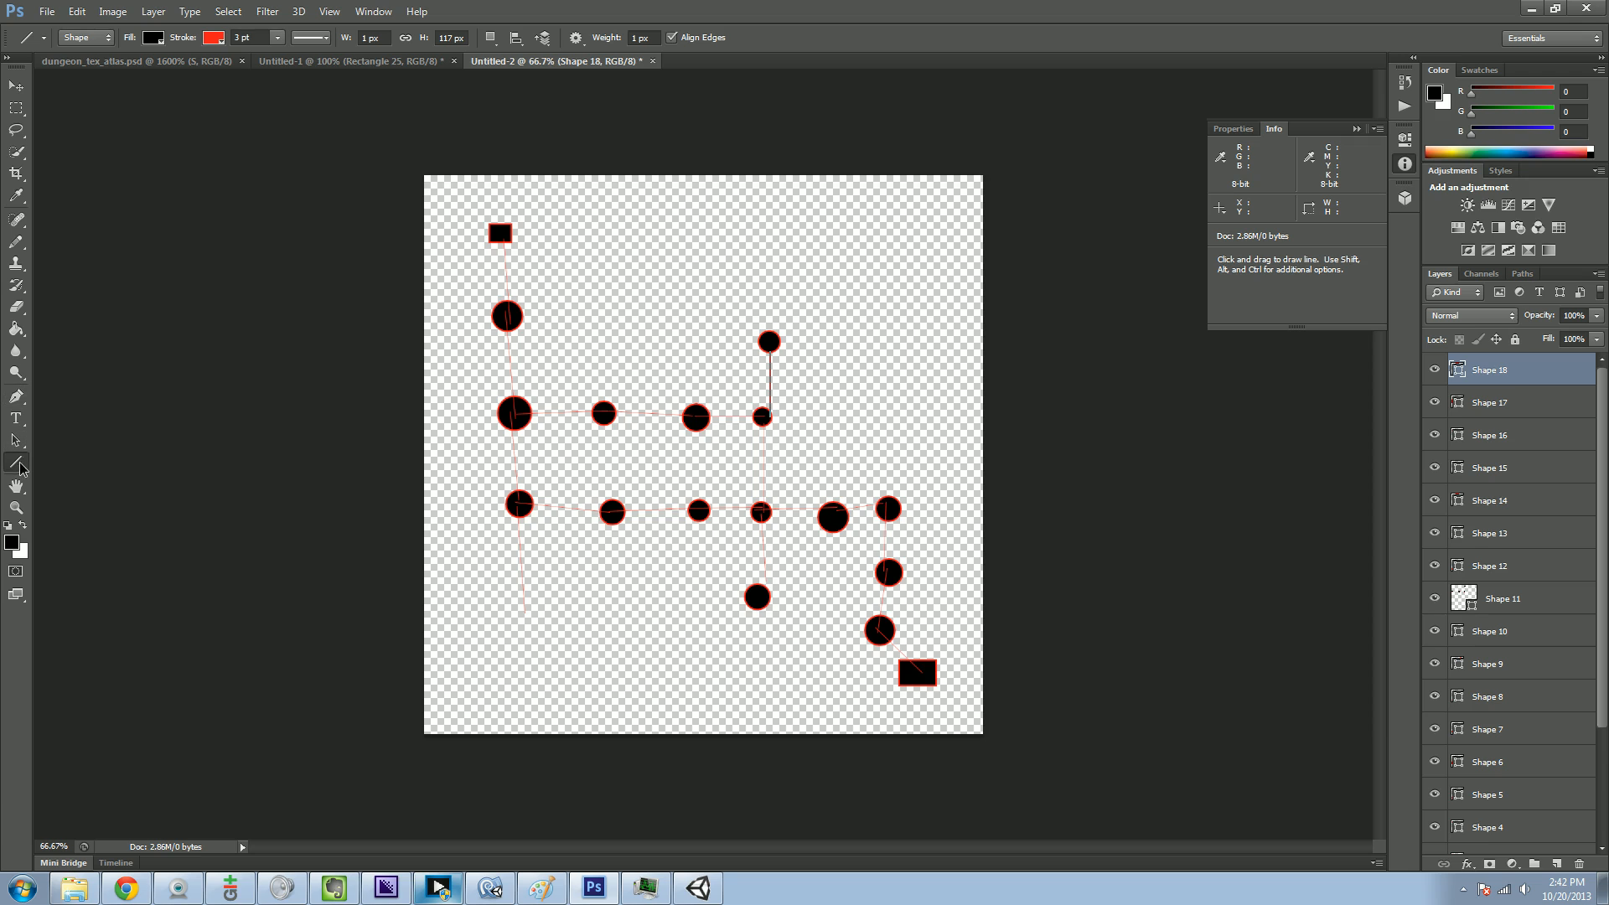
- Add a circle node capping the lower-left line spur
{"action": "left_click", "coordinate": [16, 463]}
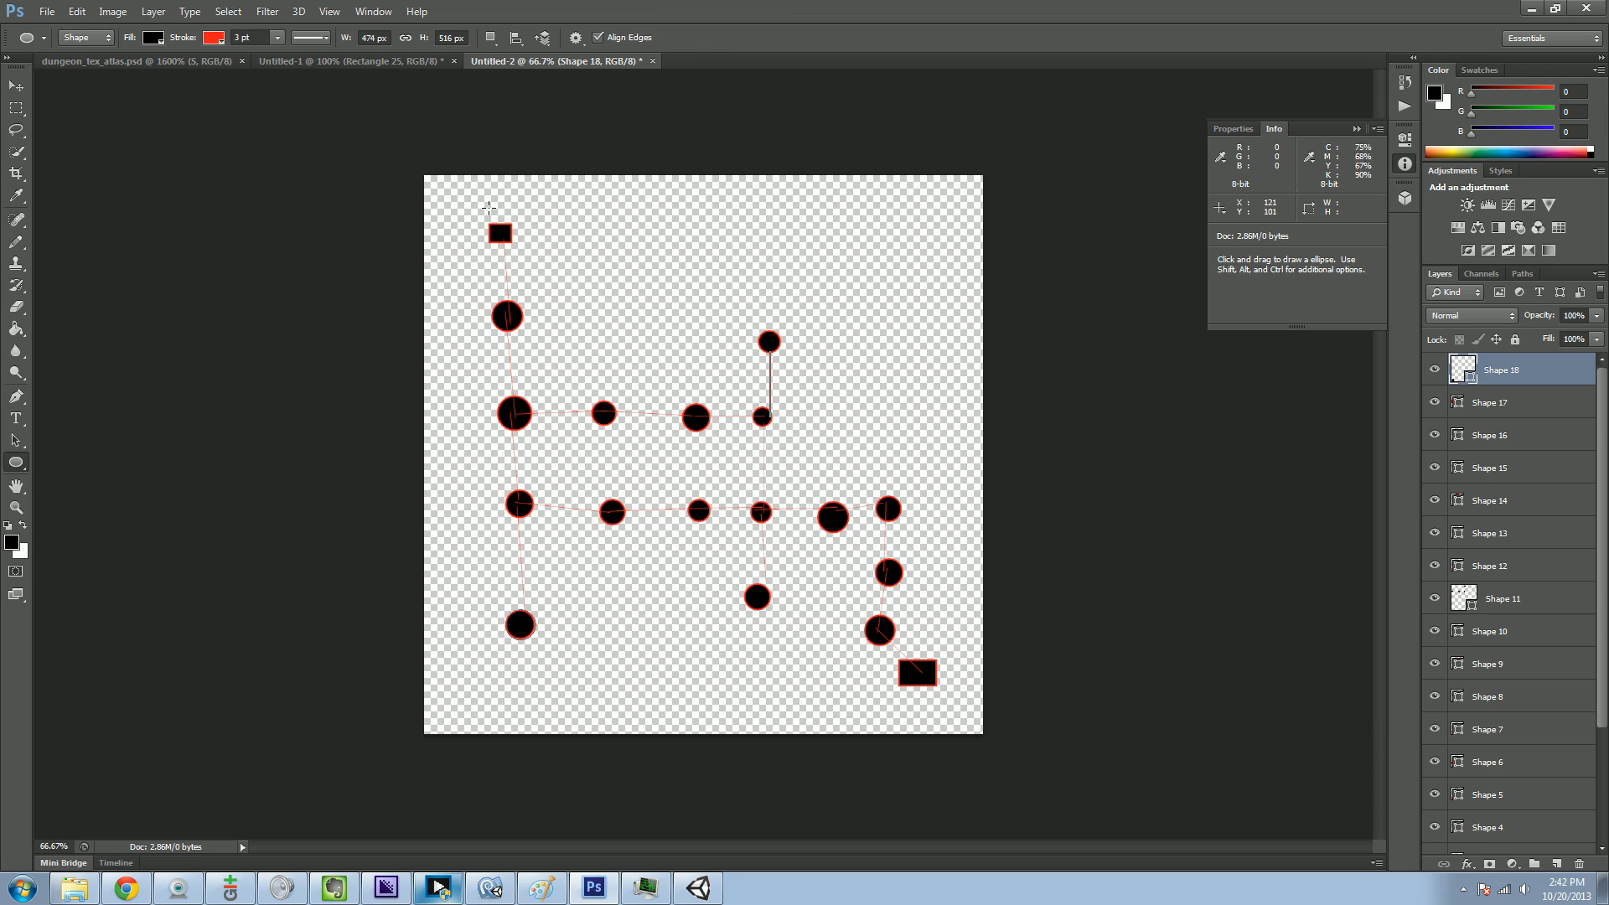
{"action": "mouse_move", "coordinate": [709, 577]}
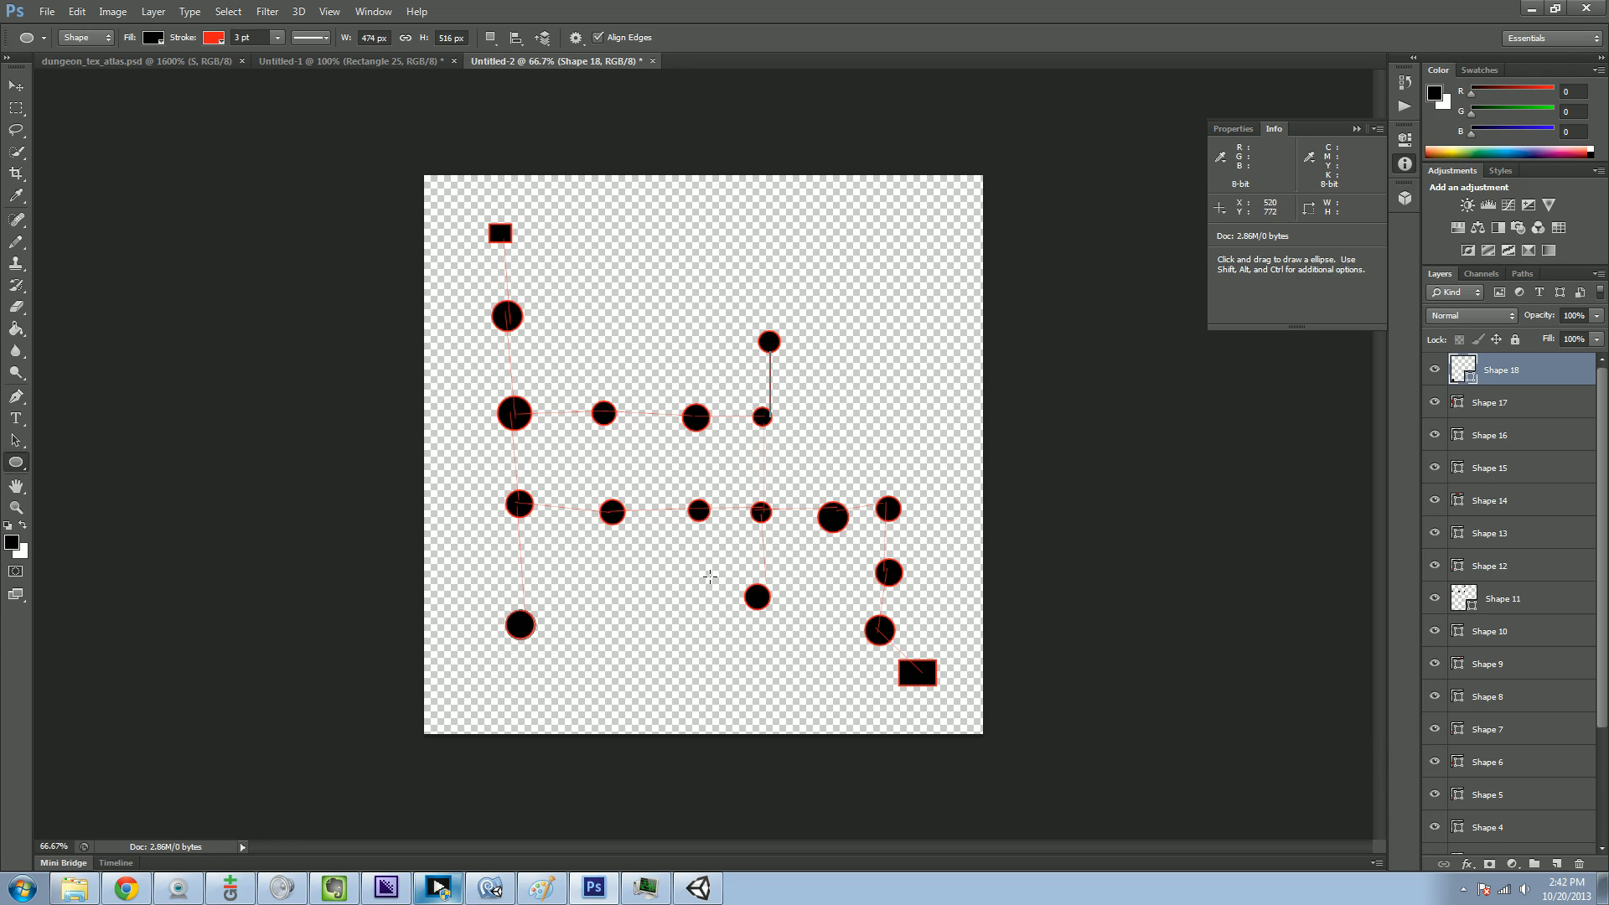
{"action": "mouse_move", "coordinate": [15, 441]}
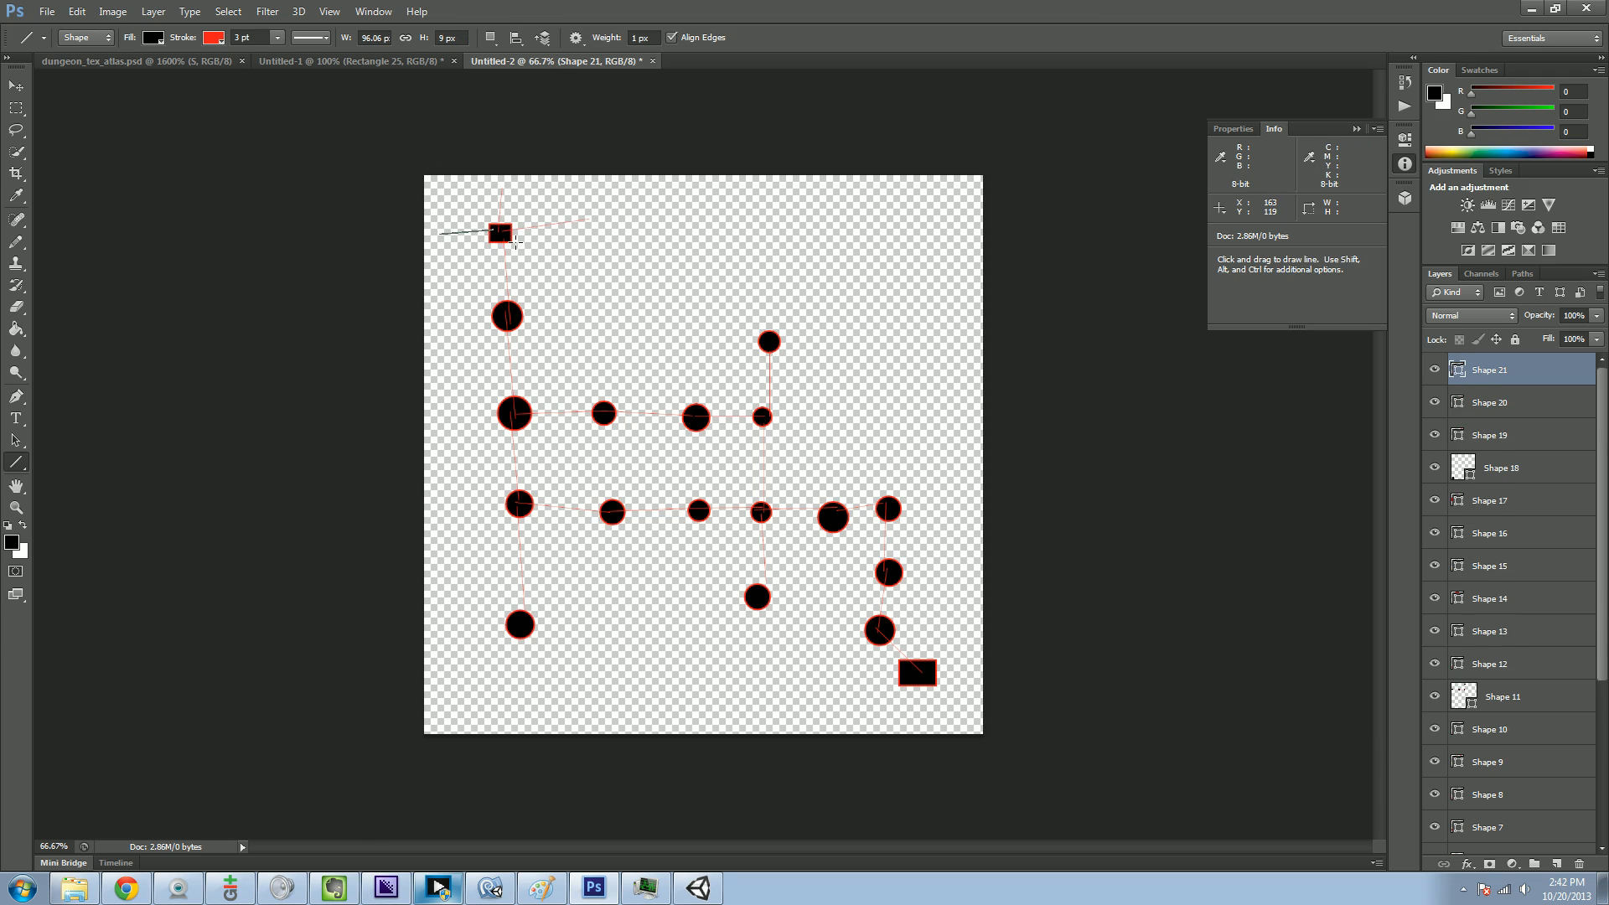
{"action": "mouse_move", "coordinate": [856, 396]}
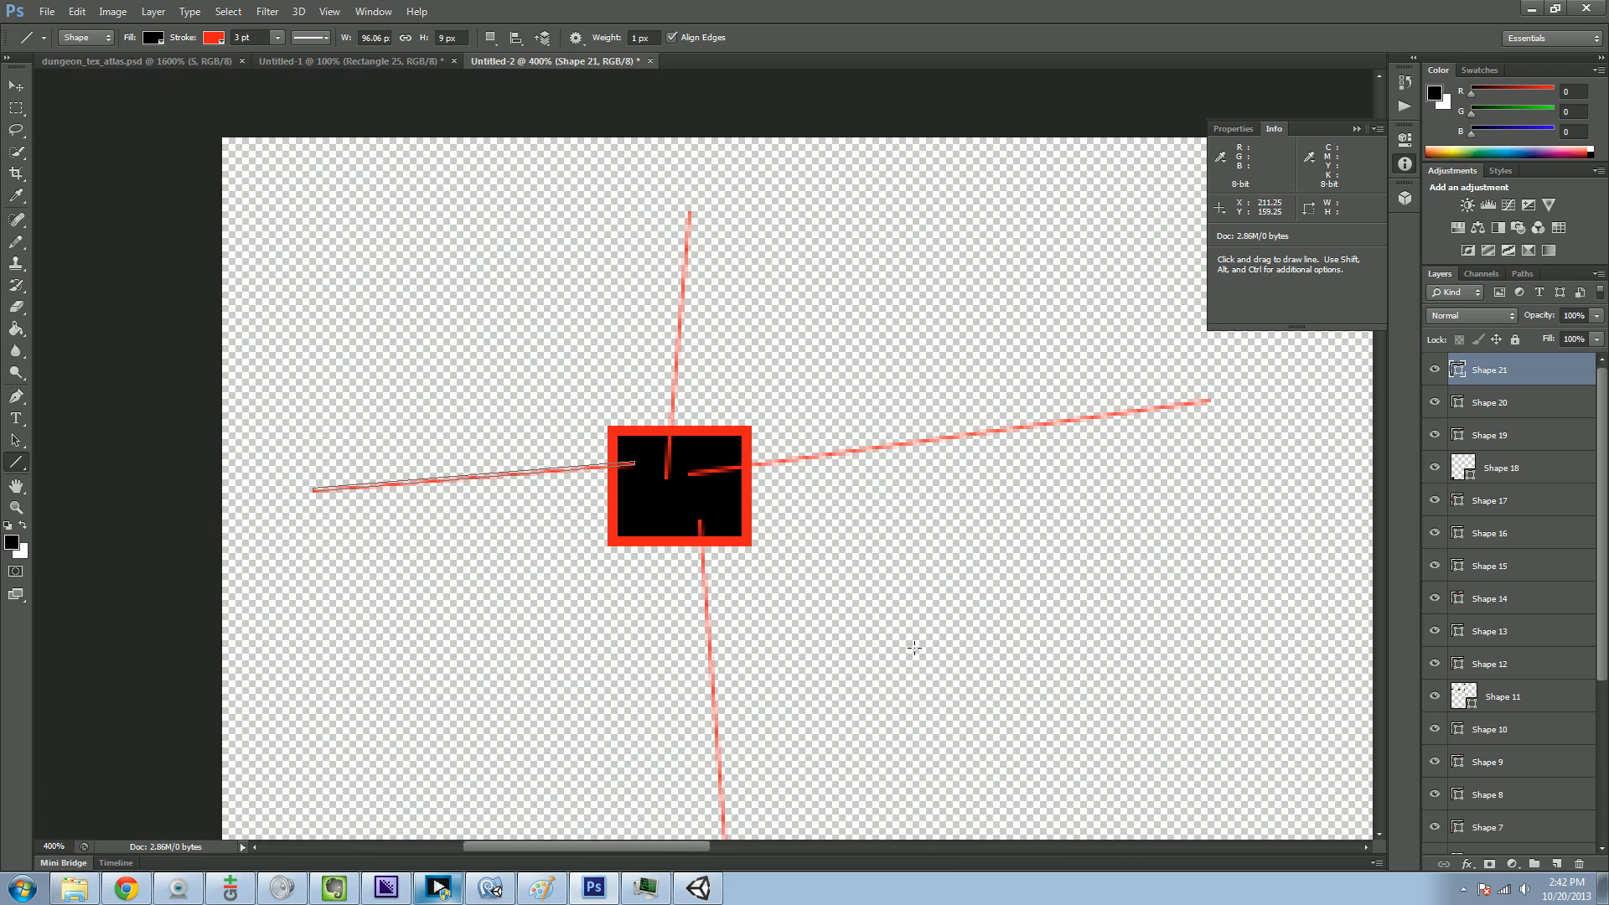
{"action": "mouse_move", "coordinate": [870, 490]}
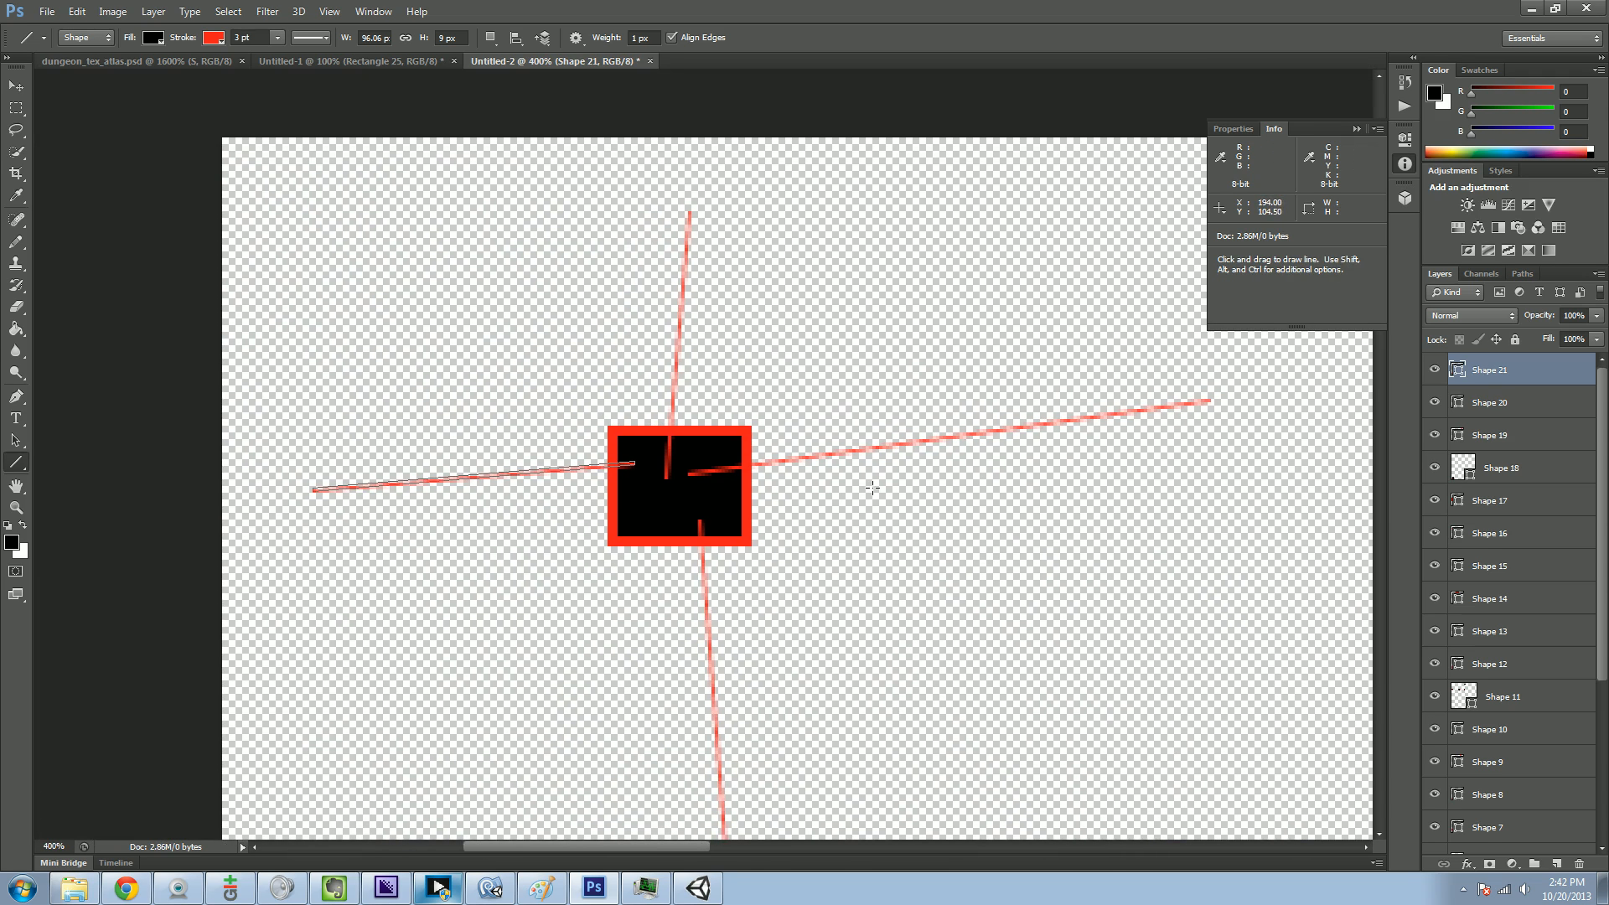
{"action": "mouse_move", "coordinate": [881, 482]}
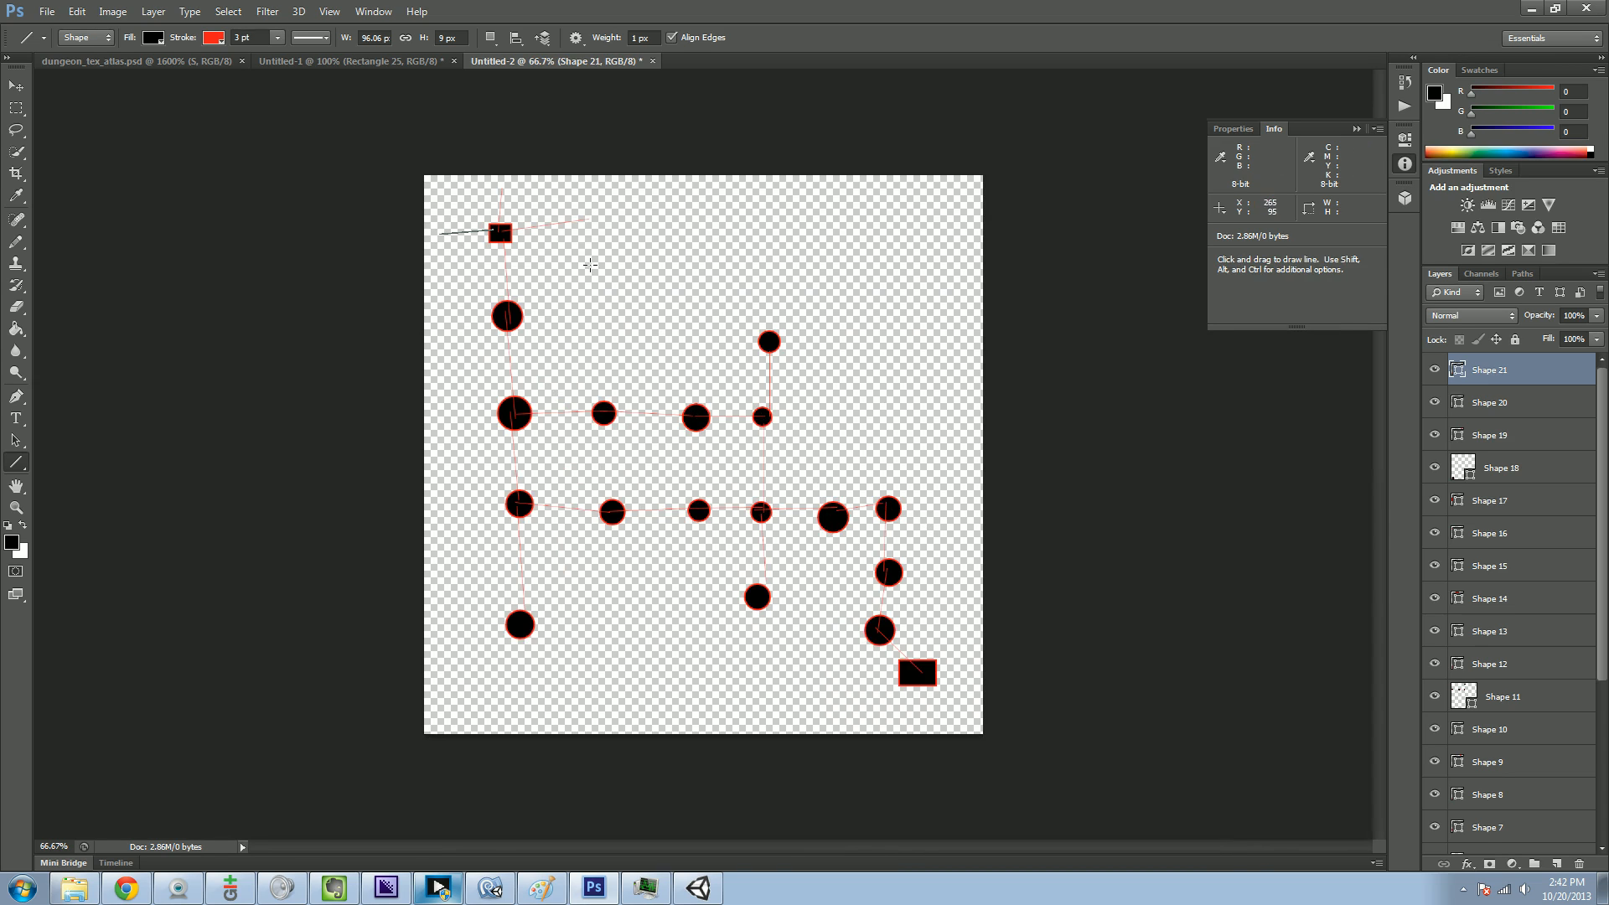
{"action": "mouse_move", "coordinate": [500, 299]}
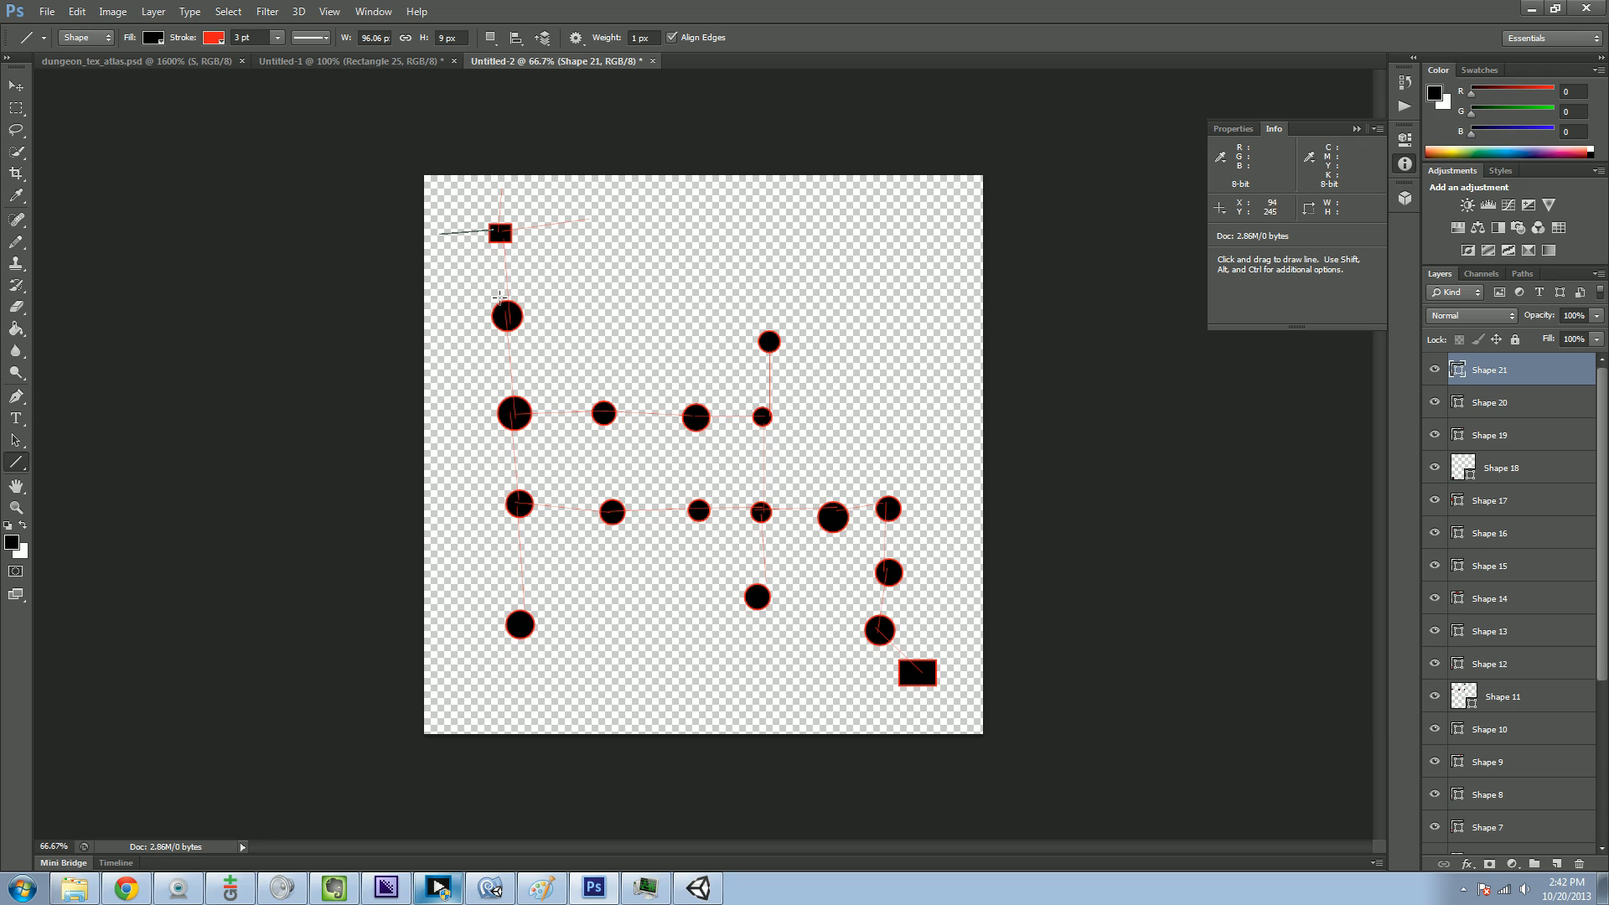
{"action": "mouse_move", "coordinate": [593, 338]}
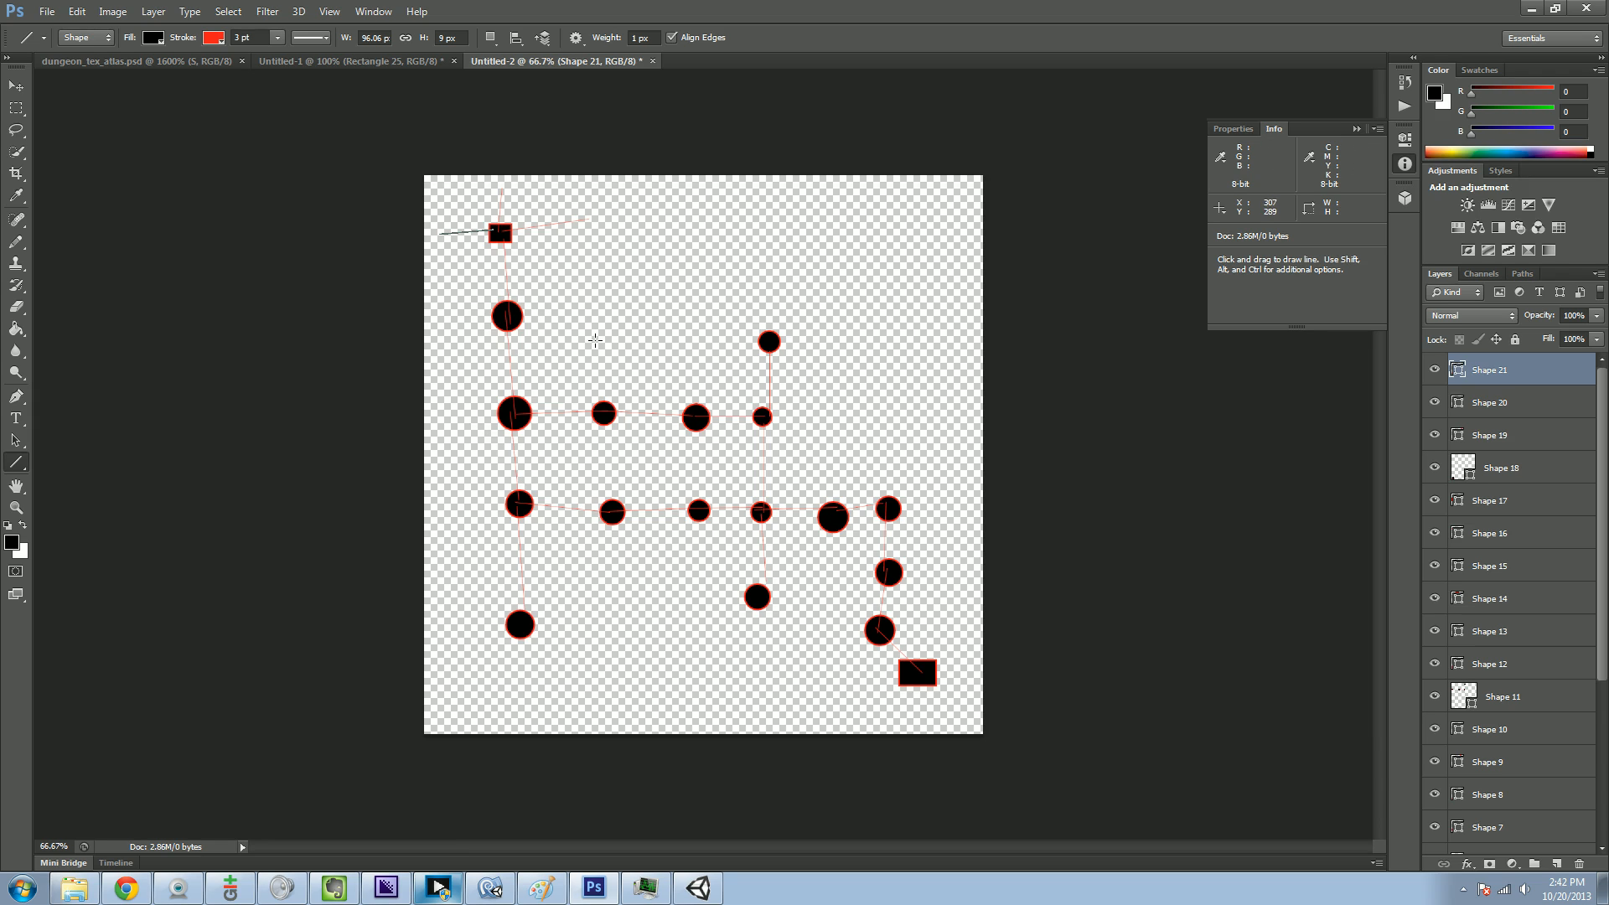
{"action": "mouse_move", "coordinate": [479, 329]}
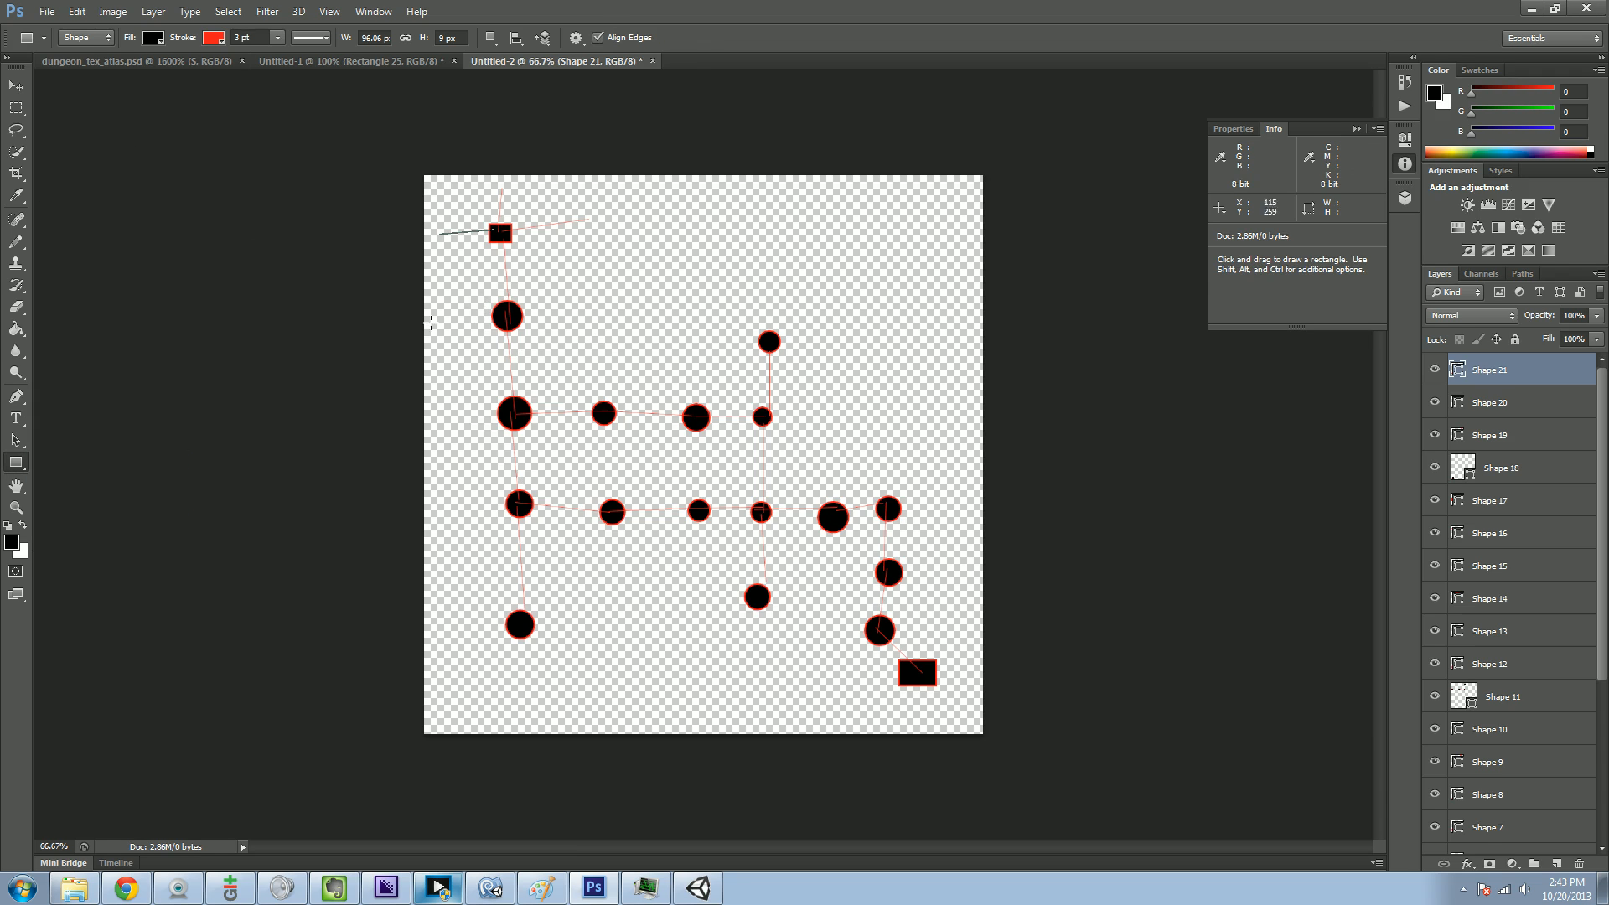
{"action": "left_click_drag", "start_coordinate": [459, 298], "coordinate": [571, 341]}
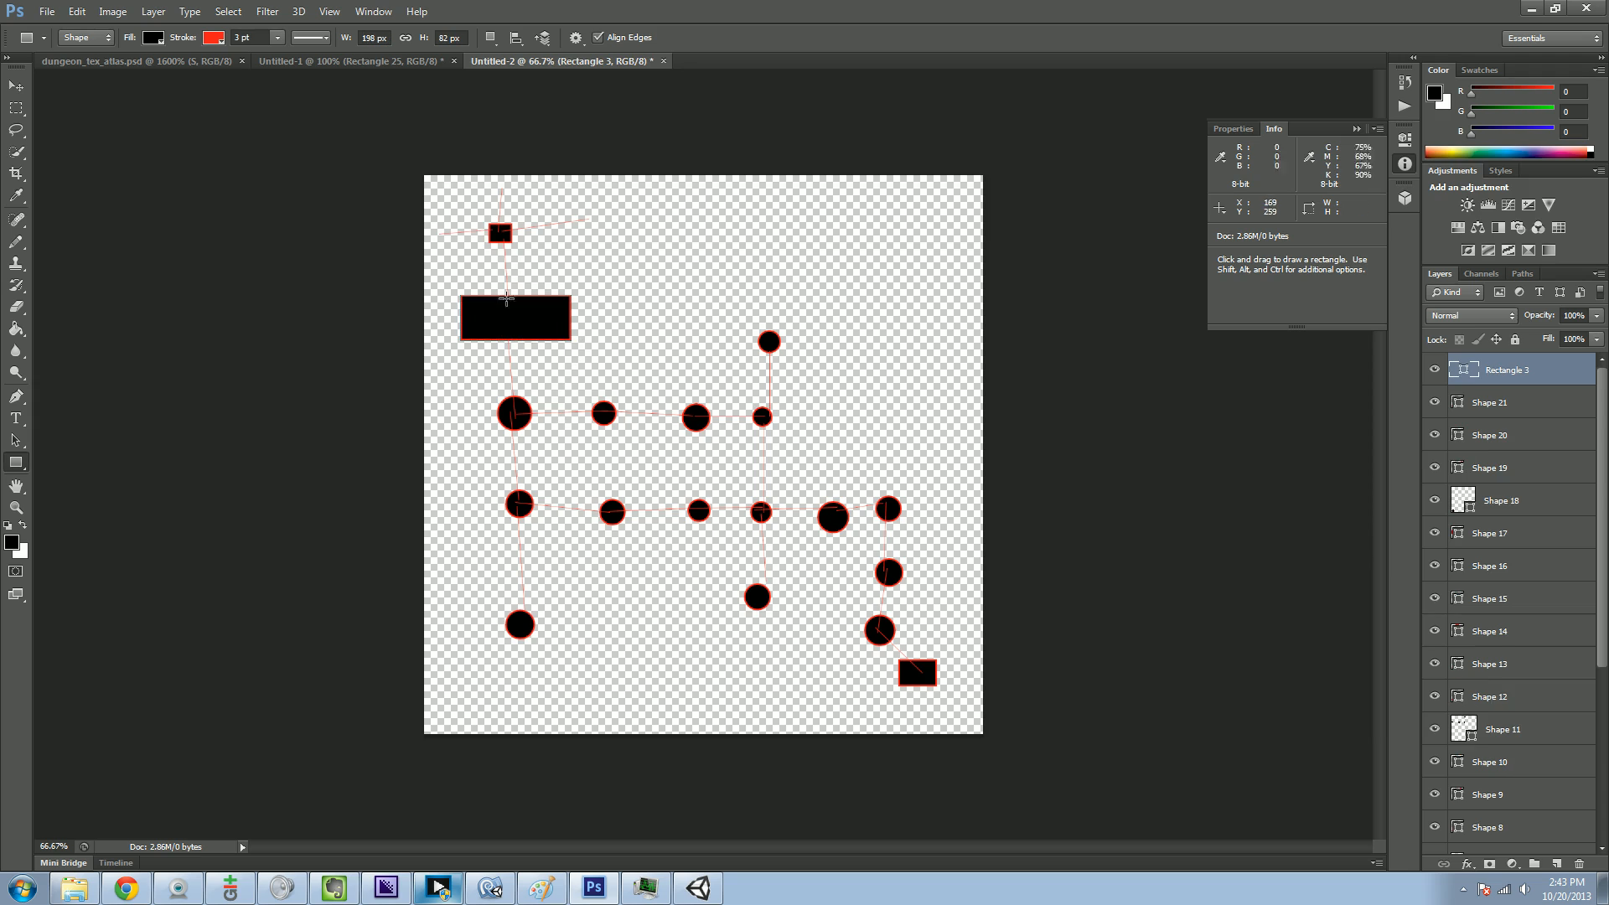
{"action": "left_click_drag", "start_coordinate": [501, 238], "coordinate": [497, 295]}
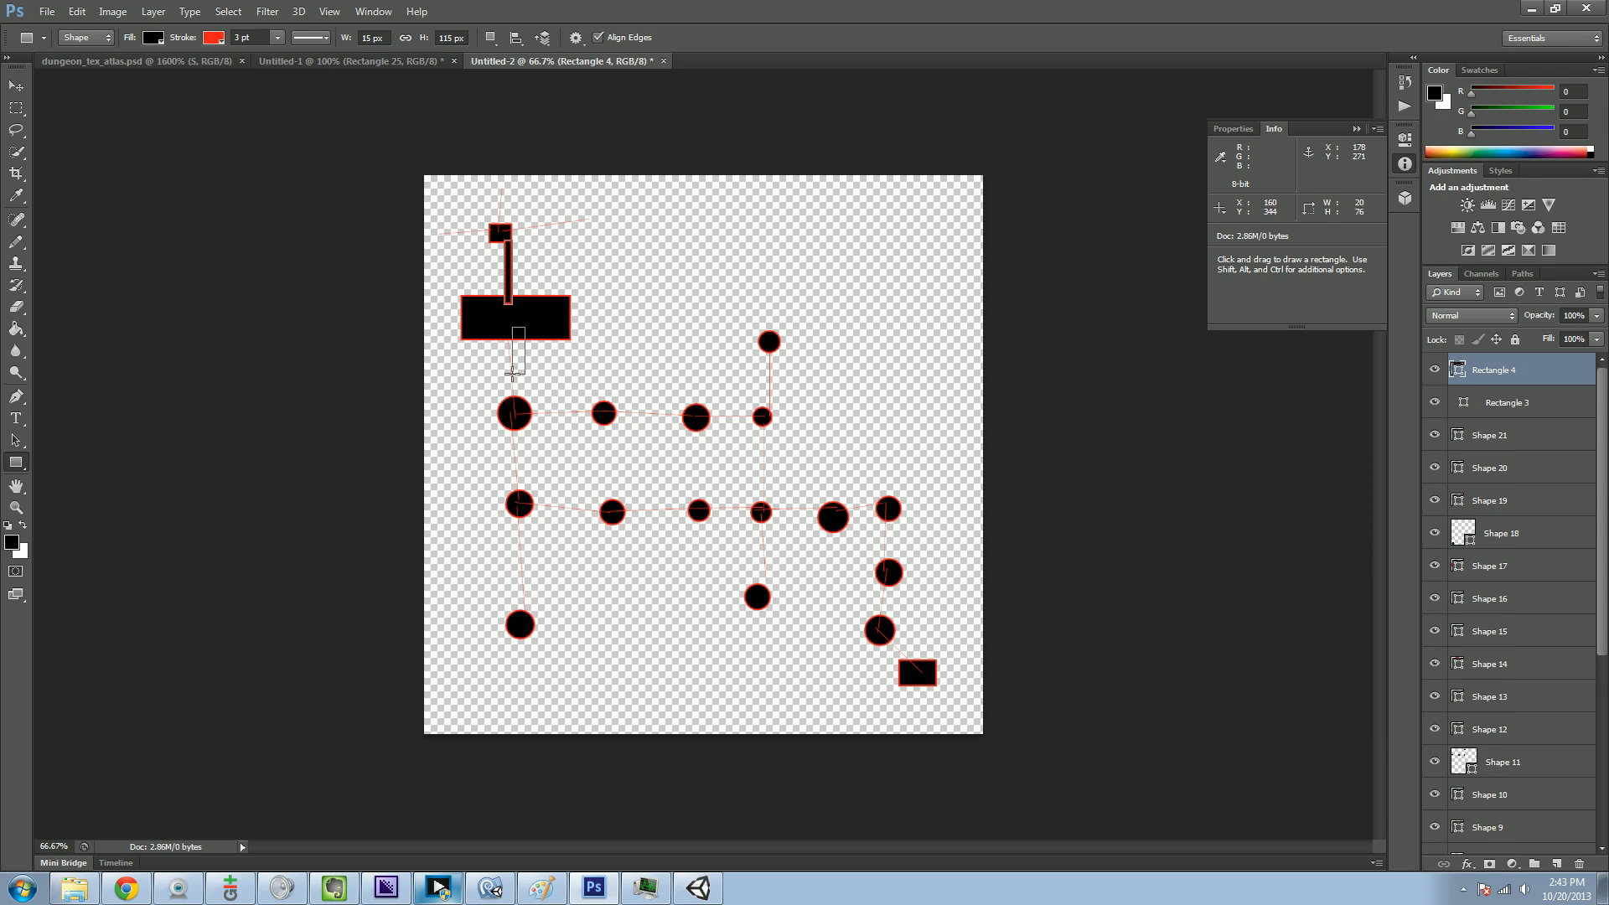
{"action": "left_click_drag", "start_coordinate": [513, 308], "coordinate": [518, 416]}
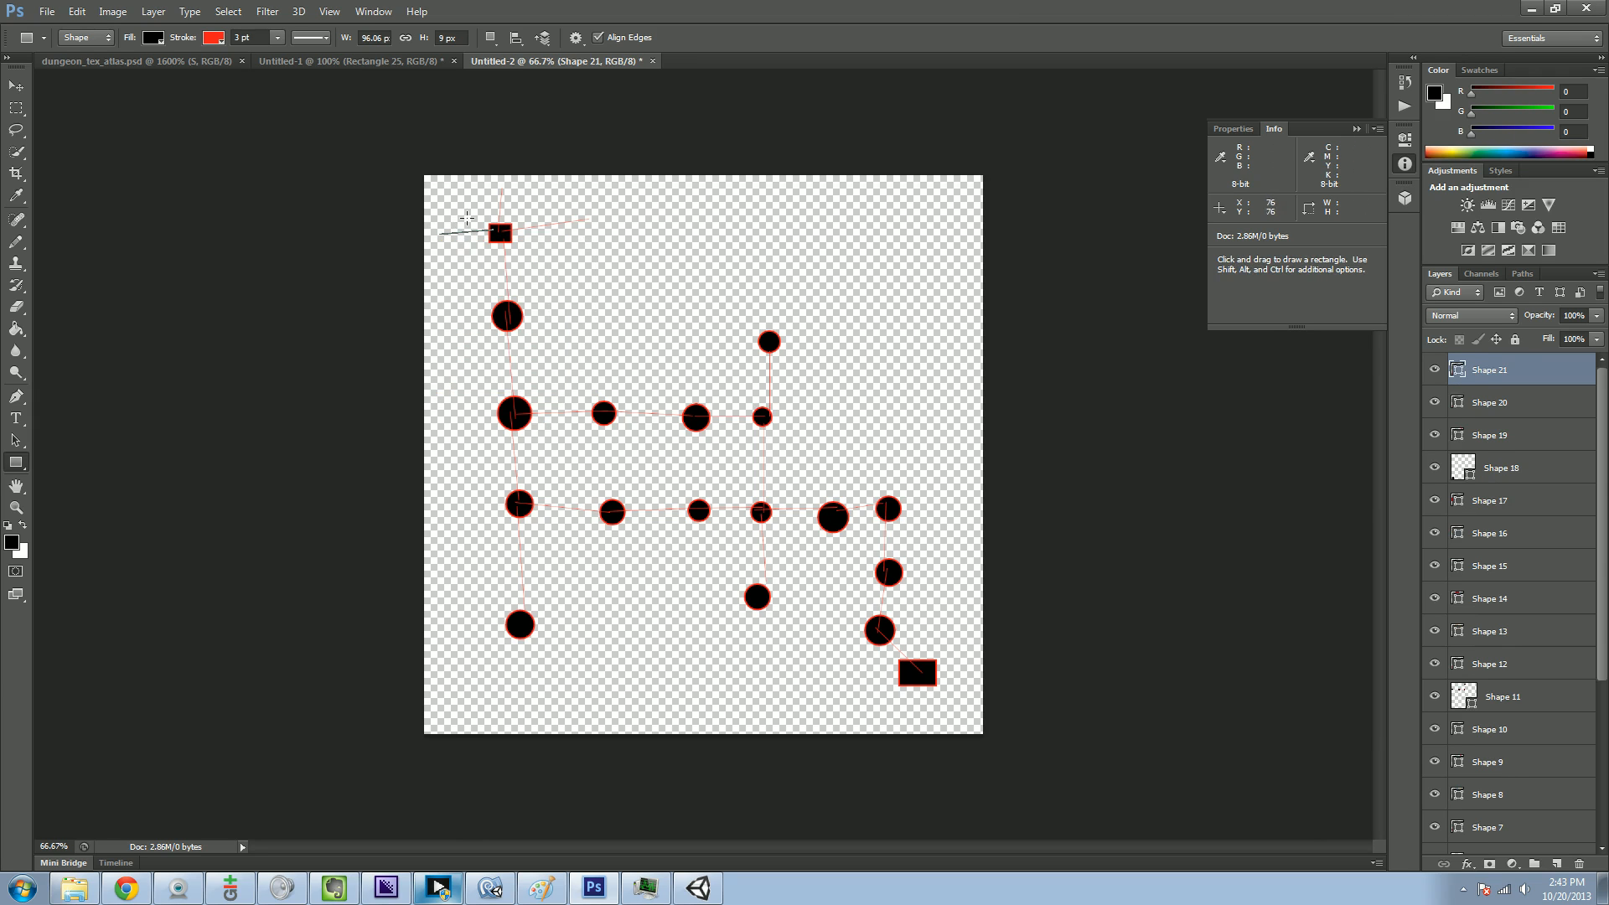
- Draw stacked black, red-outlined square rooms down the left column of nodes
{"action": "left_click_drag", "start_coordinate": [458, 217], "coordinate": [550, 276]}
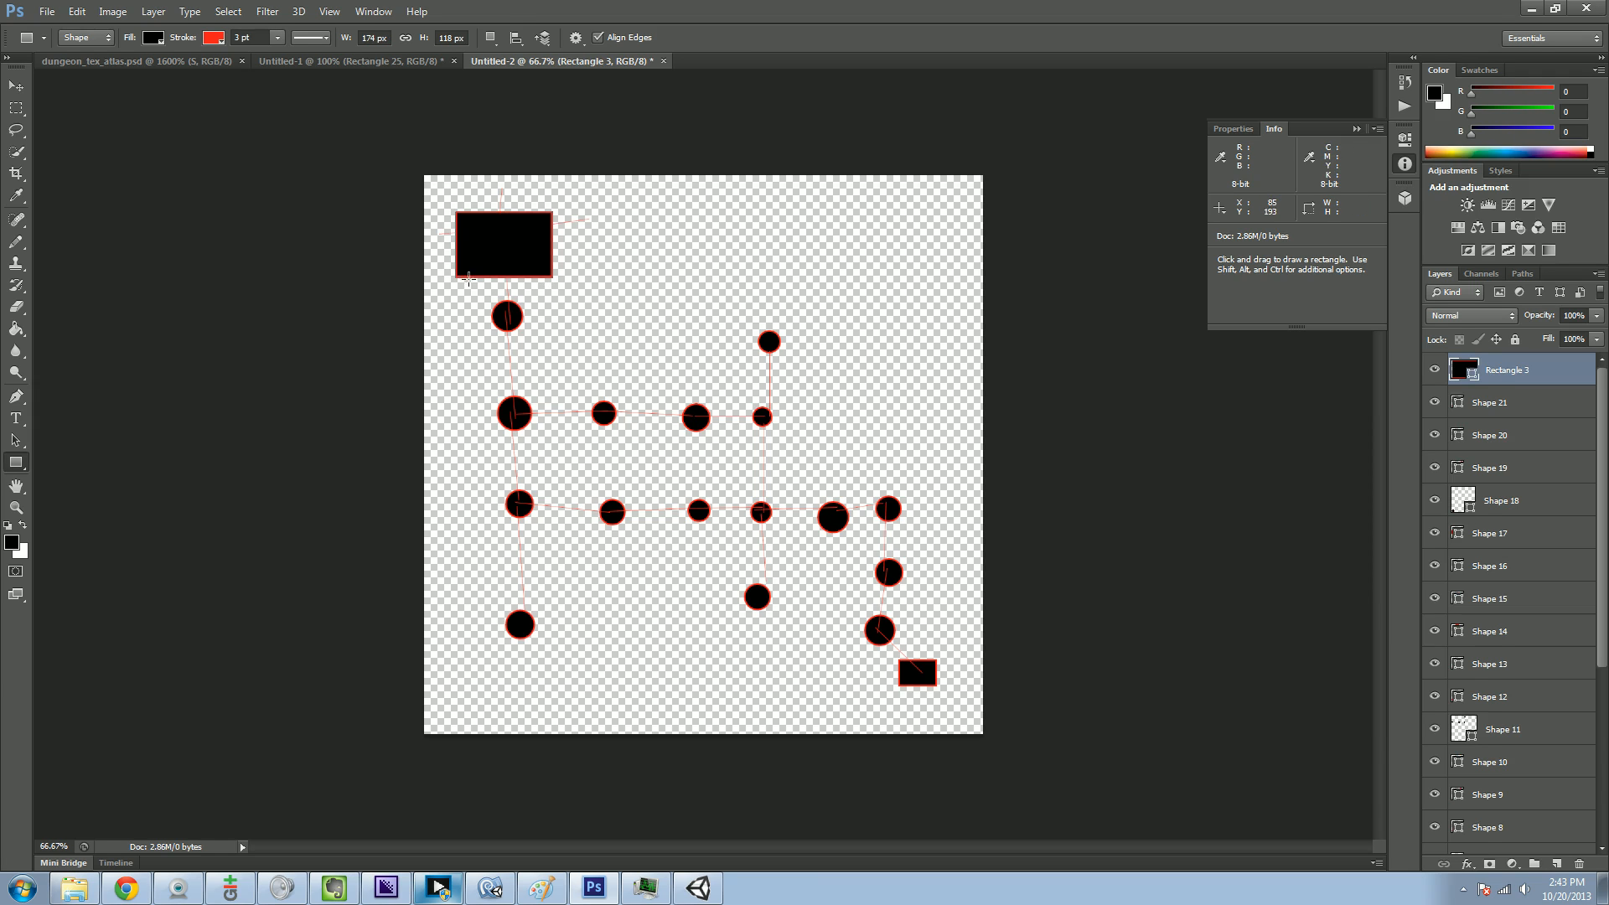
{"action": "left_click_drag", "start_coordinate": [460, 219], "coordinate": [551, 362]}
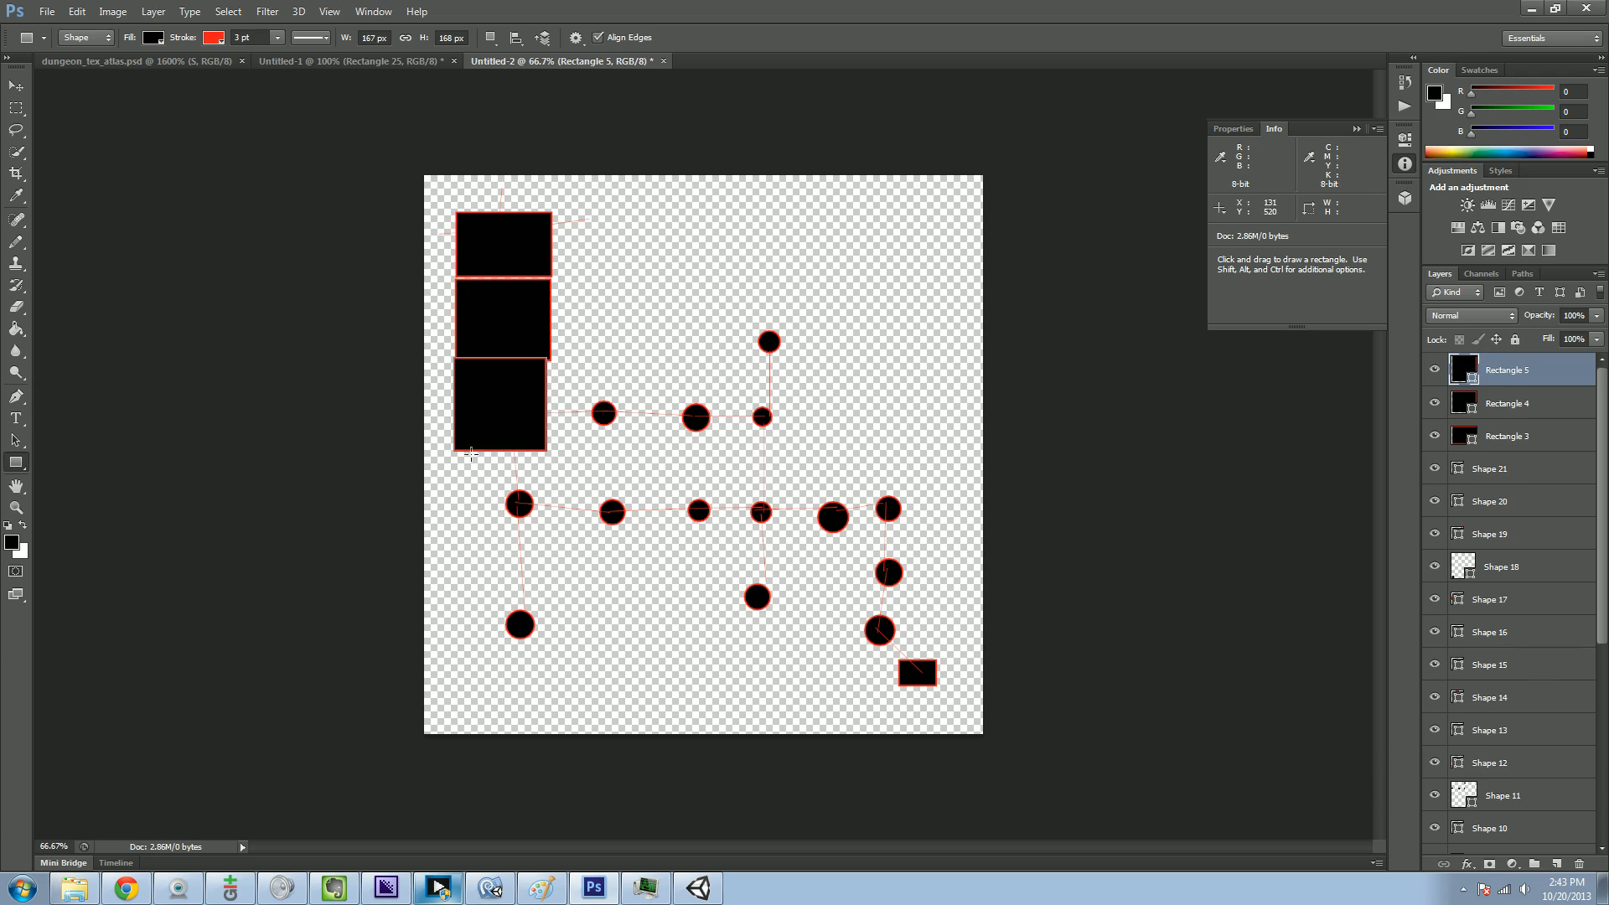
{"action": "left_click_drag", "start_coordinate": [456, 456], "coordinate": [544, 554]}
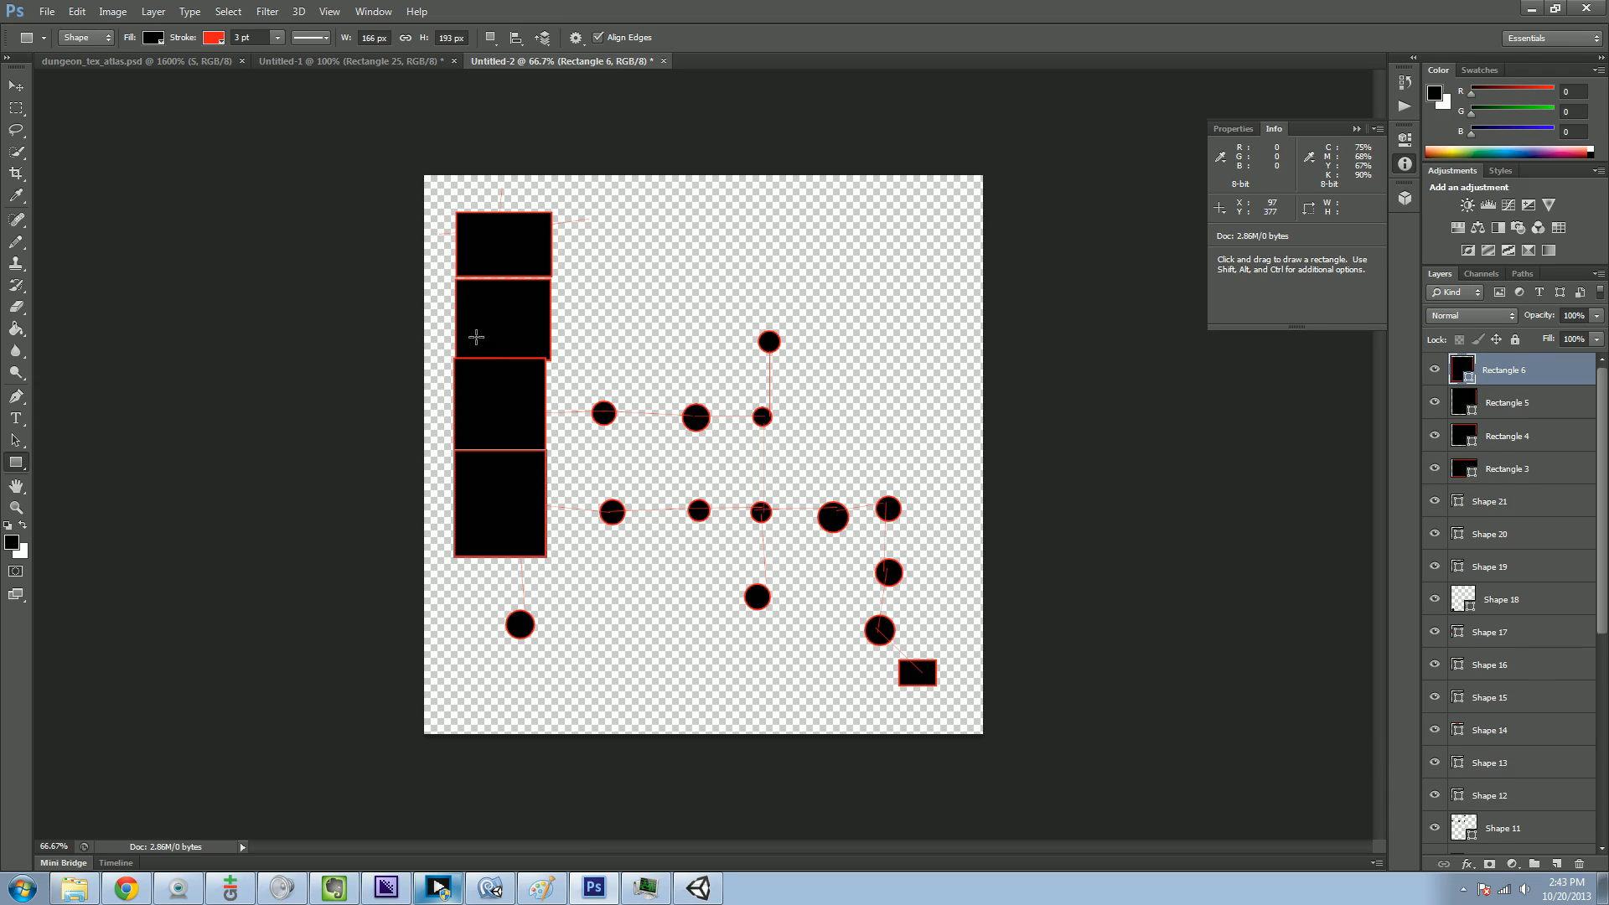
{"action": "mouse_move", "coordinate": [499, 382]}
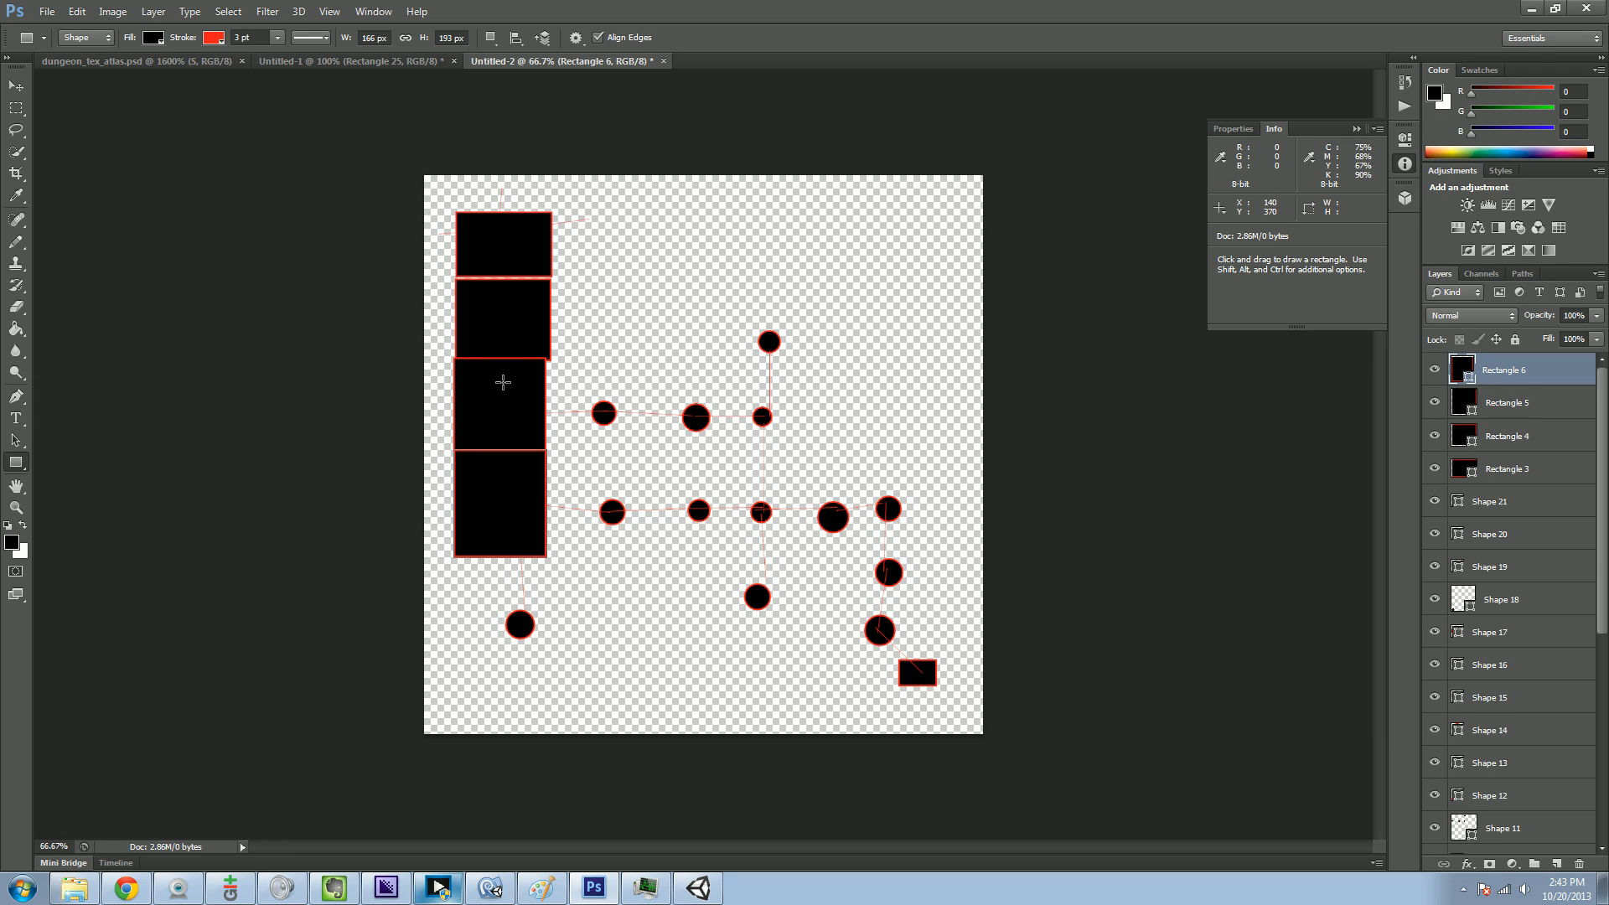
{"action": "mouse_move", "coordinate": [151, 336]}
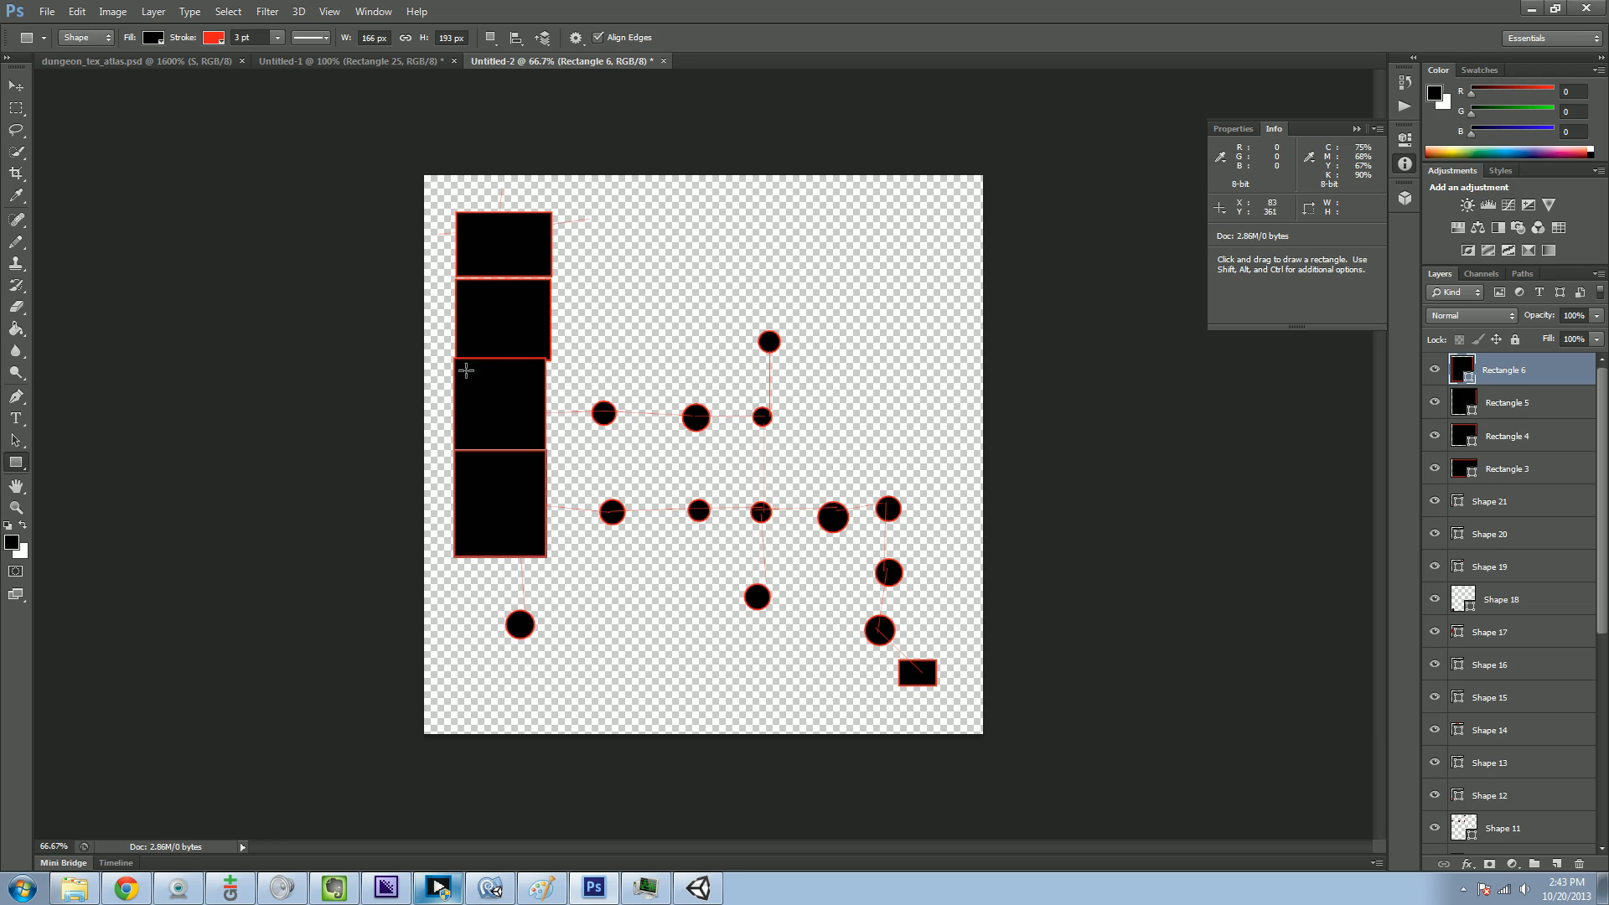
{"action": "mouse_move", "coordinate": [533, 420]}
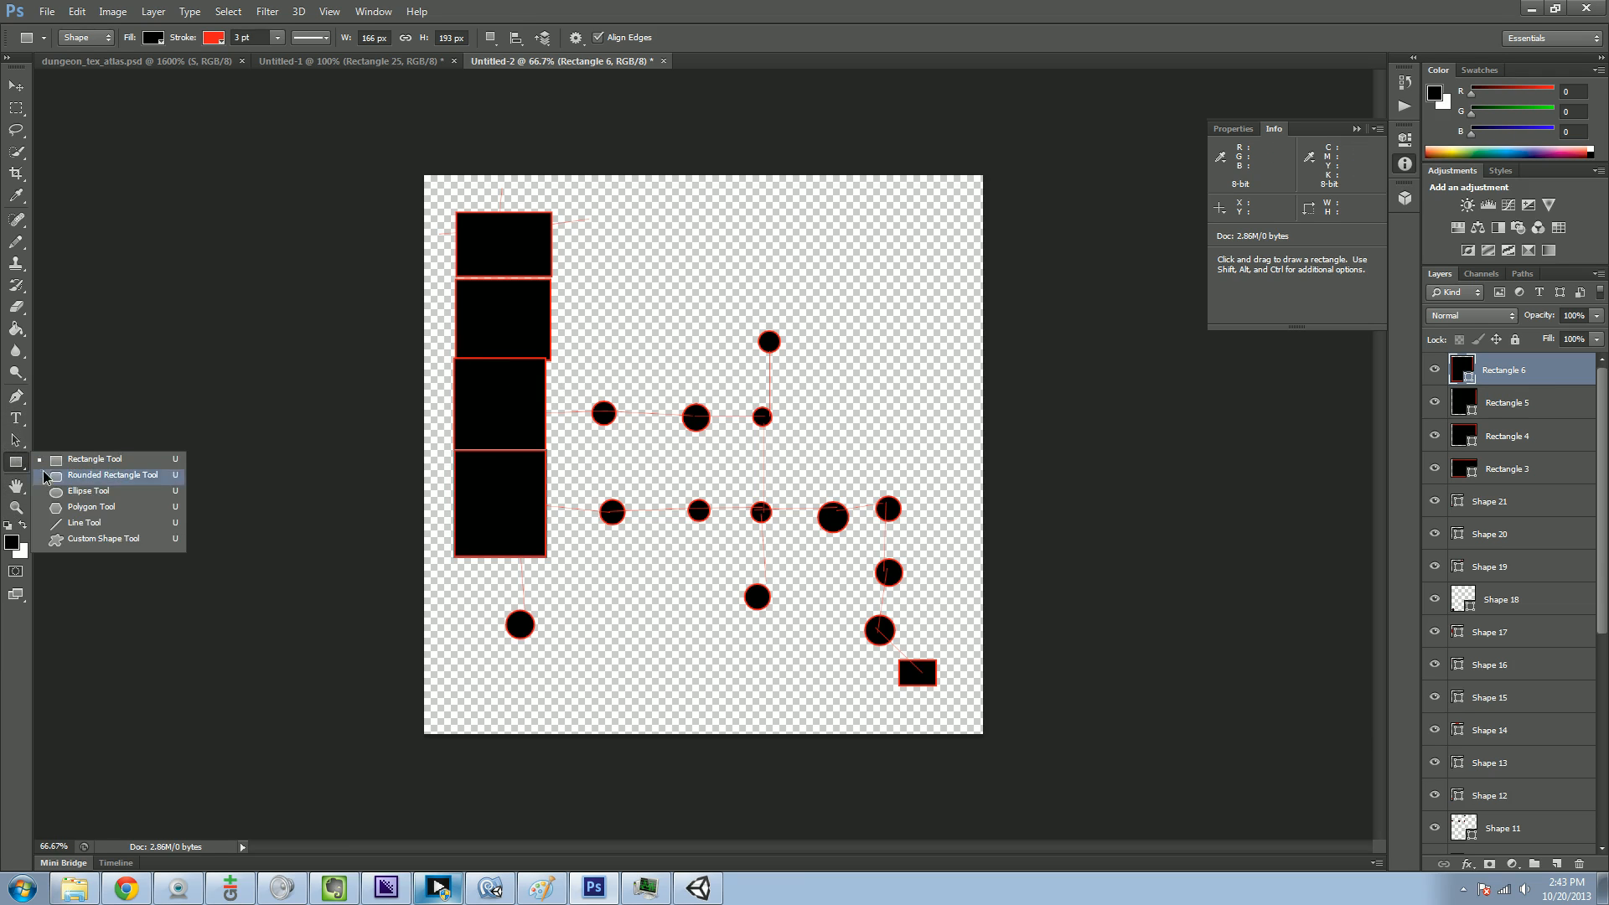
- Draw a thin red door line on a square room with the Line Tool
{"action": "left_click", "coordinate": [84, 523]}
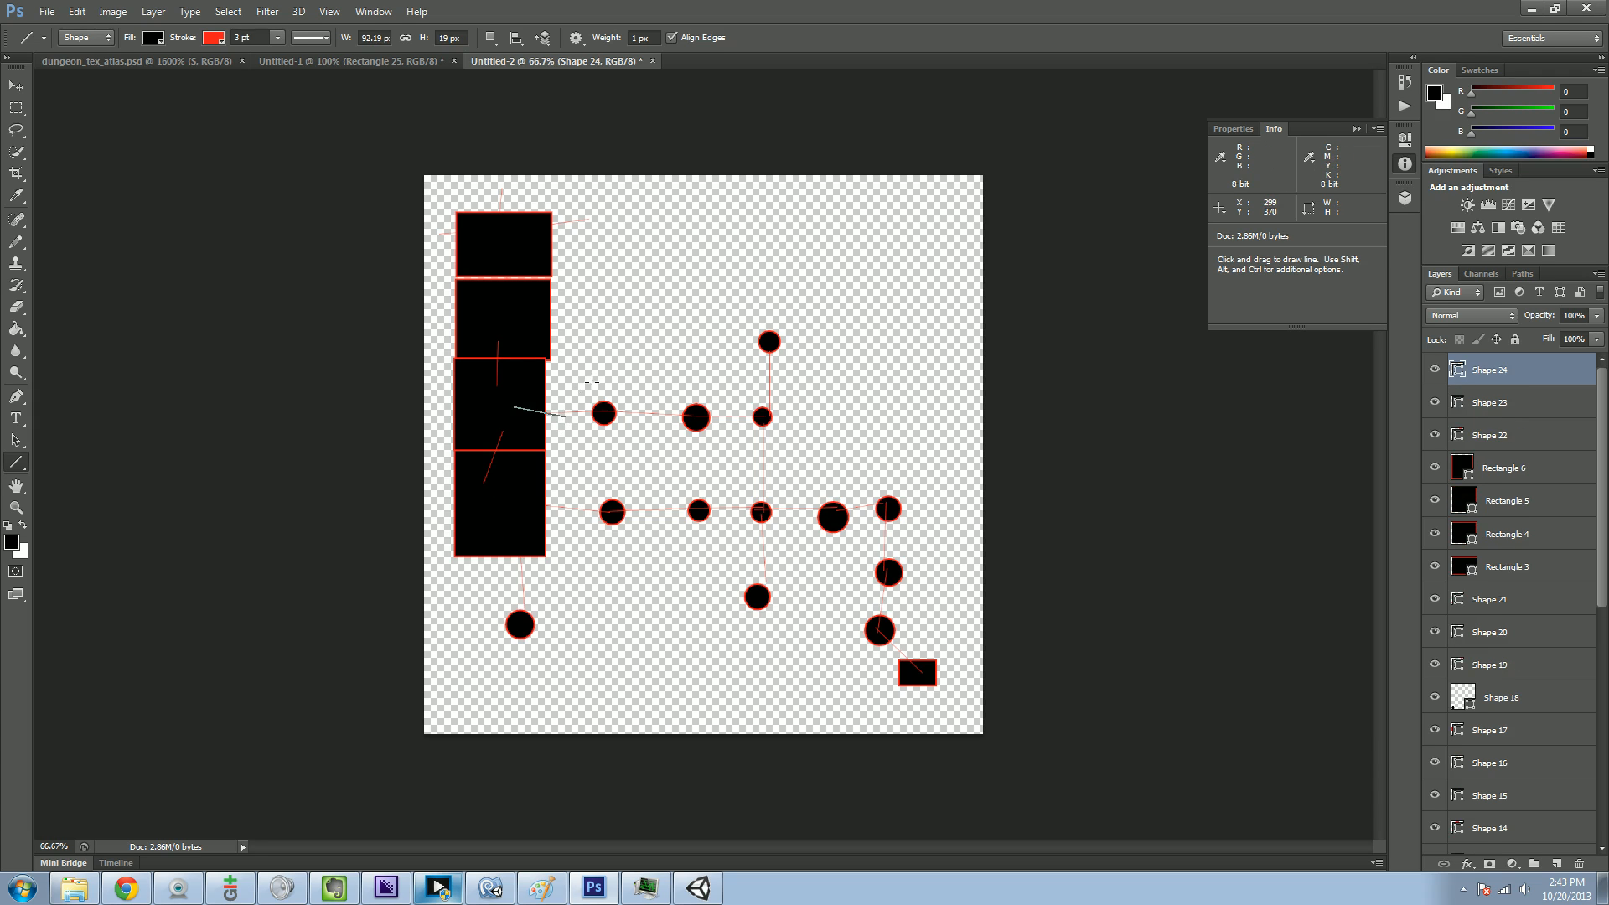
{"action": "mouse_move", "coordinate": [514, 389]}
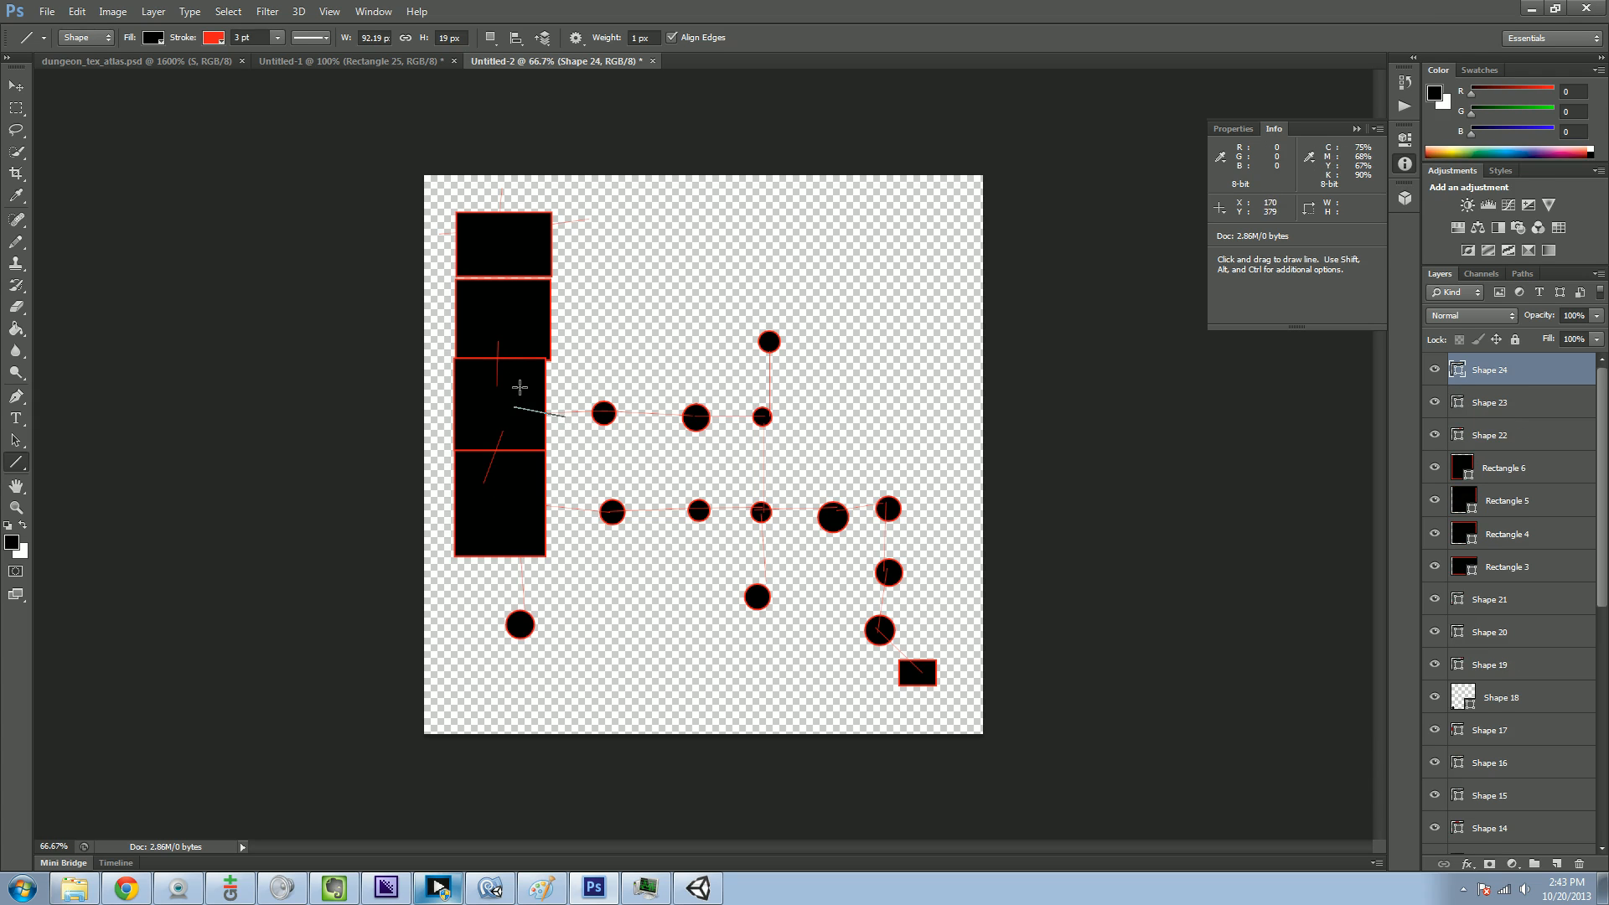
{"action": "left_click_drag", "start_coordinate": [522, 387], "coordinate": [513, 573]}
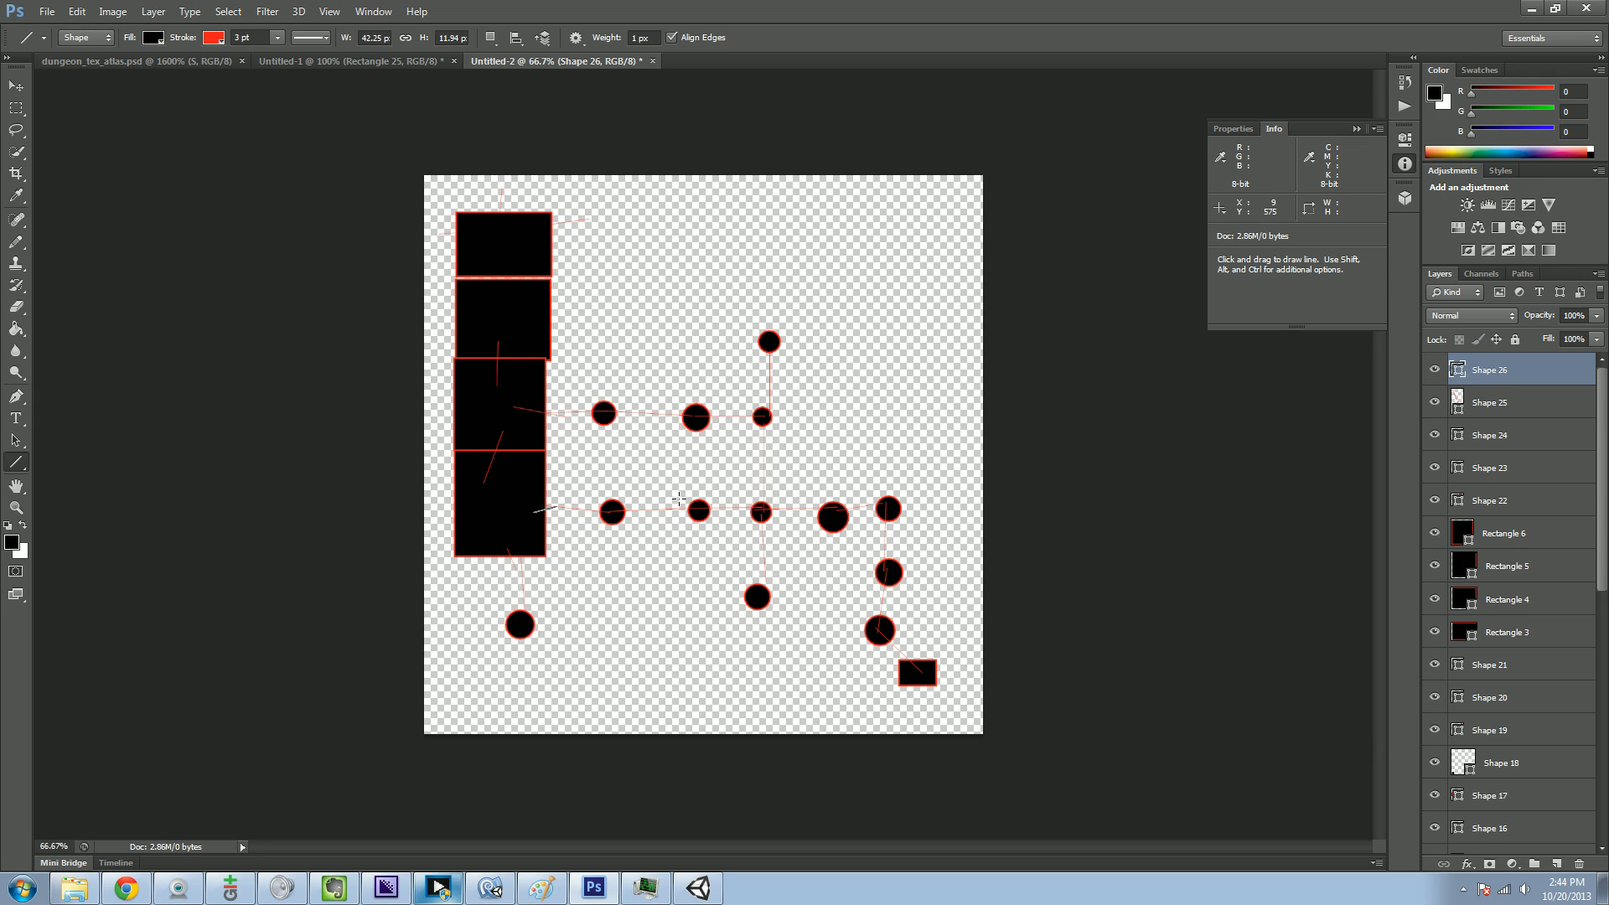
{"action": "mouse_move", "coordinate": [610, 510]}
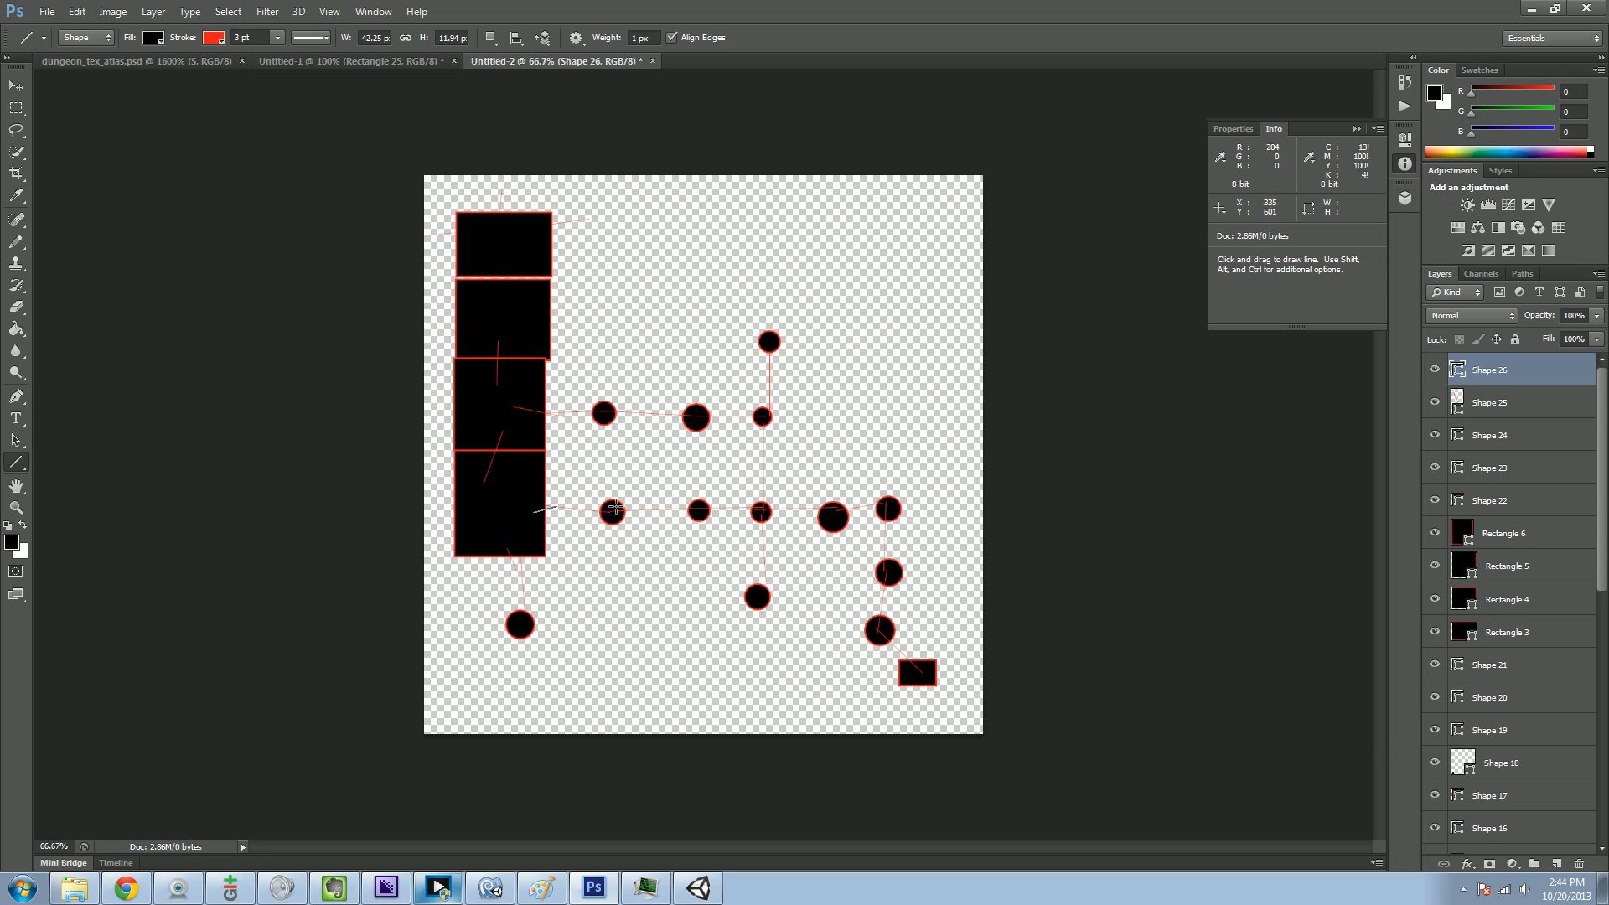
{"action": "mouse_move", "coordinate": [714, 511]}
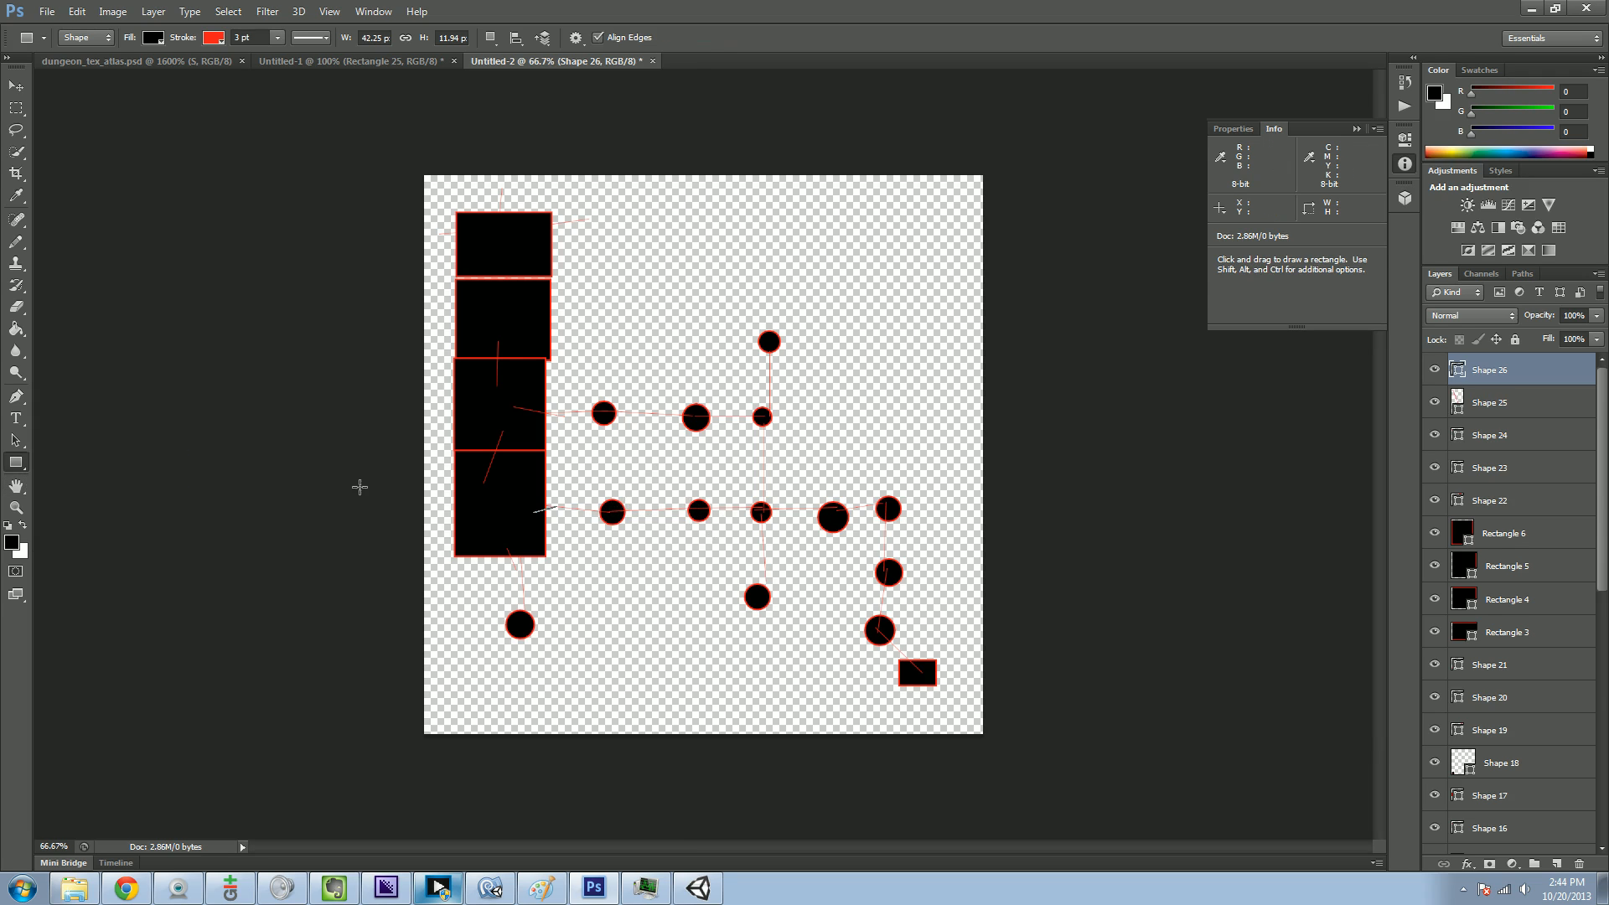
{"action": "mouse_move", "coordinate": [550, 503]}
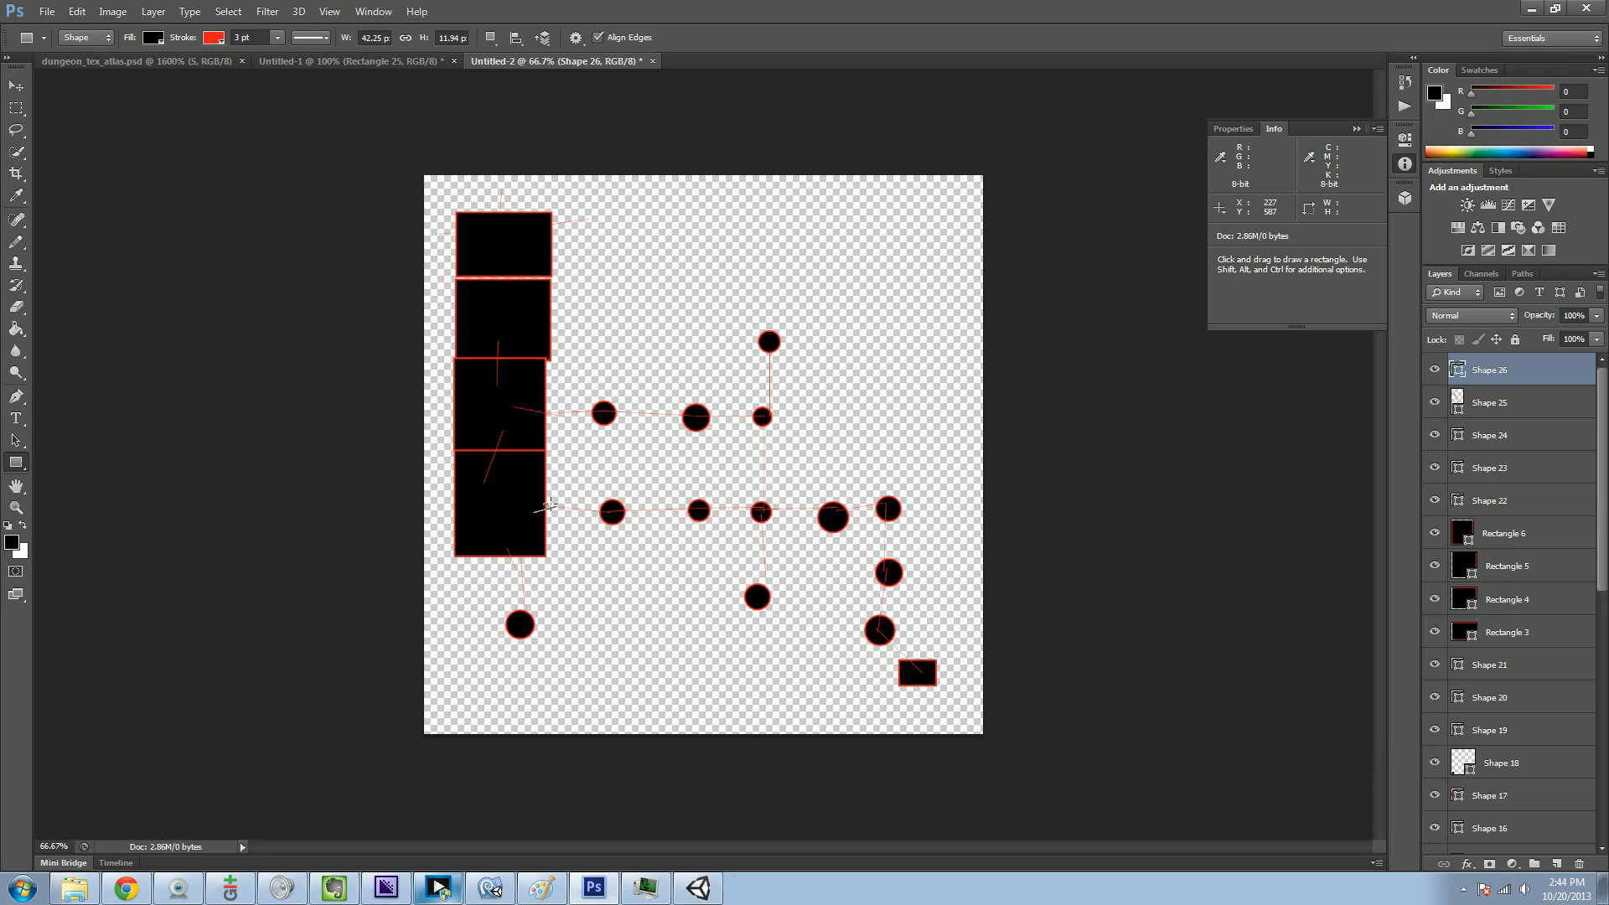
- Draw a double-wide room over the middle row of nodes and another near the top right of the canvas
{"action": "left_click_drag", "start_coordinate": [550, 462], "coordinate": [778, 555]}
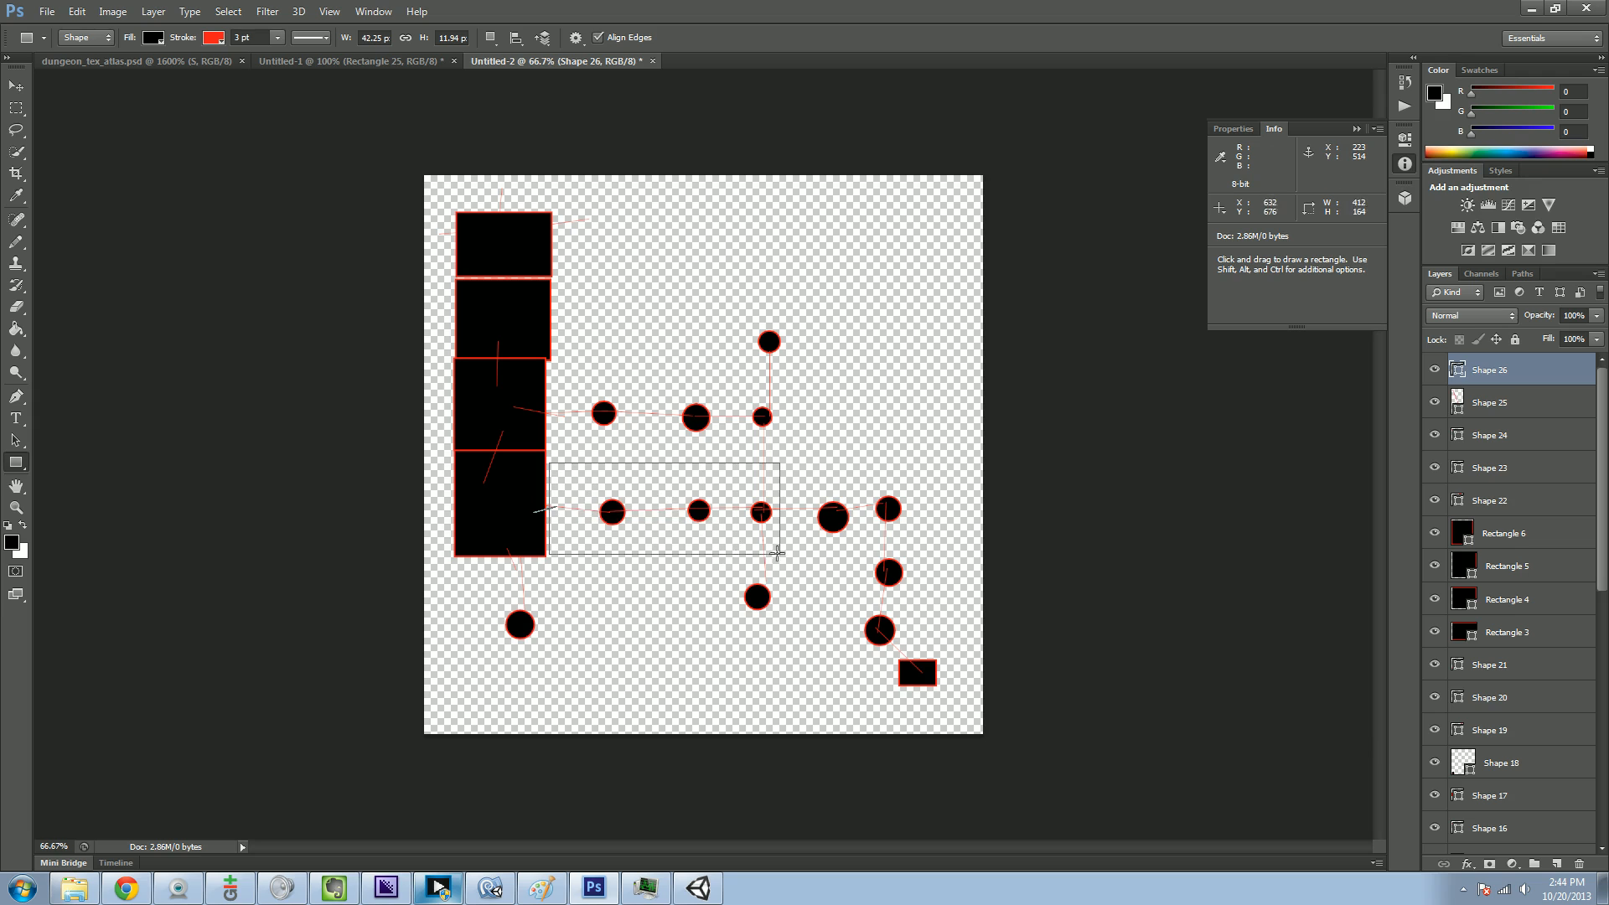
{"action": "left_click_drag", "start_coordinate": [546, 463], "coordinate": [778, 555]}
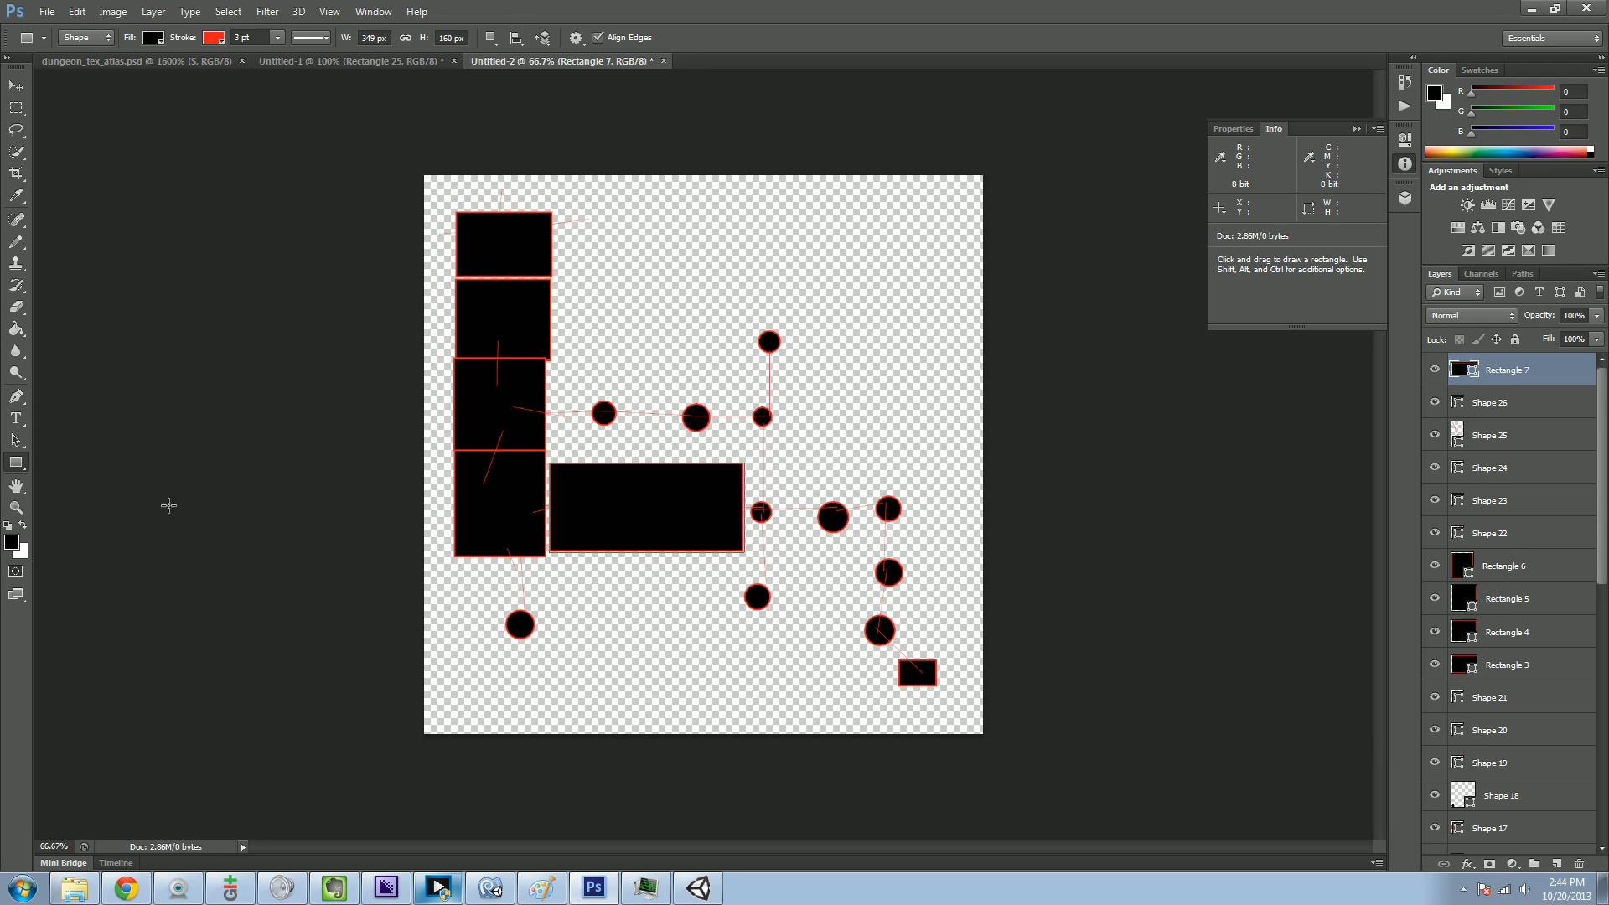
{"action": "mouse_move", "coordinate": [17, 370]}
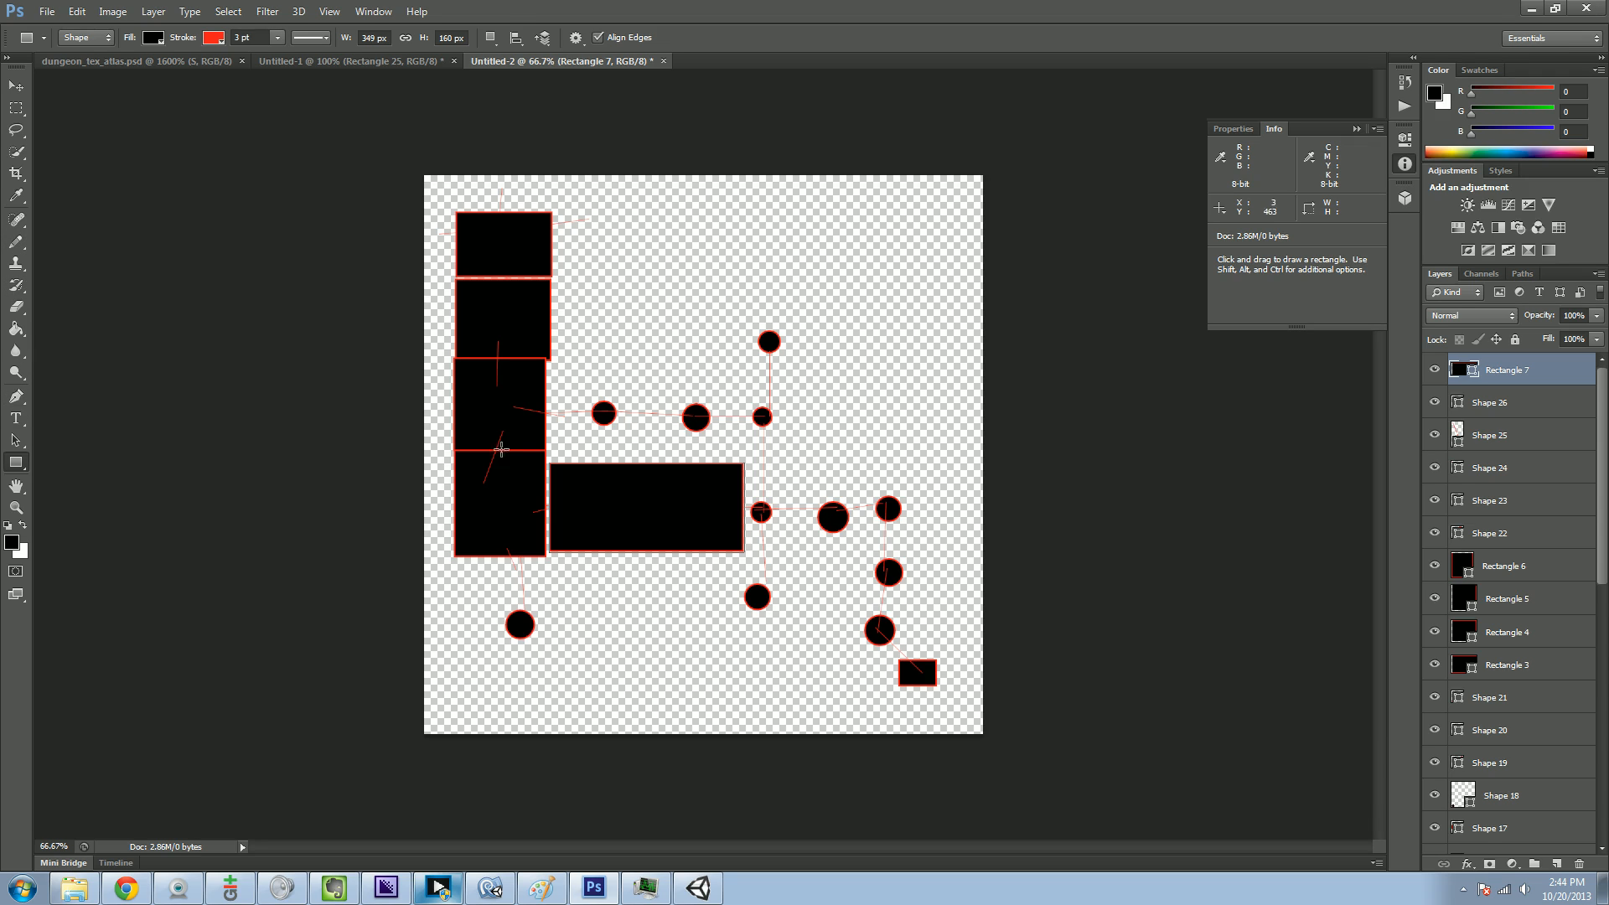
{"action": "mouse_move", "coordinate": [627, 248]}
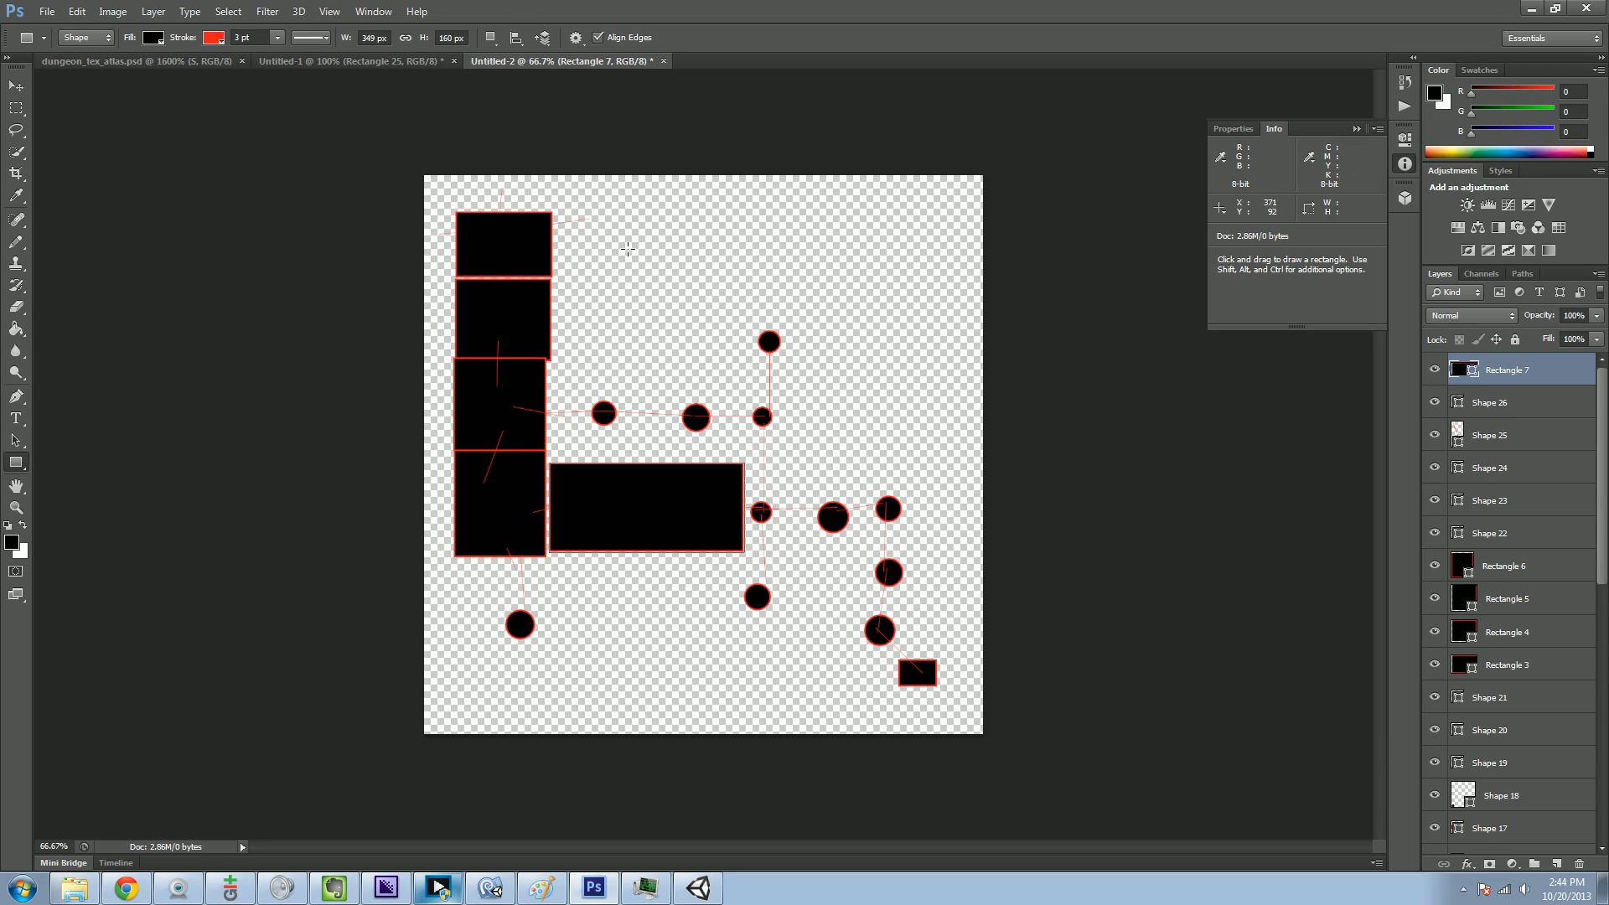
{"action": "left_click_drag", "start_coordinate": [680, 225], "coordinate": [895, 290]}
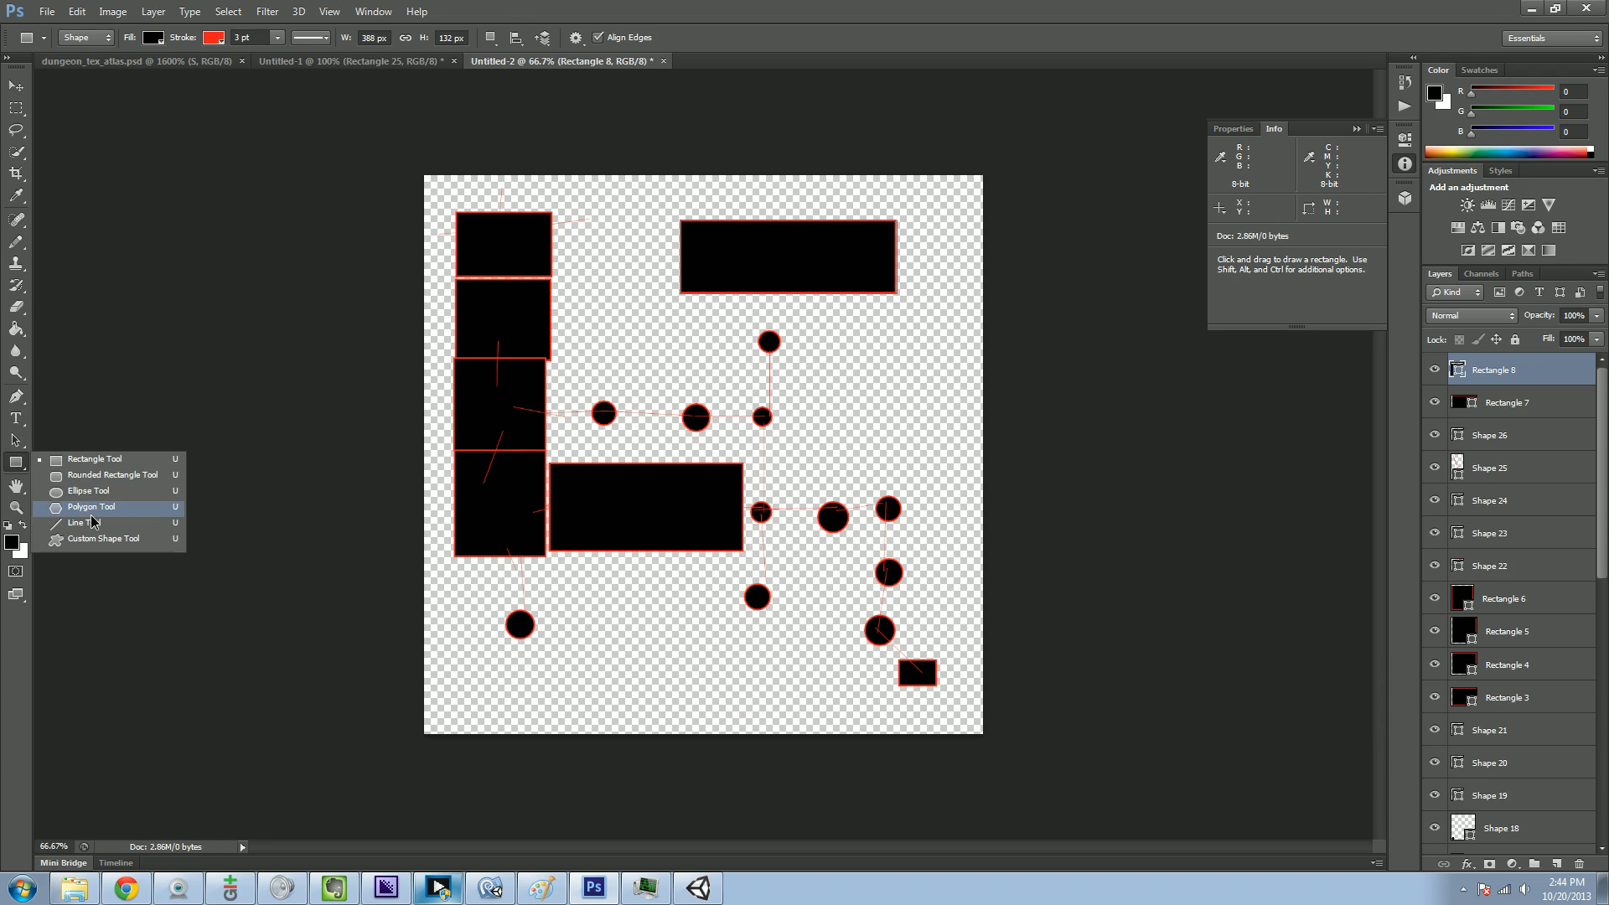
- Draw a short red door line on the edge of the top double-wide room
{"action": "left_click", "coordinate": [63, 523]}
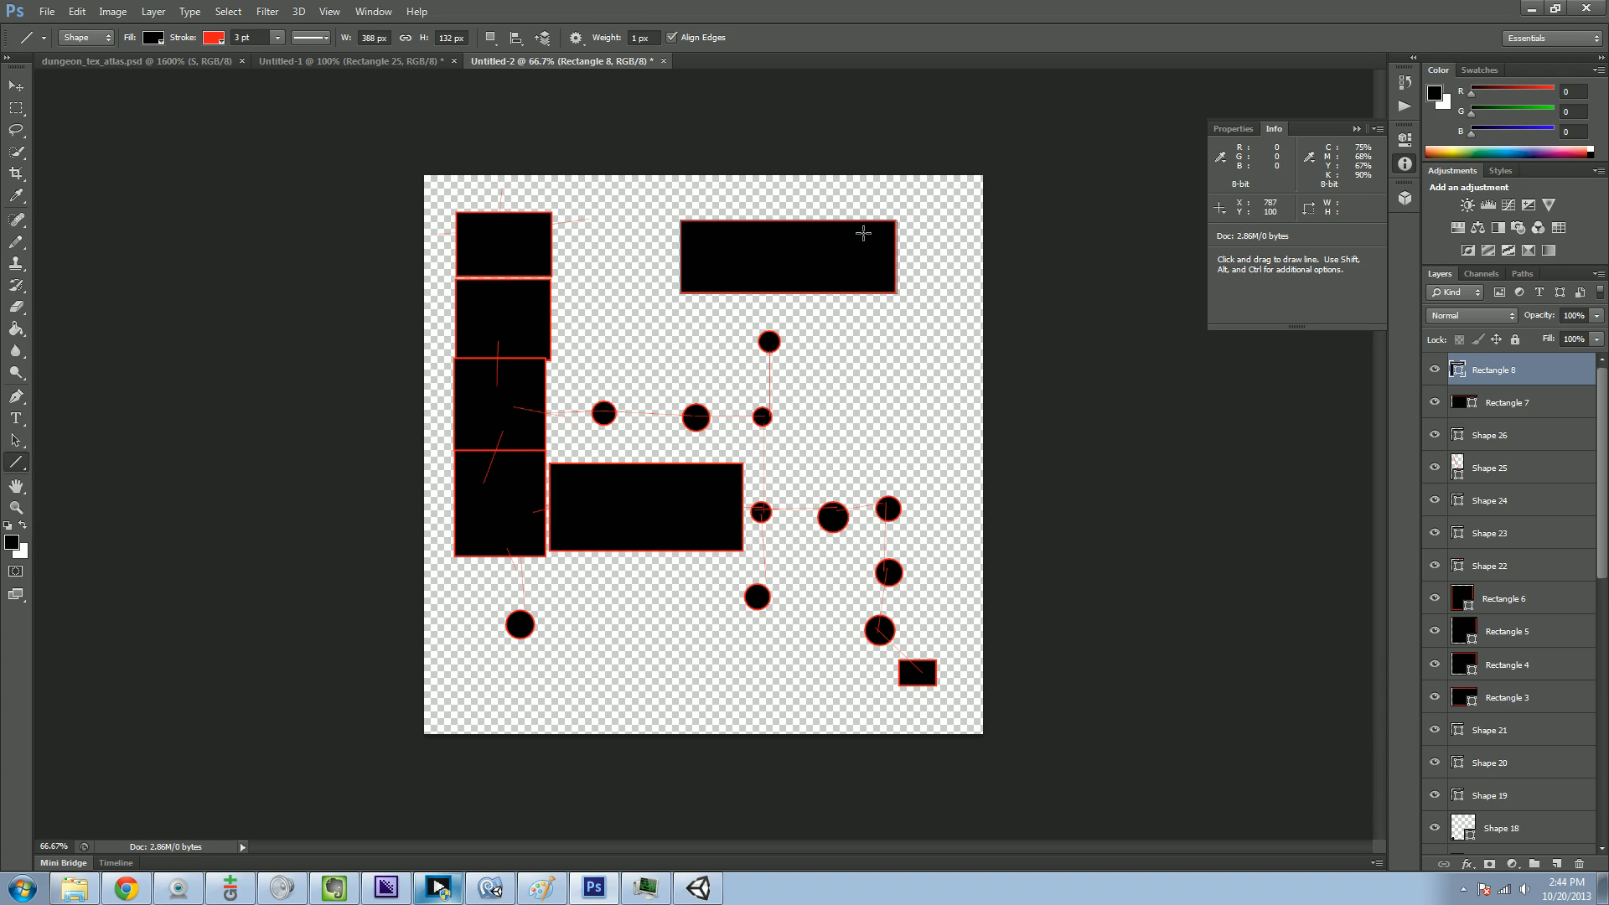
{"action": "left_click_drag", "start_coordinate": [879, 255], "coordinate": [939, 255]}
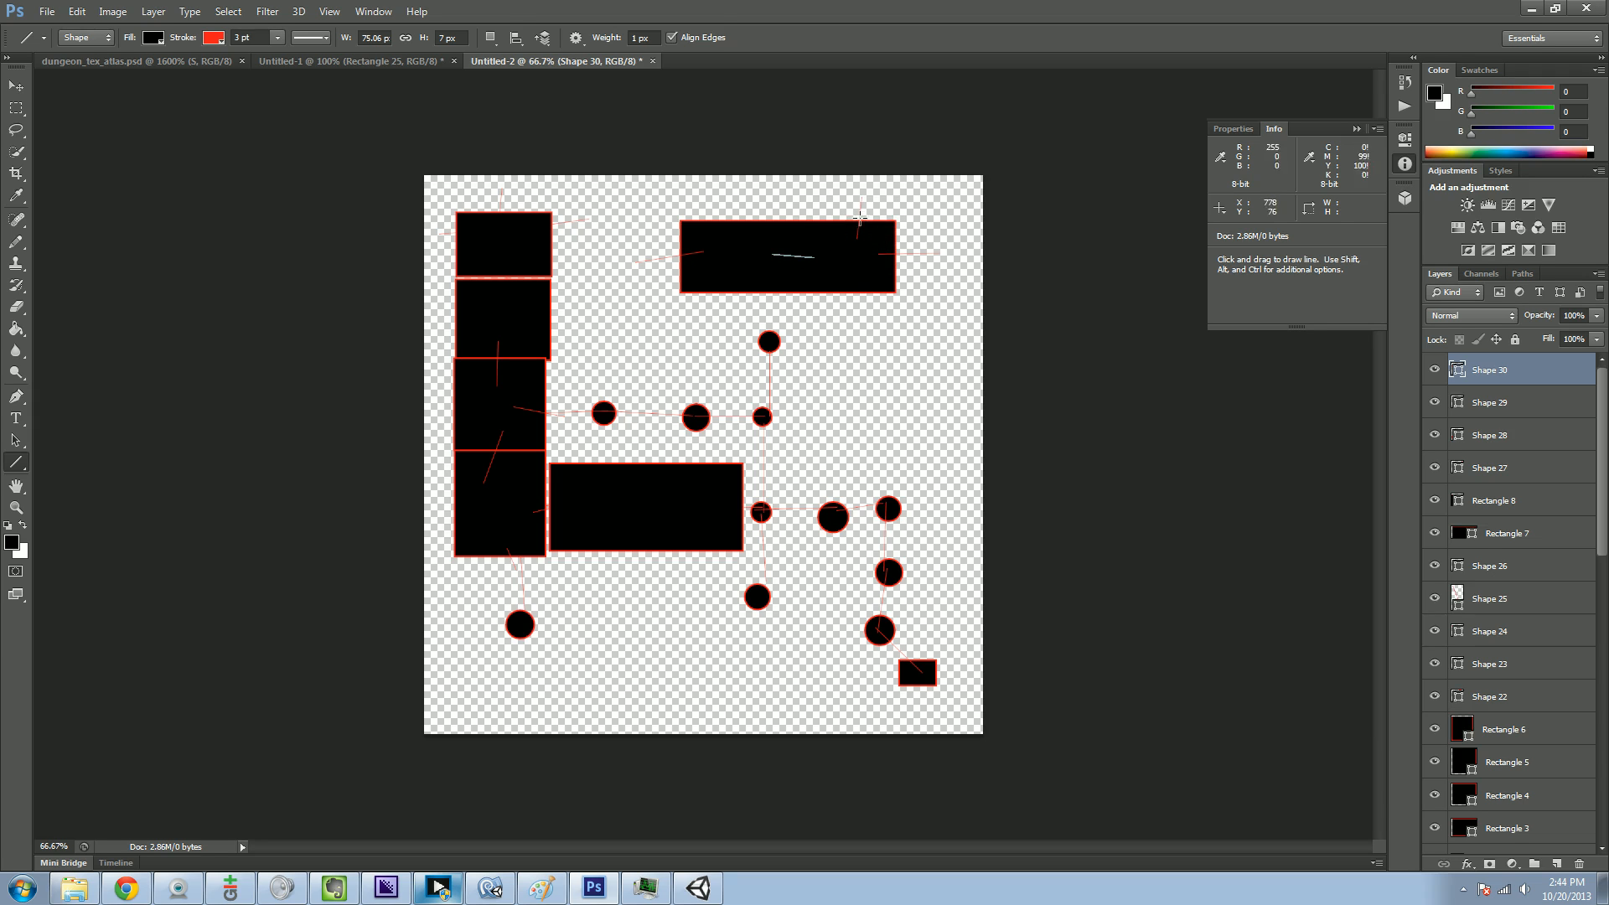
{"action": "mouse_move", "coordinate": [708, 253]}
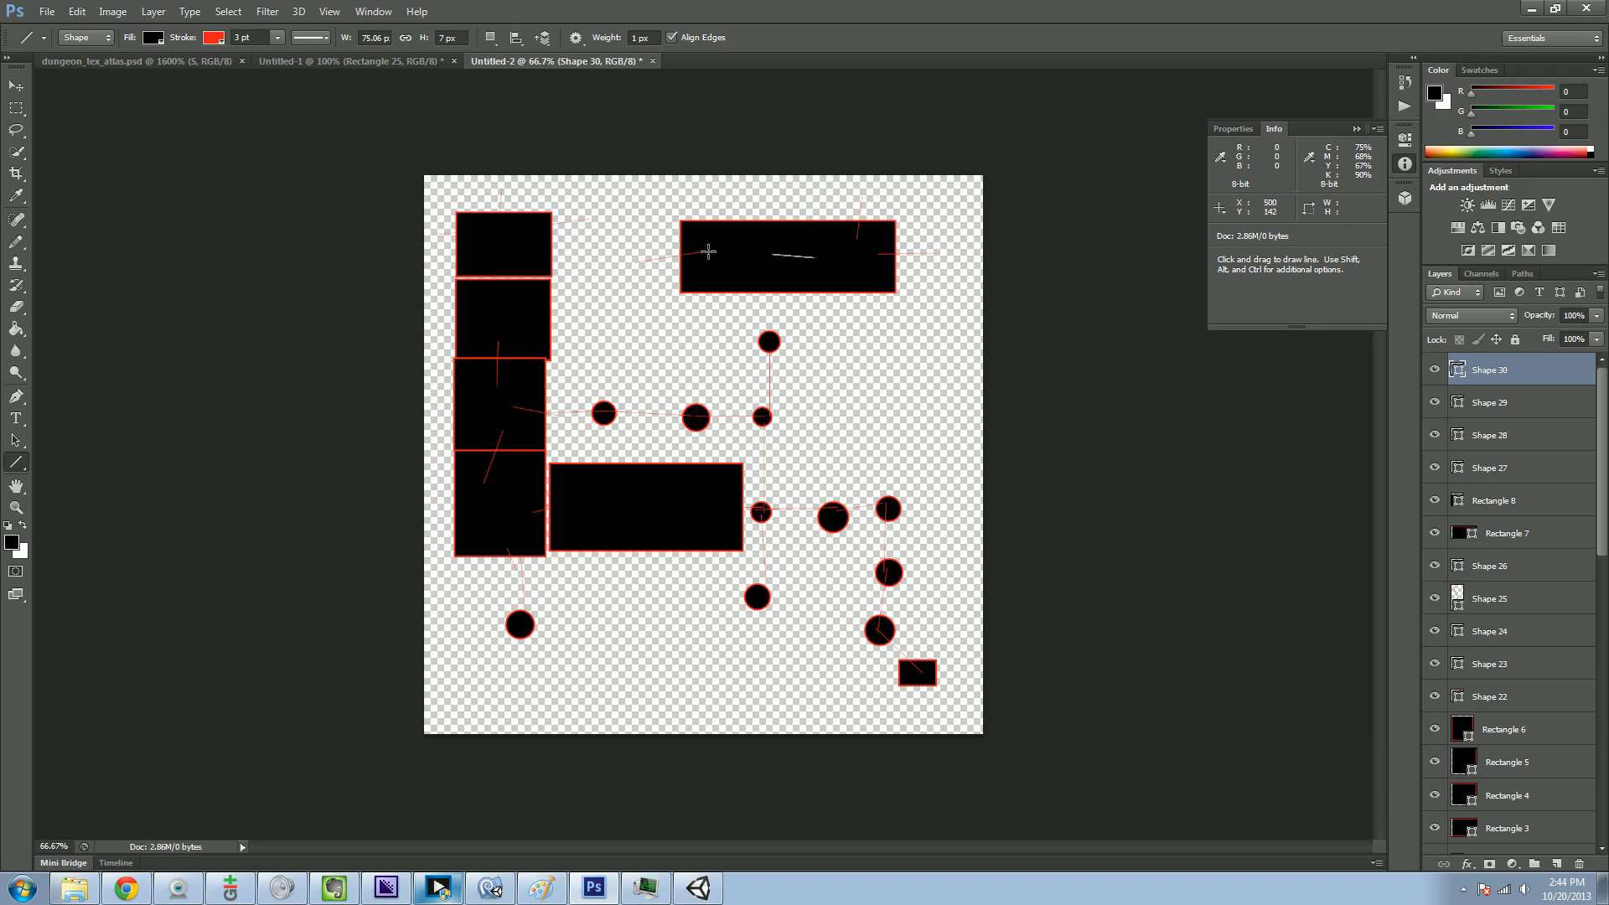
{"action": "mouse_move", "coordinate": [860, 330]}
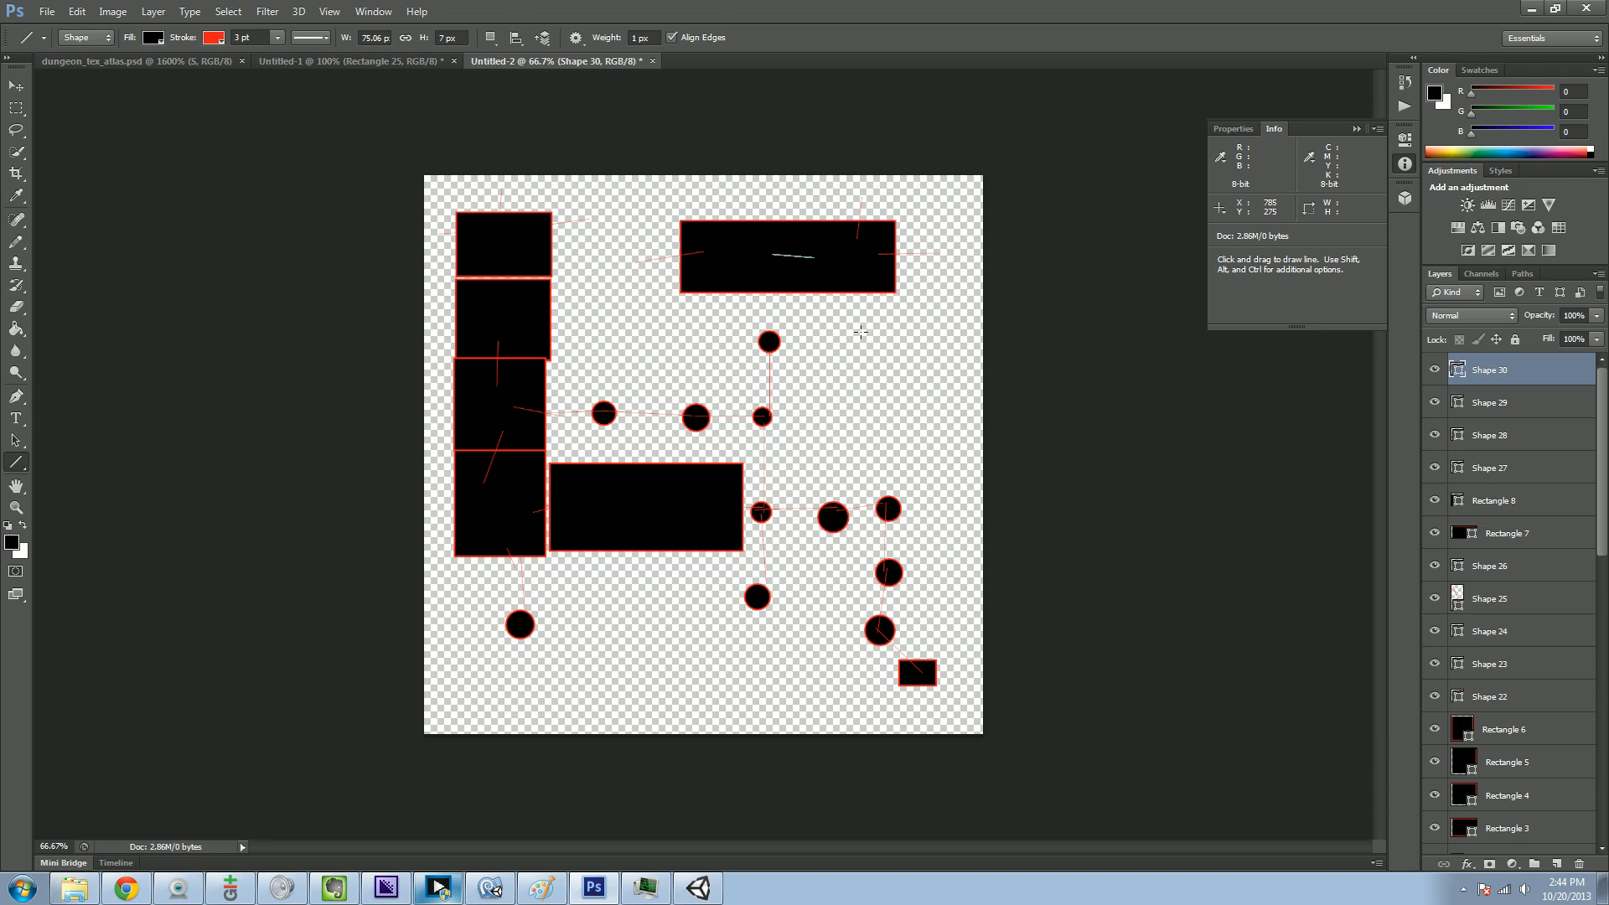
{"action": "mouse_move", "coordinate": [781, 412]}
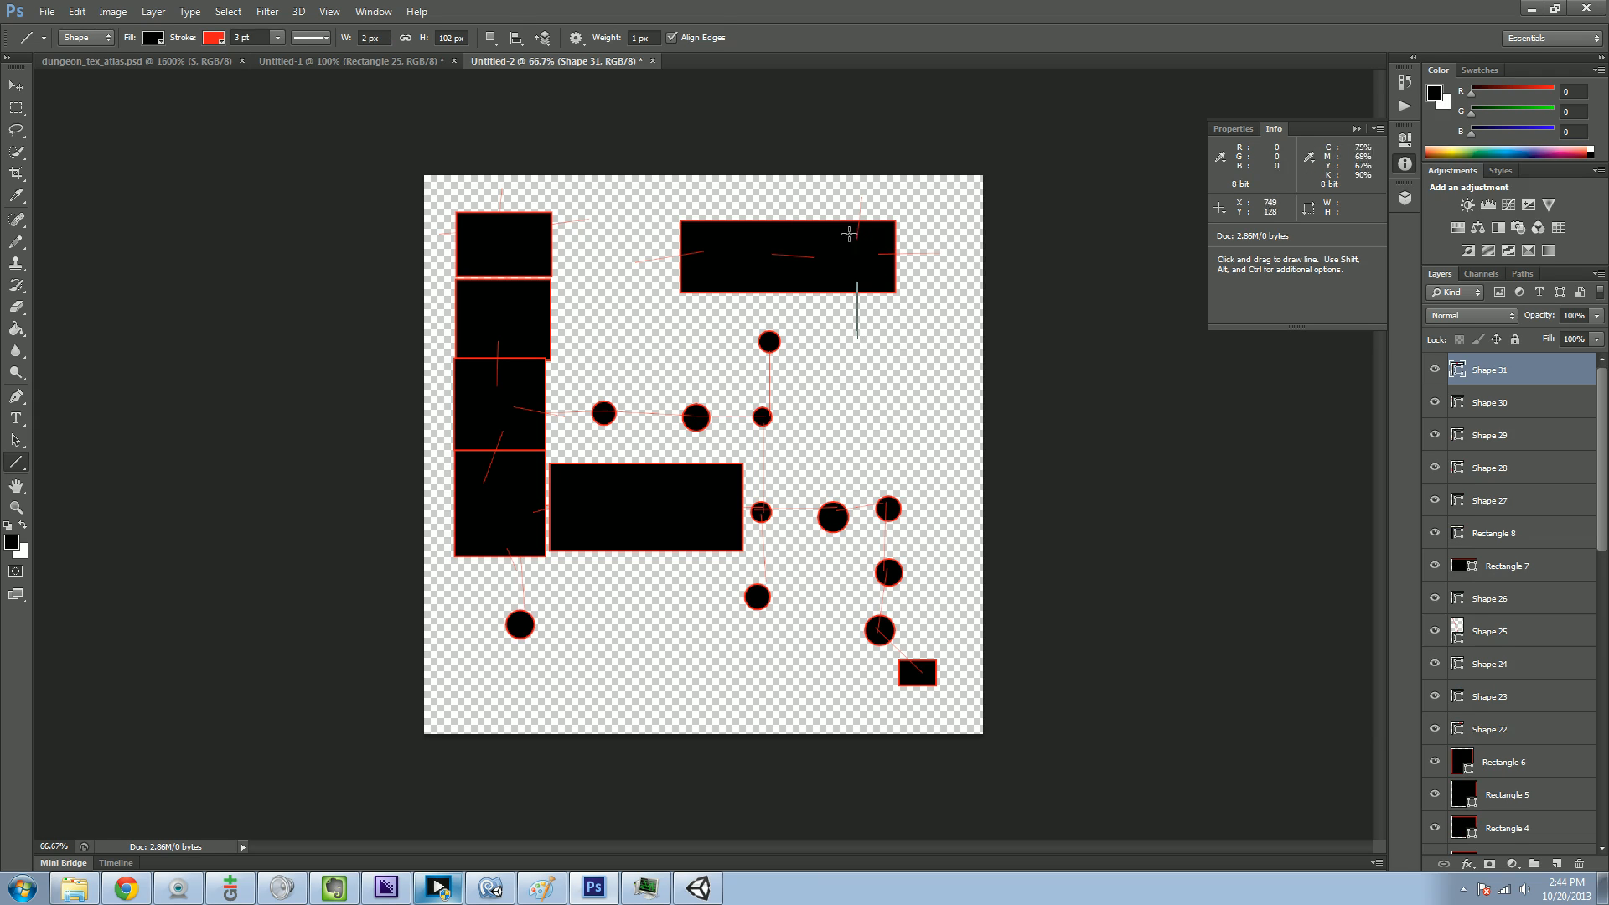
{"action": "mouse_move", "coordinate": [817, 318]}
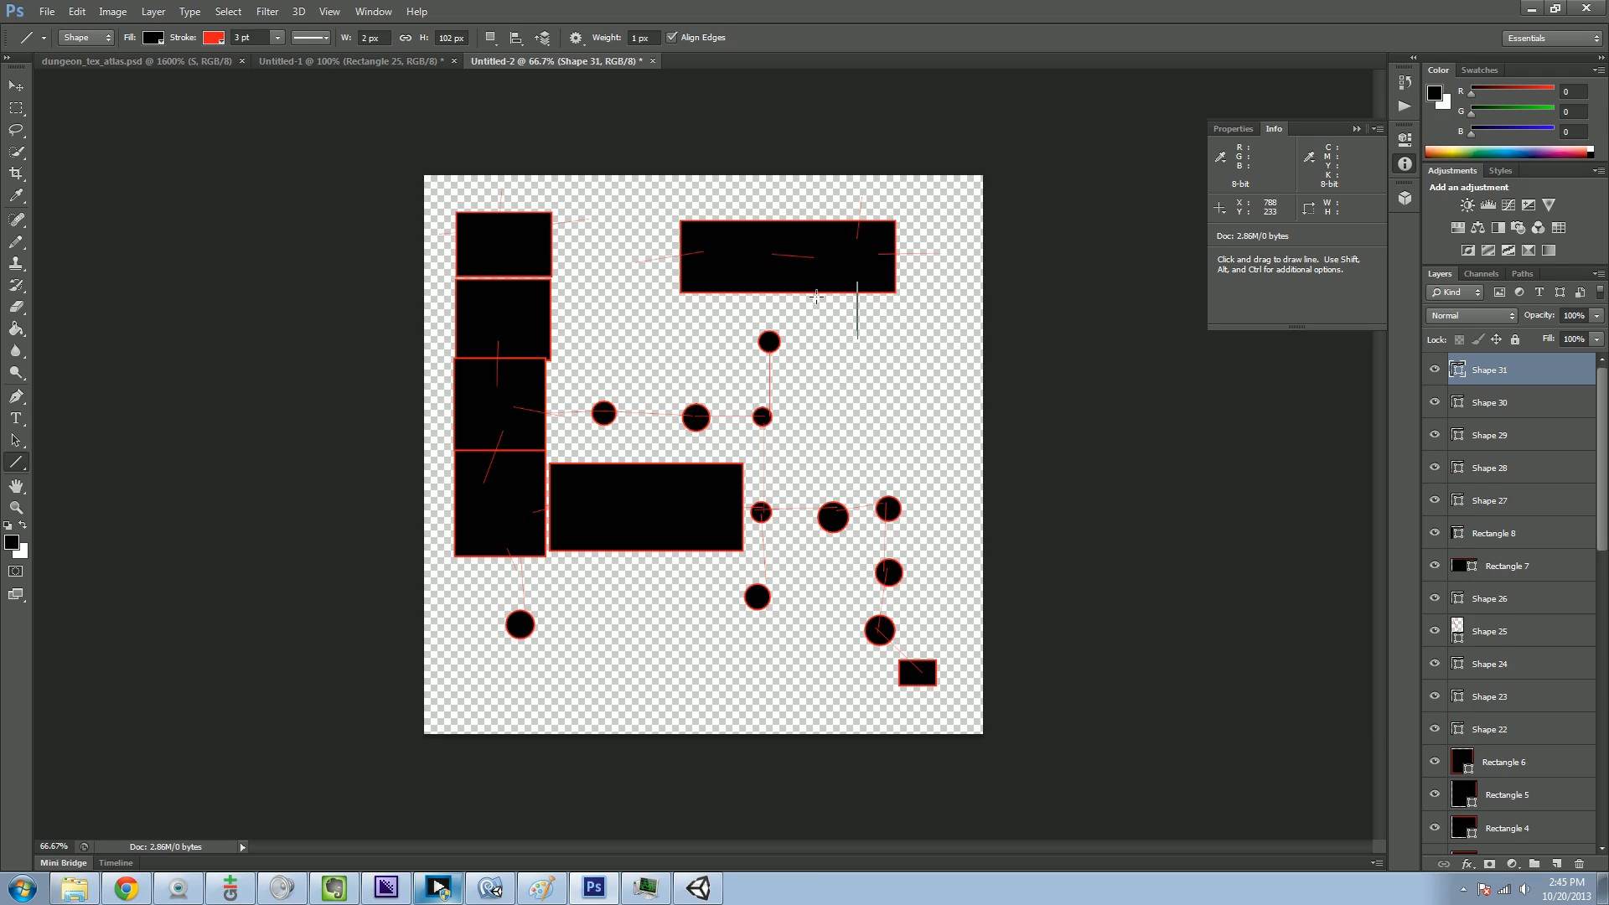
{"action": "mouse_move", "coordinate": [695, 265]}
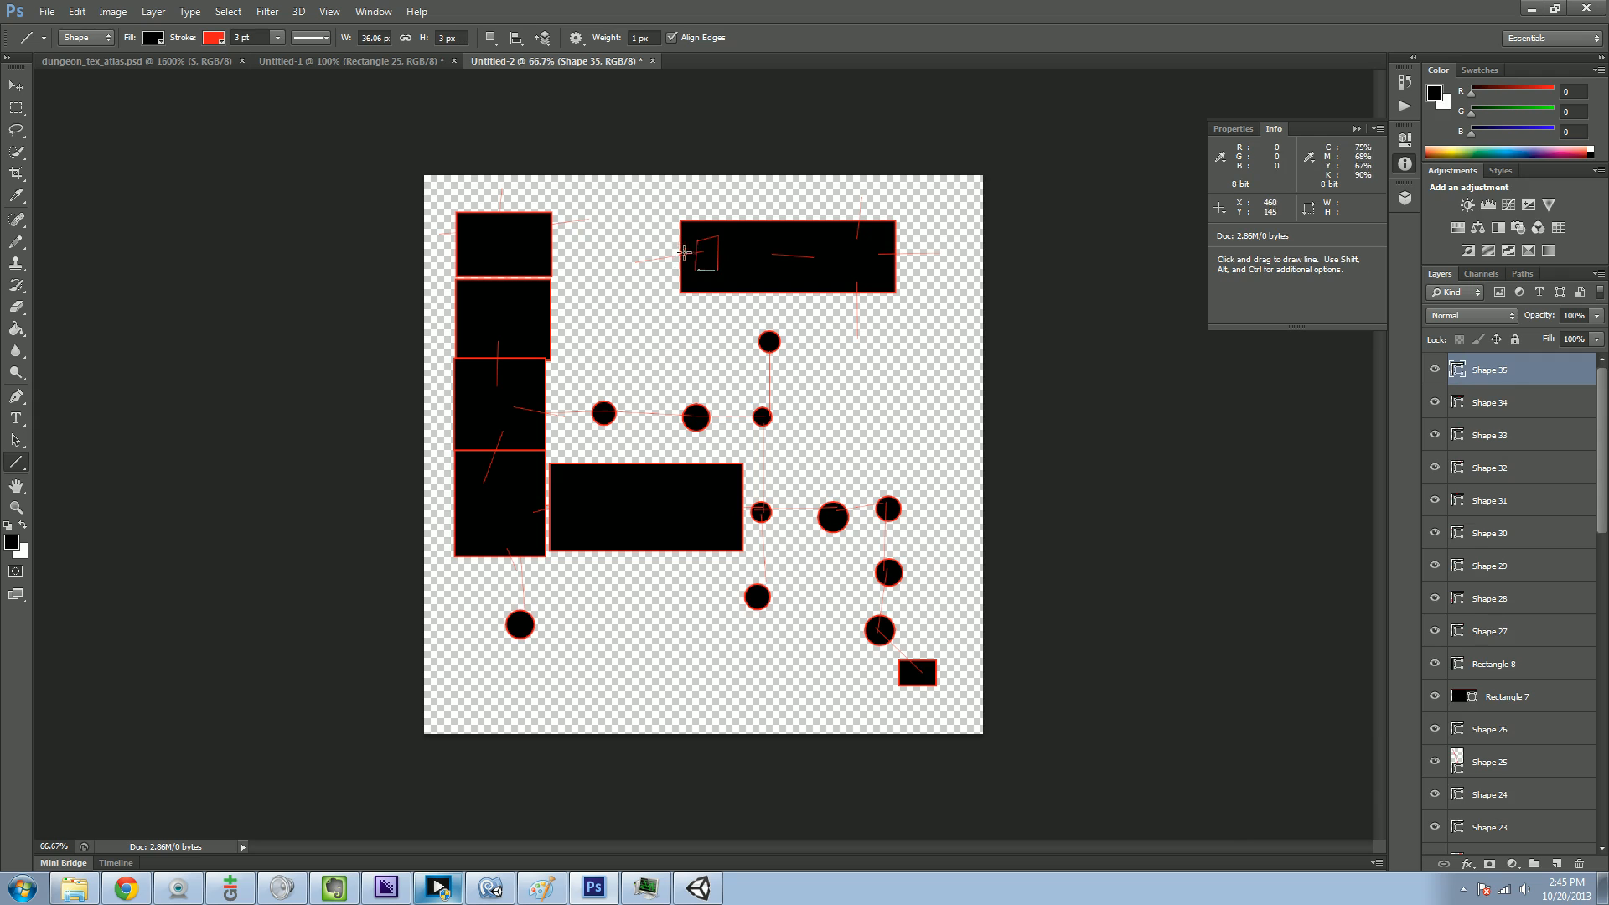
{"action": "mouse_move", "coordinate": [871, 260]}
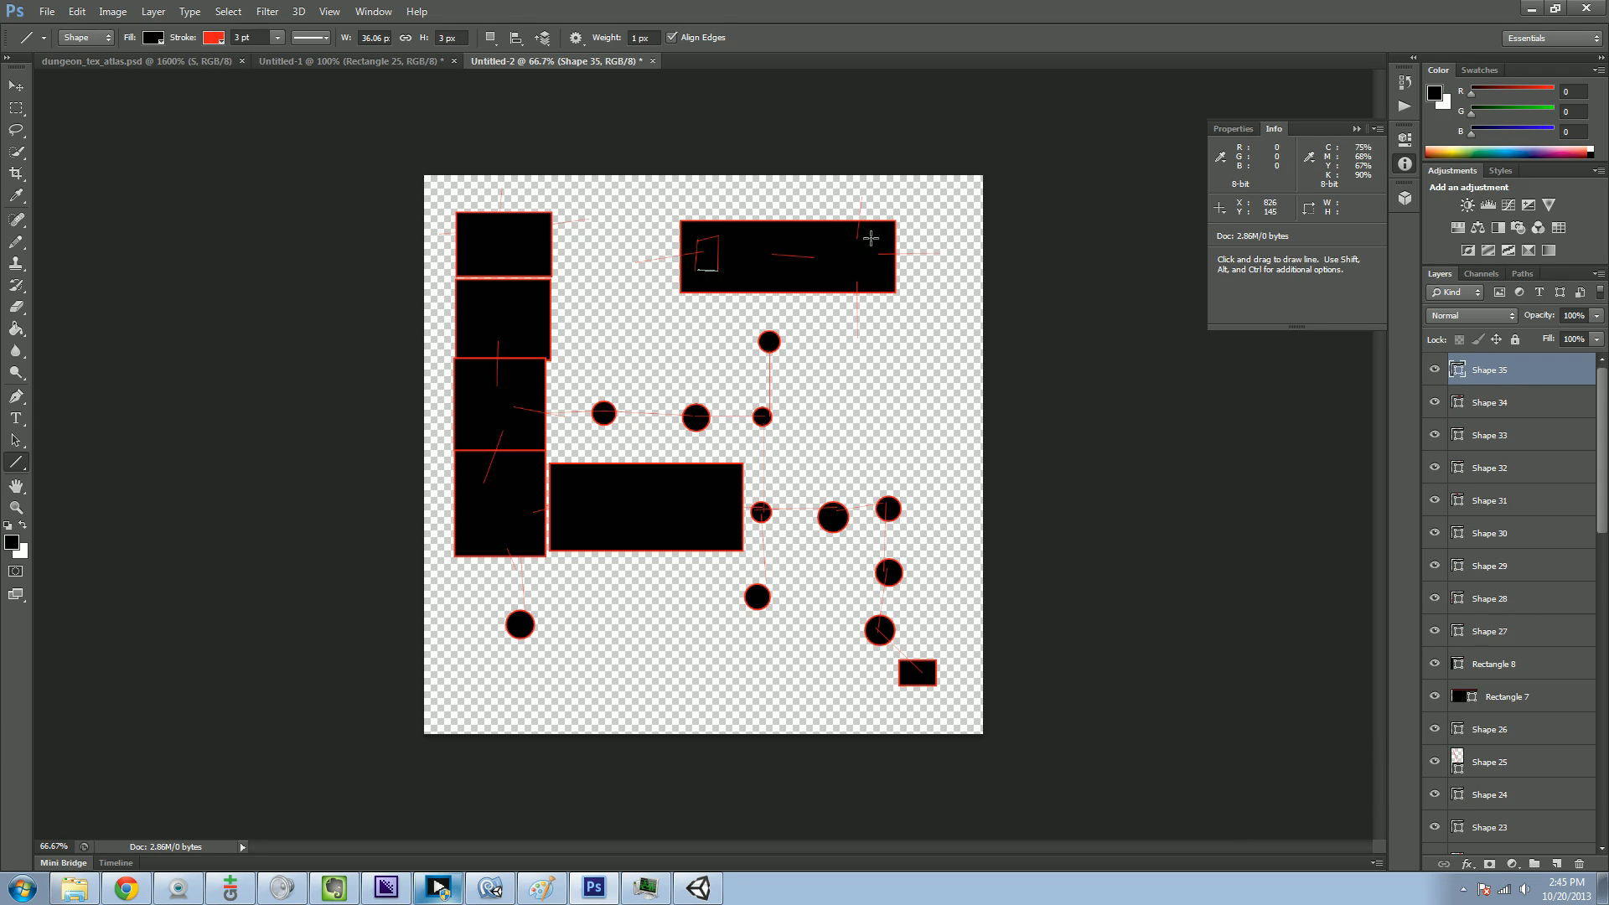
{"action": "mouse_move", "coordinate": [903, 255]}
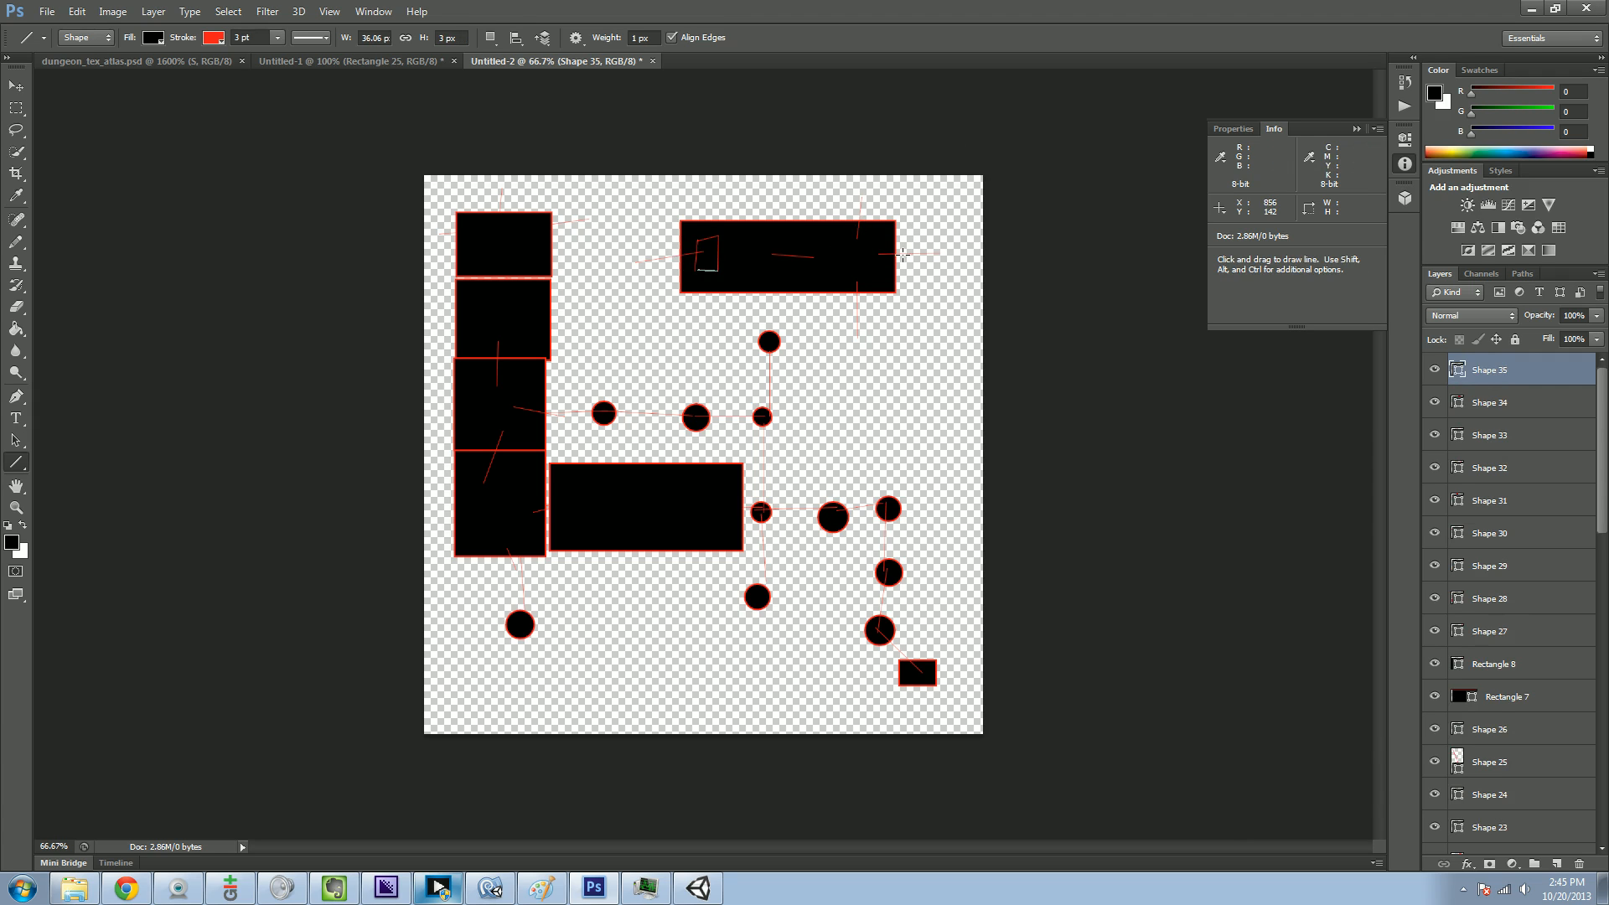
{"action": "mouse_move", "coordinate": [747, 424]}
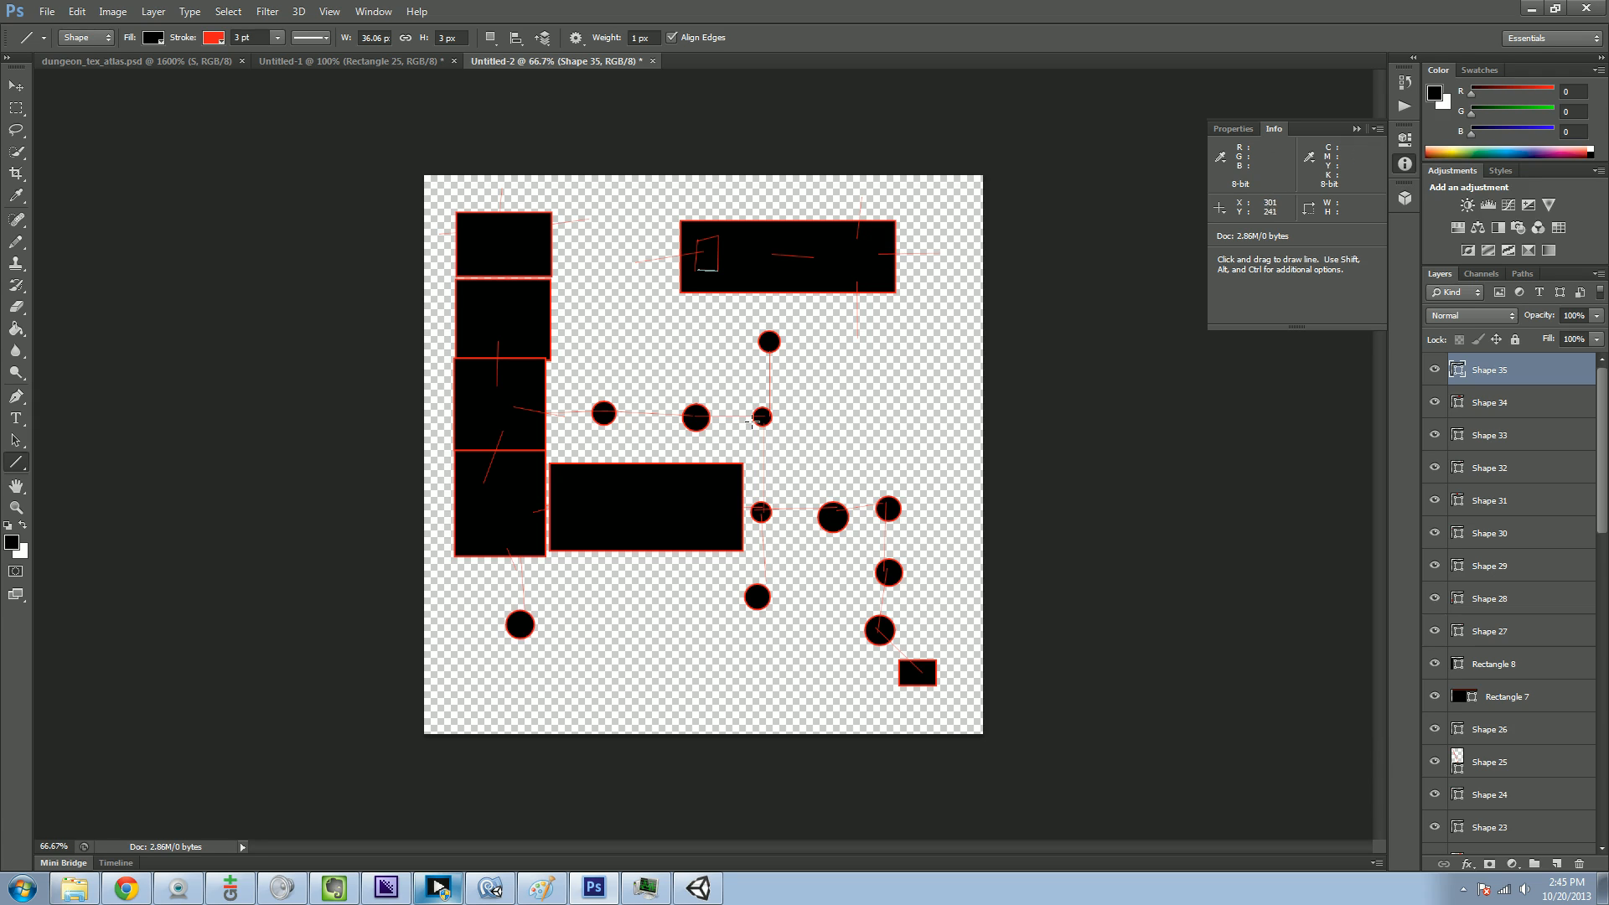
{"action": "mouse_move", "coordinate": [482, 255]}
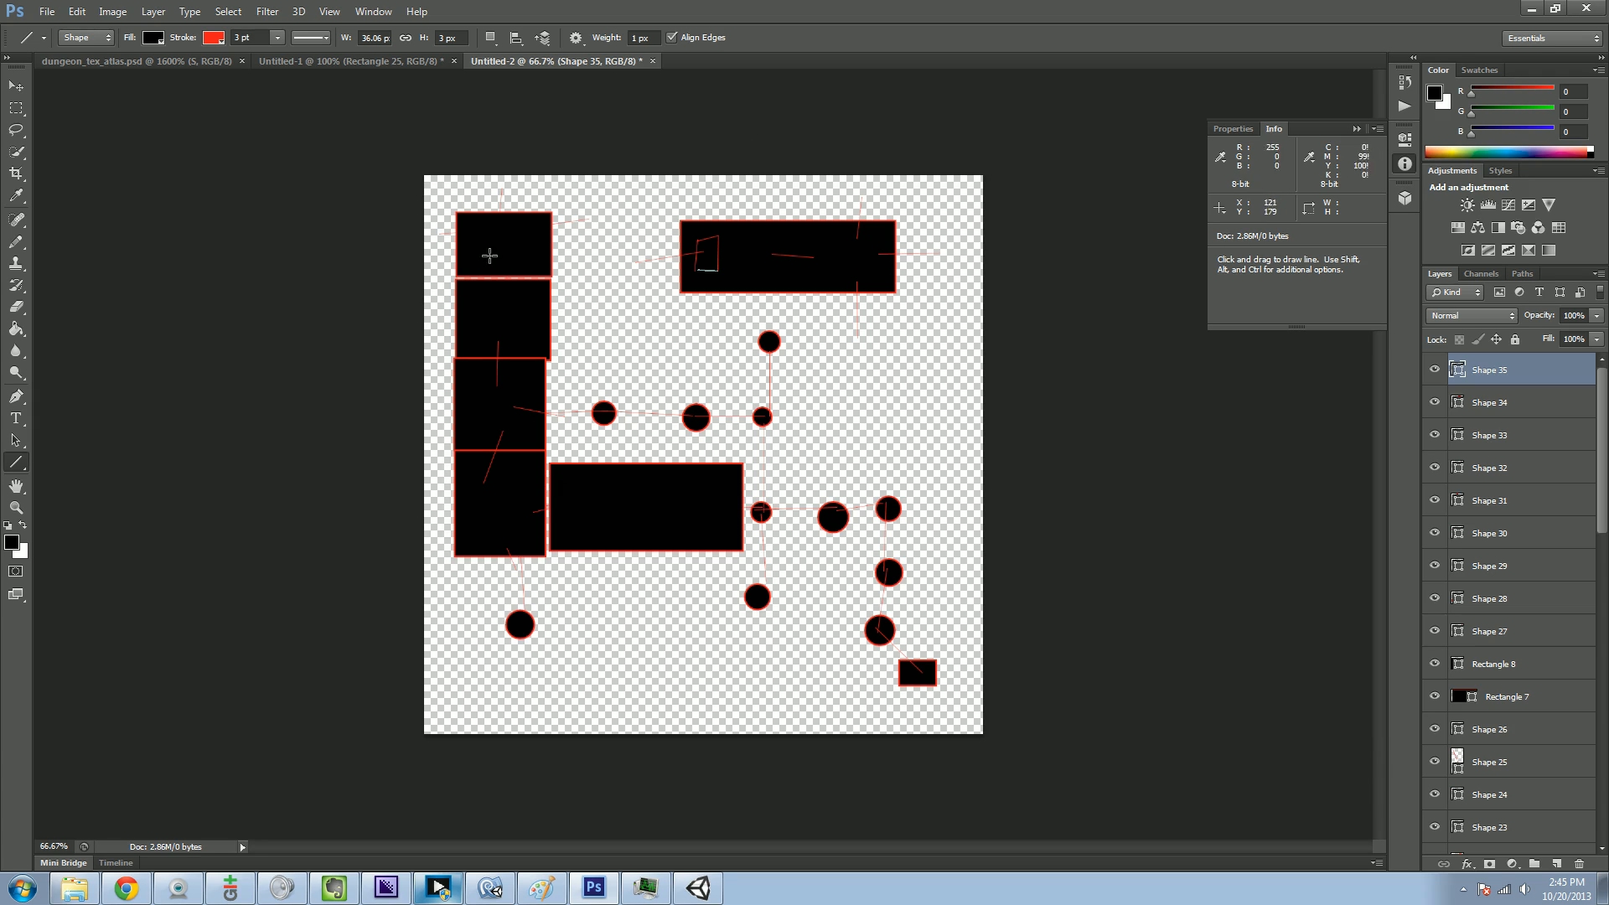
{"action": "mouse_move", "coordinate": [711, 278]}
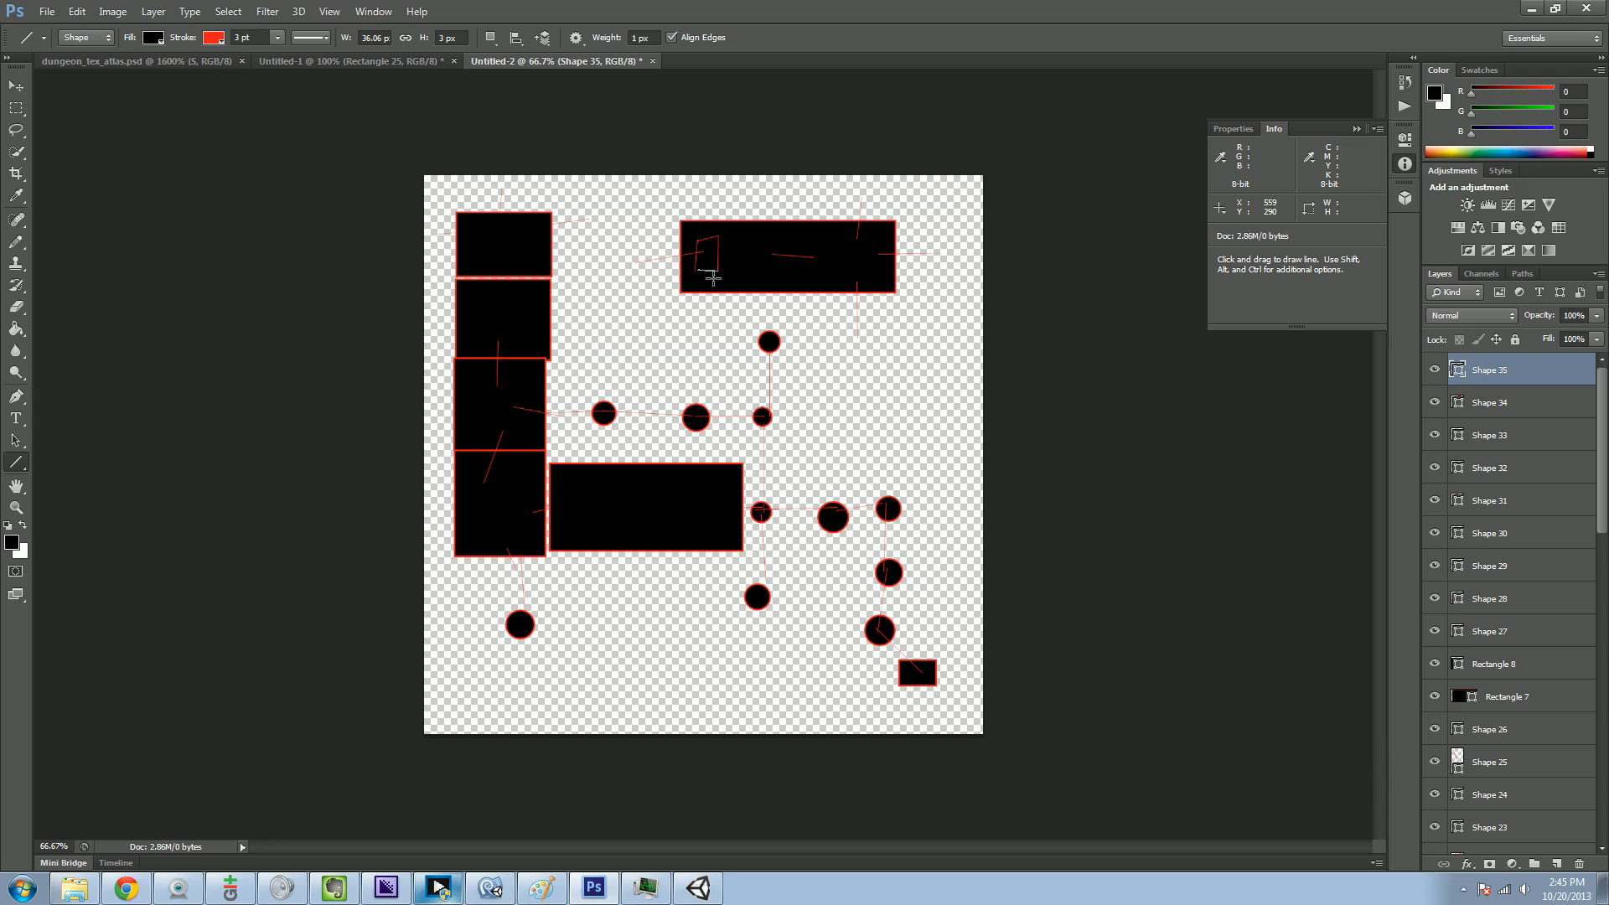
{"action": "mouse_move", "coordinate": [788, 390]}
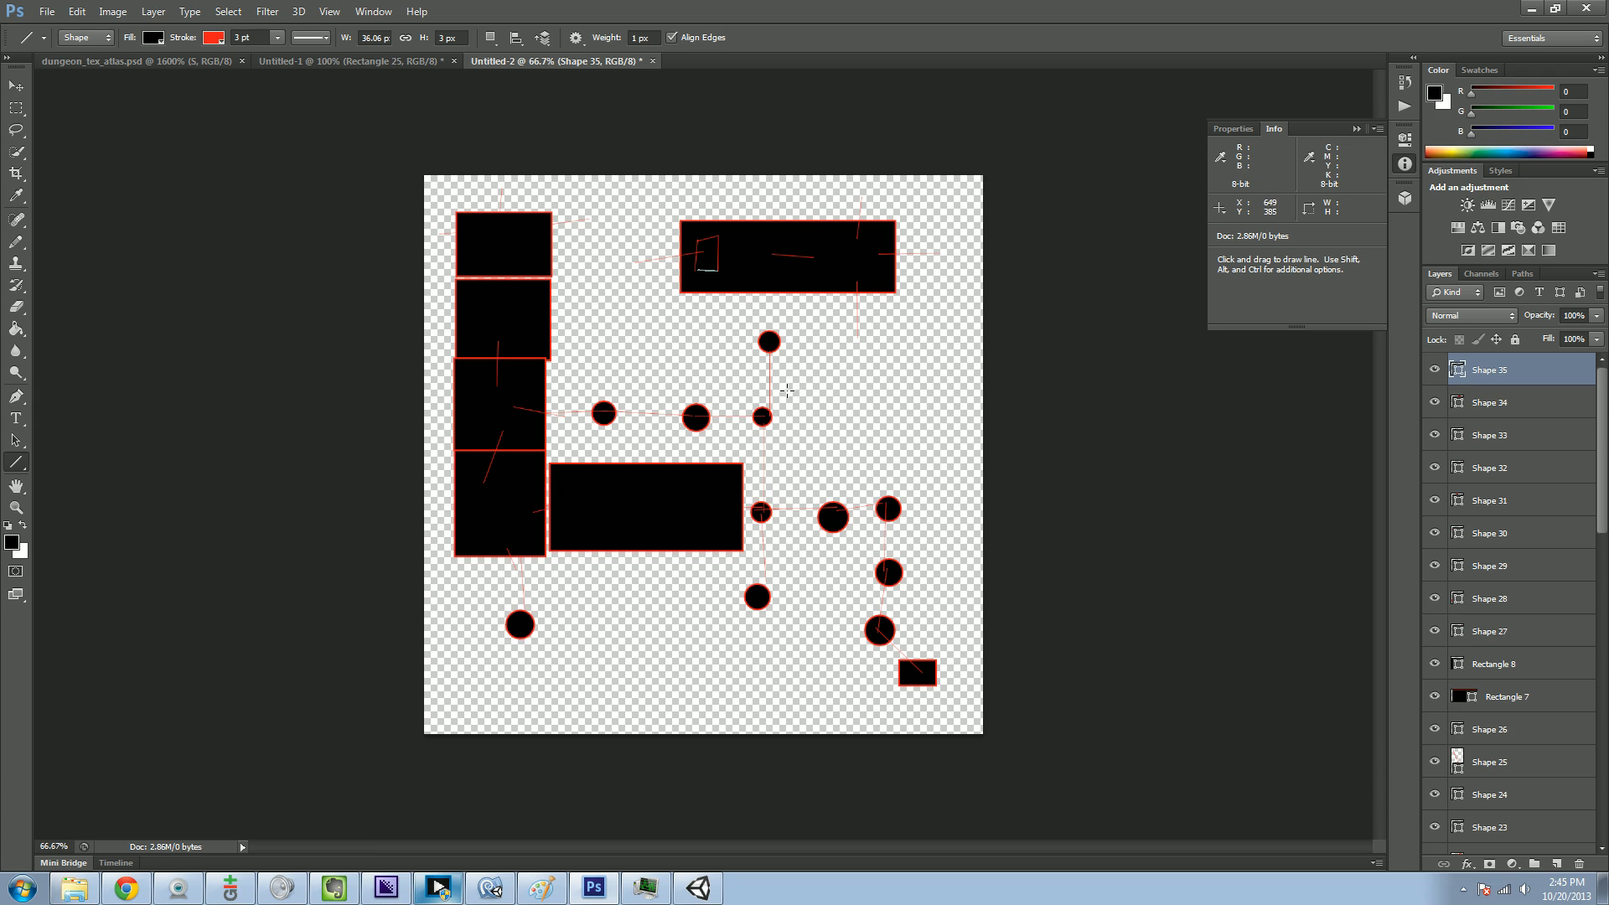
{"action": "mouse_move", "coordinate": [643, 367]}
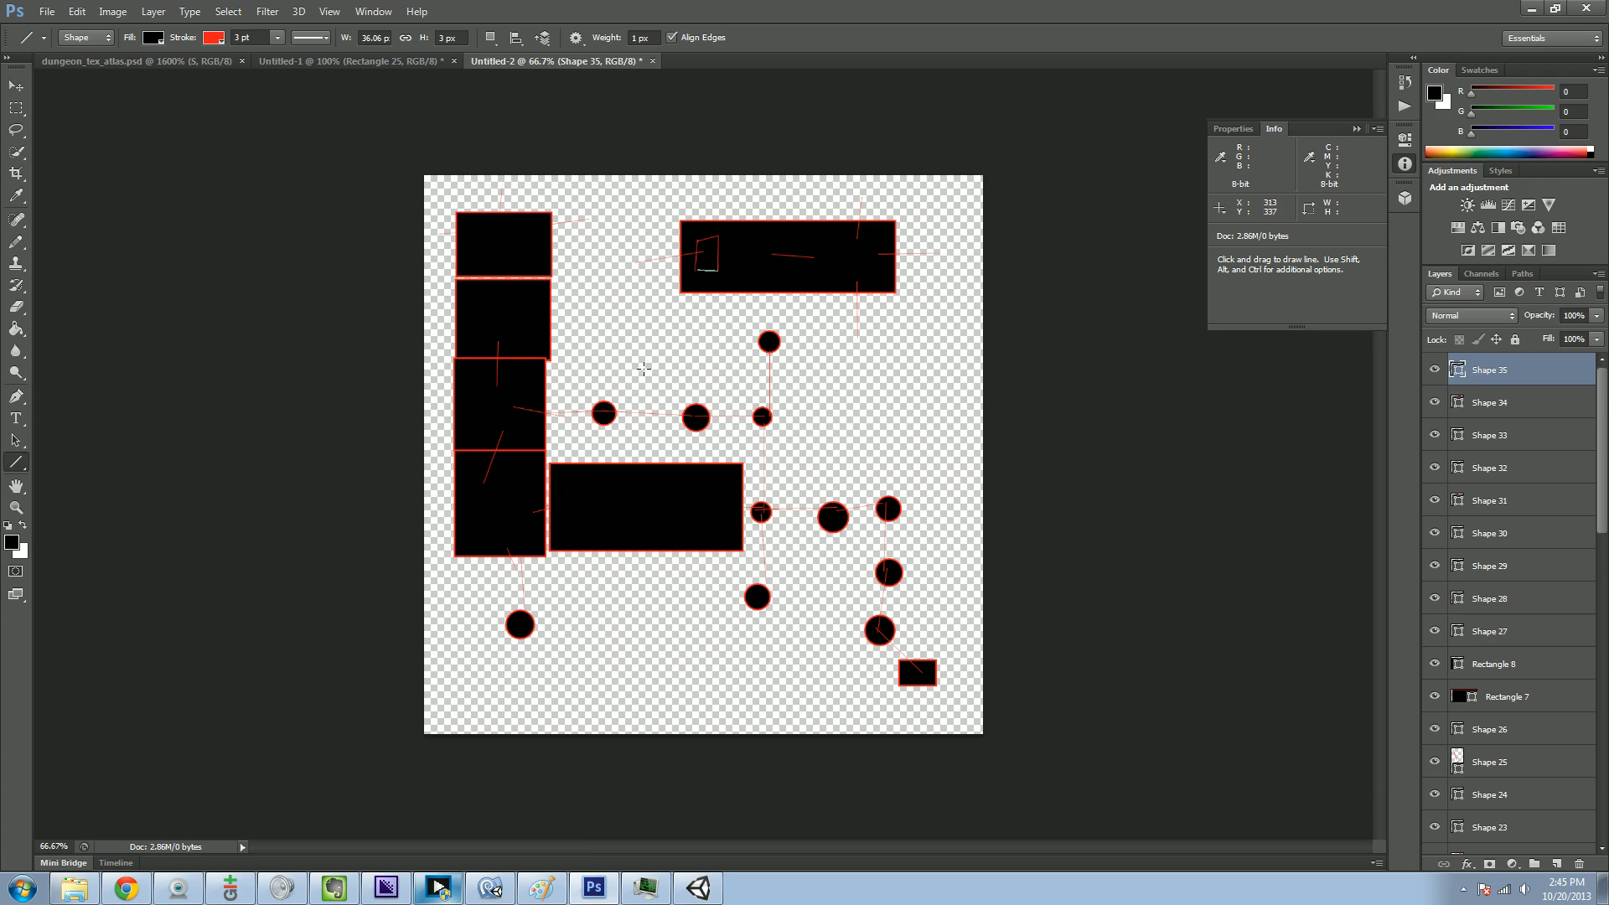
{"action": "mouse_move", "coordinate": [496, 266]}
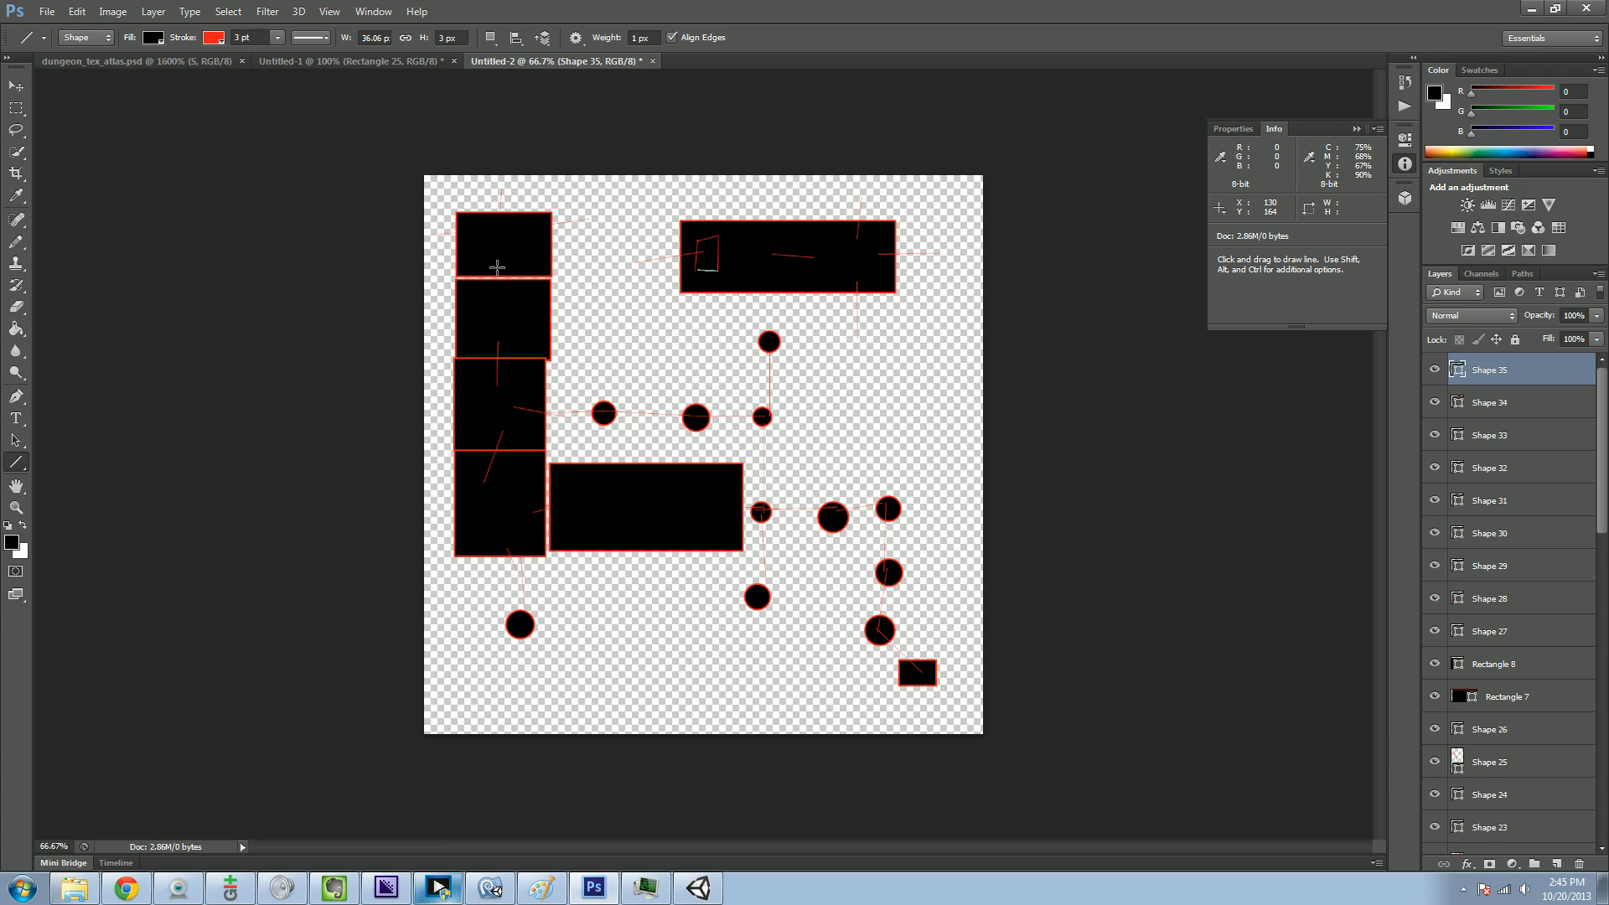
{"action": "mouse_move", "coordinate": [707, 216]}
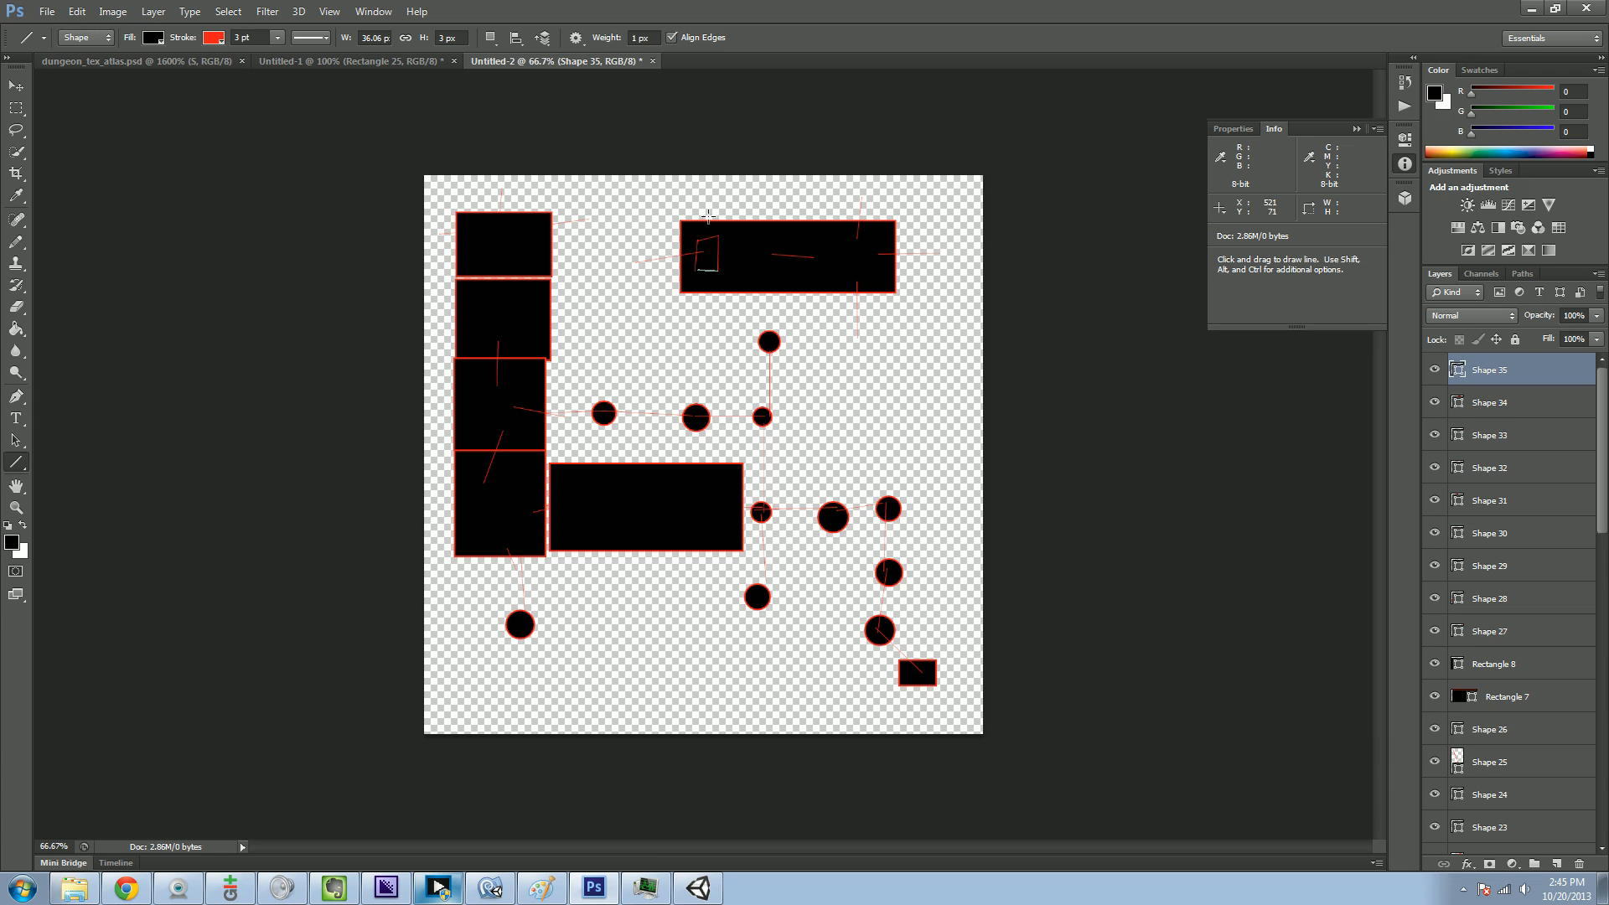
{"action": "mouse_move", "coordinate": [978, 216]}
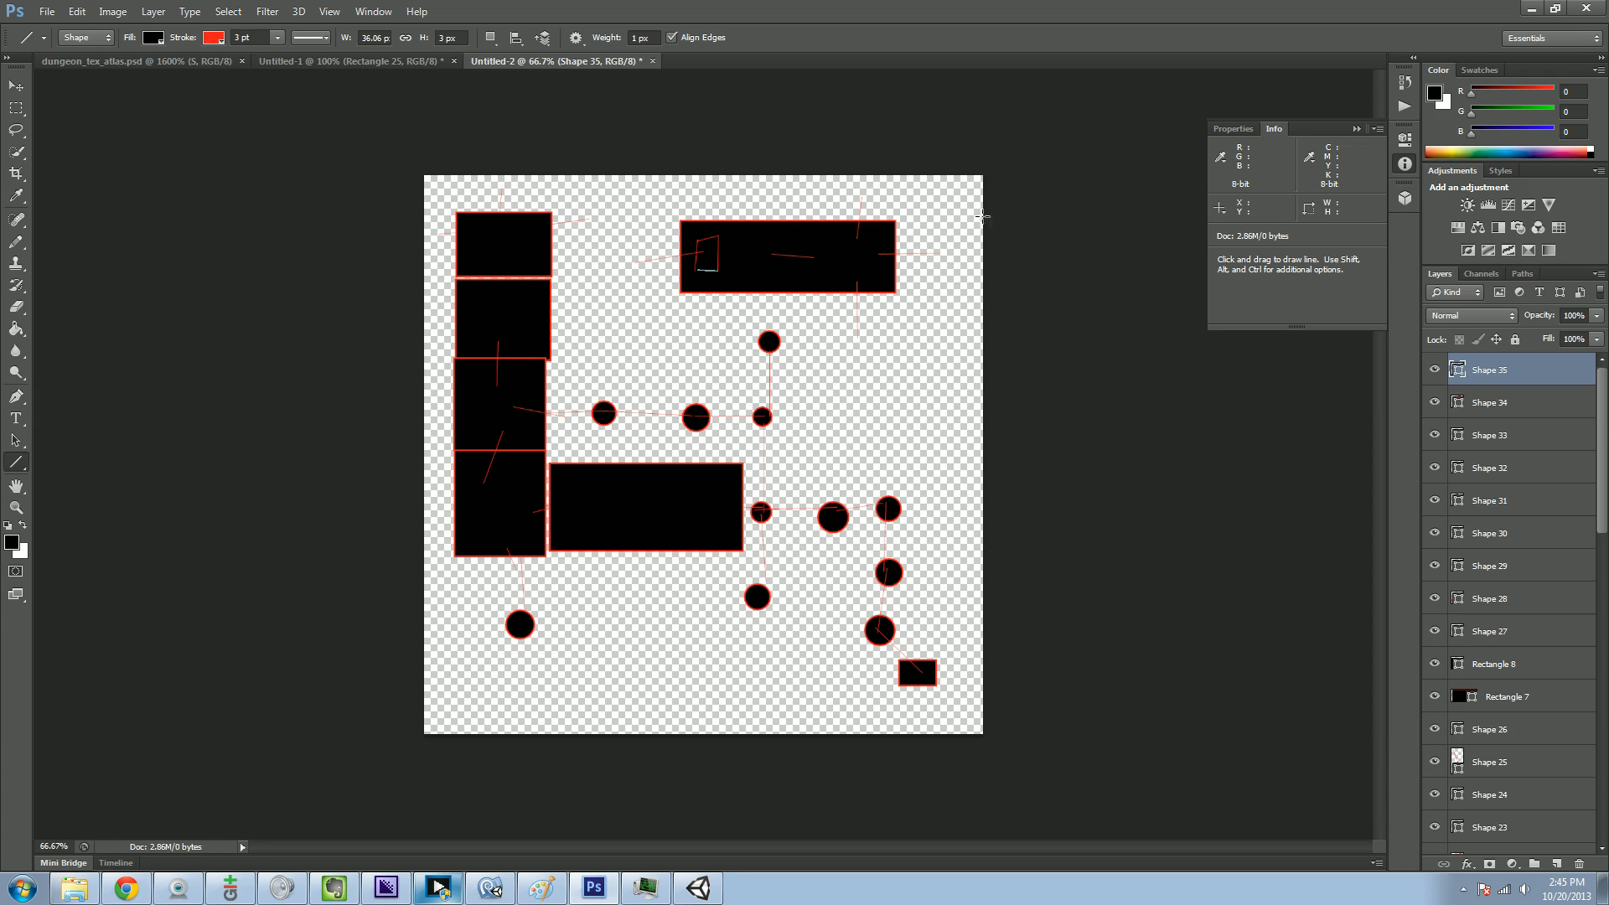
{"action": "mouse_move", "coordinate": [734, 265]}
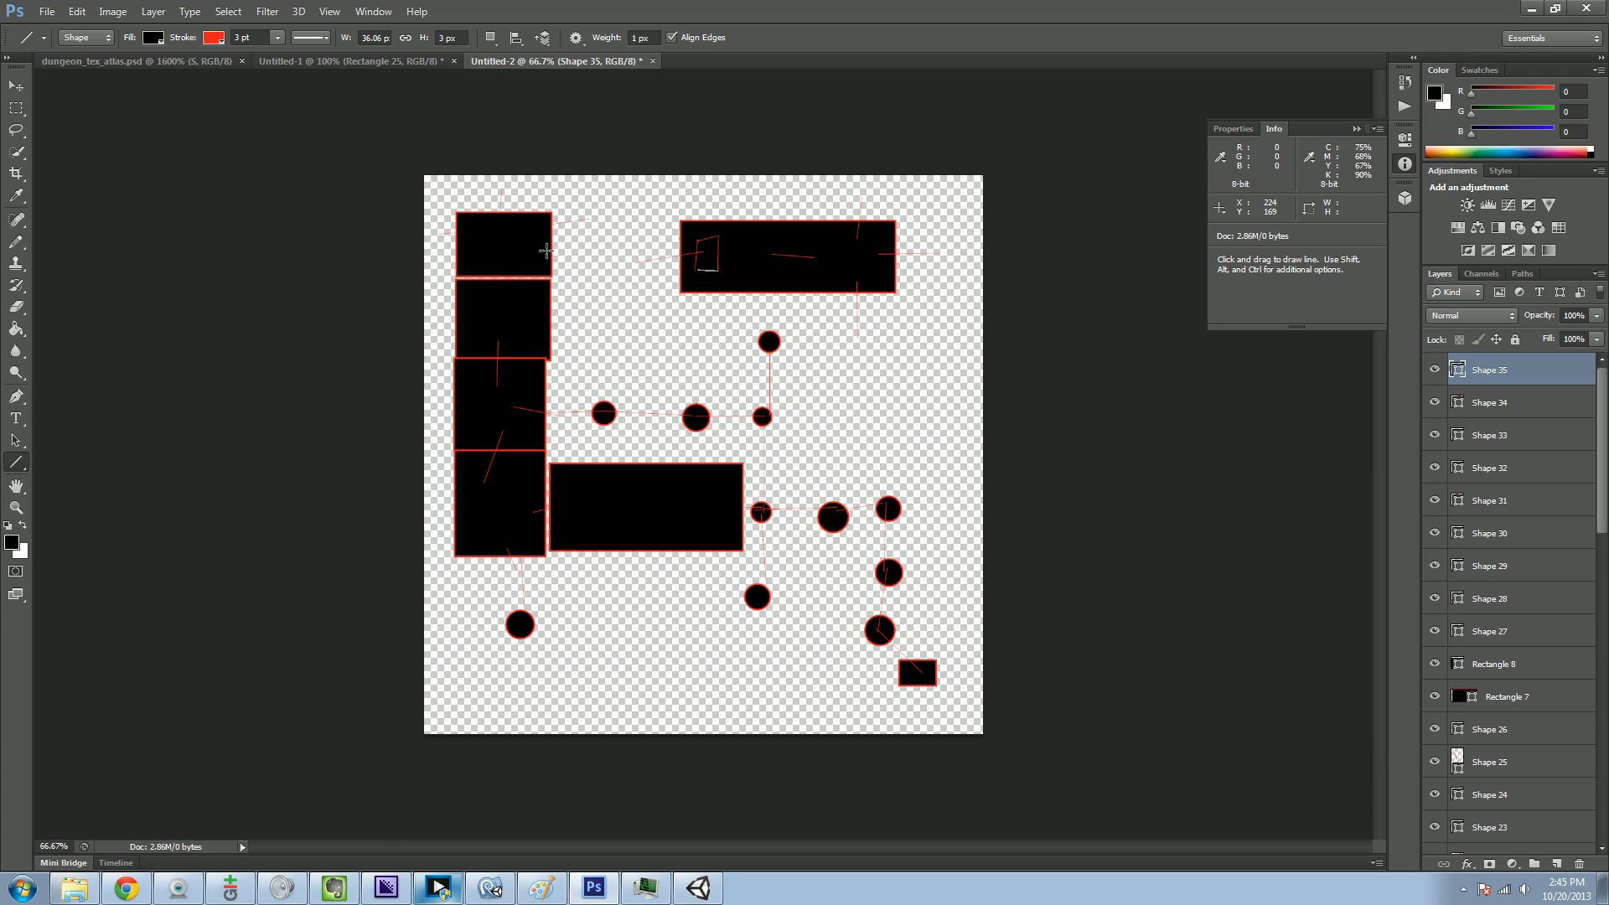
{"action": "mouse_move", "coordinate": [828, 446]}
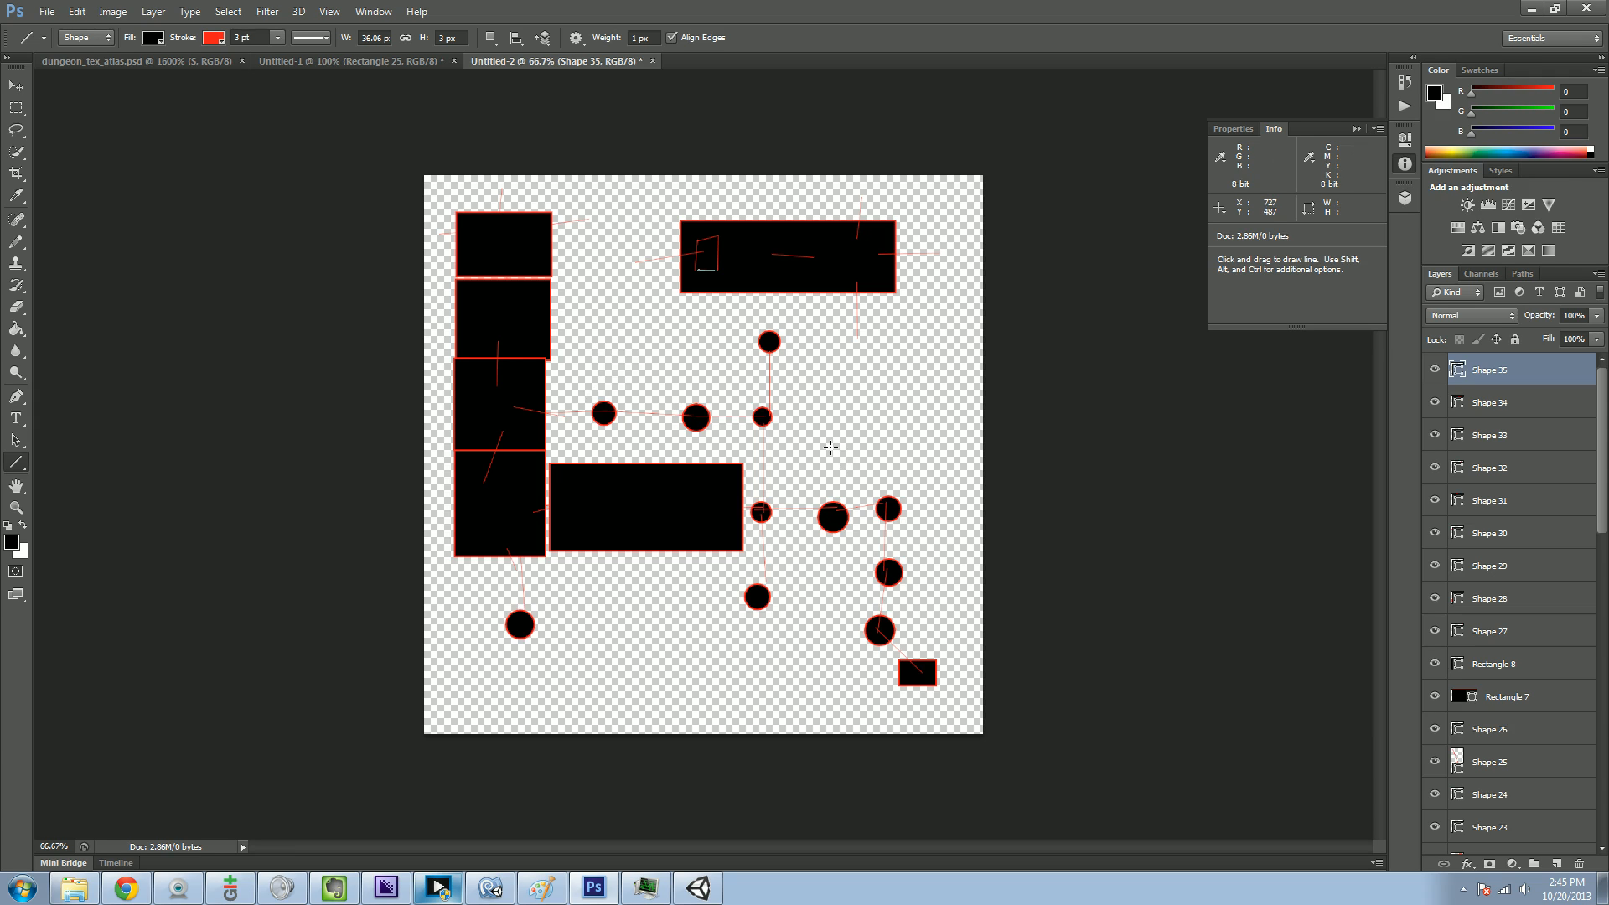
{"action": "mouse_move", "coordinate": [506, 357]}
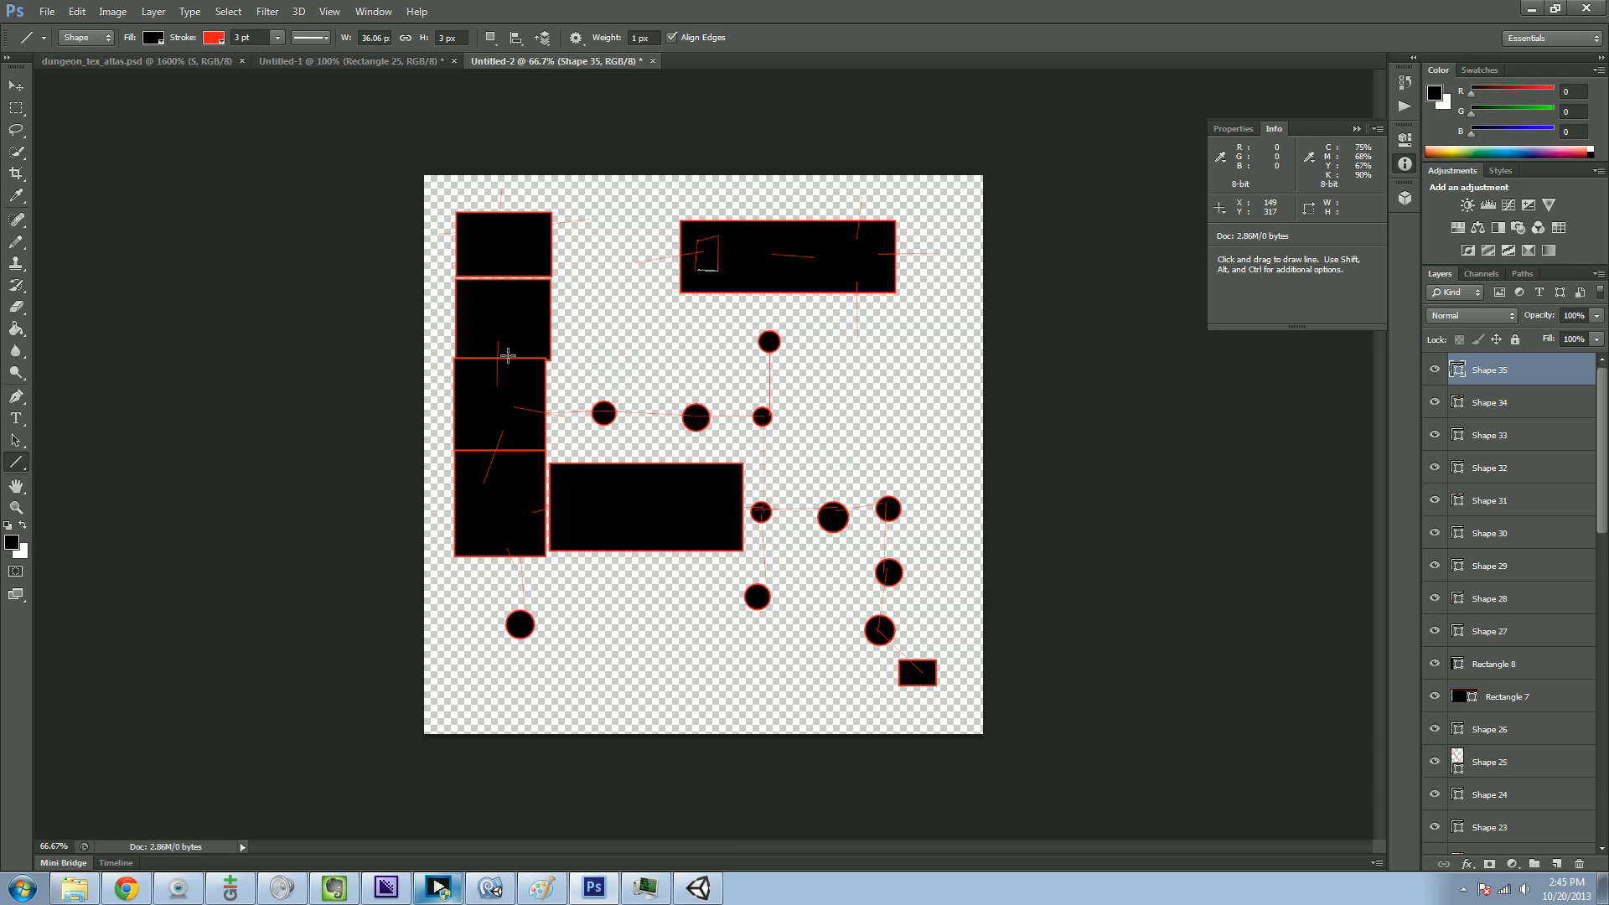
{"action": "mouse_move", "coordinate": [664, 291]}
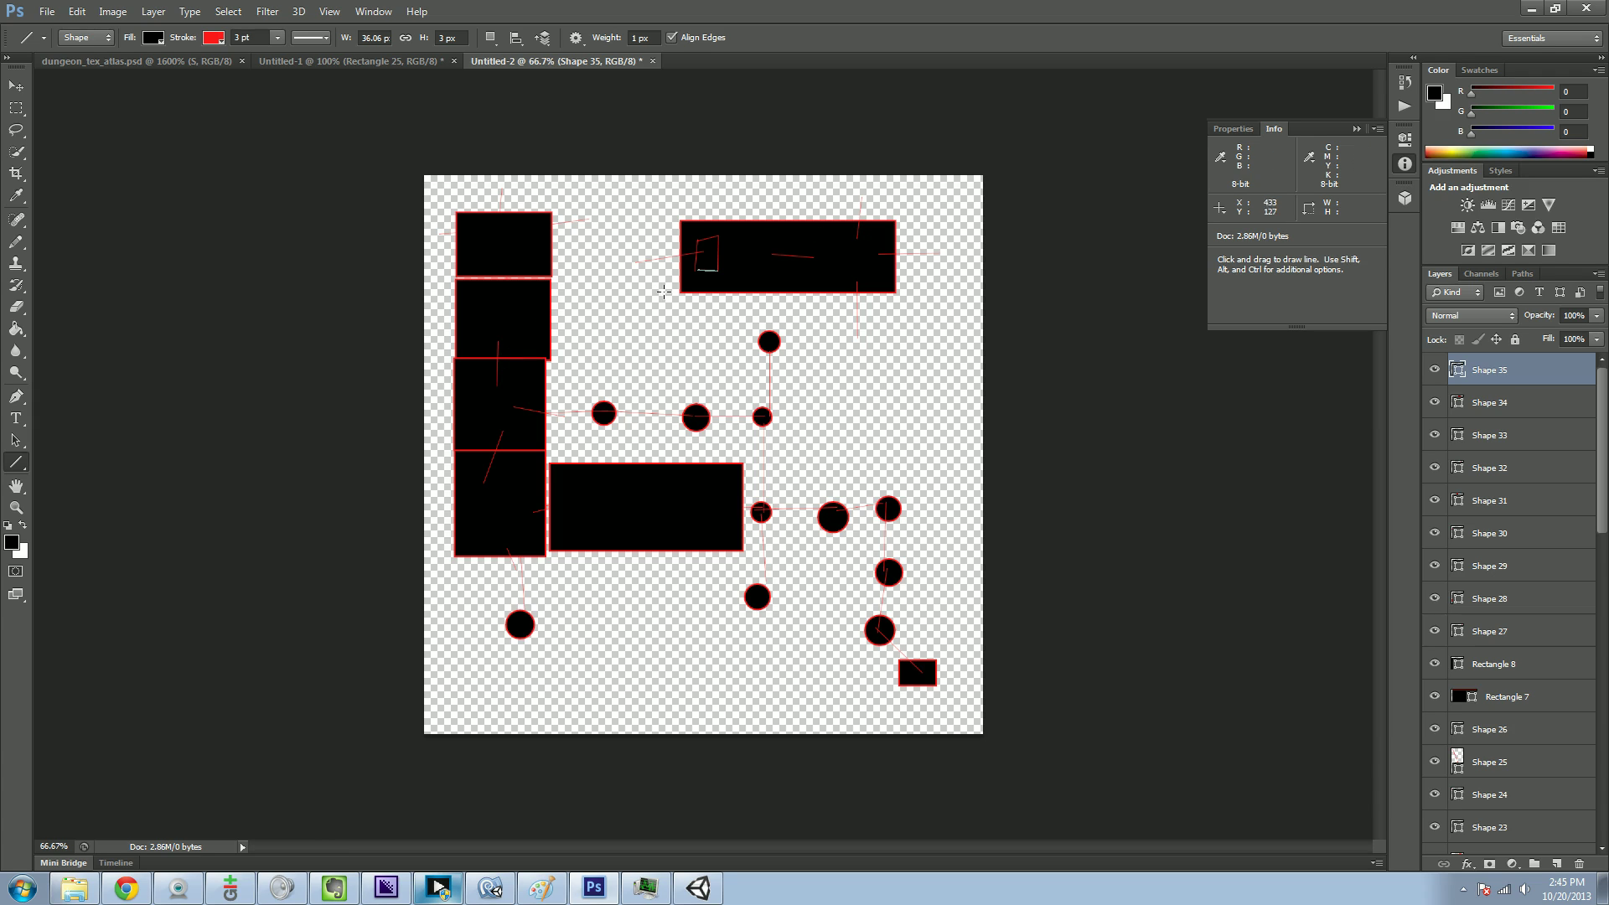
{"action": "mouse_move", "coordinate": [456, 301]}
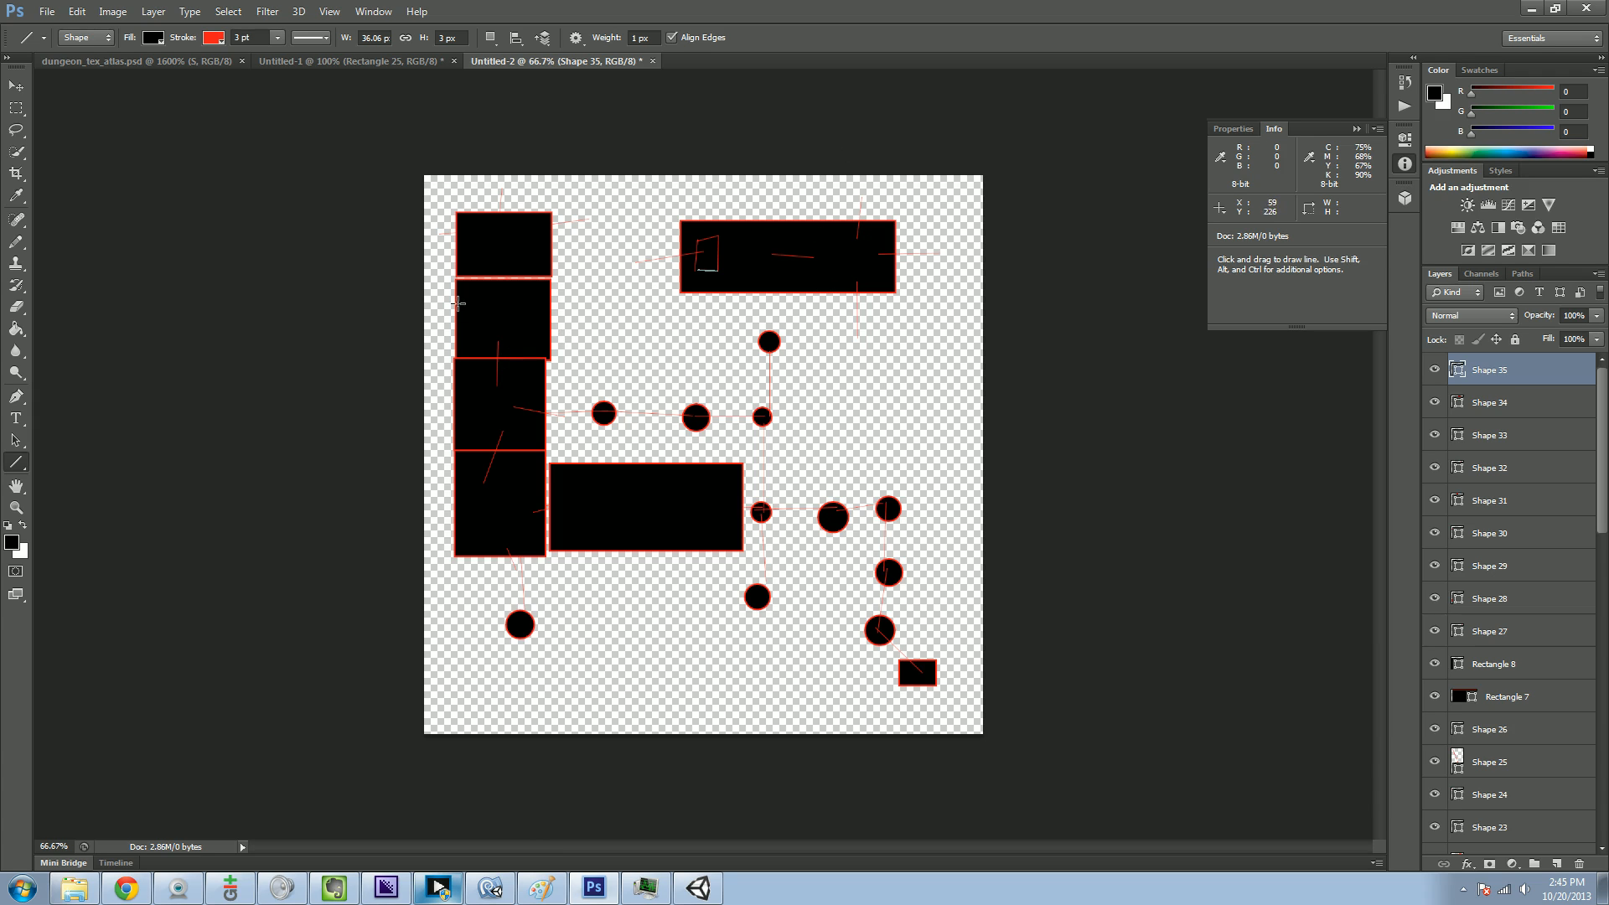
- Draw a red door line inside a square room and another leading into the double-wide room
{"action": "left_click_drag", "start_coordinate": [459, 300], "coordinate": [459, 340]}
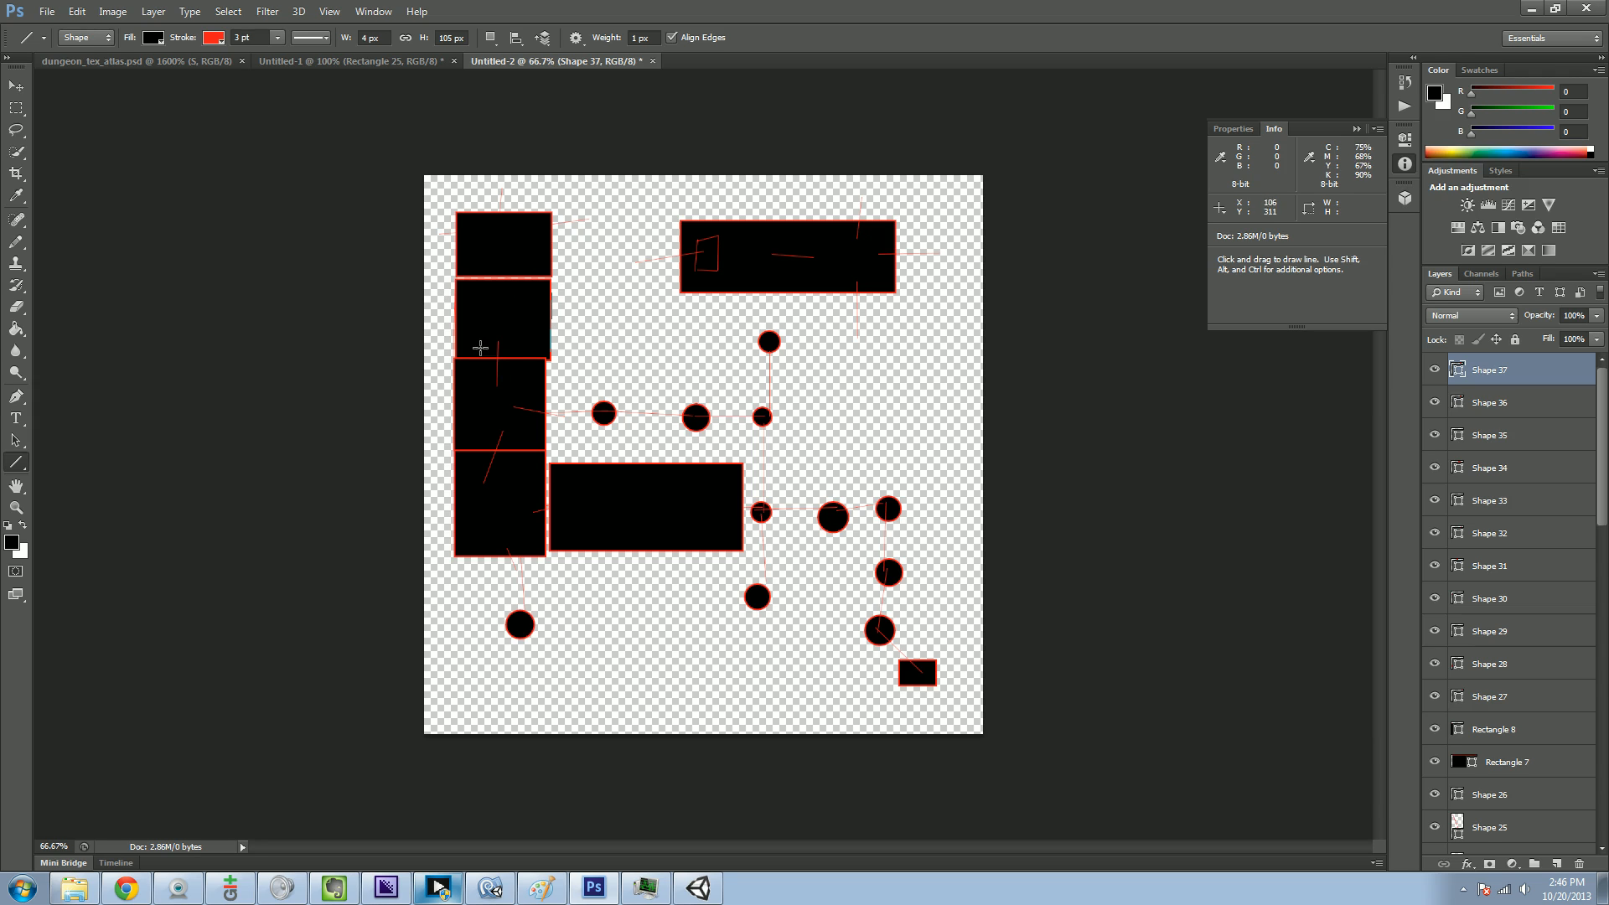
{"action": "mouse_move", "coordinate": [546, 300]}
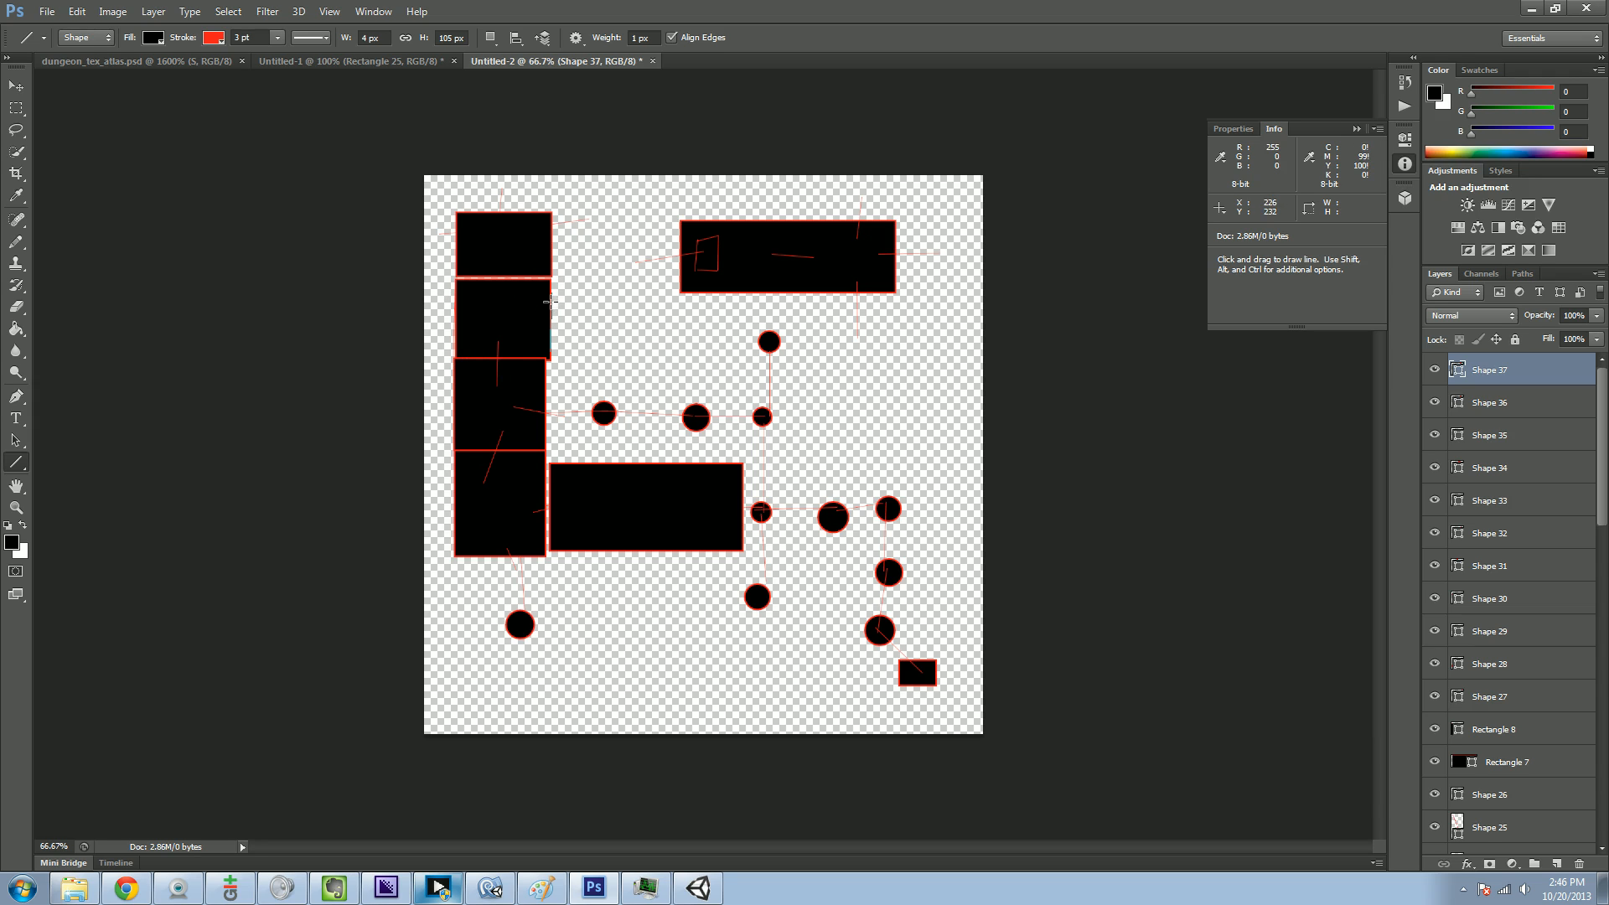
{"action": "mouse_move", "coordinate": [533, 475]}
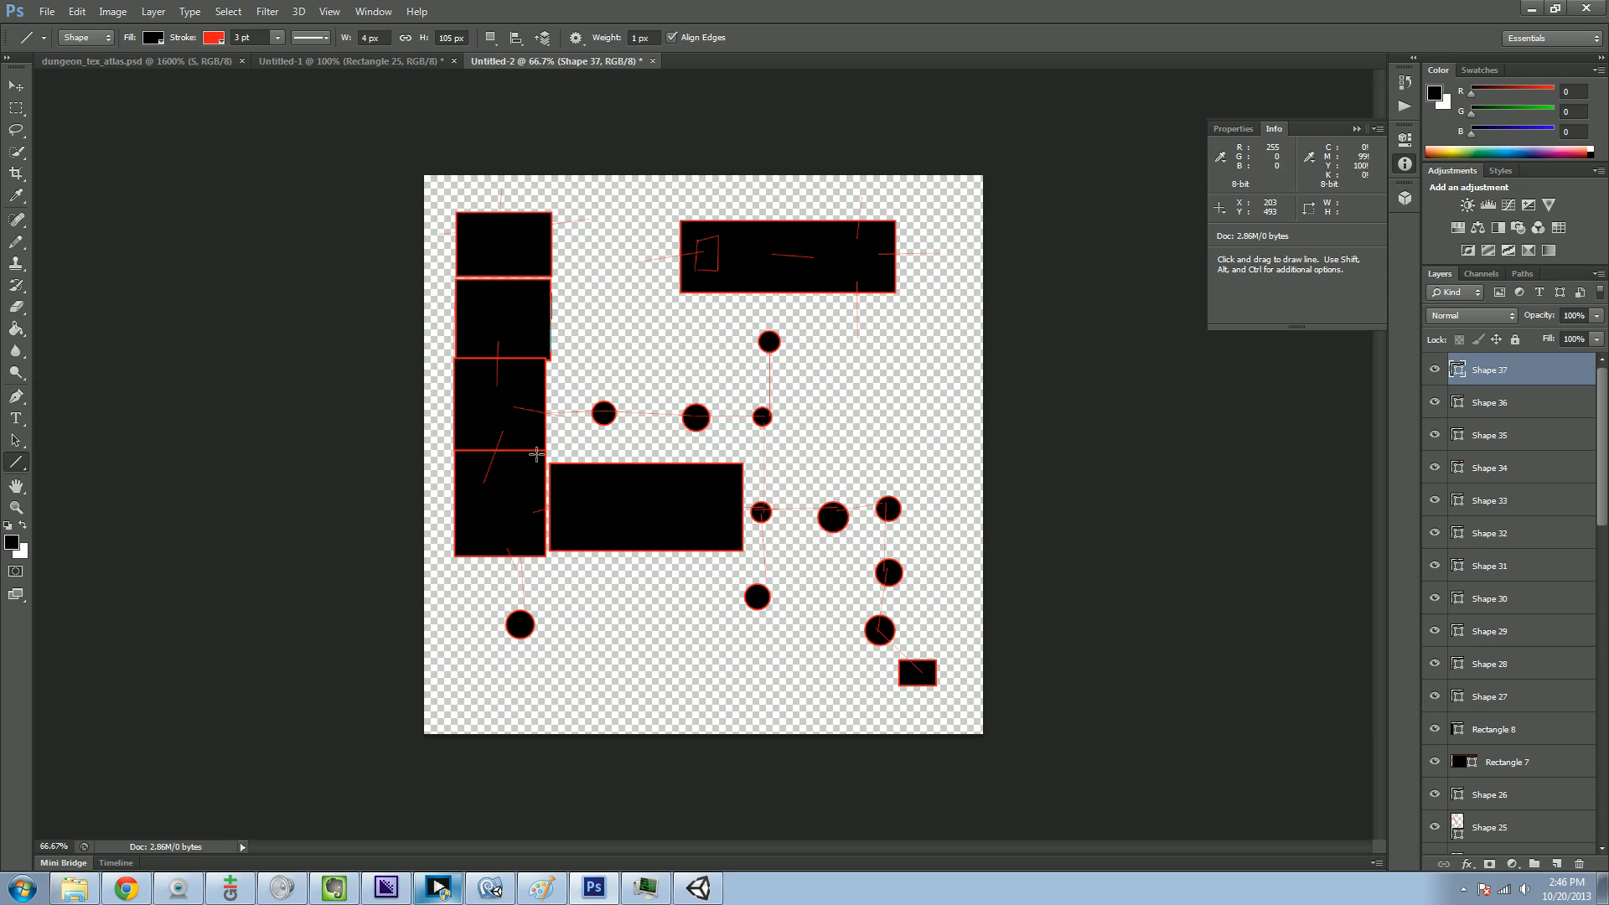
{"action": "mouse_move", "coordinate": [459, 454]}
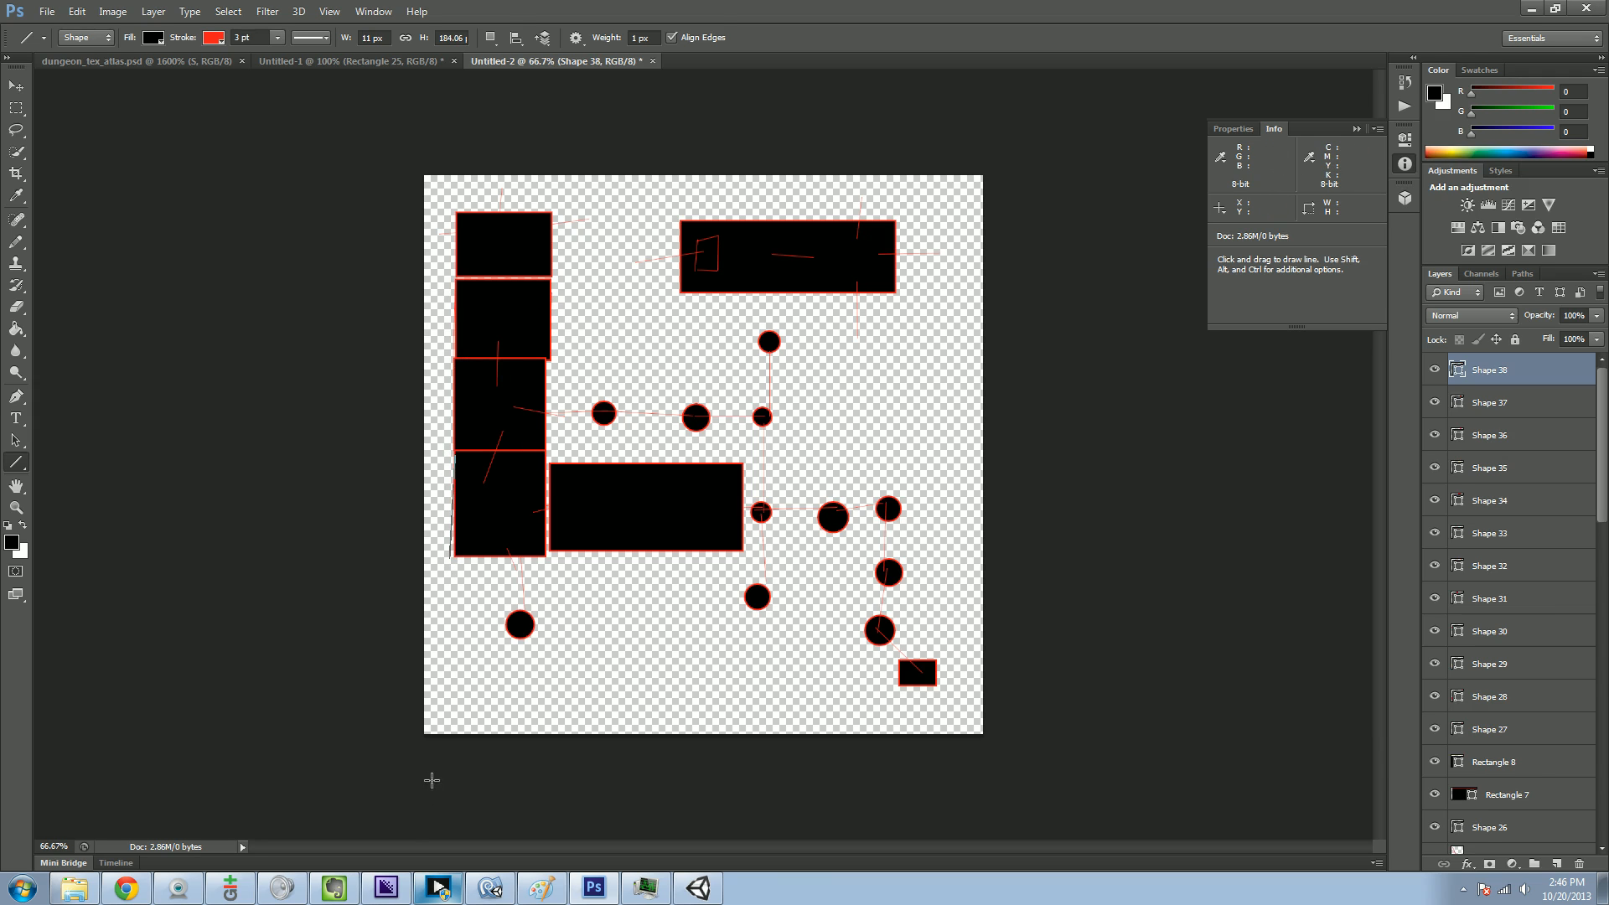
{"action": "mouse_move", "coordinate": [877, 379]}
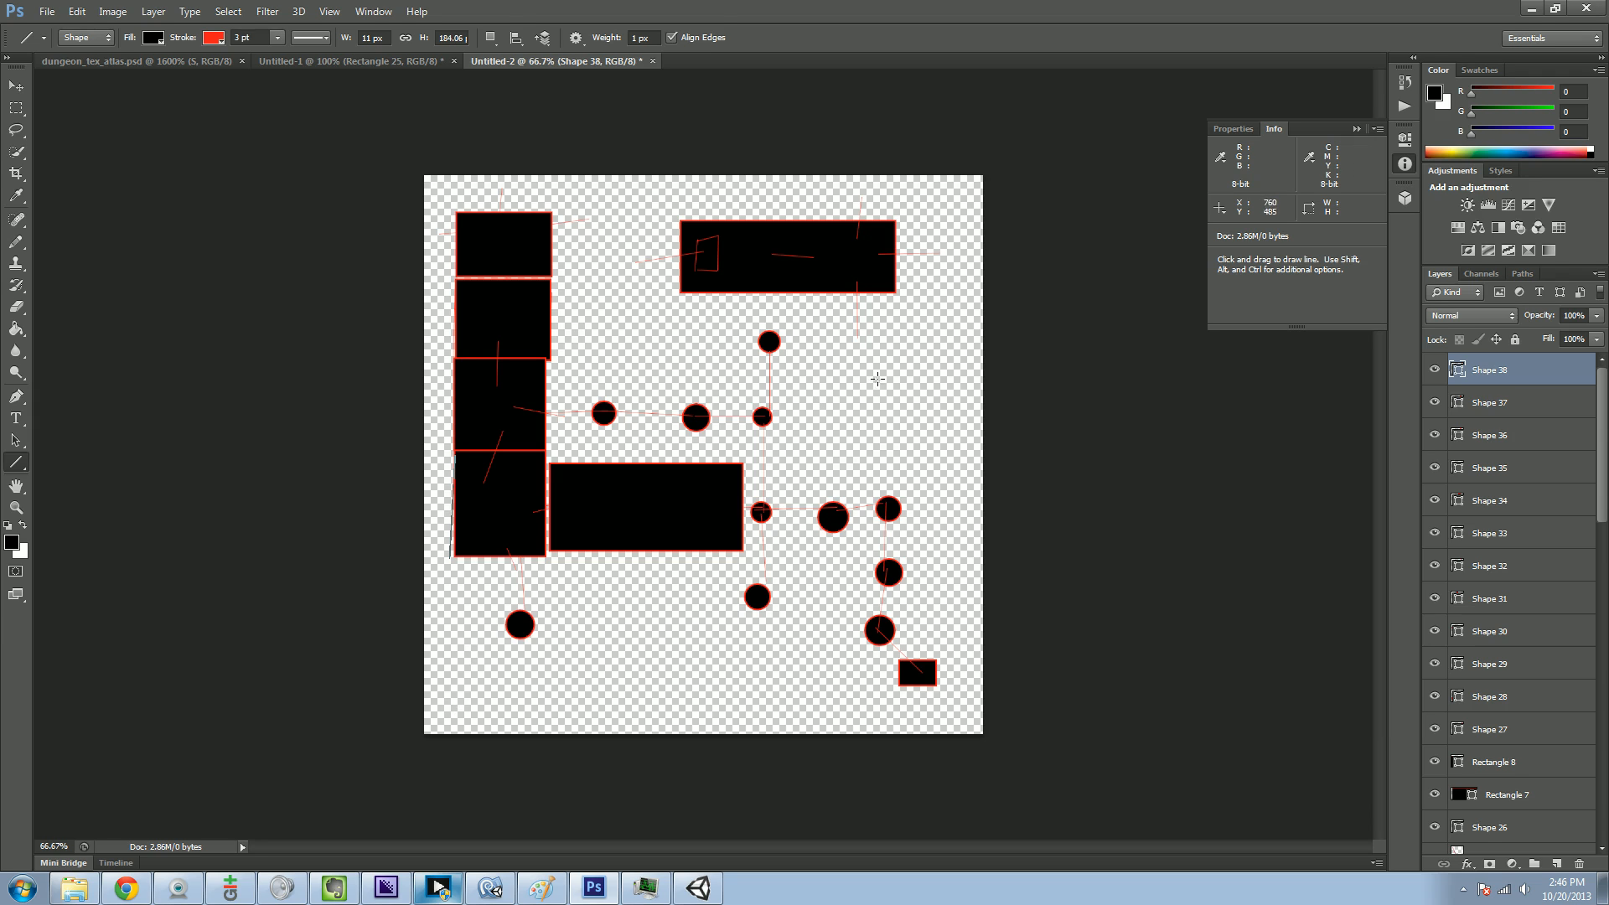
{"action": "mouse_move", "coordinate": [475, 332]}
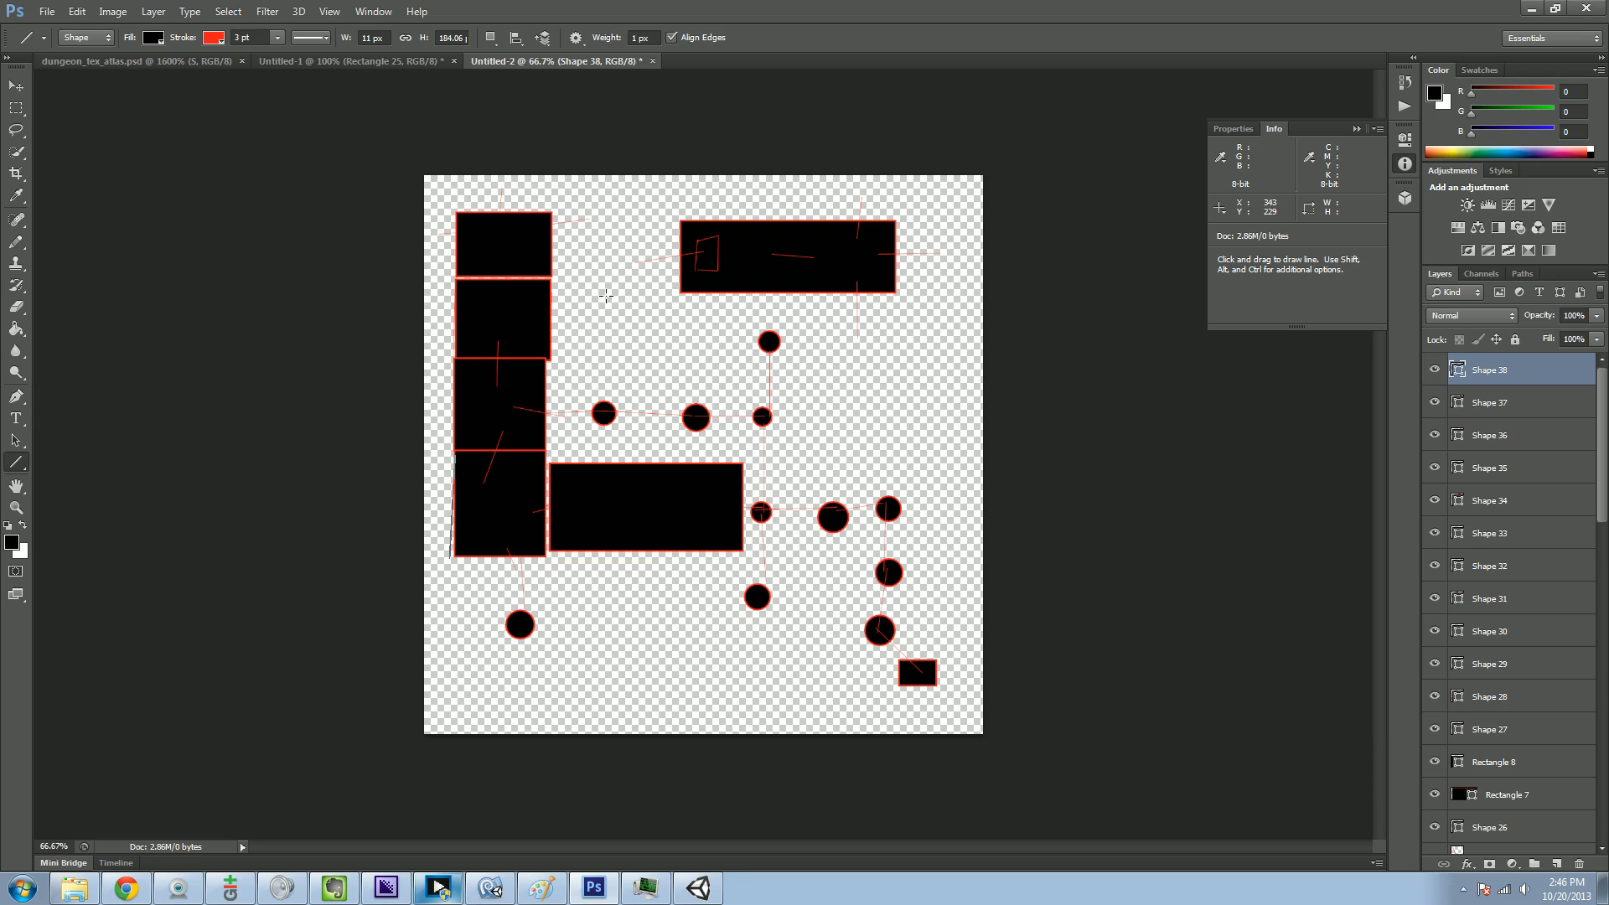
{"action": "mouse_move", "coordinate": [493, 443]}
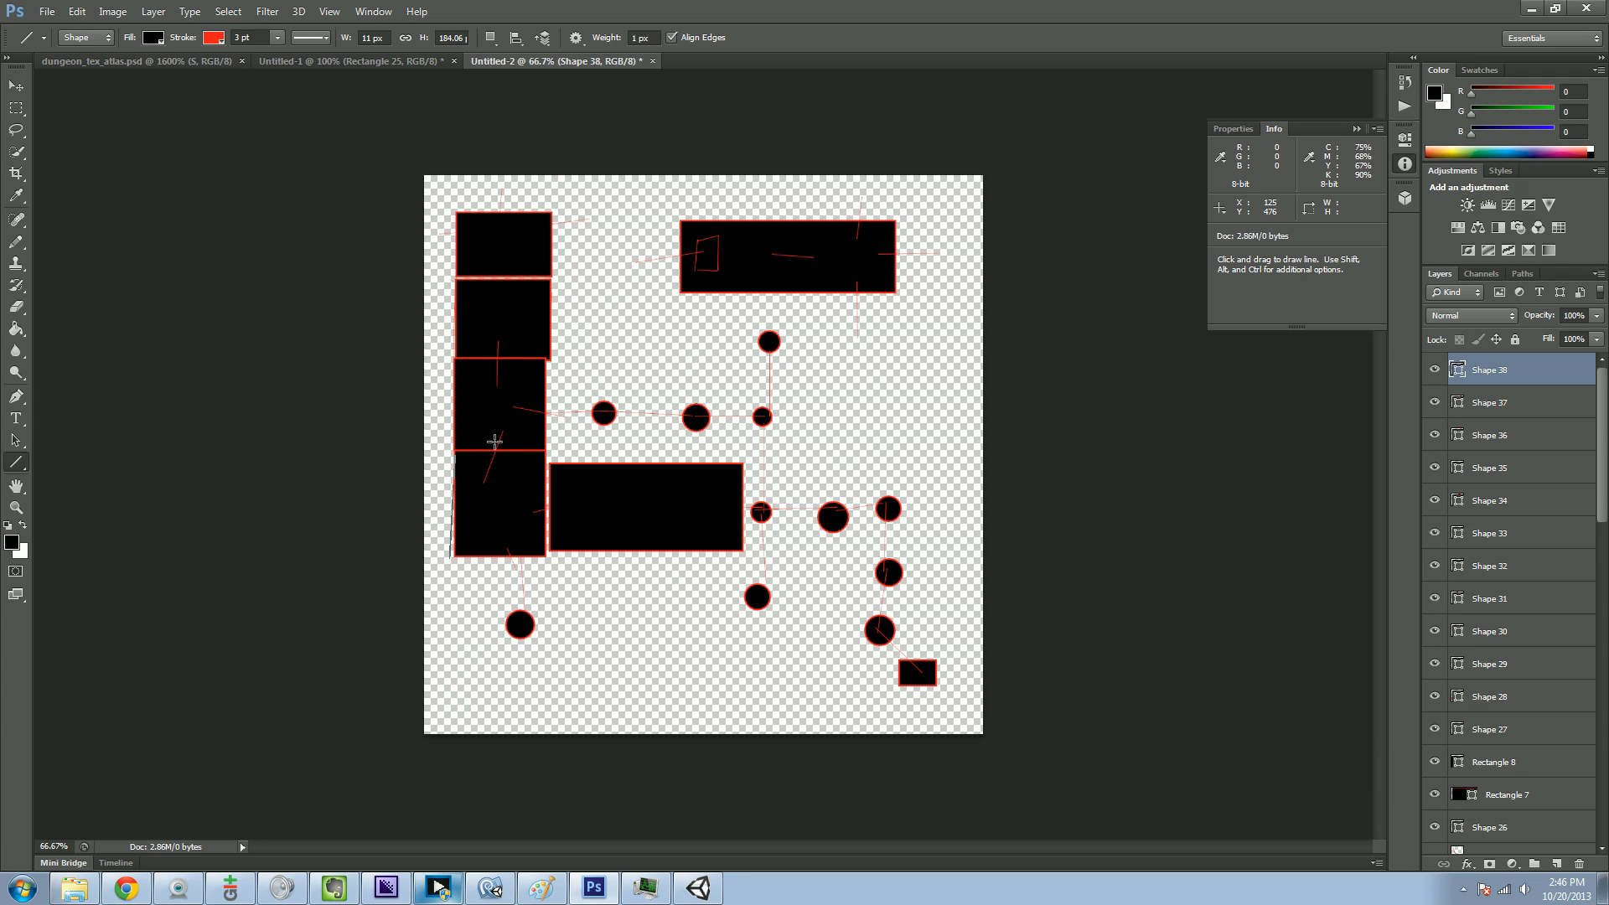
{"action": "mouse_move", "coordinate": [725, 320]}
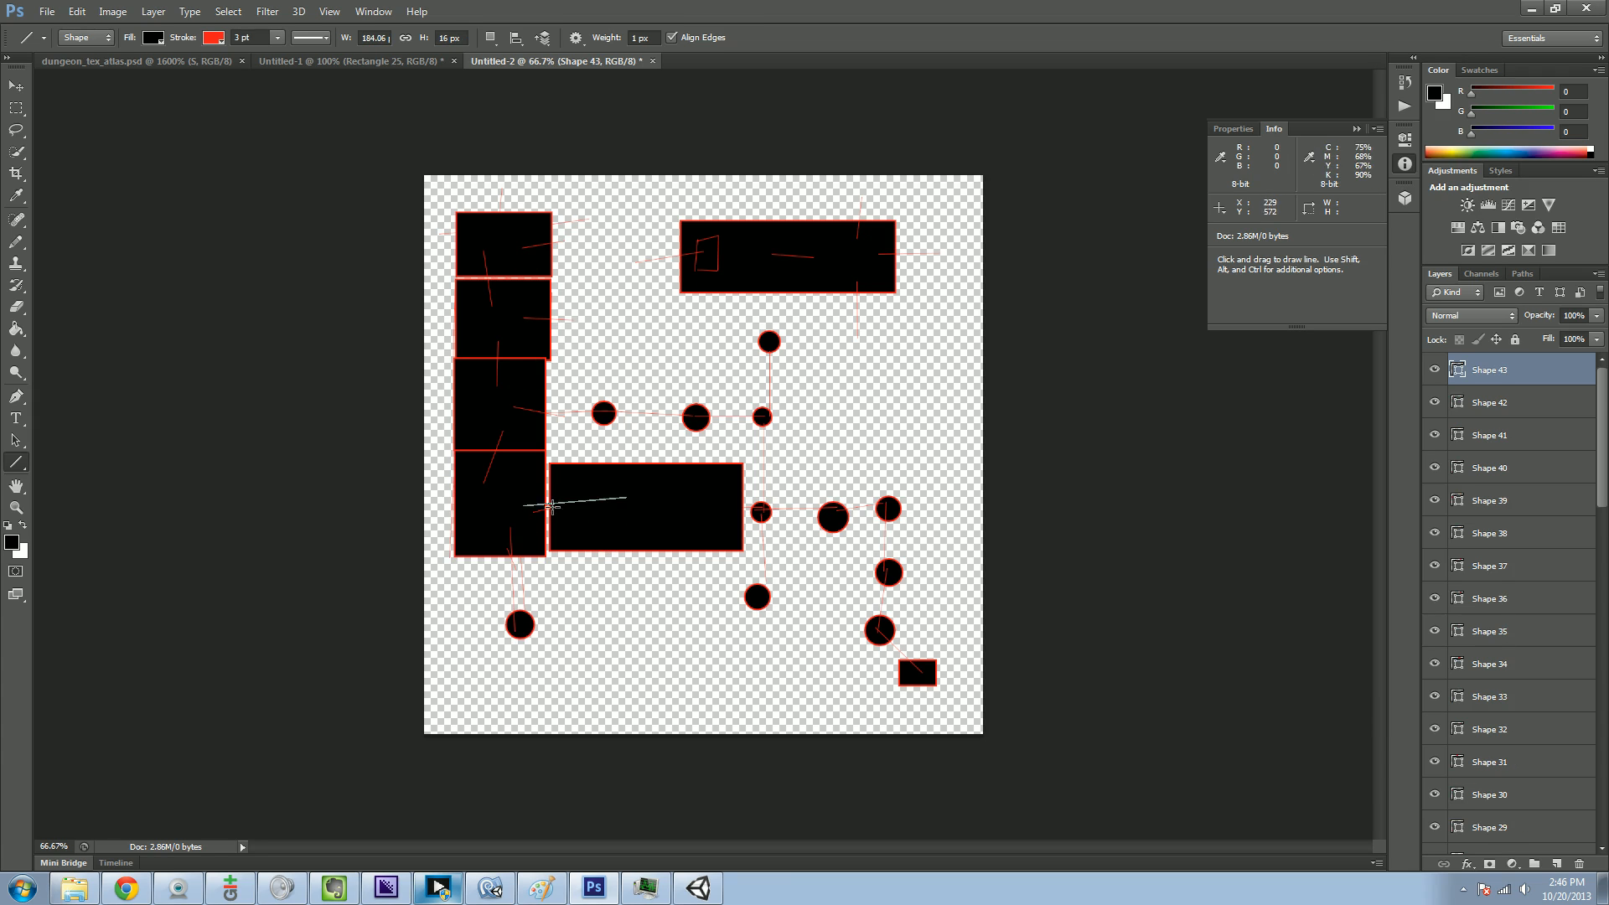
{"action": "left_click_drag", "start_coordinate": [550, 506], "coordinate": [614, 501]}
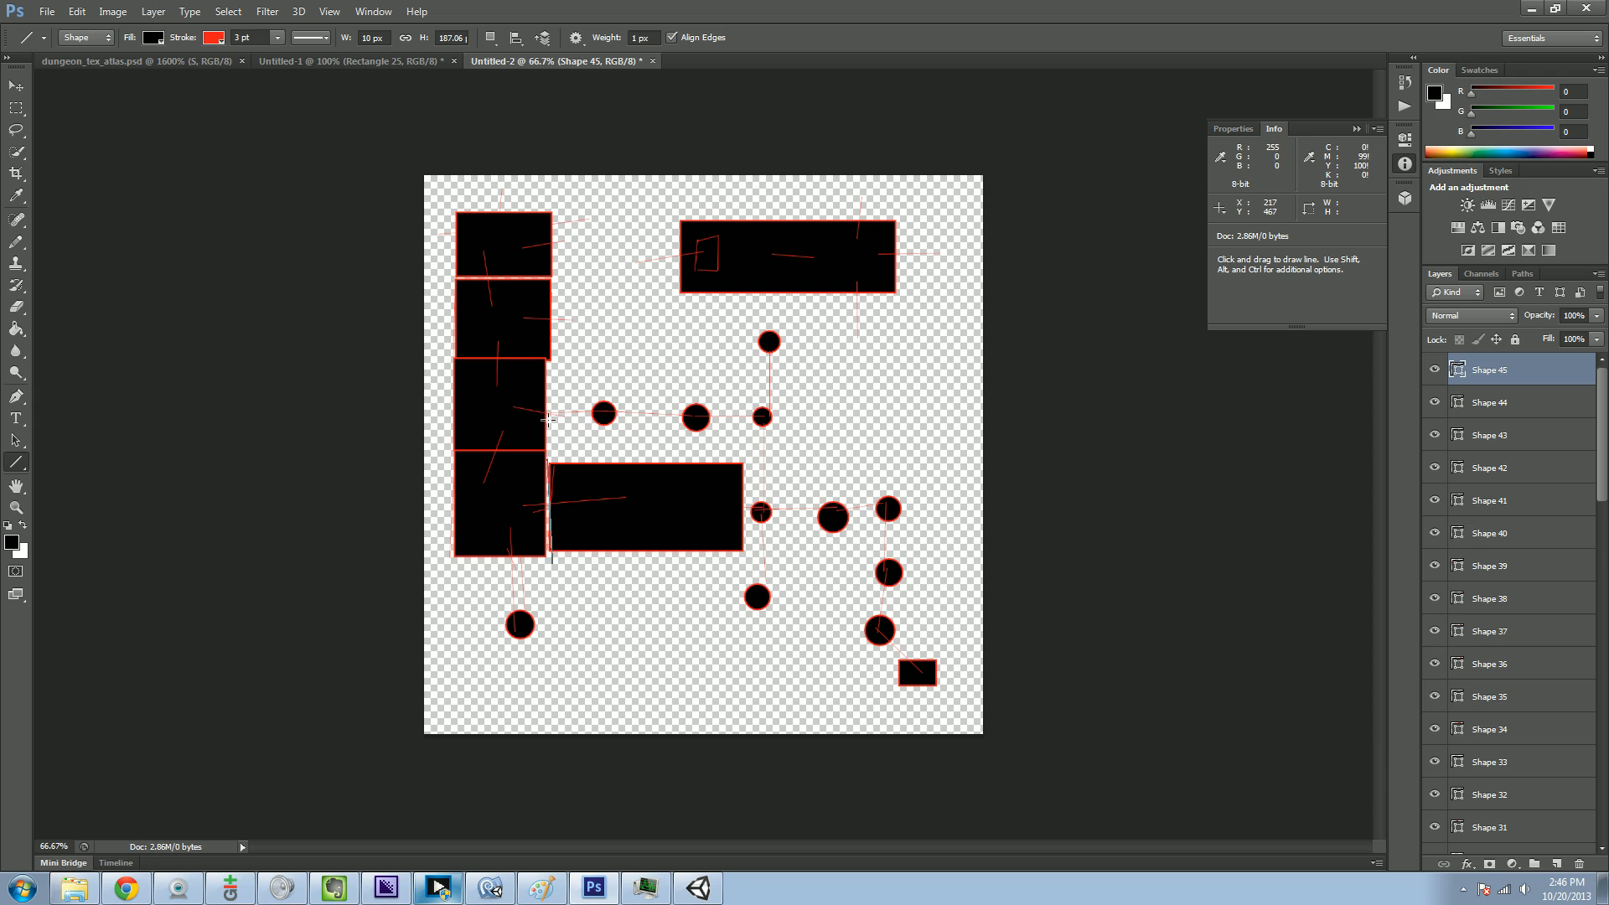
- Draw left, top, right and bottom red border lines around the canvas, plus a short bottom-right corner line
{"action": "left_click_drag", "start_coordinate": [455, 200], "coordinate": [454, 741]}
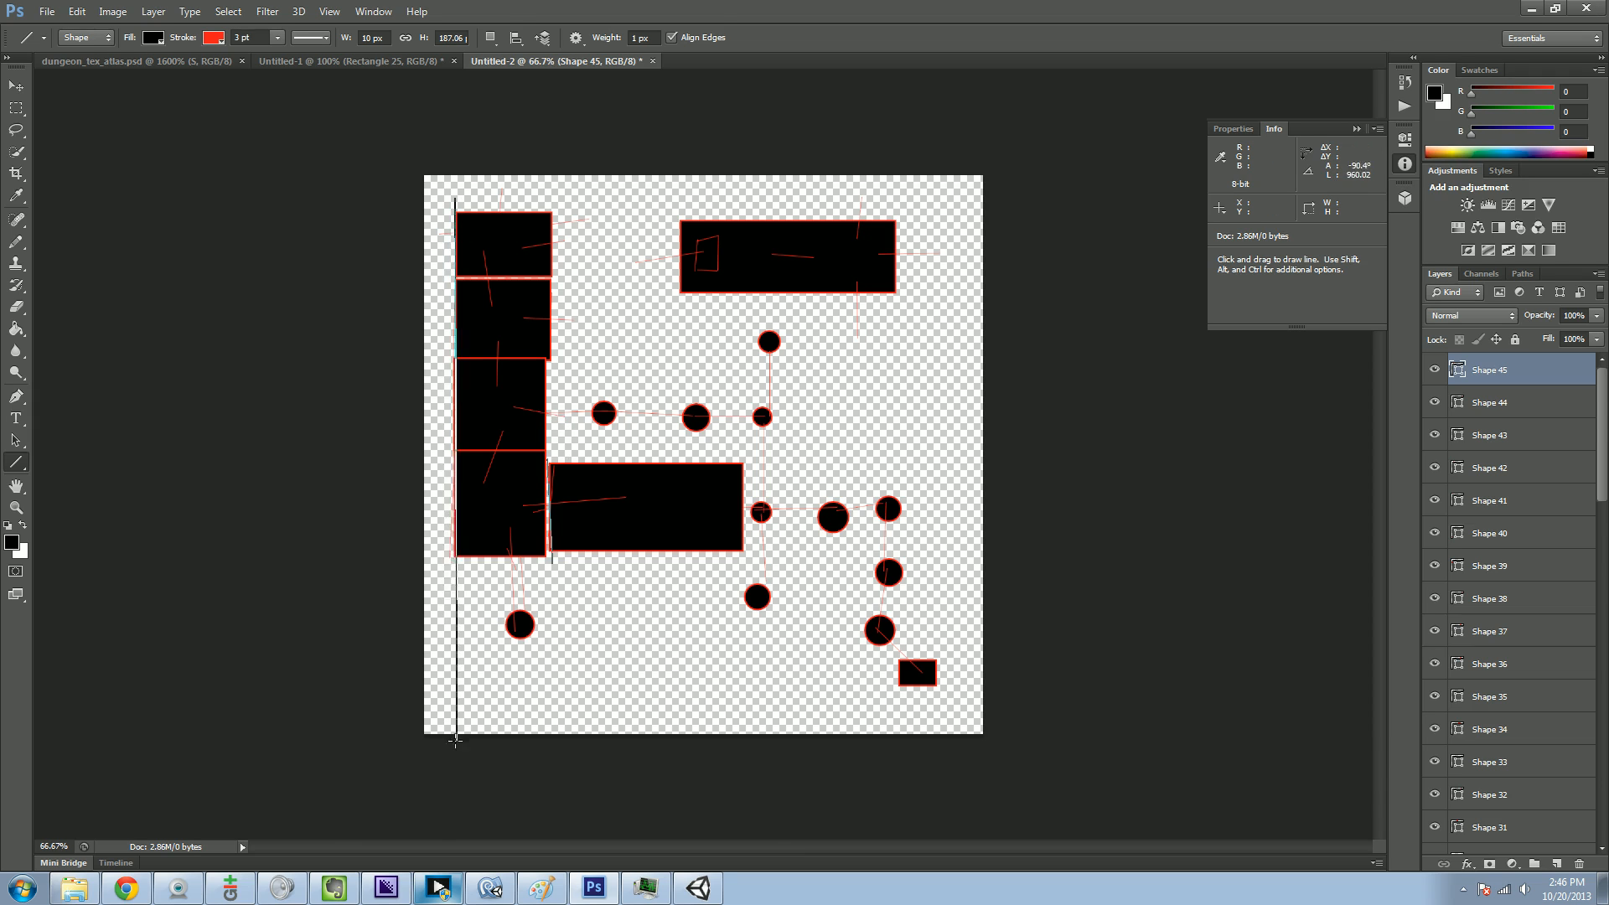
{"action": "left_click_drag", "start_coordinate": [456, 204], "coordinate": [762, 212]}
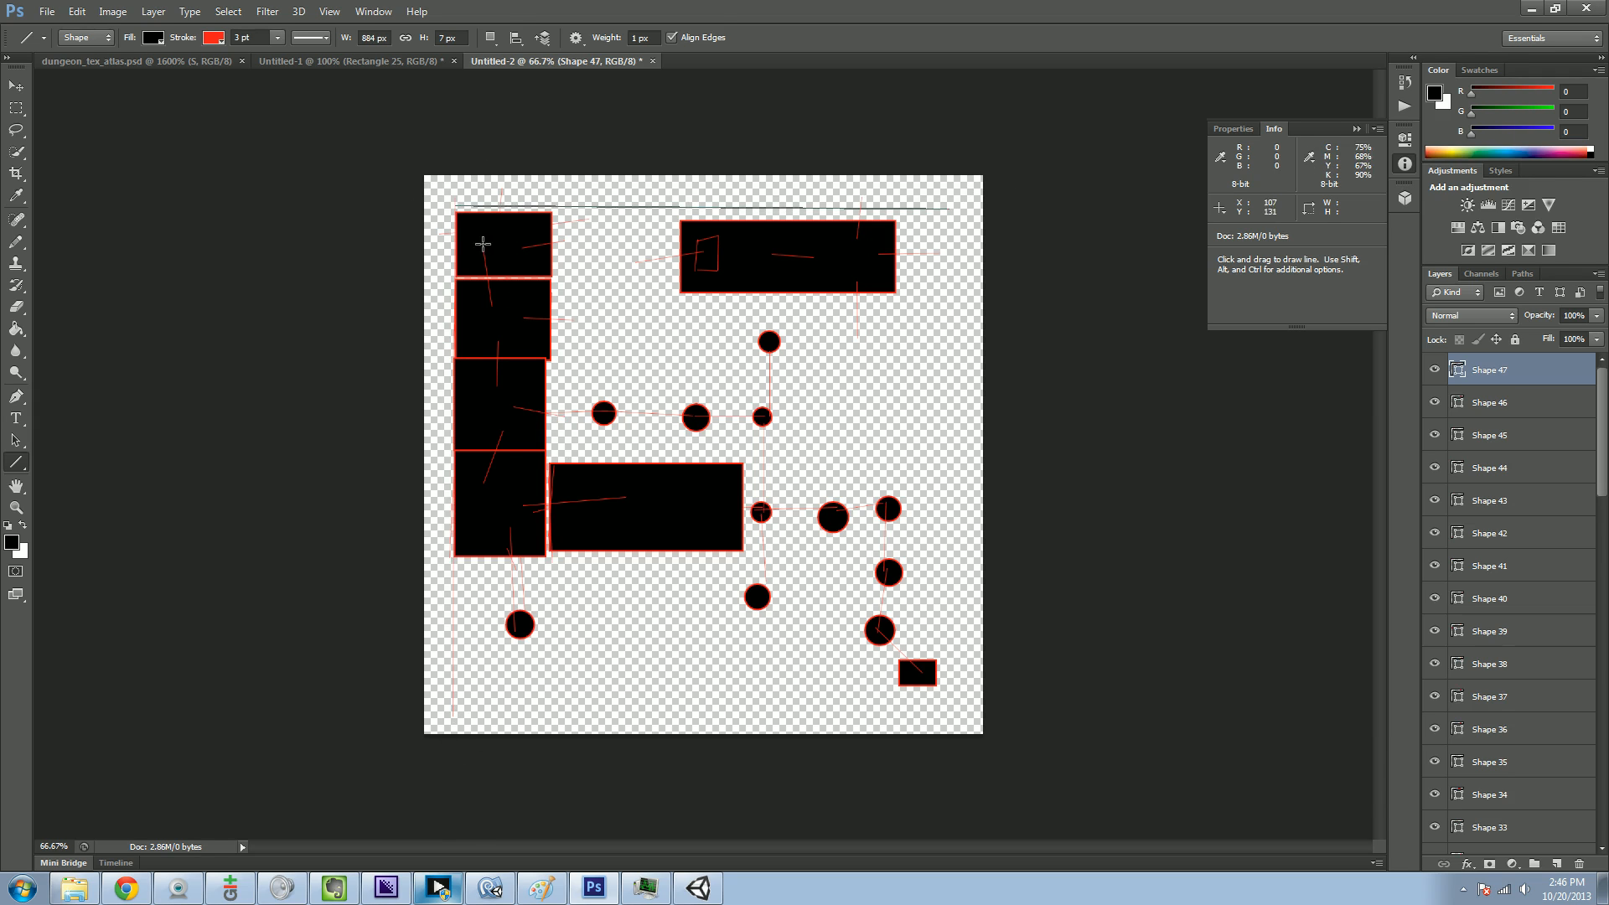
{"action": "mouse_move", "coordinate": [1106, 504]}
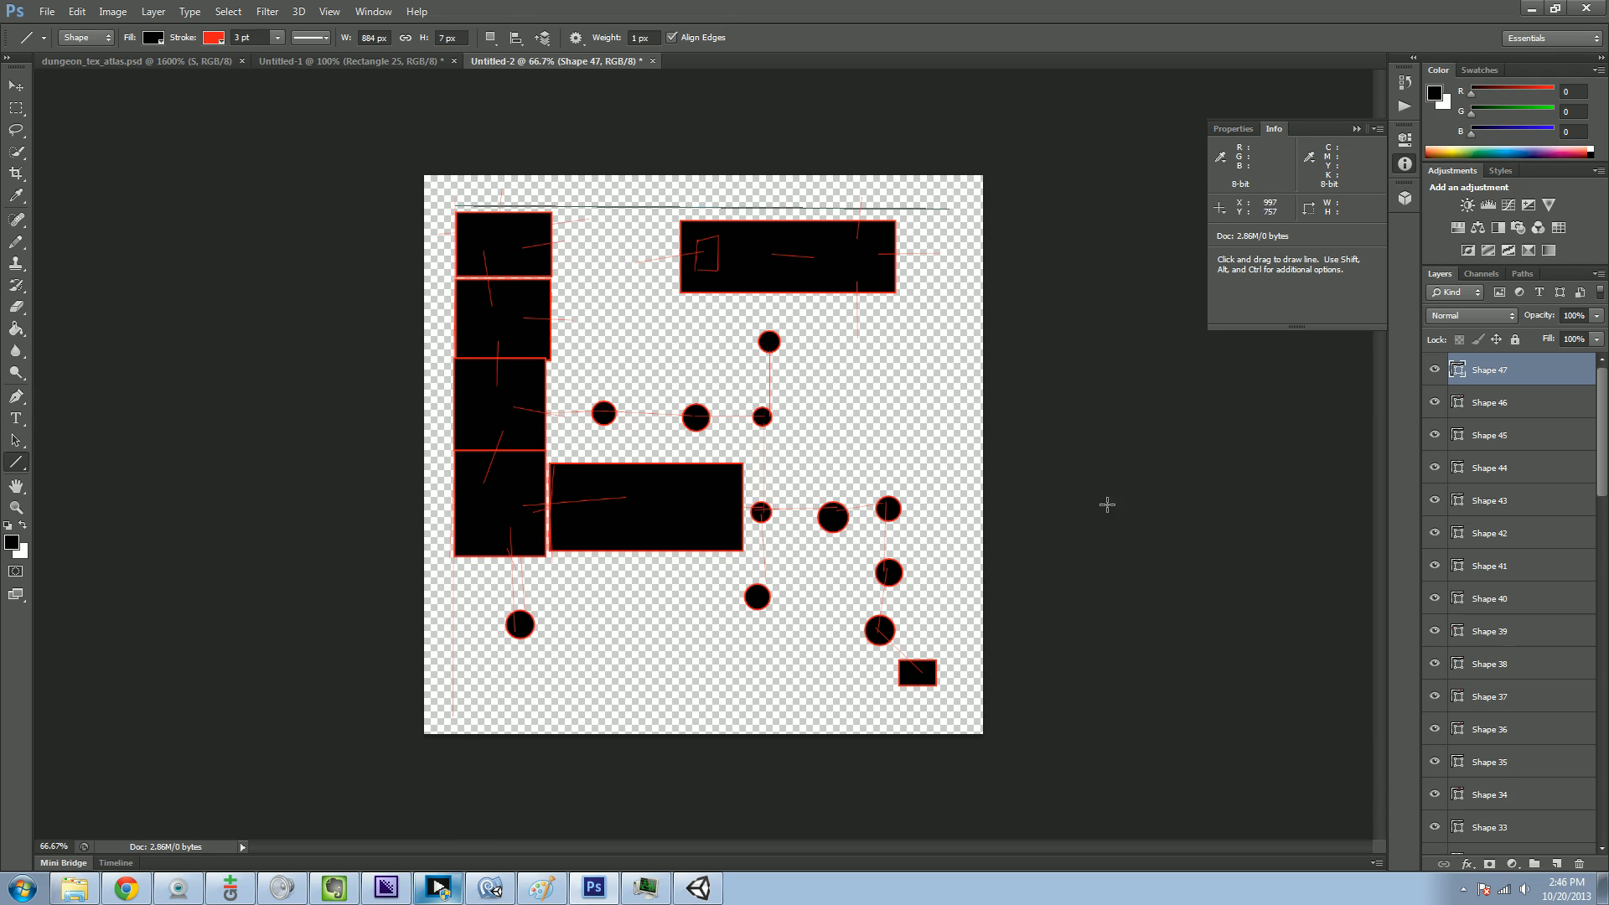
{"action": "left_click_drag", "start_coordinate": [953, 215], "coordinate": [953, 707]}
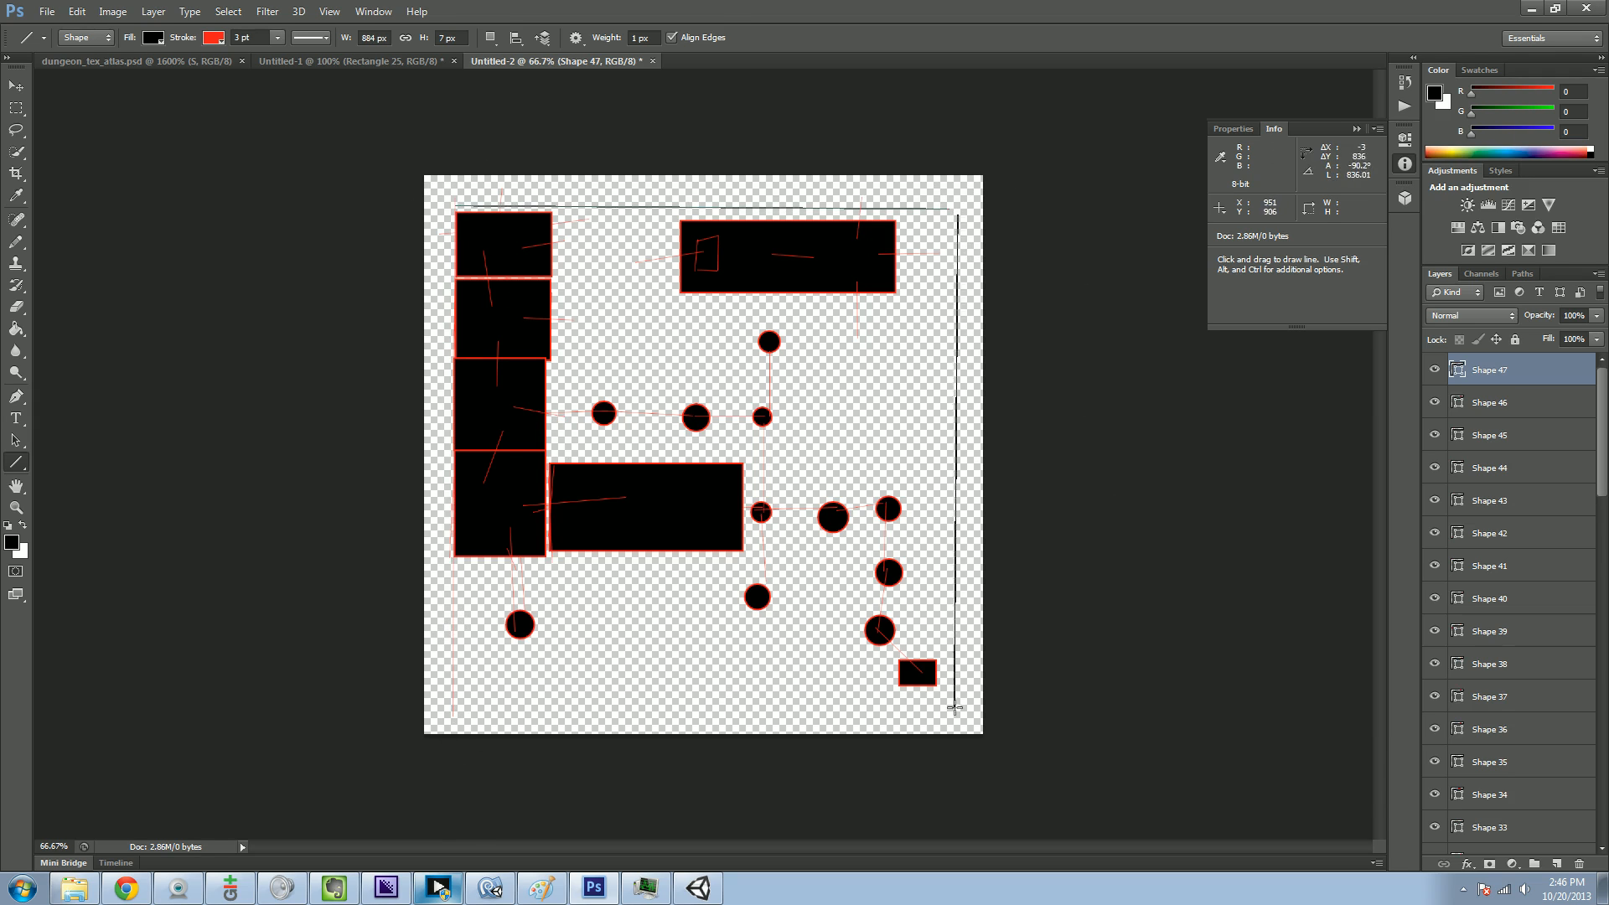
{"action": "left_click_drag", "start_coordinate": [449, 712], "coordinate": [782, 712]}
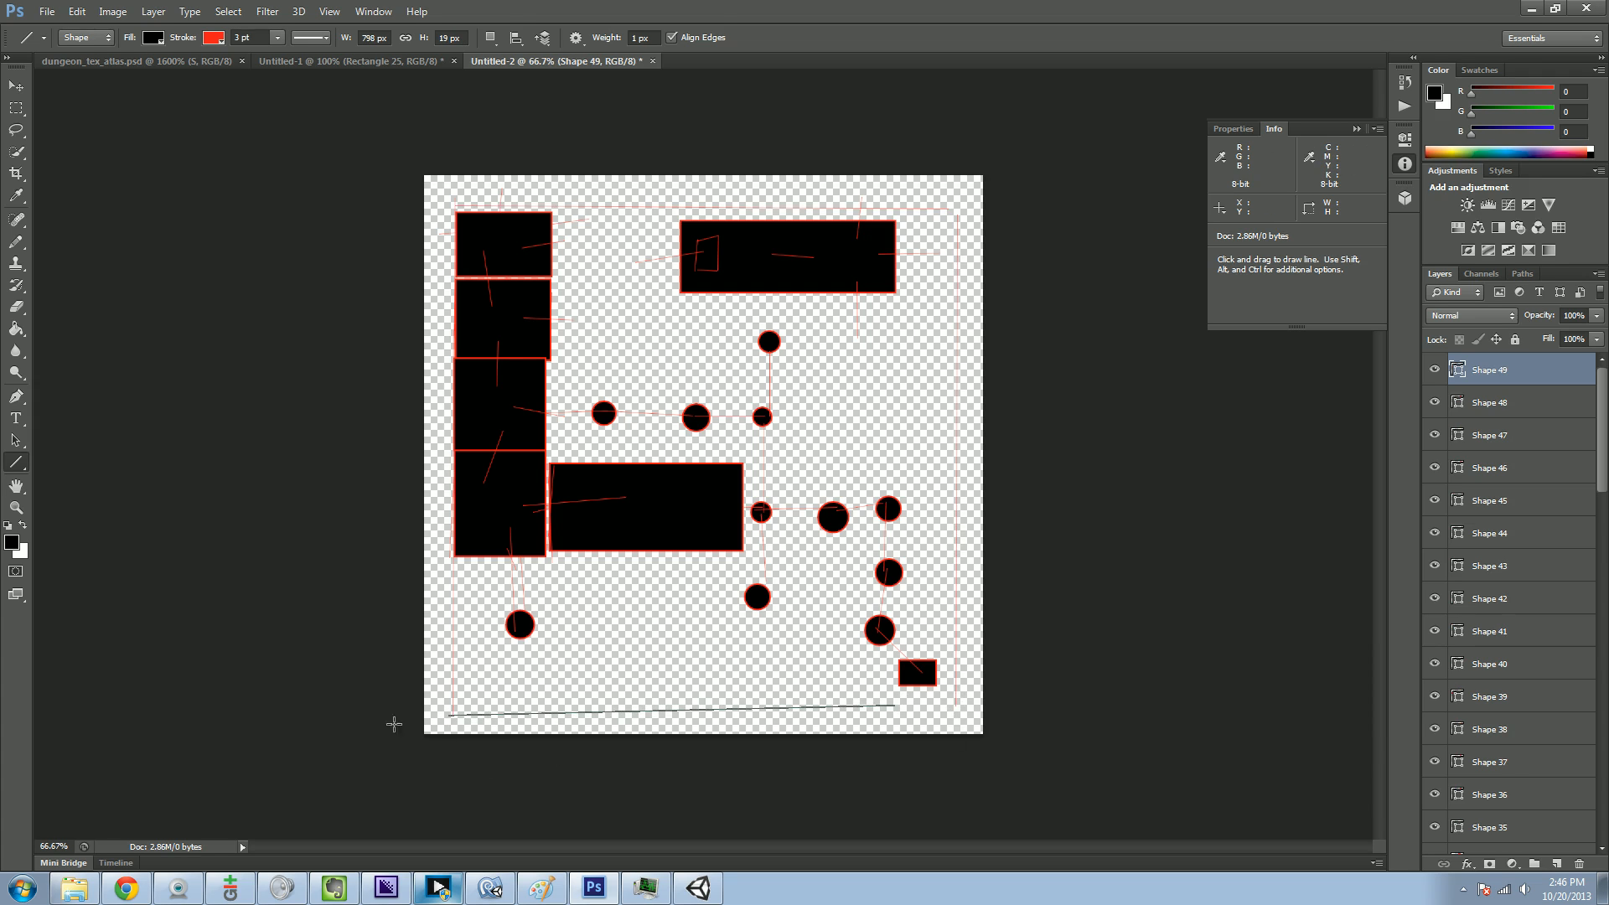
{"action": "mouse_move", "coordinate": [952, 823]}
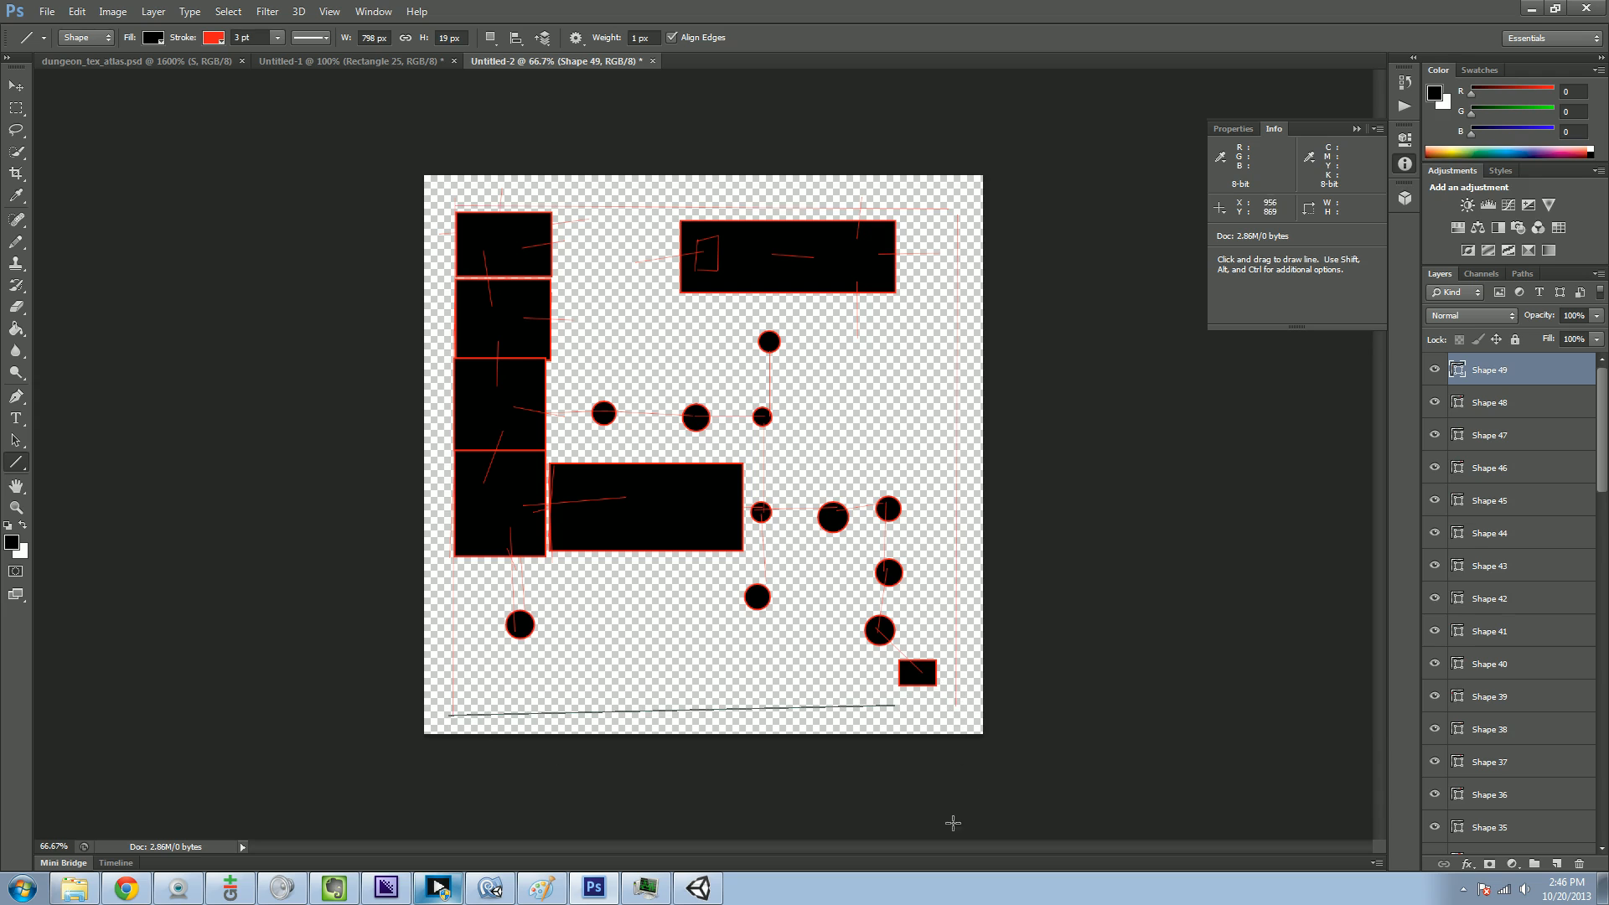
{"action": "left_click_drag", "start_coordinate": [885, 698], "coordinate": [922, 737]}
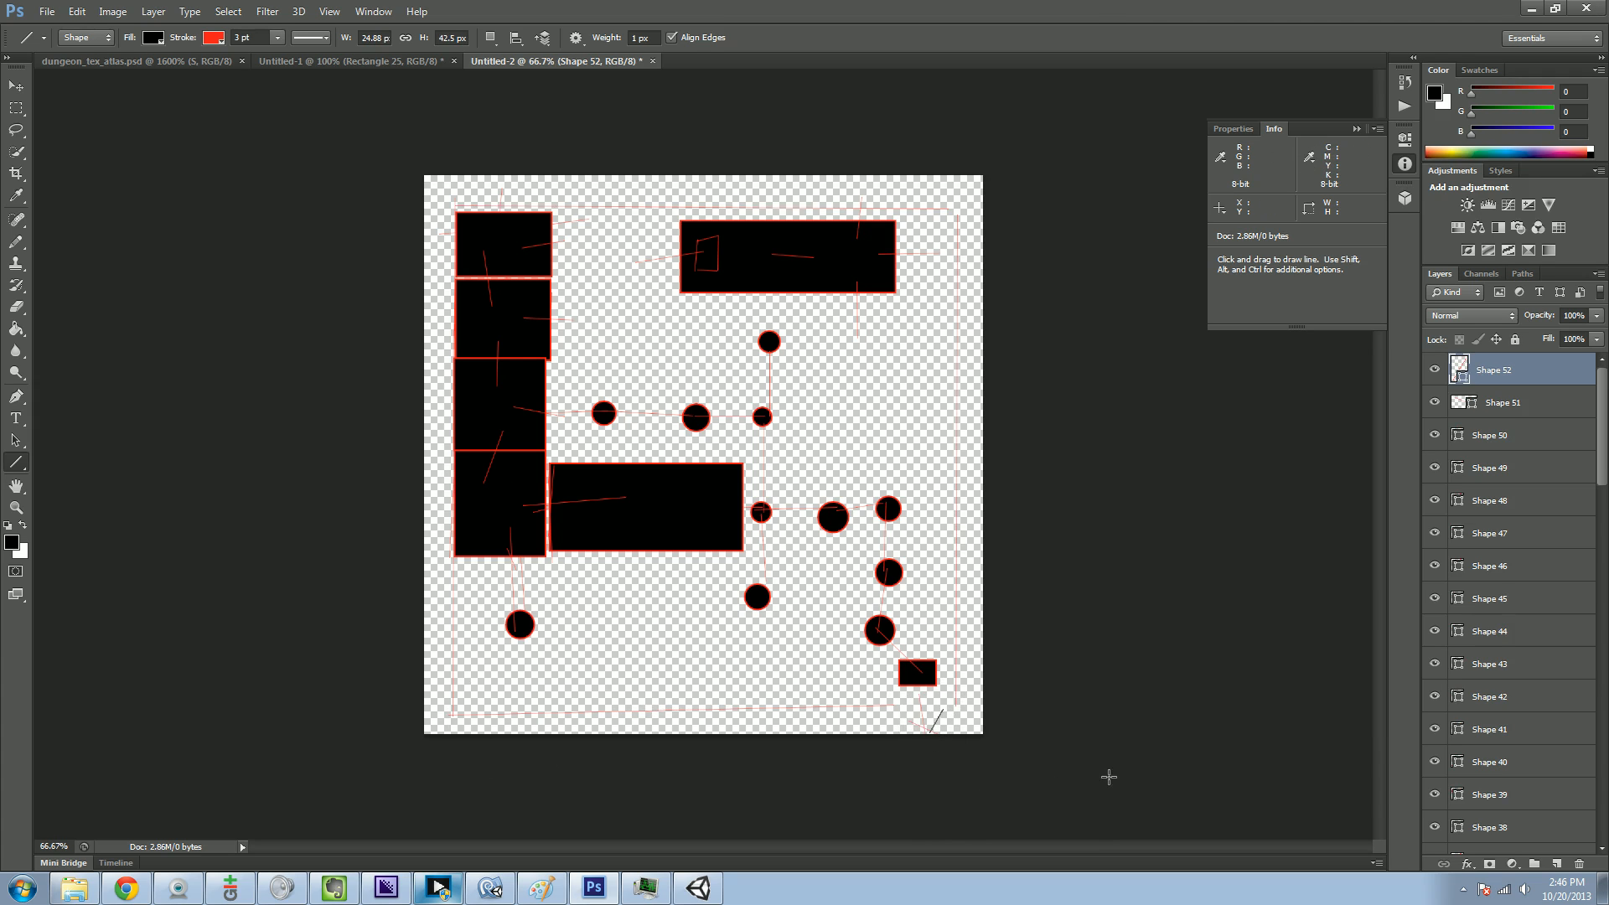
{"action": "mouse_move", "coordinate": [1070, 667]}
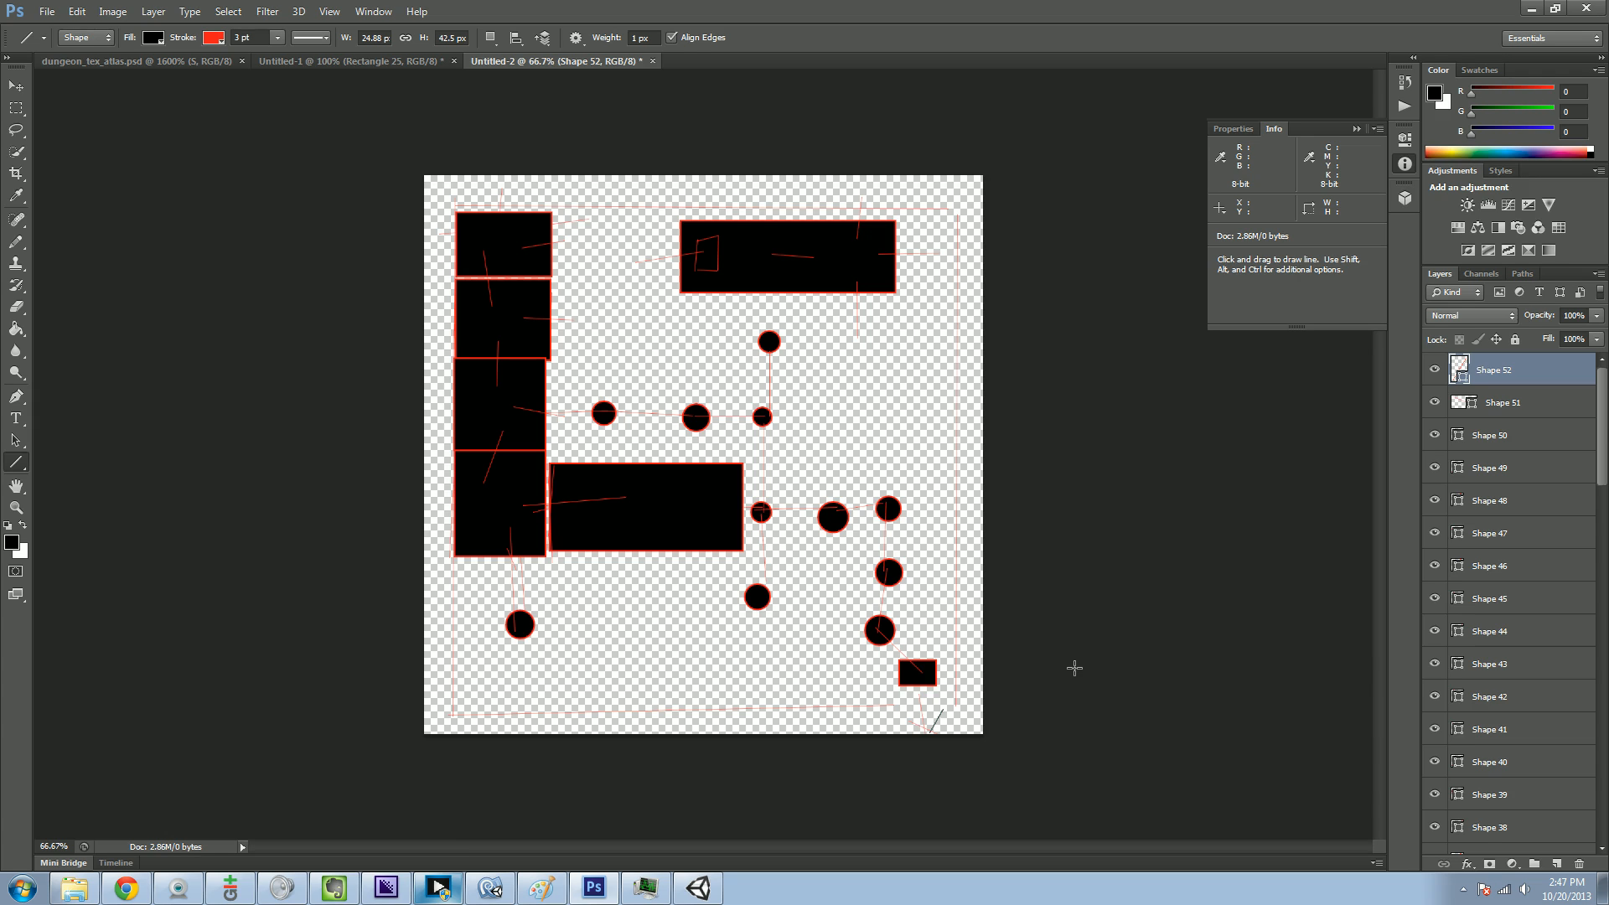
{"action": "mouse_move", "coordinate": [672, 506]}
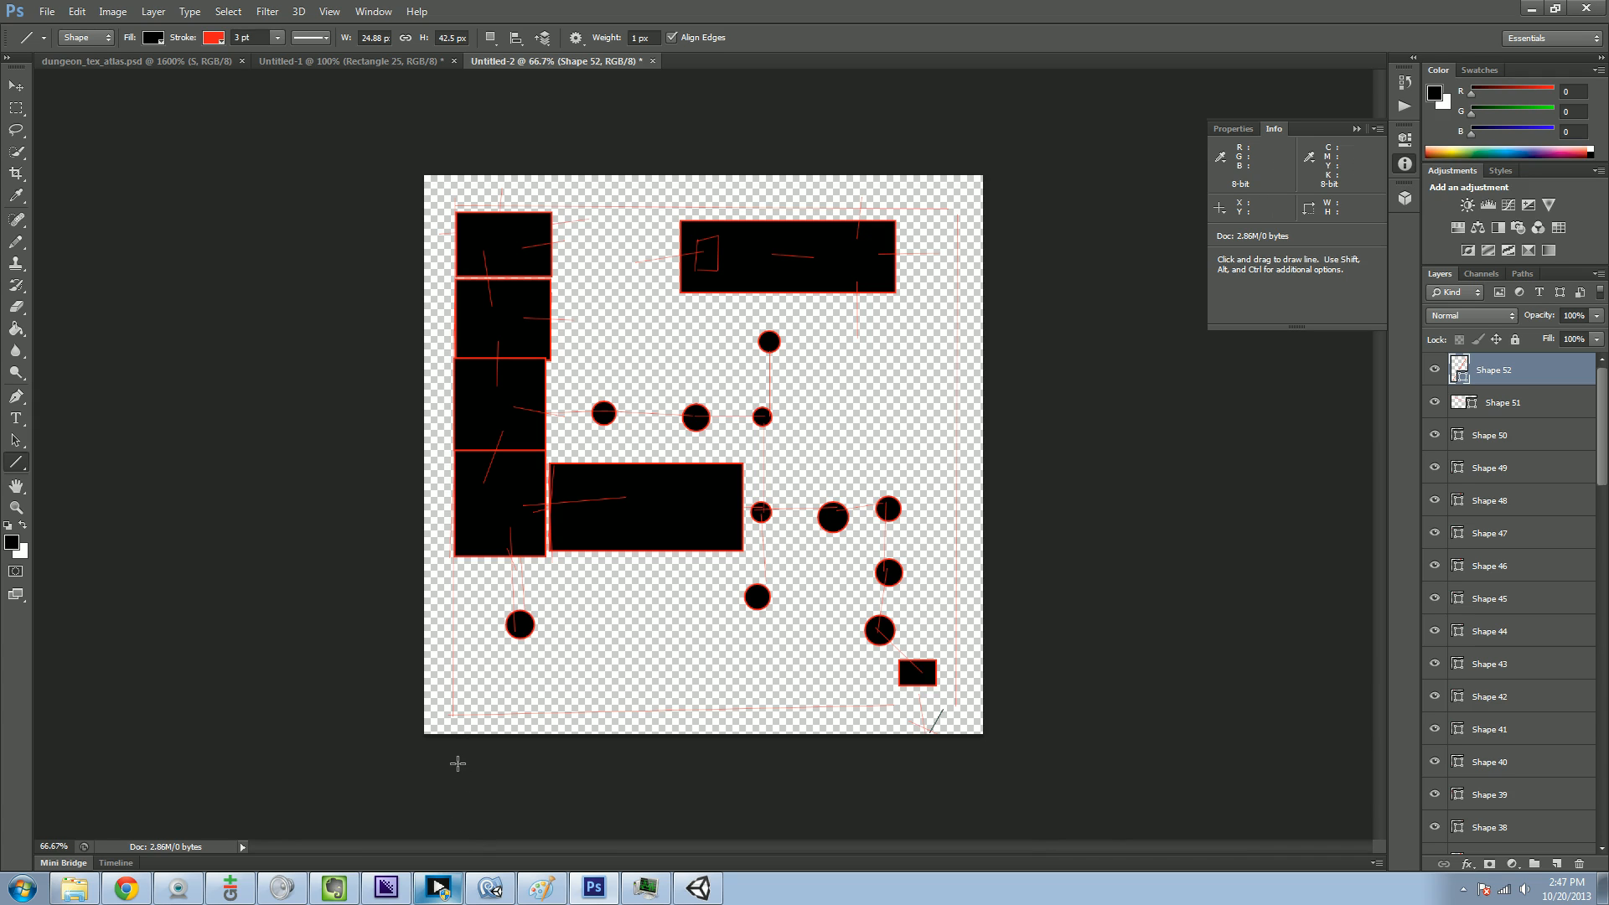
{"action": "mouse_move", "coordinate": [453, 763]}
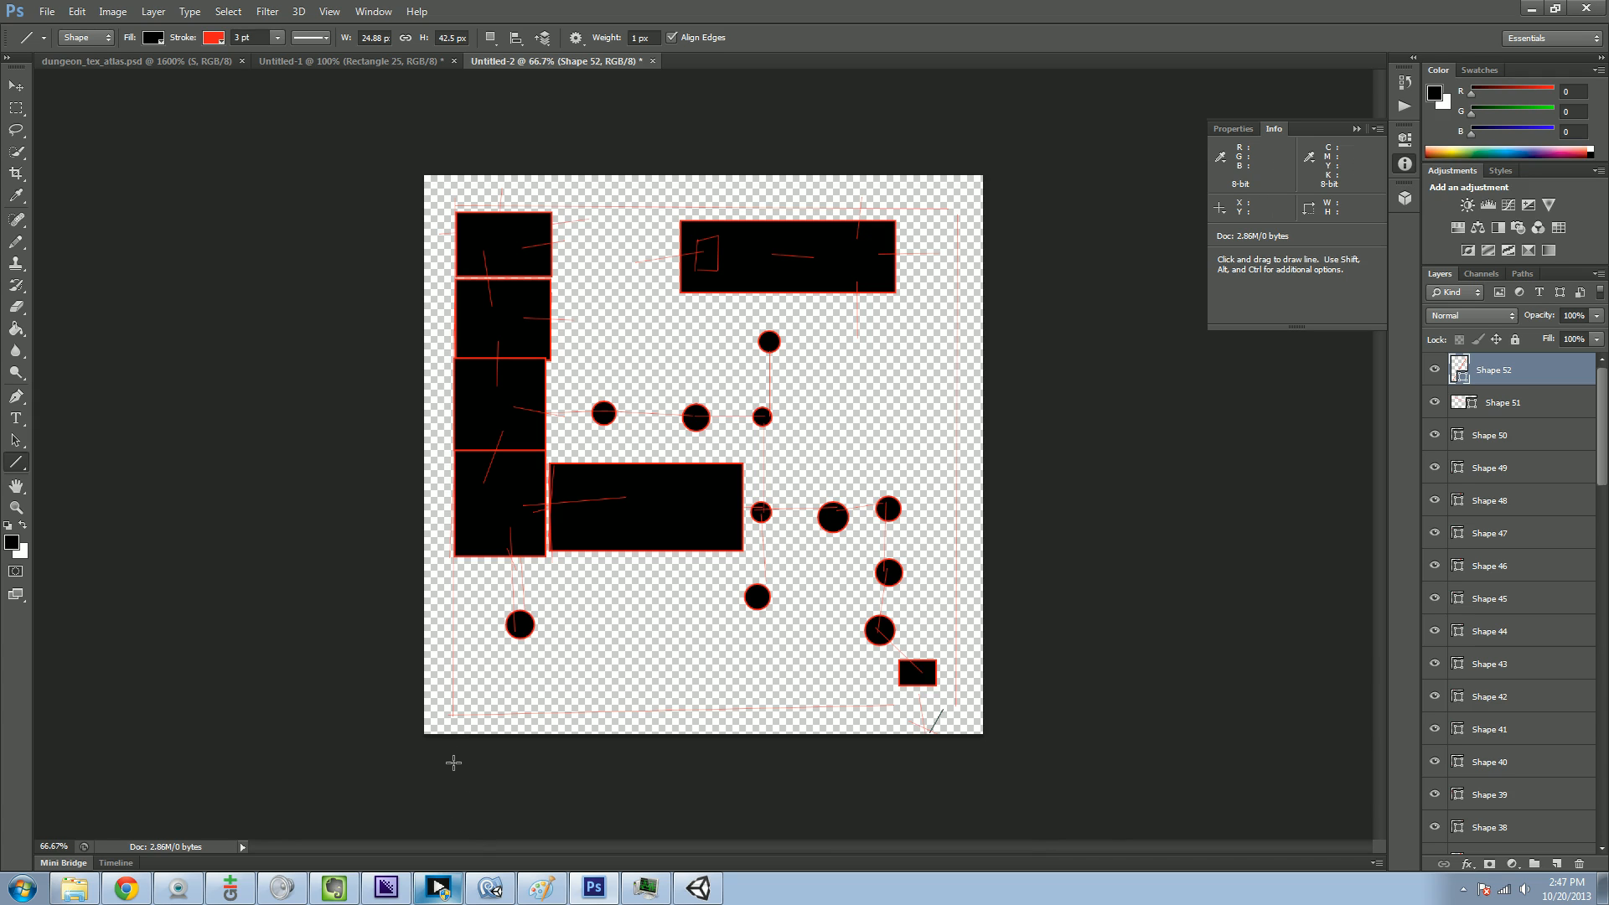